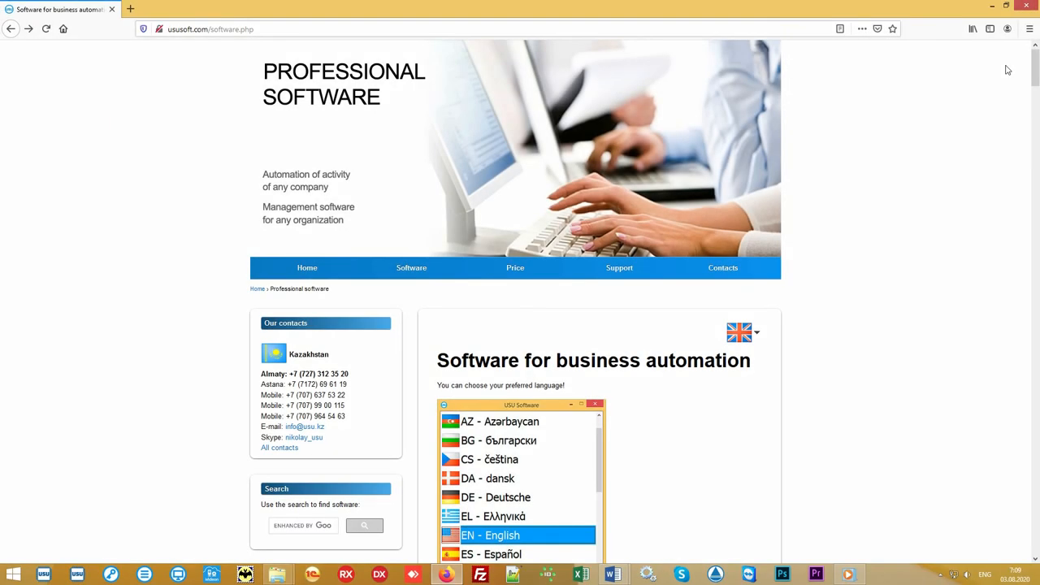
Reach the Sports and Recreation section and go to the Sports management software page
scroll("down", 3)
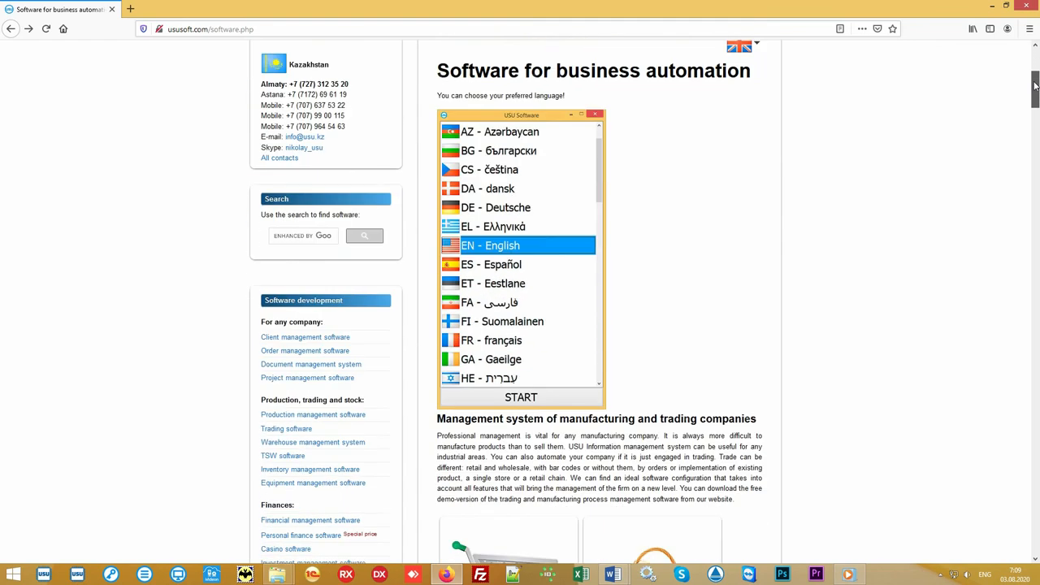
scroll("down", 3)
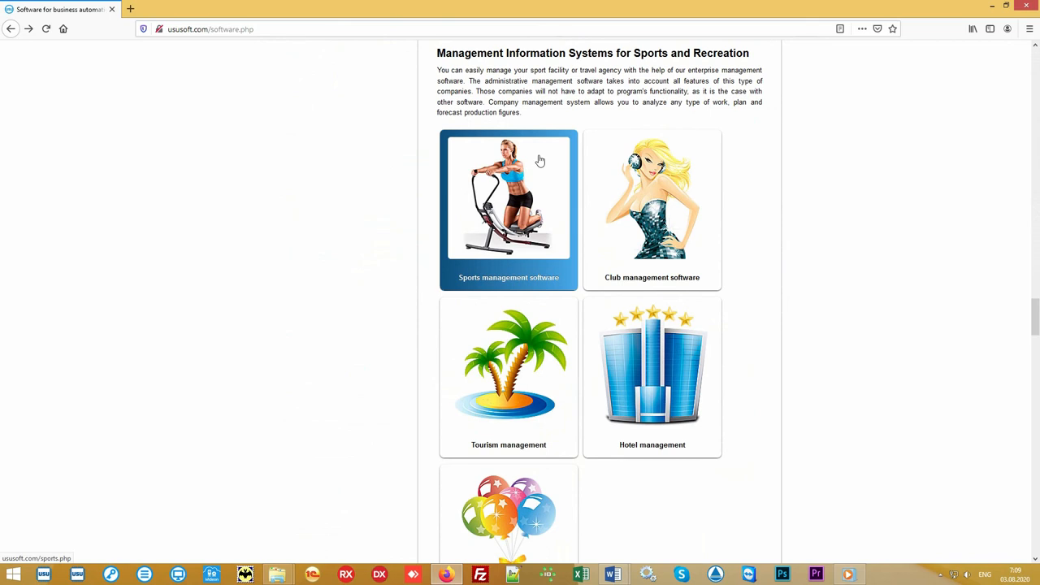
left_click(507, 208)
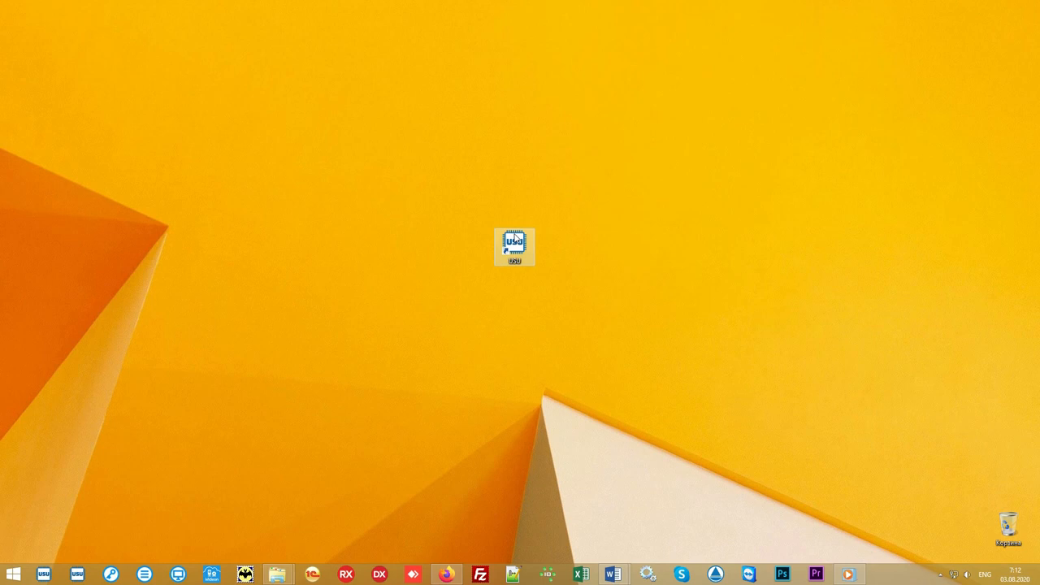
Launch USU from the desktop shortcut and log in with user, password and role
double_click(514, 247)
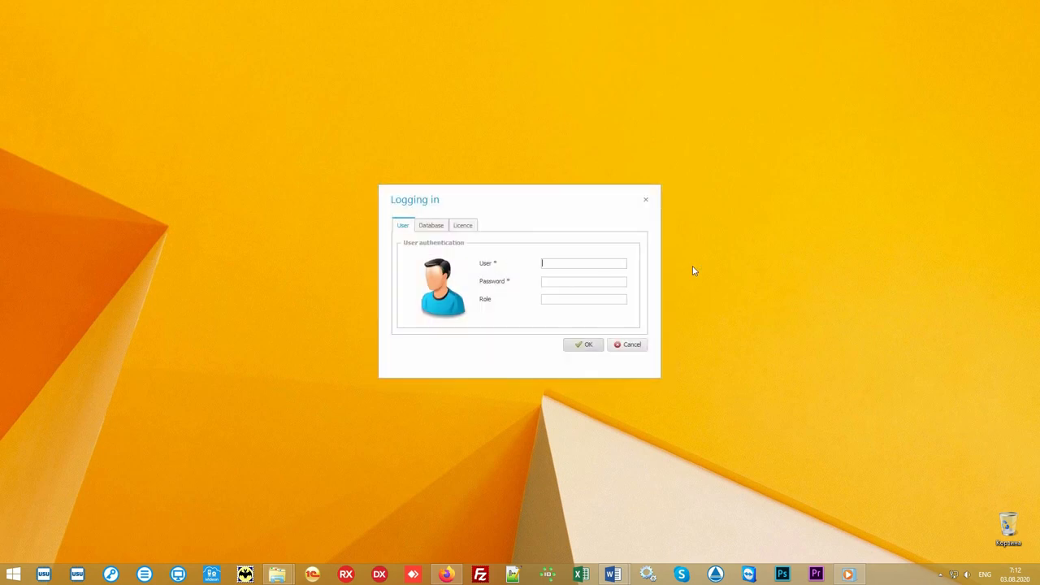
mouse_move(612, 263)
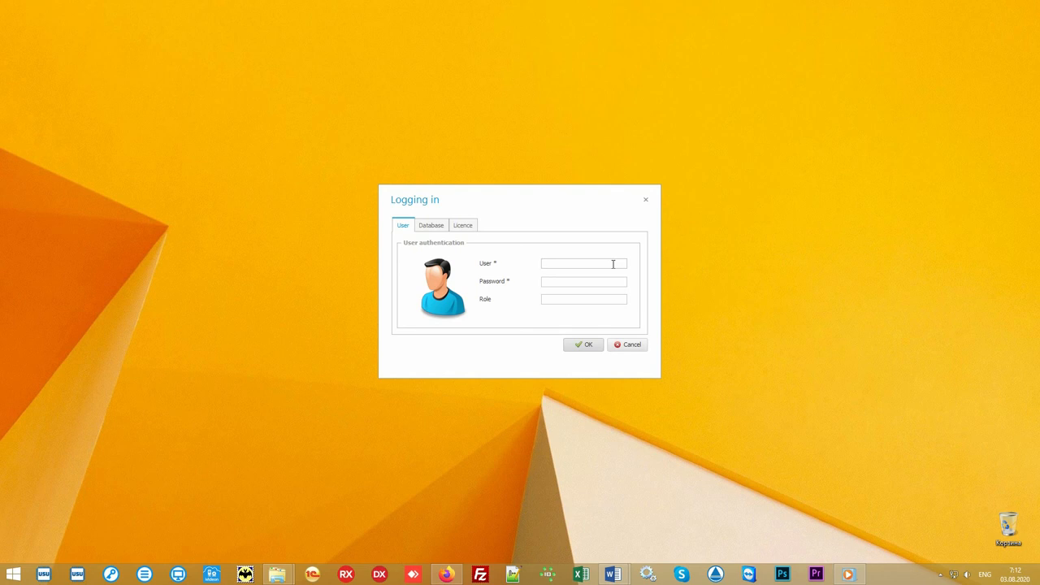
left_click(583, 264)
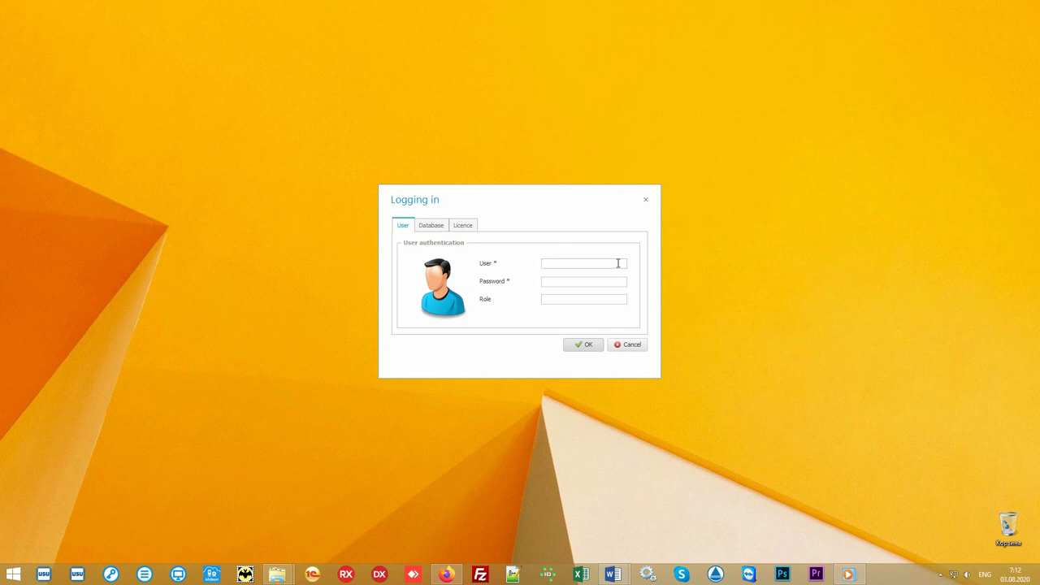
left_click(582, 263)
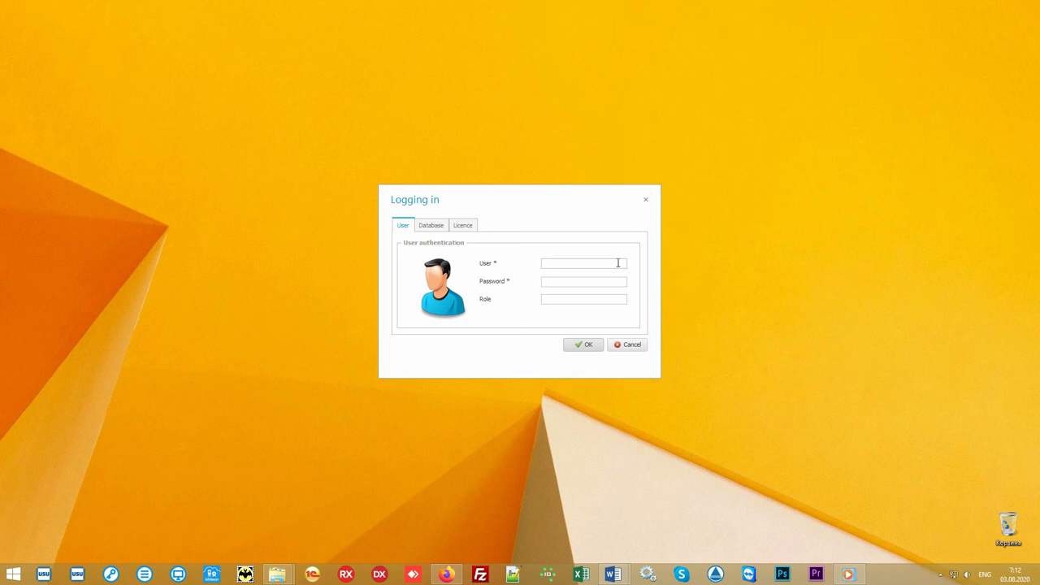
left_click(581, 263)
type("NIKOLAY")
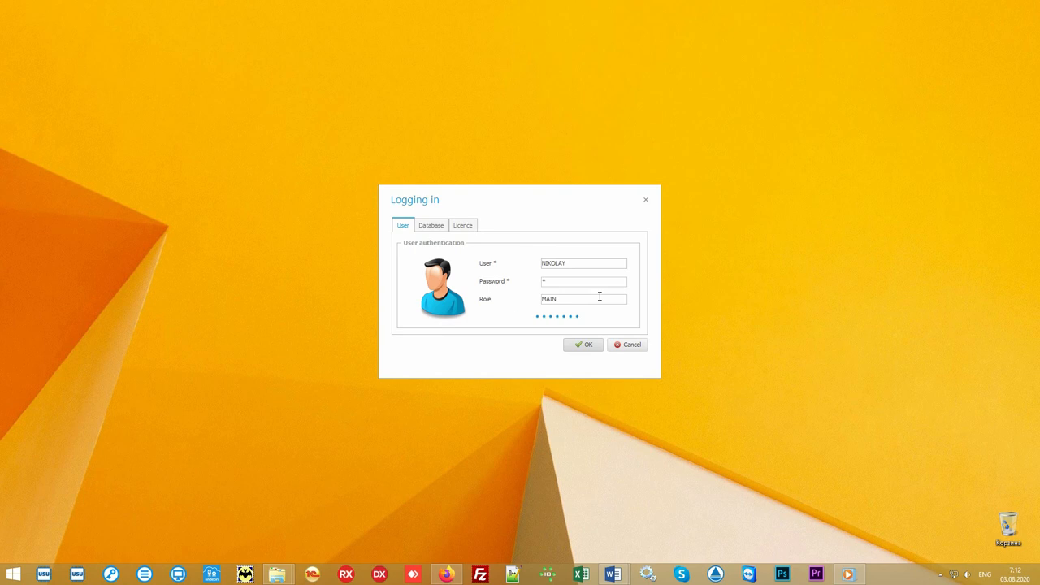
left_click(582, 344)
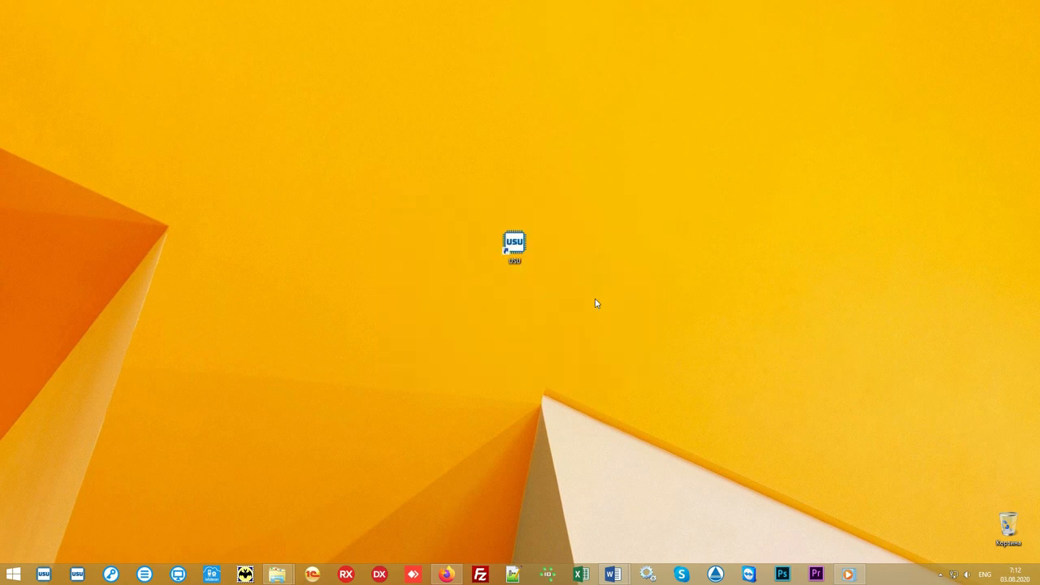
double_click(514, 247)
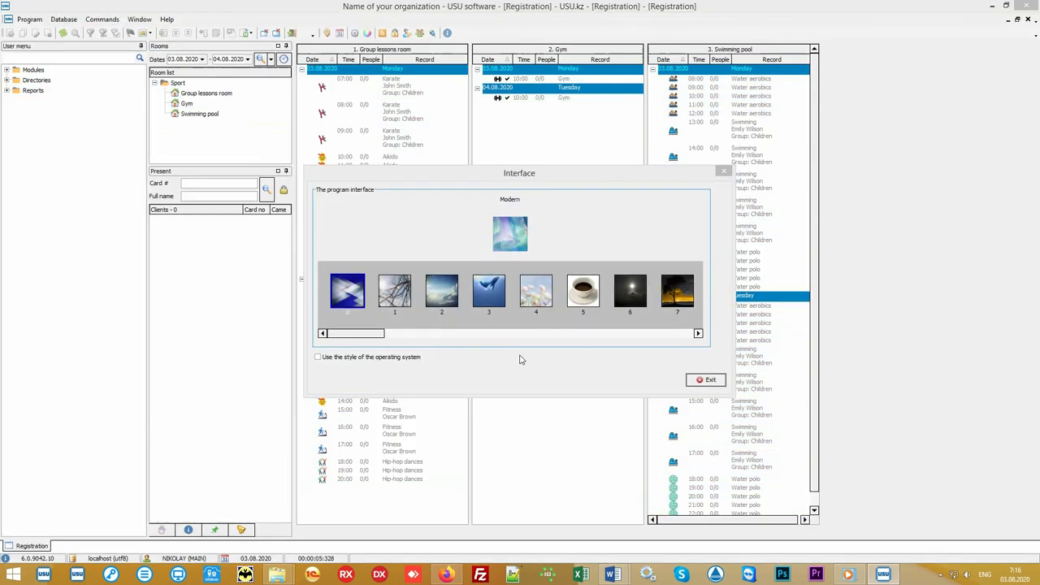
Preview several interface themes ending on Northern Lights and close the theme chooser
left_click(676, 293)
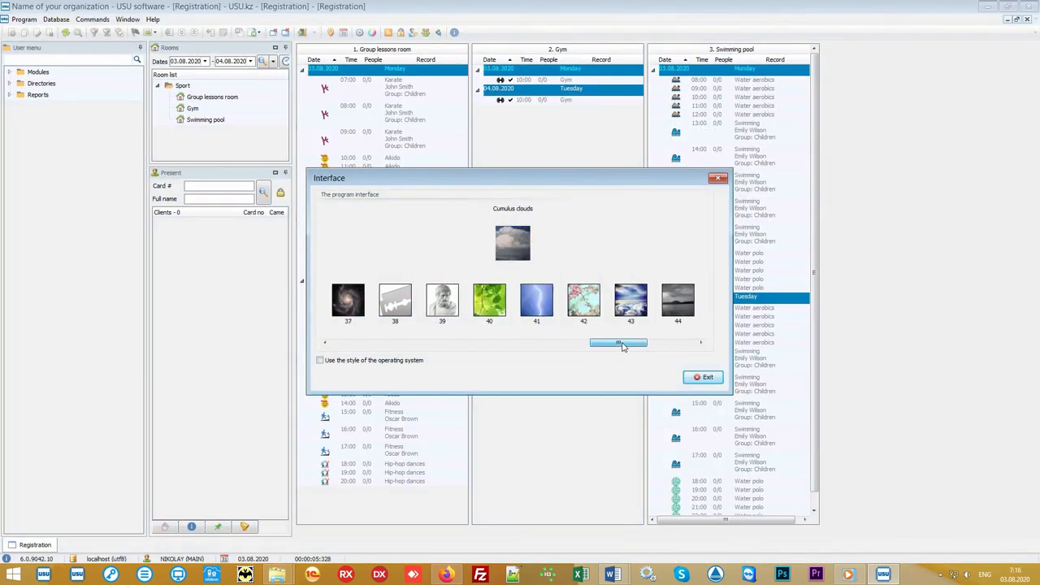
left_click_drag(619, 341, 637, 340)
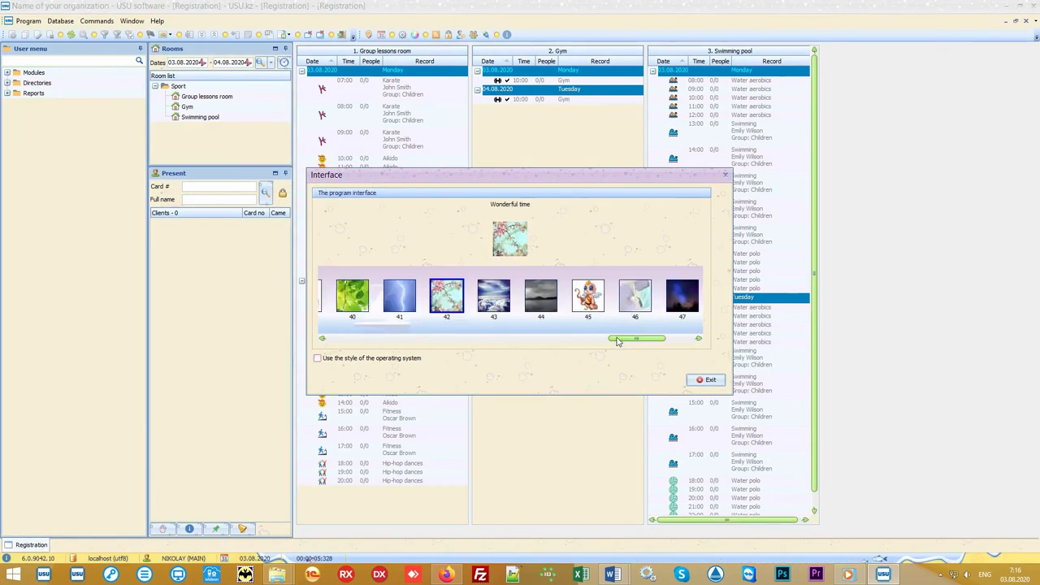
left_click_drag(638, 337, 605, 336)
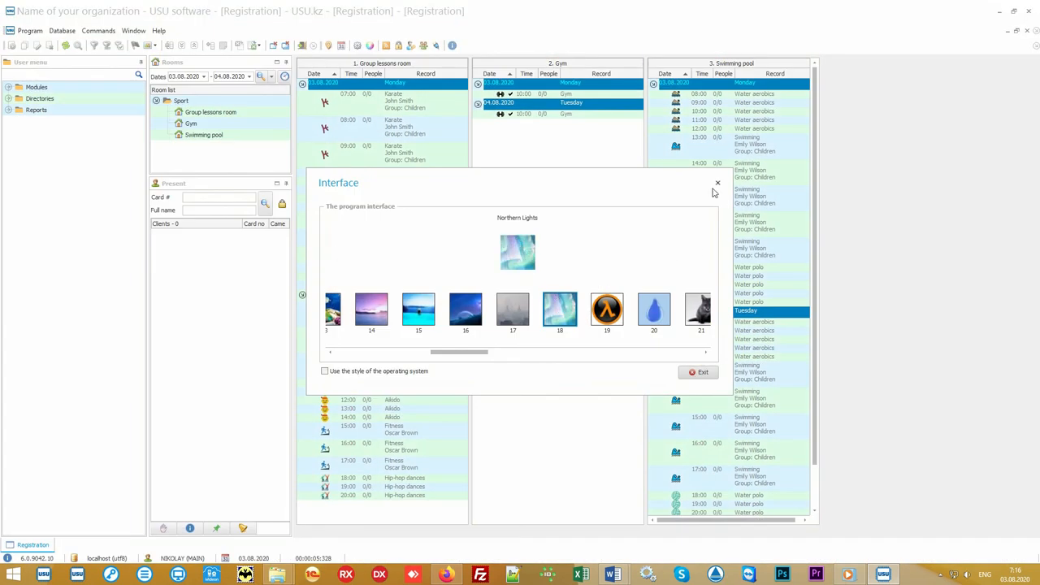
left_click(717, 182)
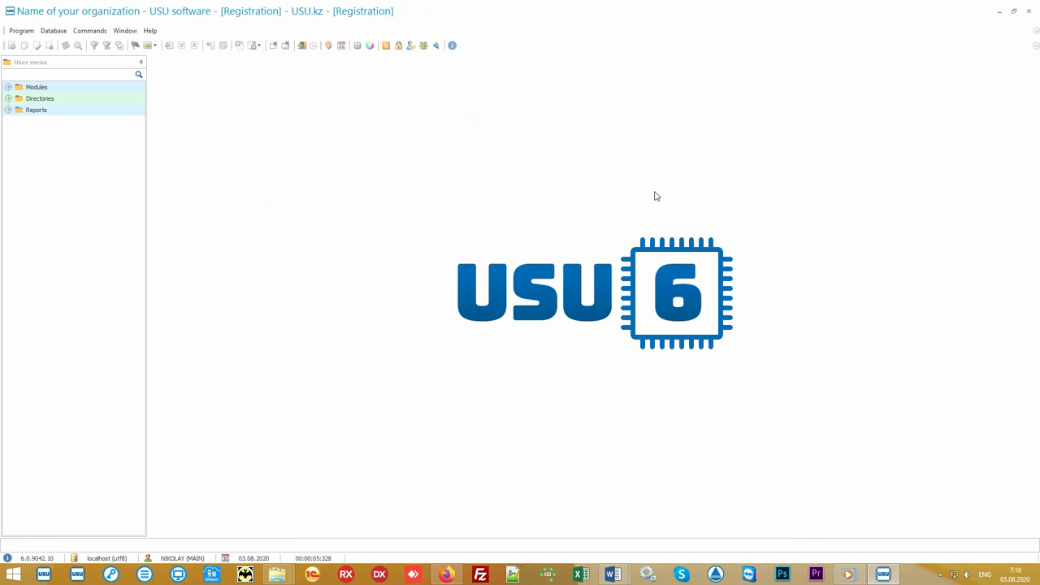
mouse_move(491, 182)
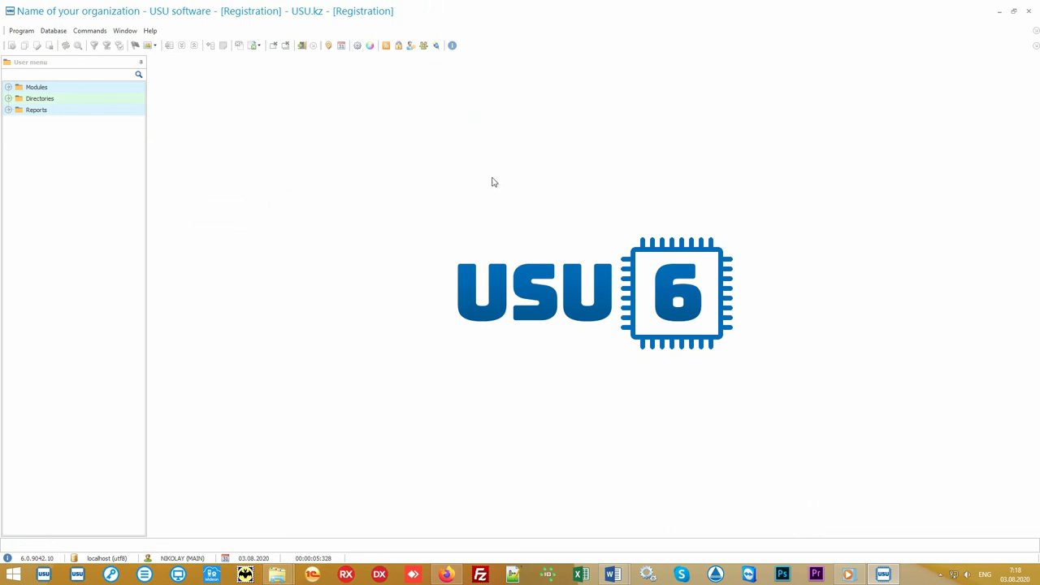
mouse_move(682, 463)
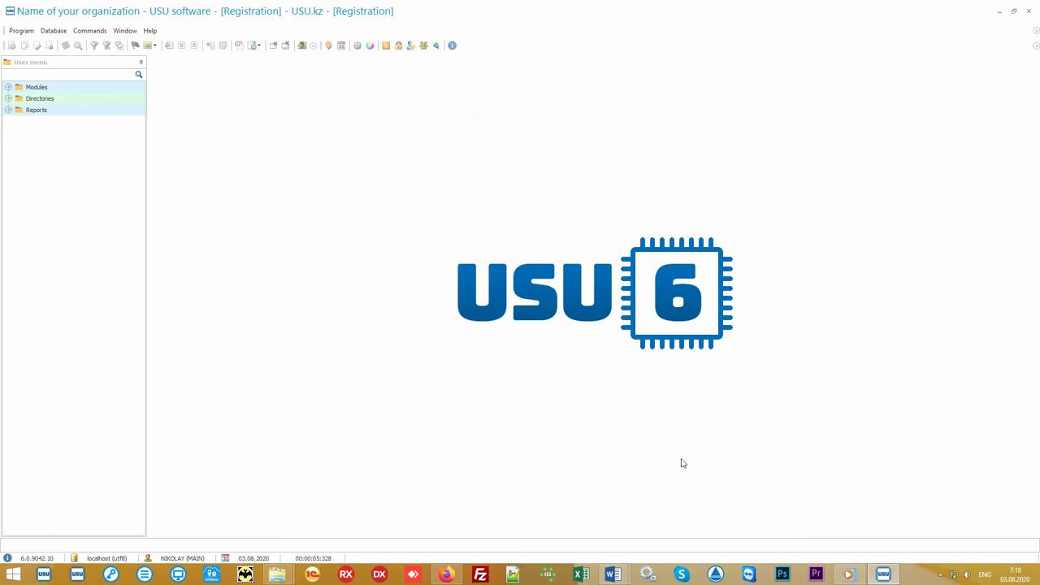
mouse_move(478, 165)
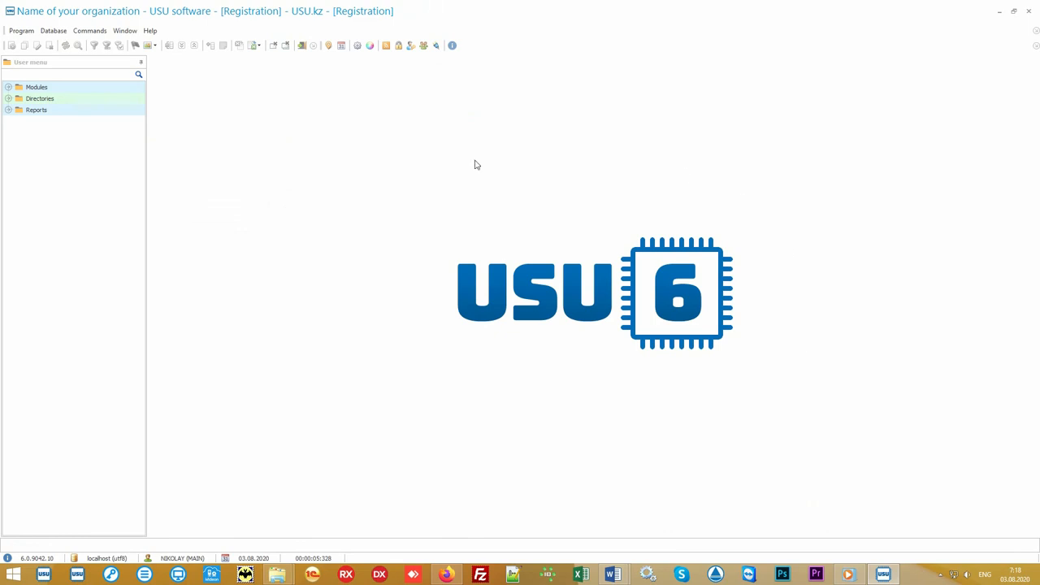
mouse_move(422, 367)
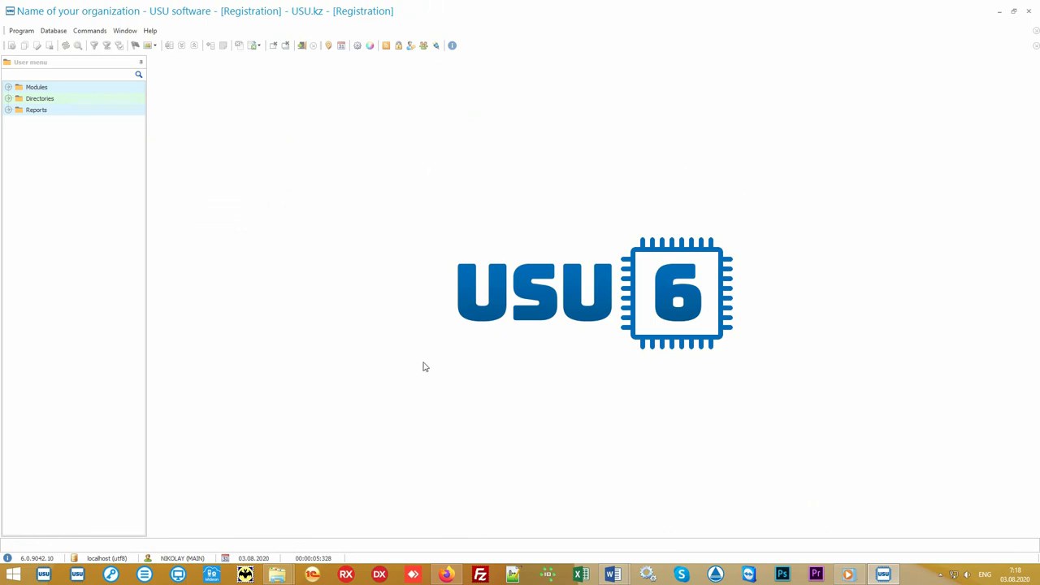
mouse_move(610, 429)
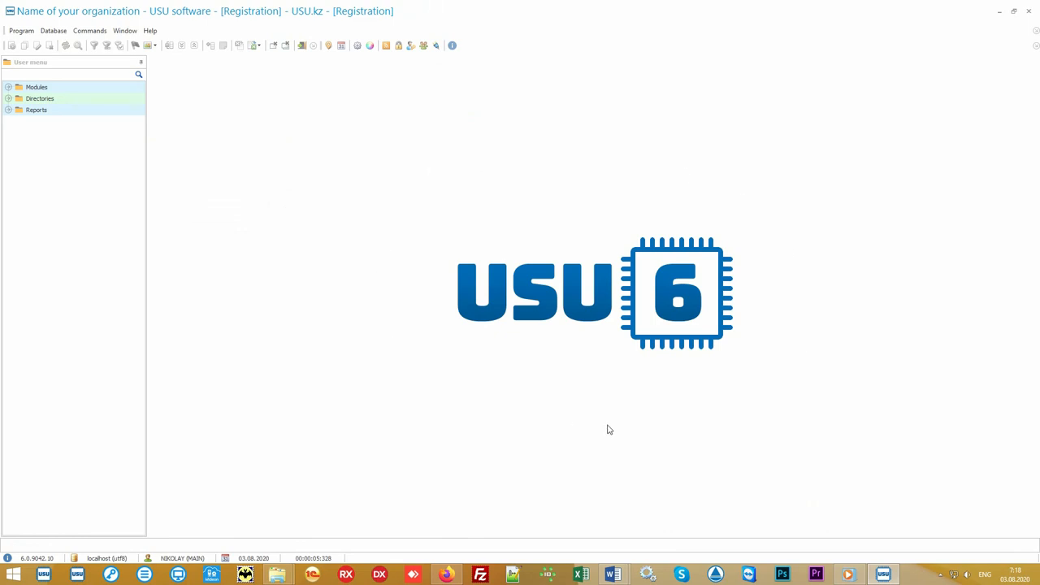
mouse_move(596, 416)
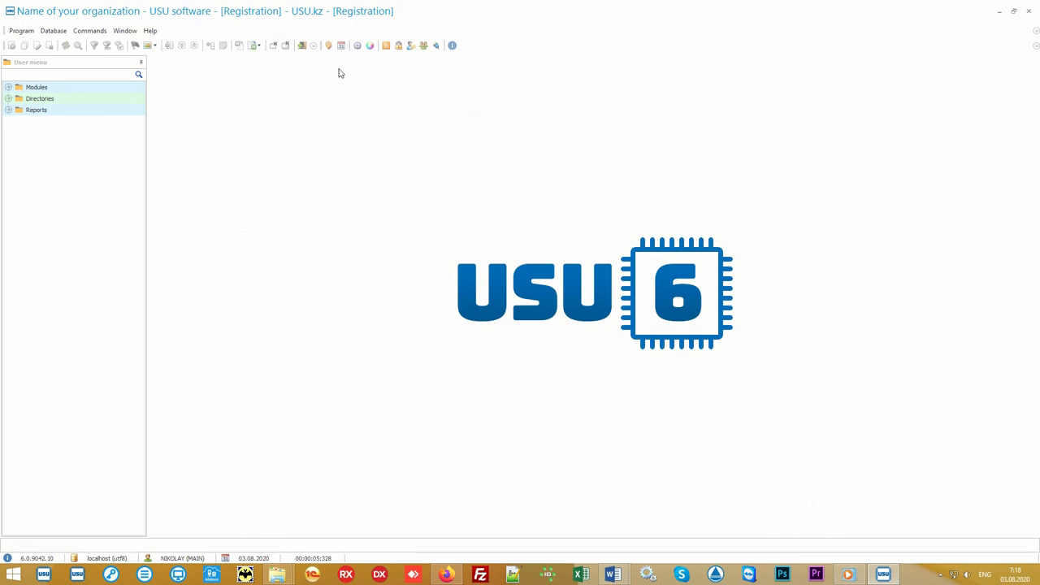
Reopen the room registration schedule from the Registration toolbar icon
left_click(342, 46)
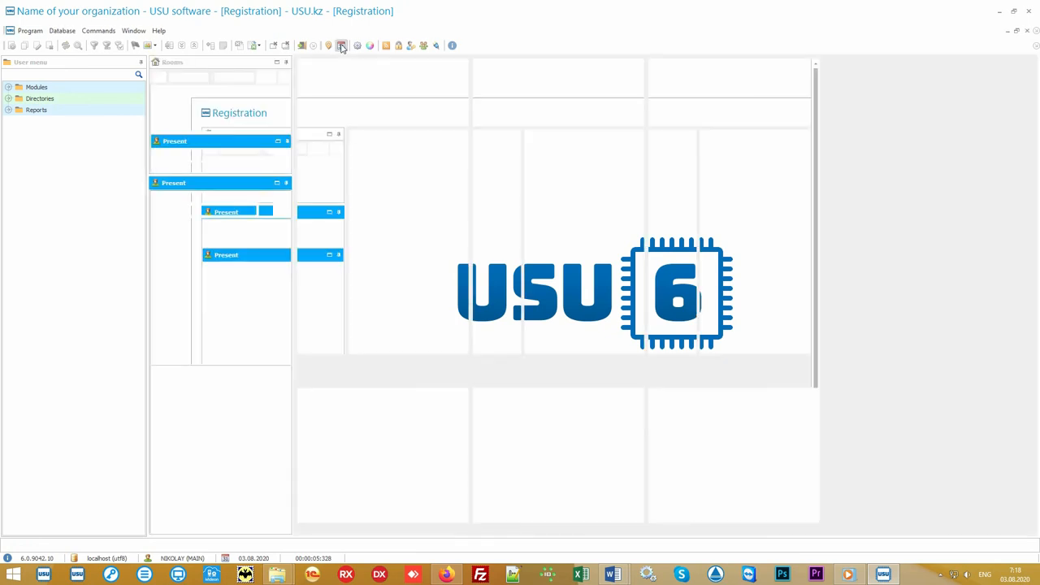
Select the Sport rooms group and the Karate children's class in the group lessons room
left_click(341, 45)
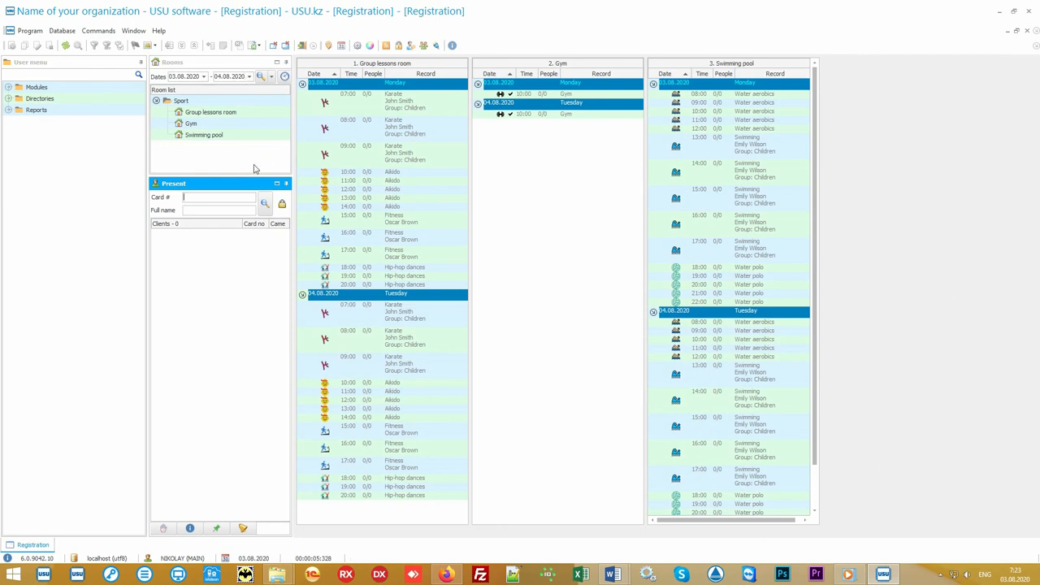
mouse_move(258, 161)
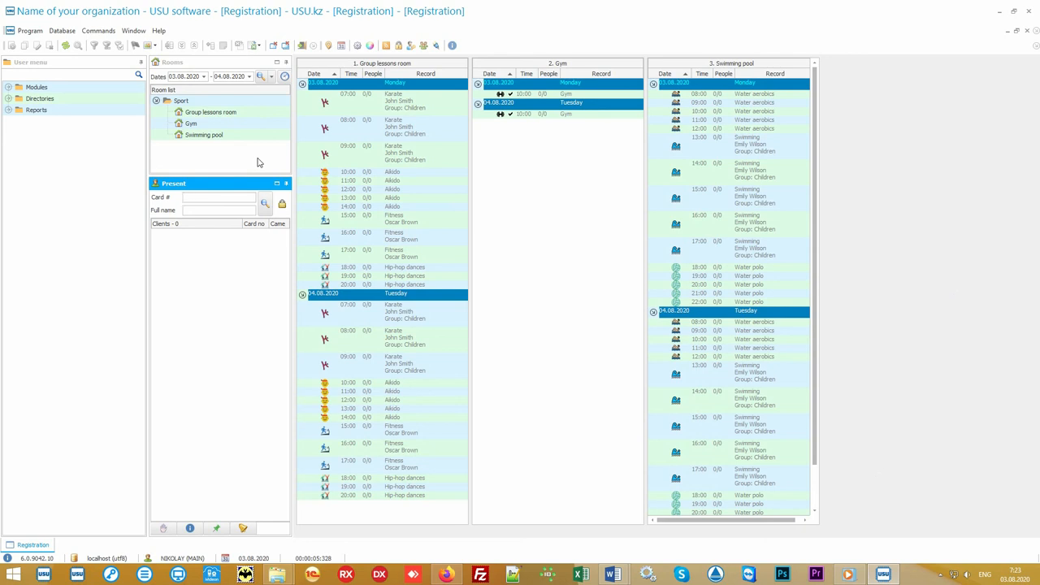
left_click(182, 101)
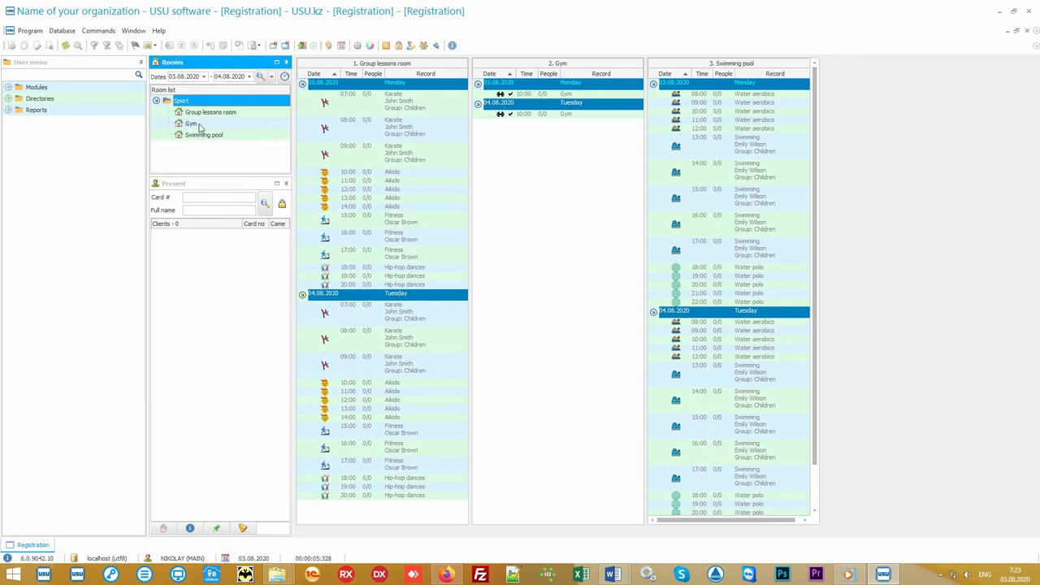
mouse_move(251, 133)
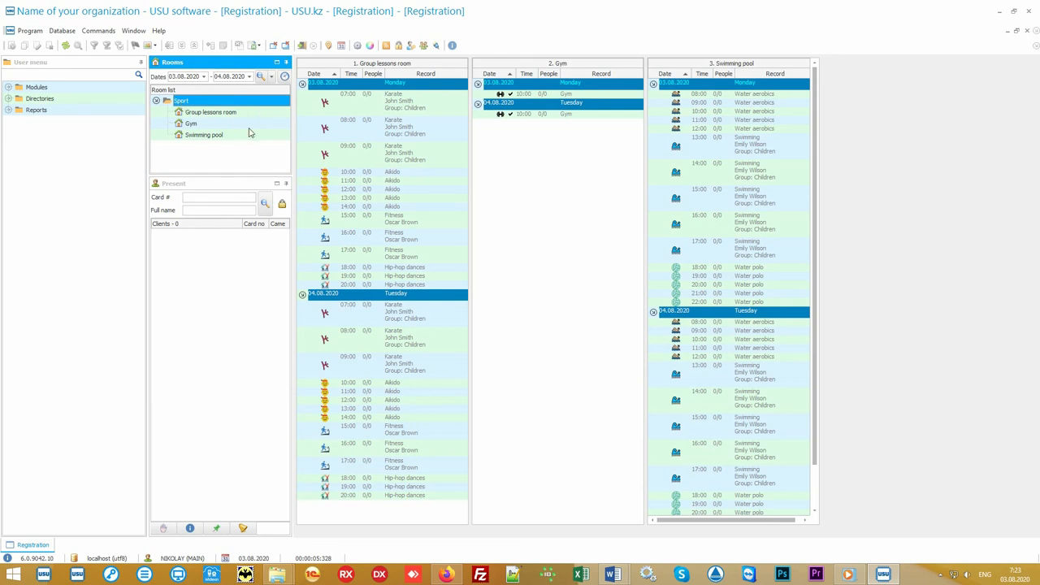
mouse_move(255, 149)
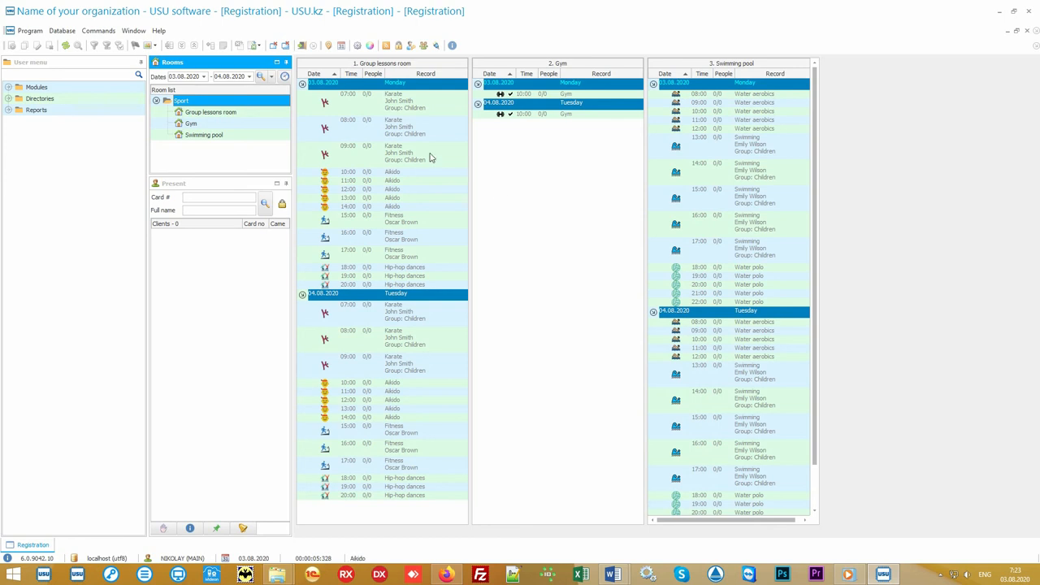
left_click(398, 153)
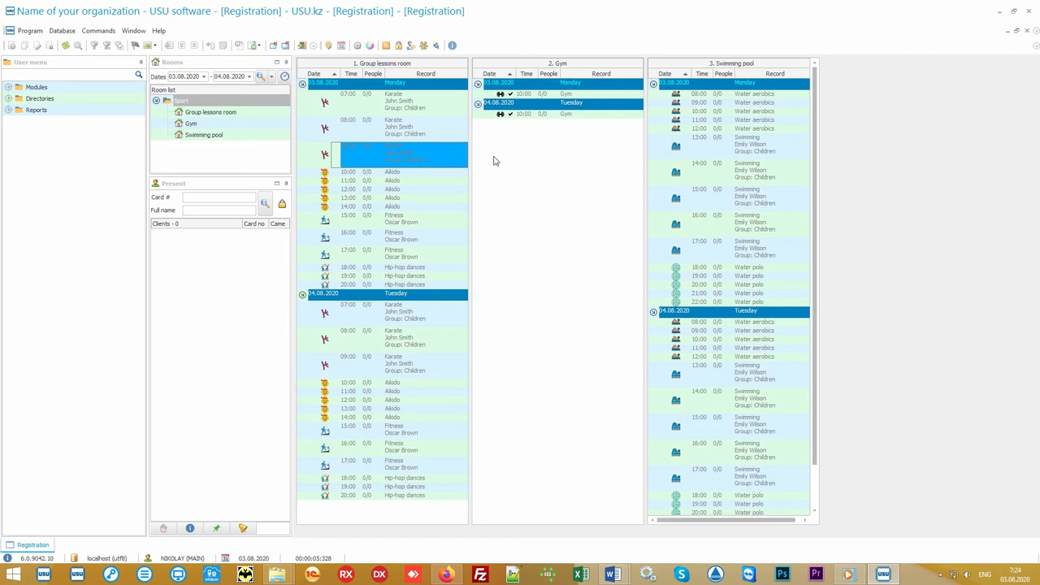
mouse_move(366, 154)
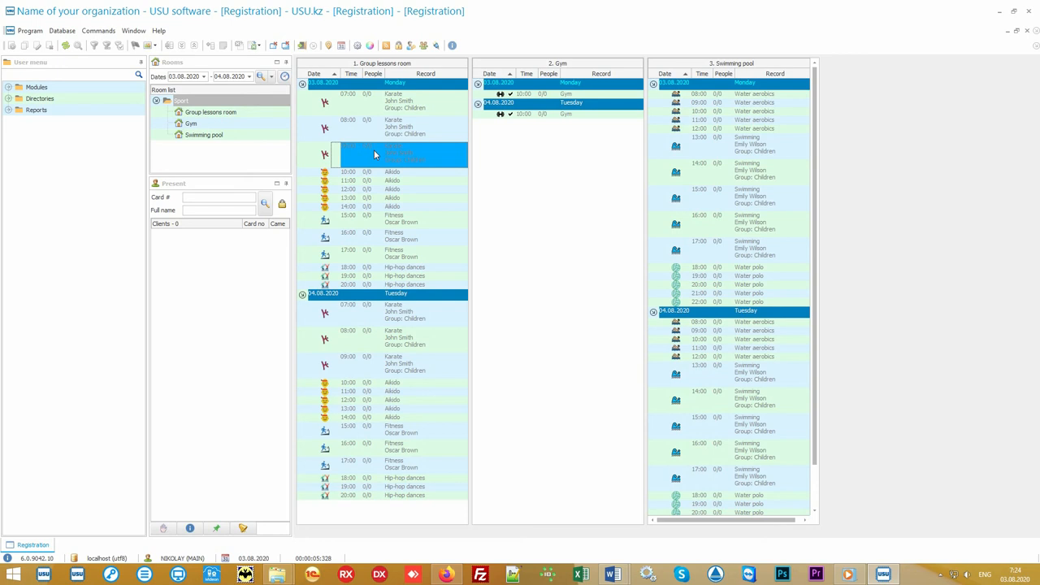
View the Karate class details, then switch to the subscriptions list and back to the schedule
double_click(398, 155)
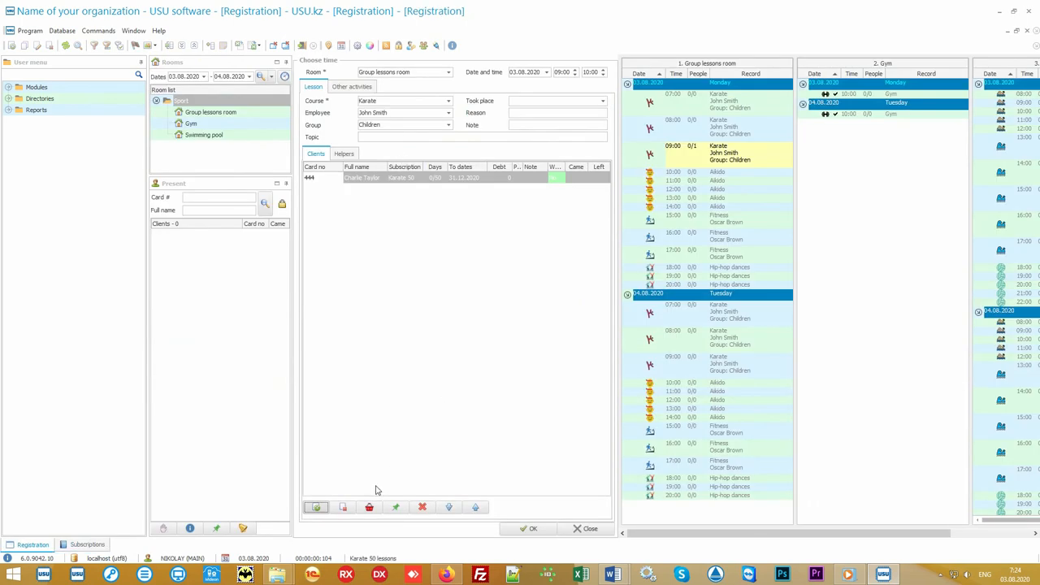
left_click(590, 528)
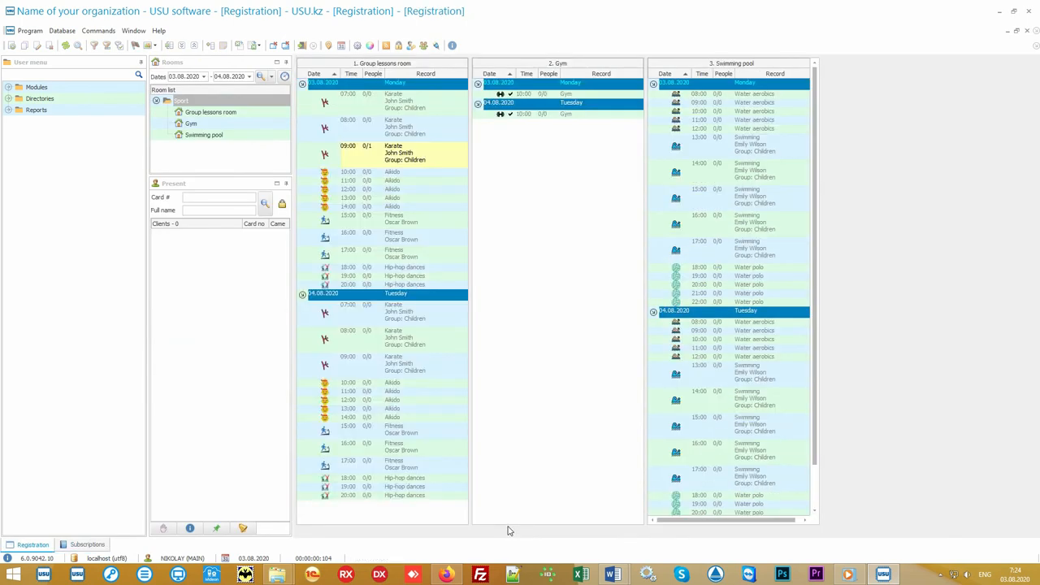
left_click(87, 545)
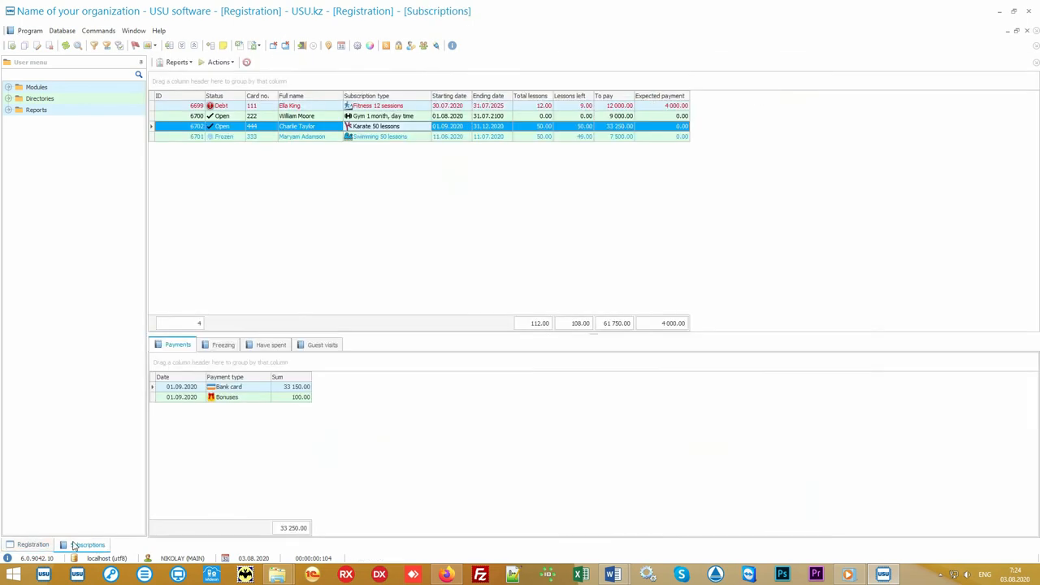
left_click(32, 545)
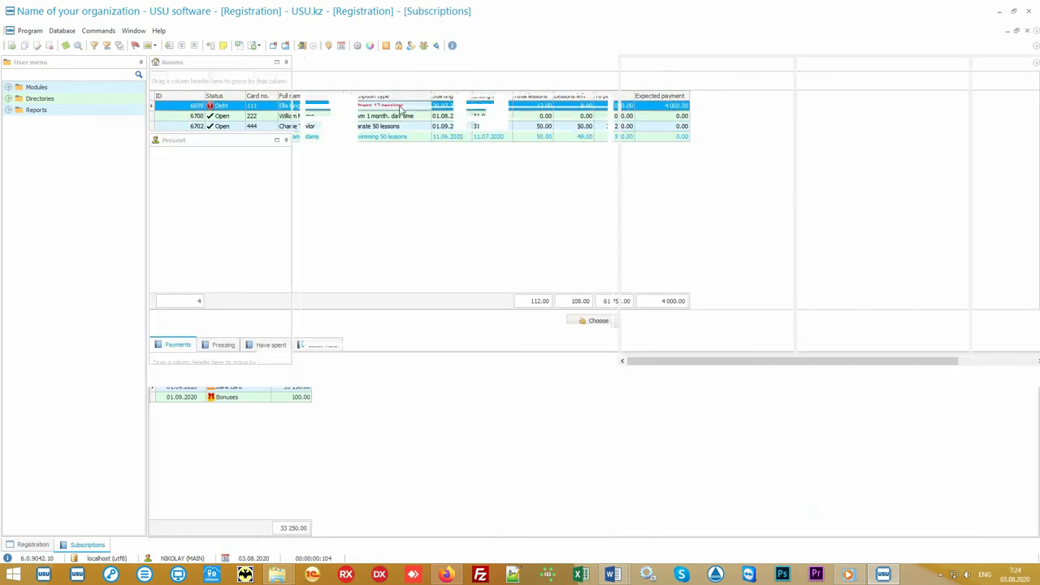
left_click(33, 545)
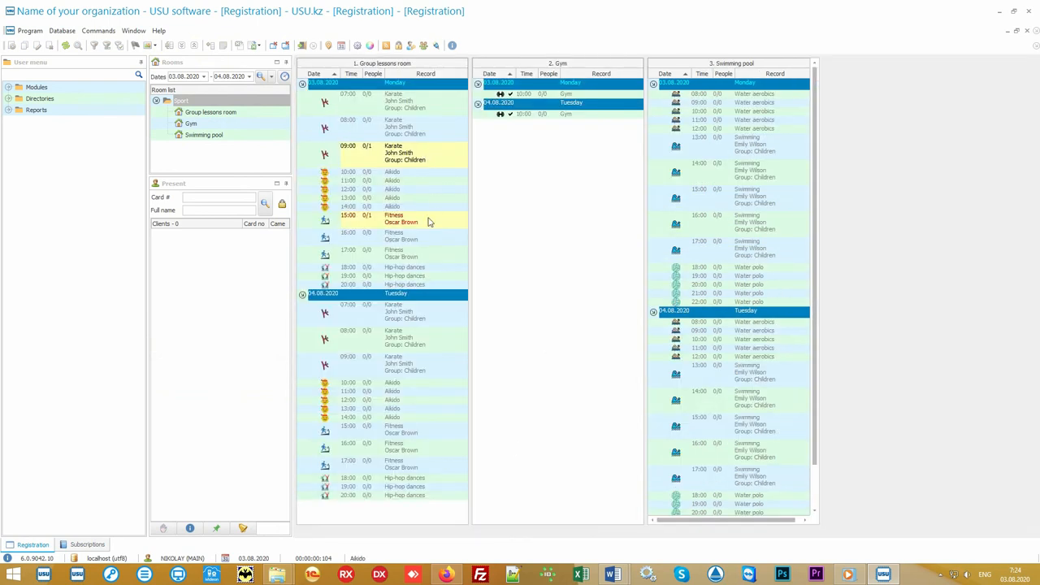
mouse_move(417, 227)
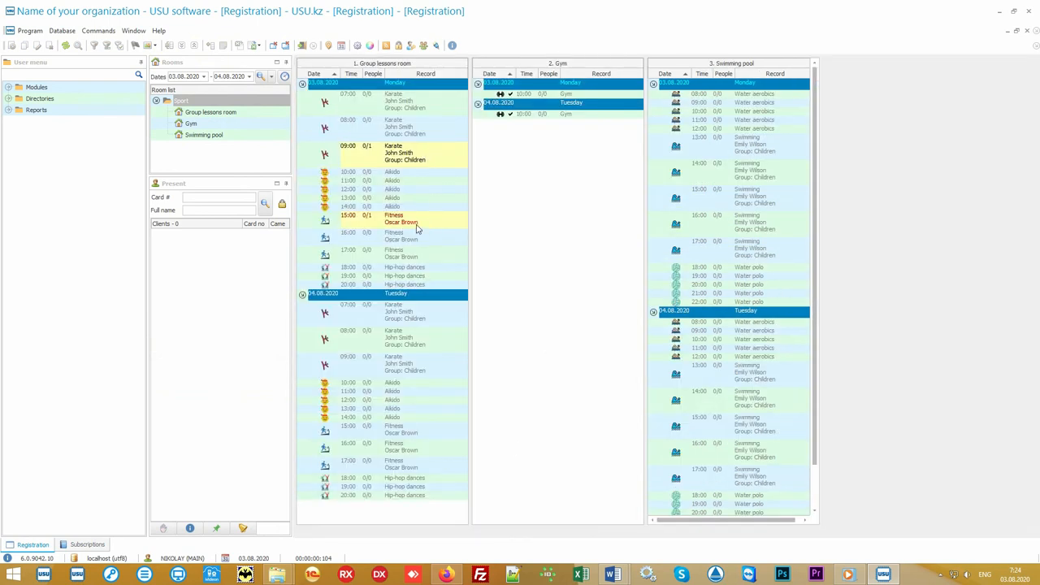
View the clients of the 15:00 Fitness lesson and close its details
double_click(399, 218)
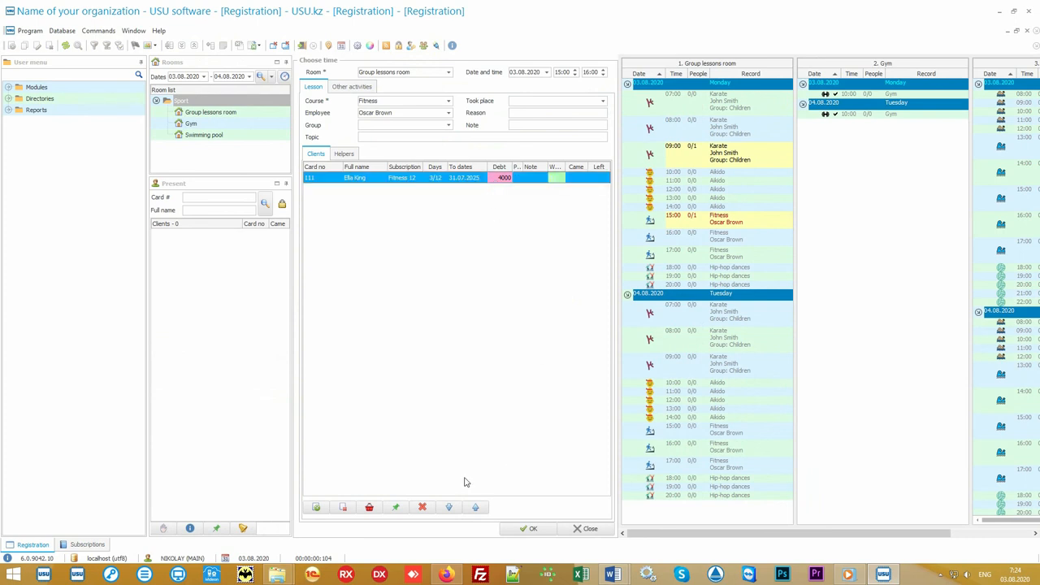
mouse_move(422, 507)
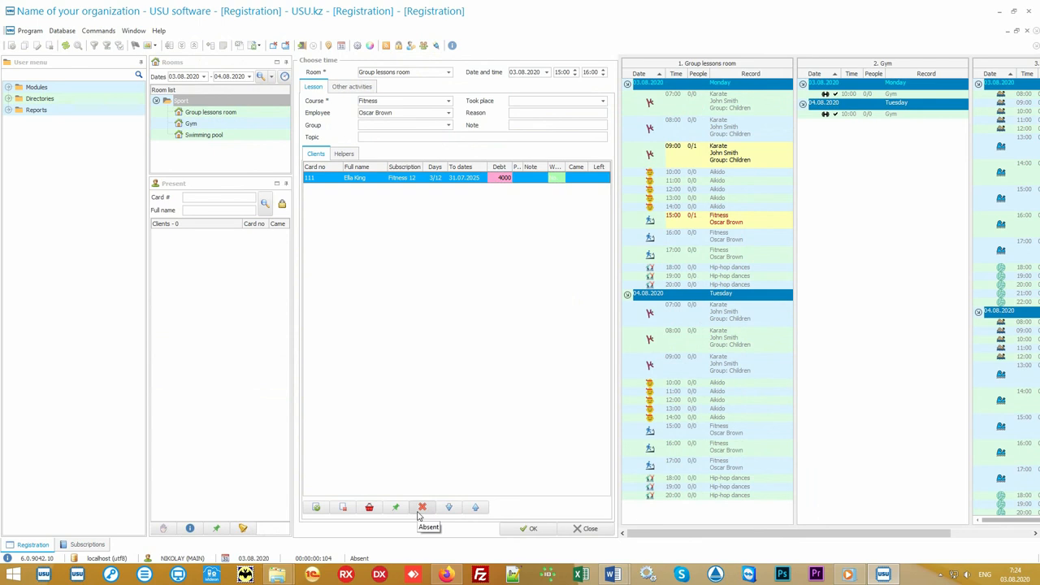
mouse_move(445, 475)
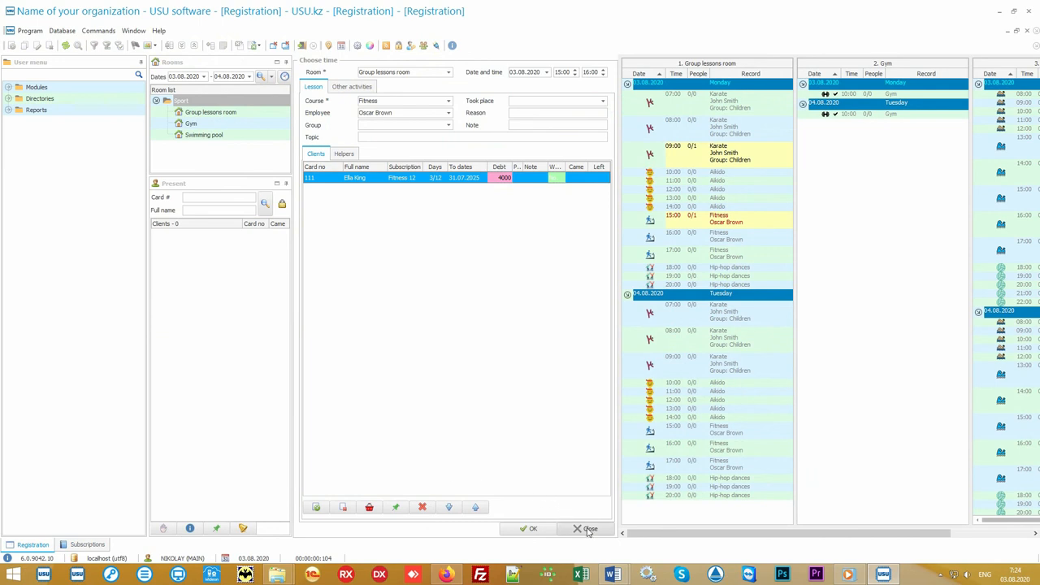
left_click(589, 530)
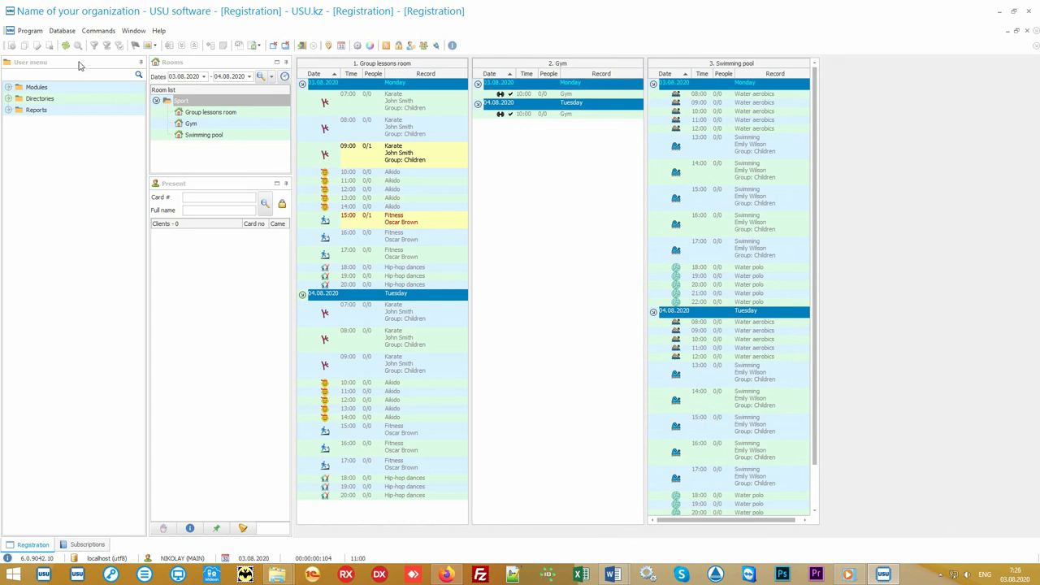
Open Organization > Subscriptions and view payments for the Fitness 12 and frozen swimming subscriptions
left_click(73, 61)
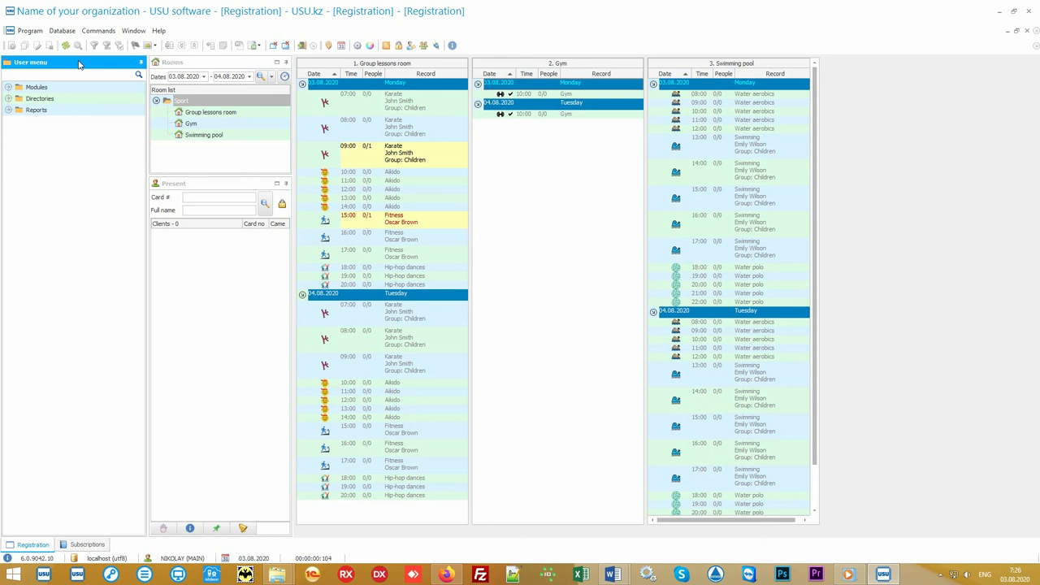
mouse_move(78, 90)
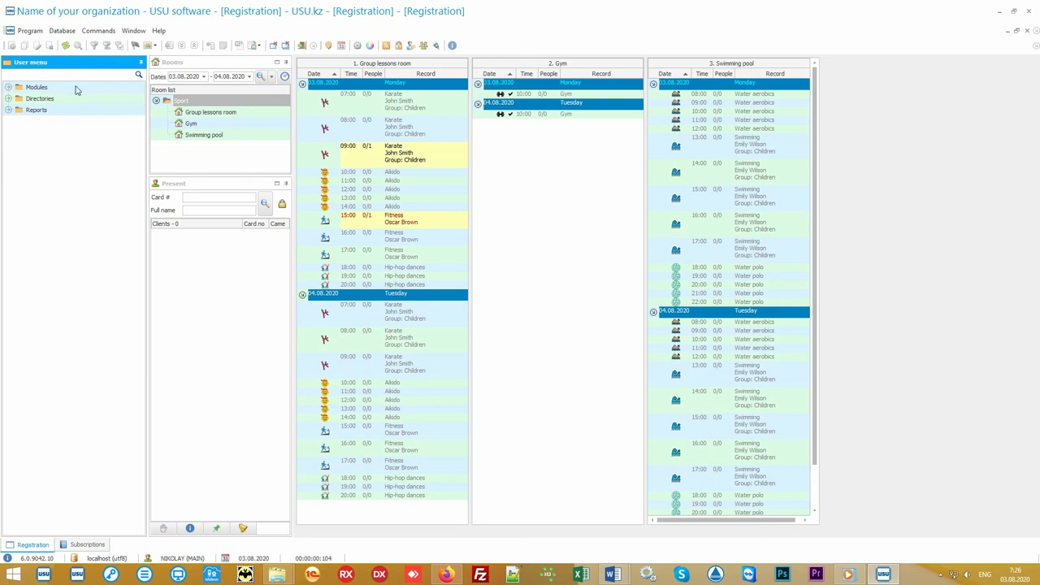
left_click(35, 88)
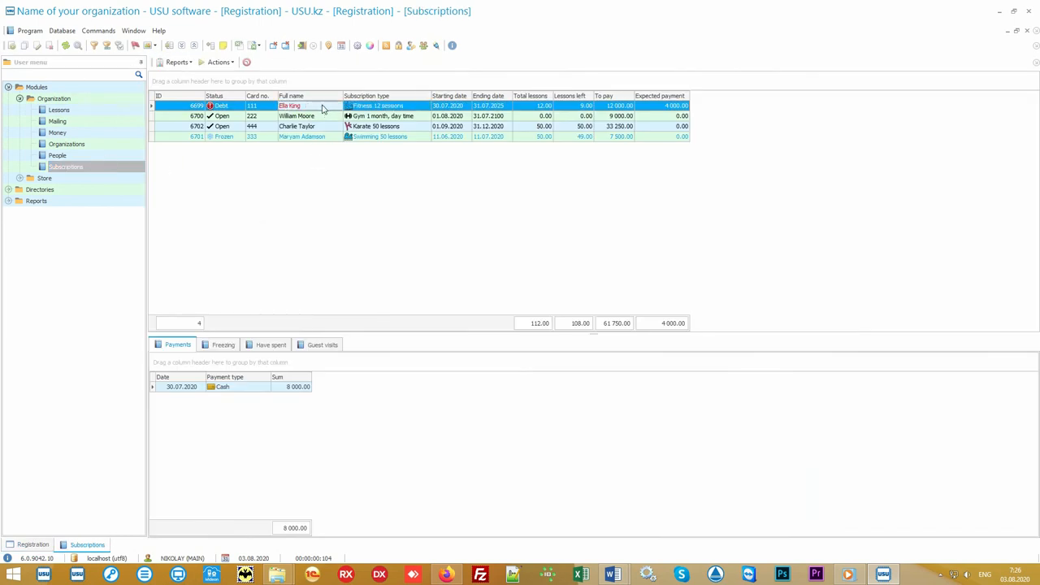
left_click(296, 126)
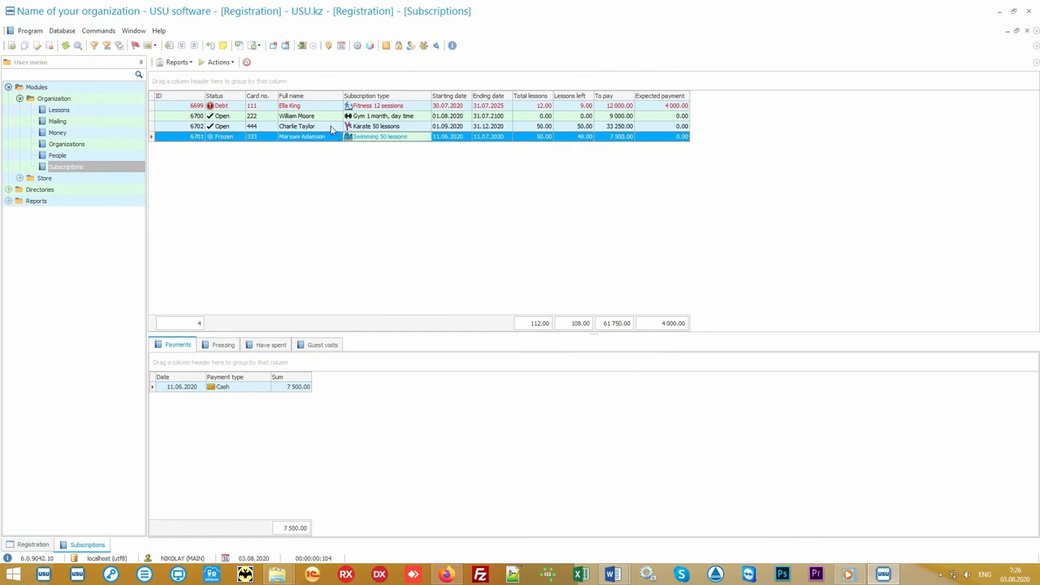
left_click(328, 115)
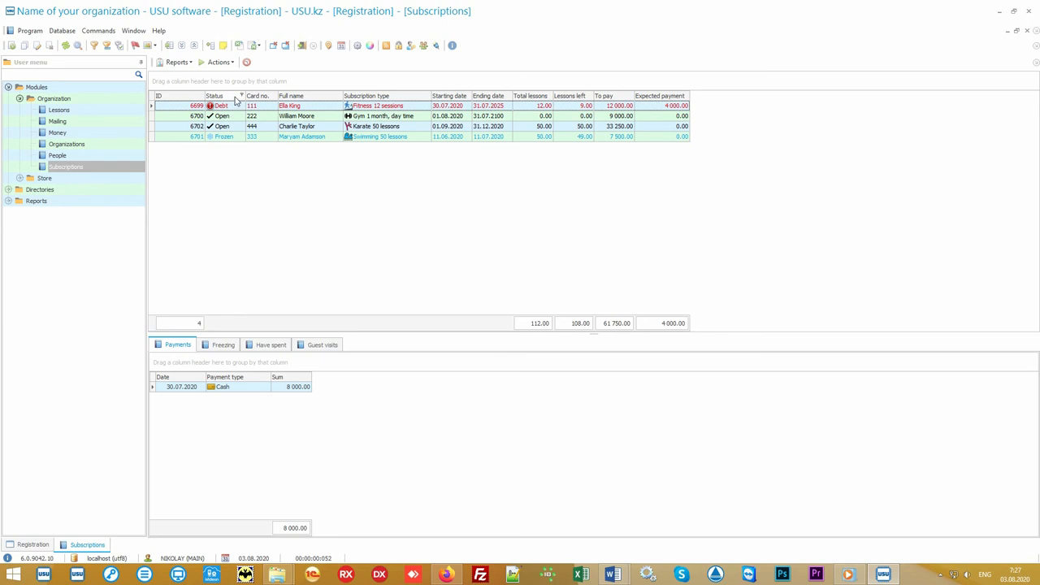
mouse_move(234, 138)
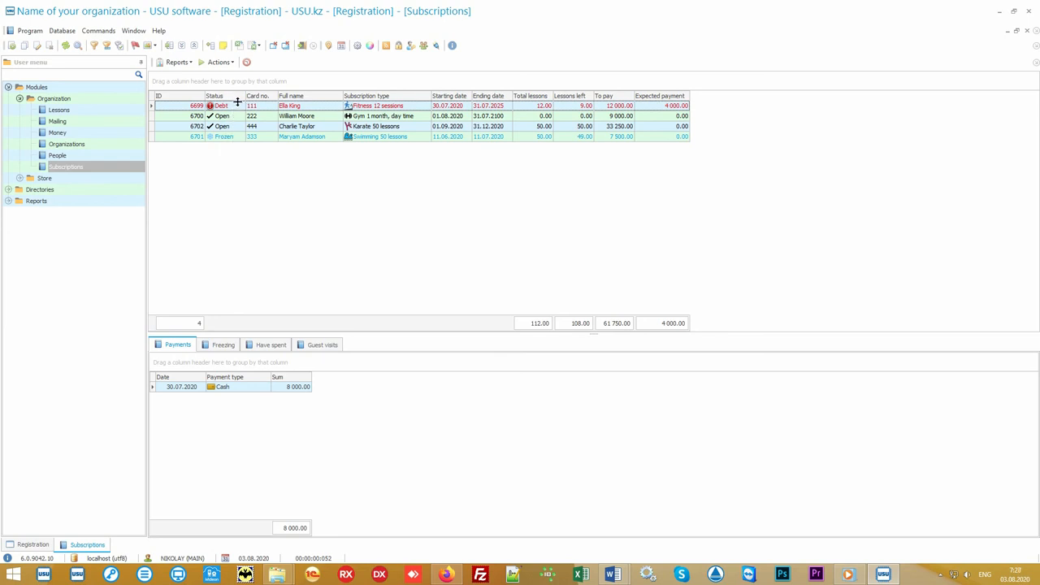
mouse_move(232, 166)
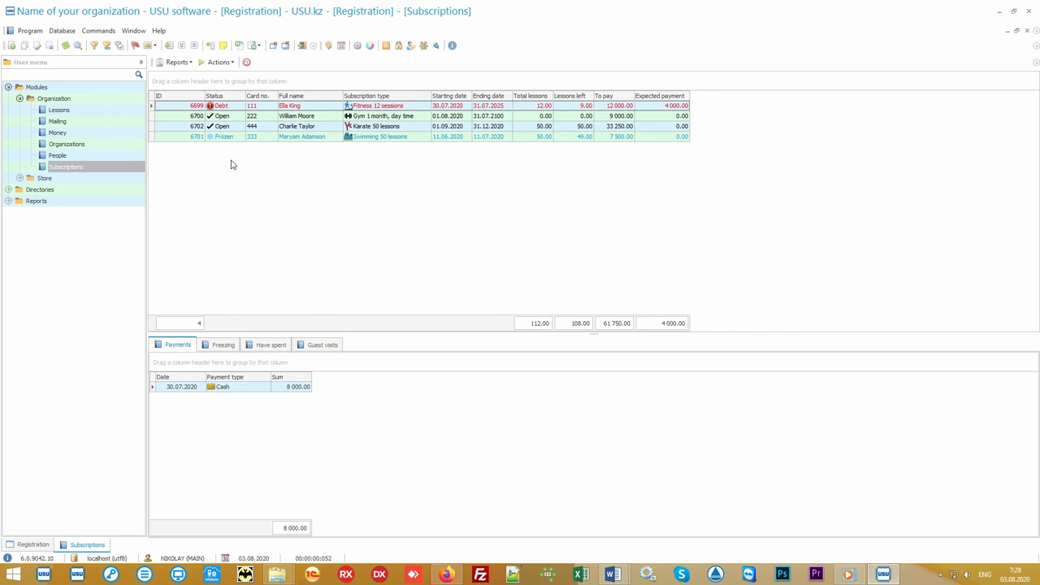
Add a new subscription with card number 555 and move to the Full name field
right_click(231, 162)
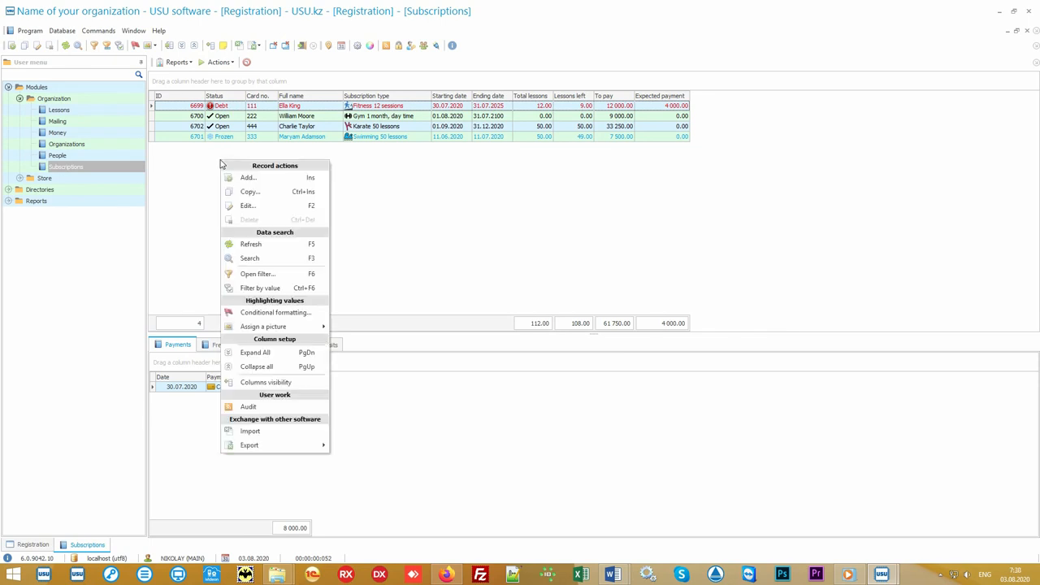
mouse_move(247, 177)
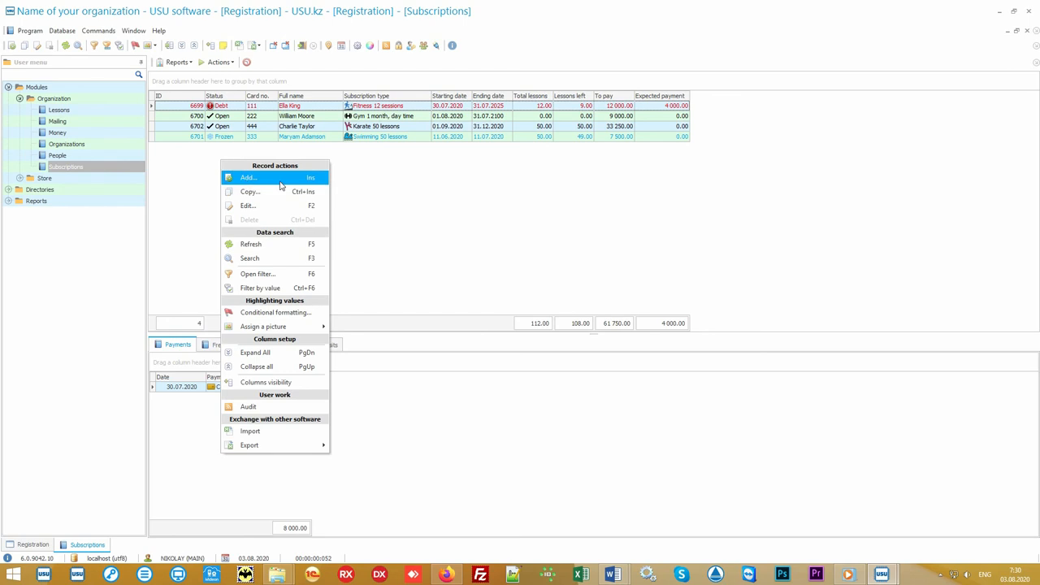
left_click(249, 177)
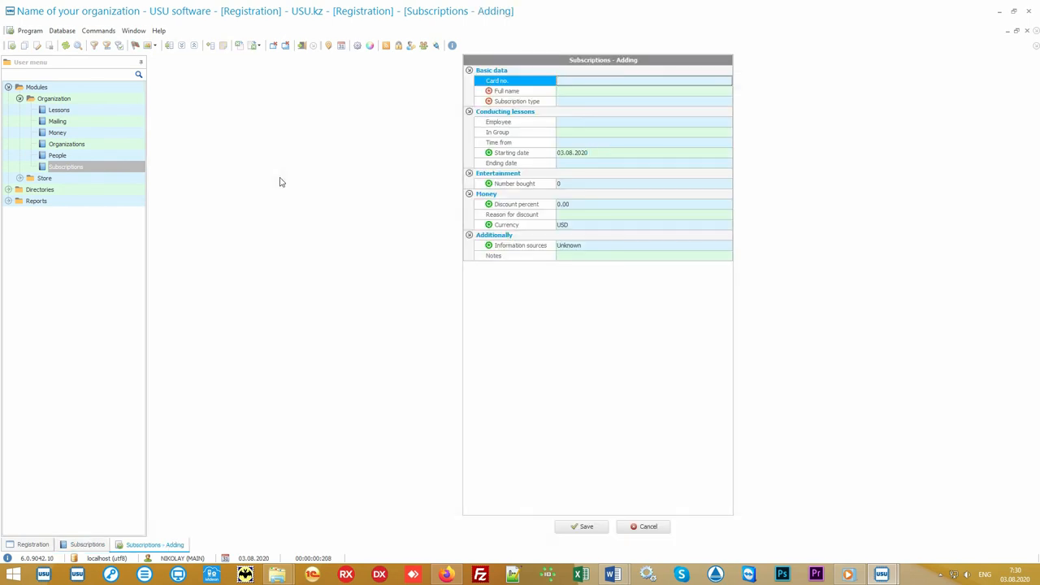
mouse_move(276, 182)
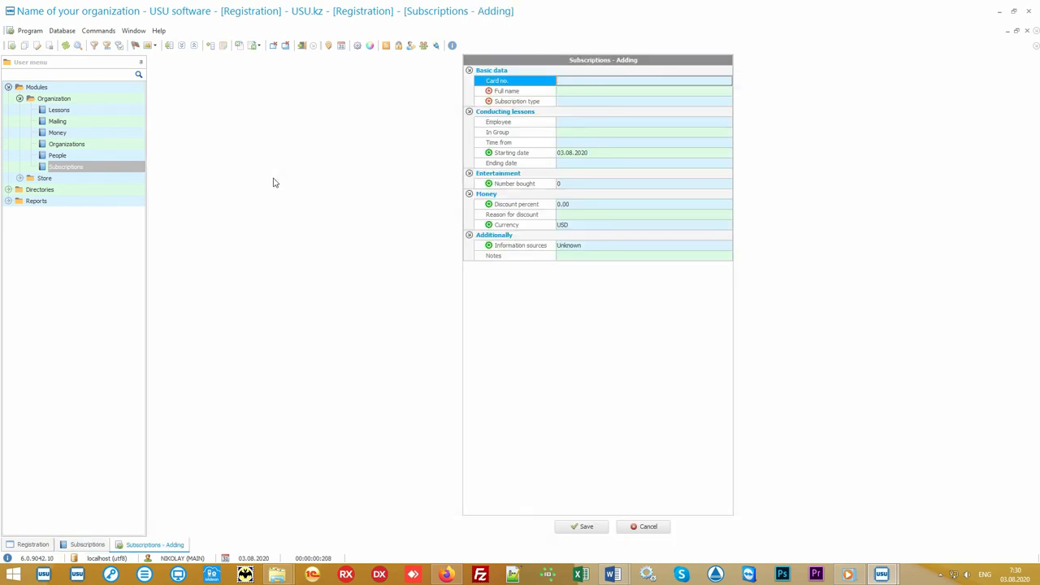
type("555")
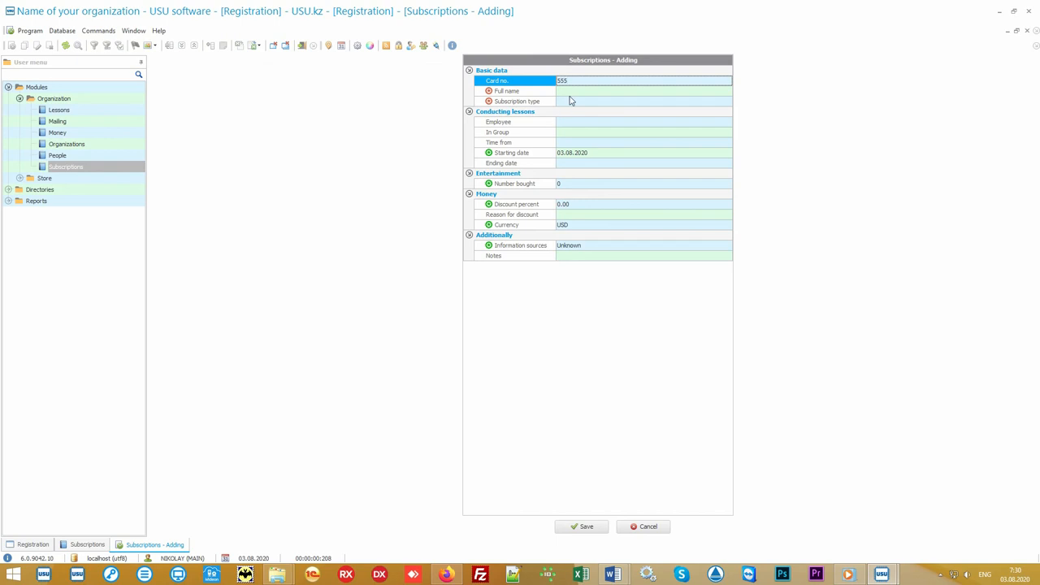
left_click(642, 91)
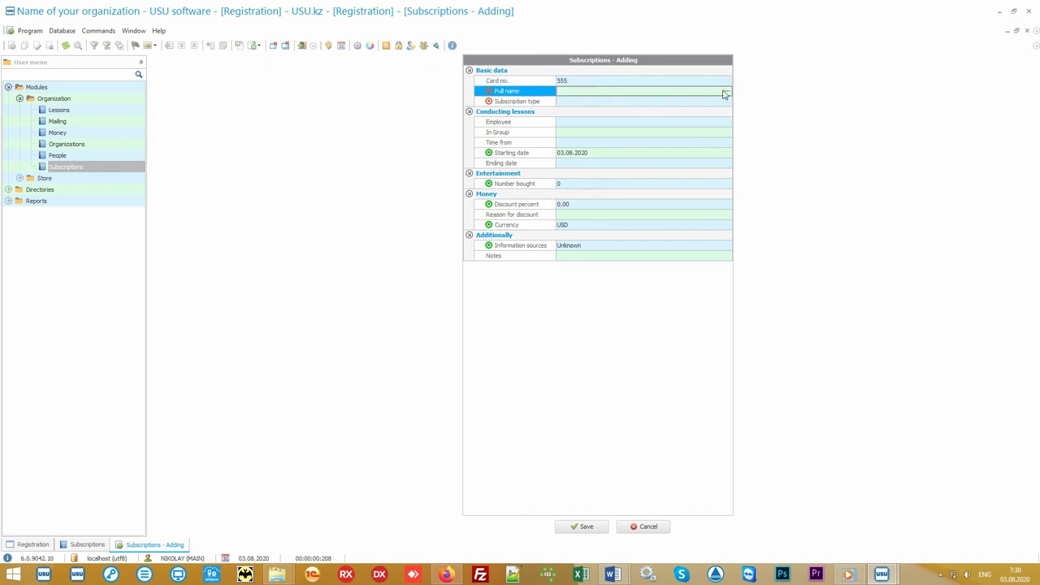
Browse the People directory, viewing photos of the organization contact, Problem and VIP clients
left_click(725, 91)
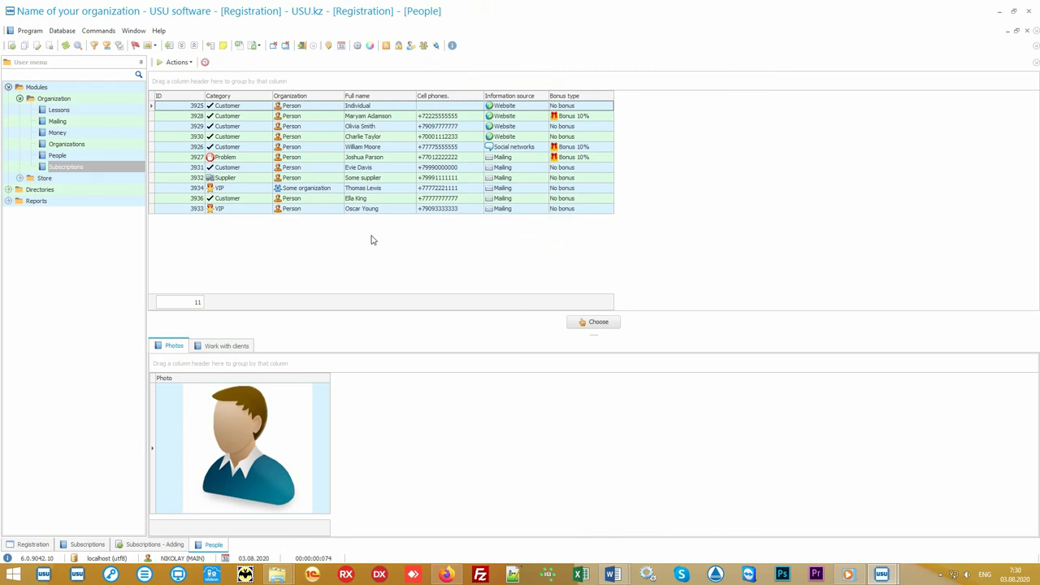
mouse_move(306, 205)
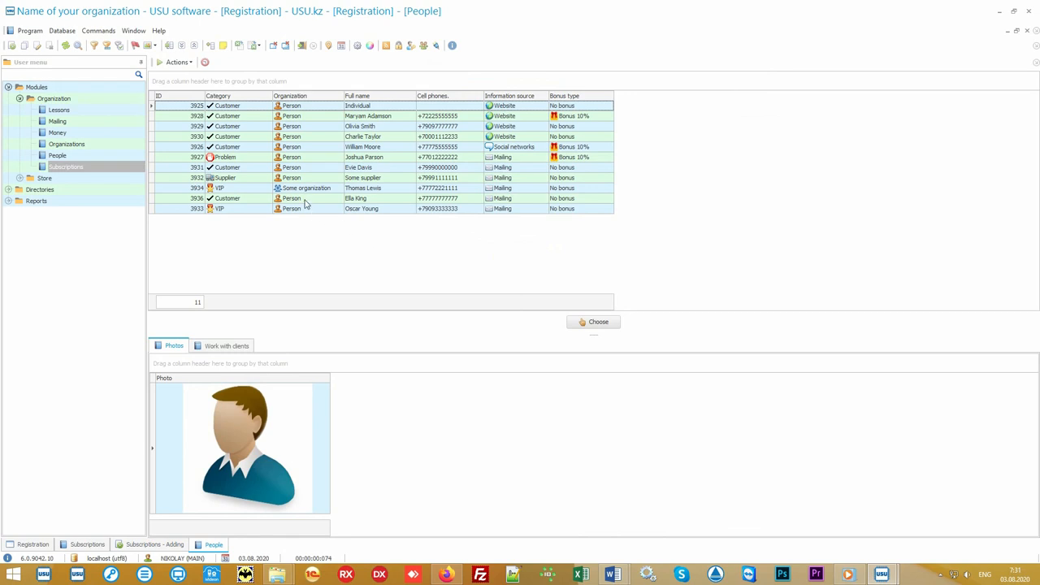
left_click(325, 177)
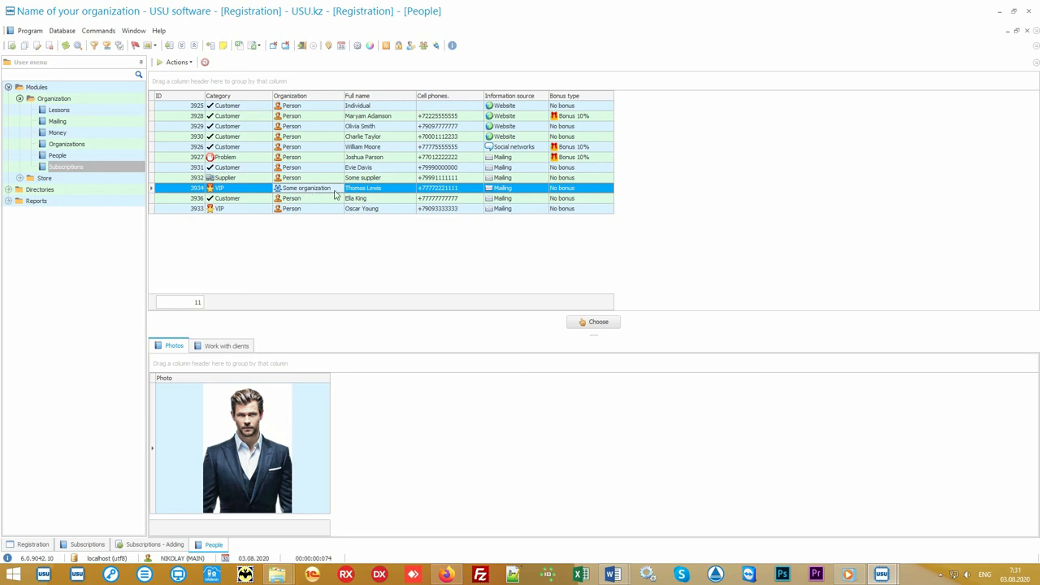
mouse_move(306, 182)
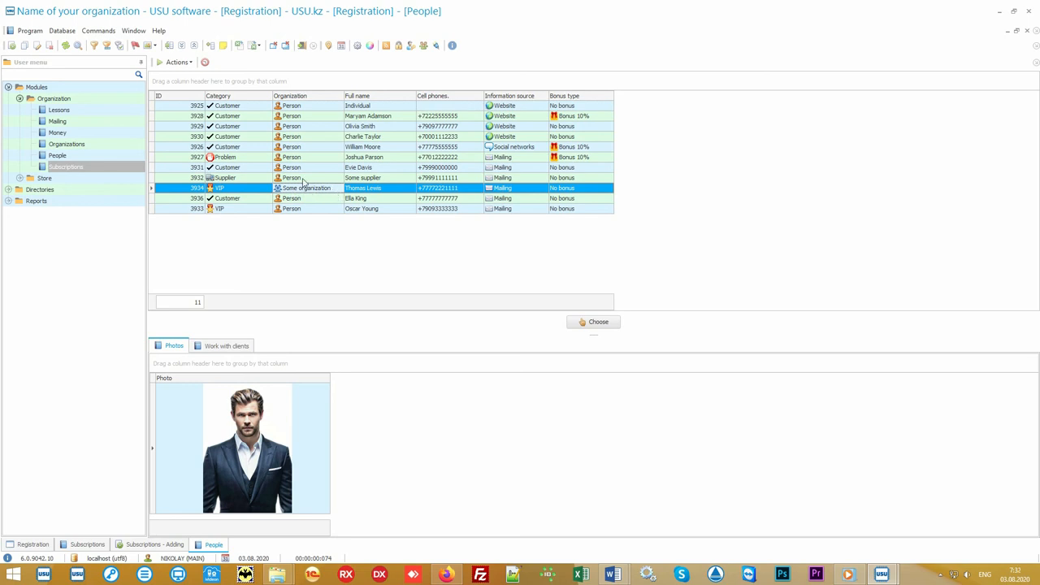
left_click(357, 168)
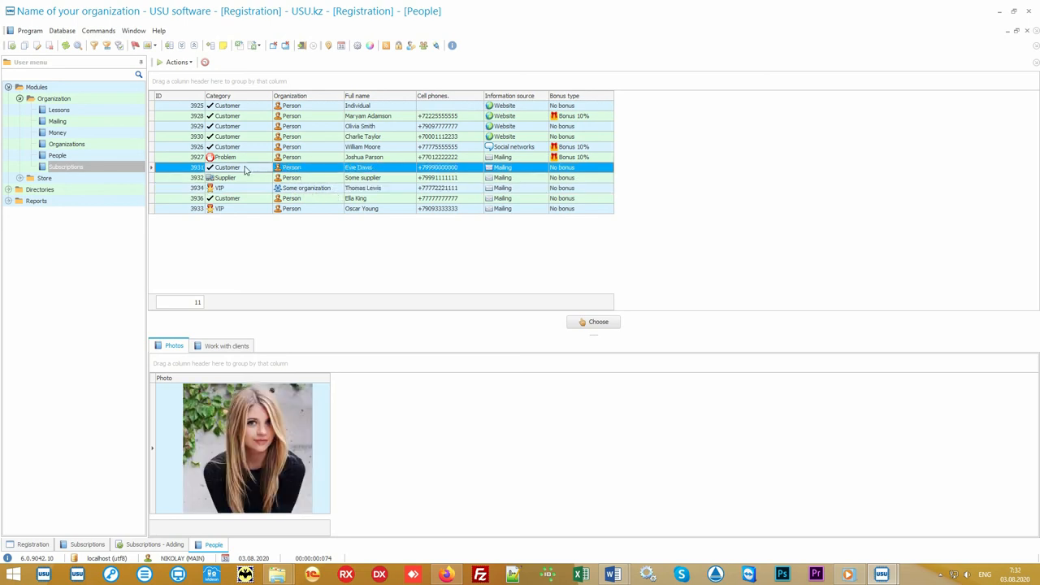
left_click(361, 137)
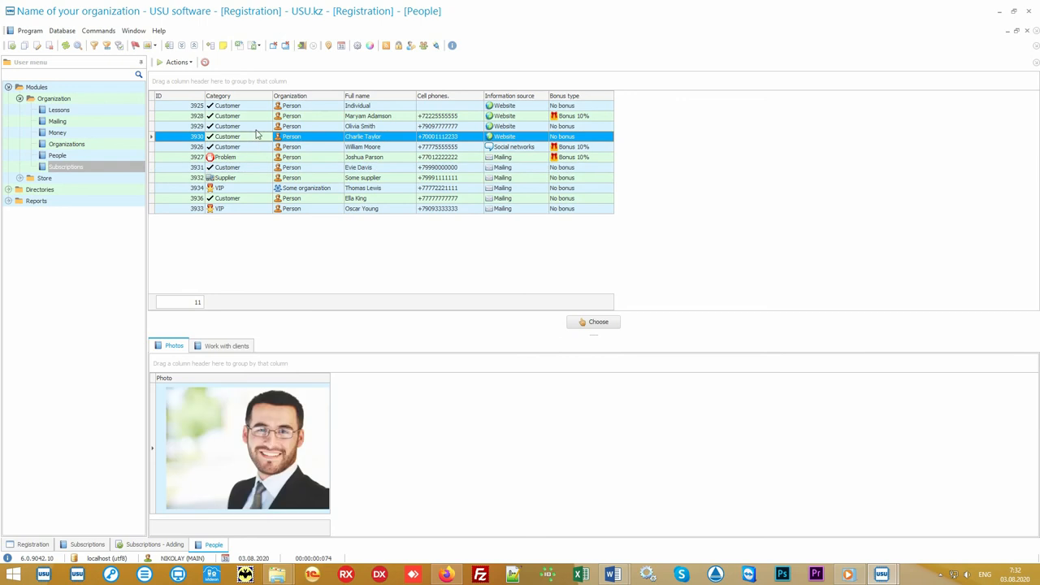
left_click(365, 156)
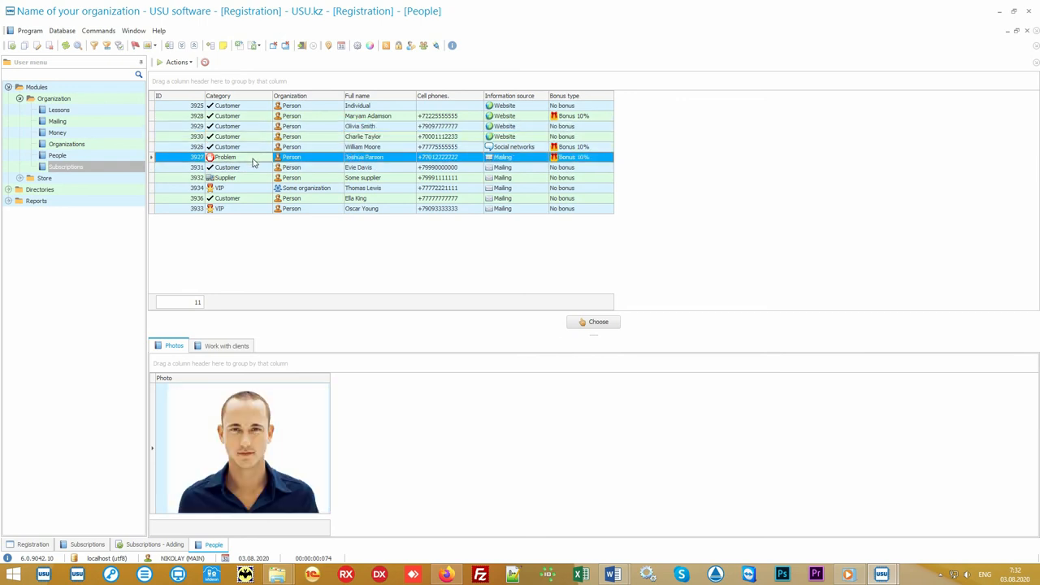
left_click(365, 188)
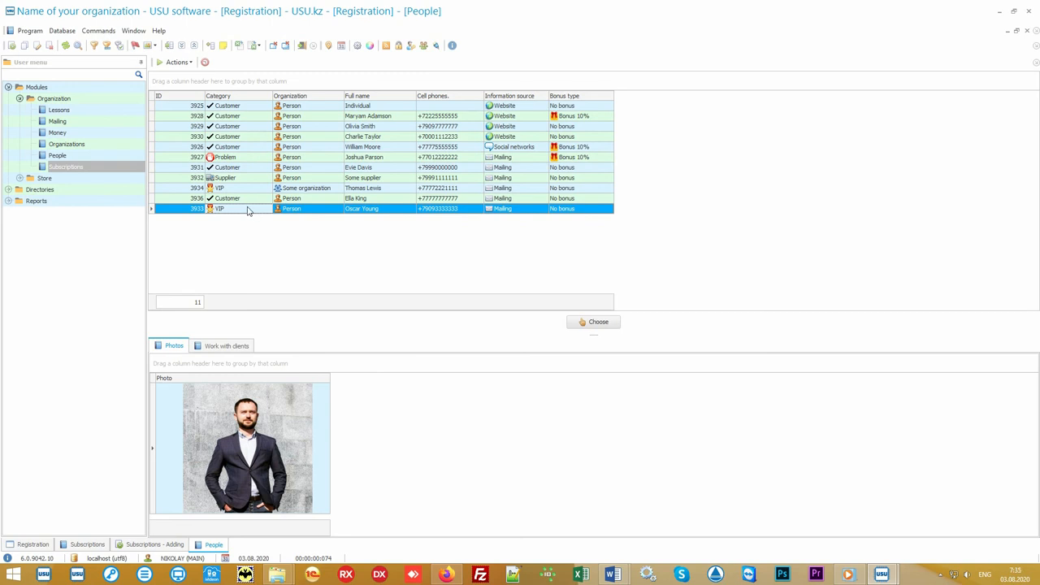
mouse_move(384, 221)
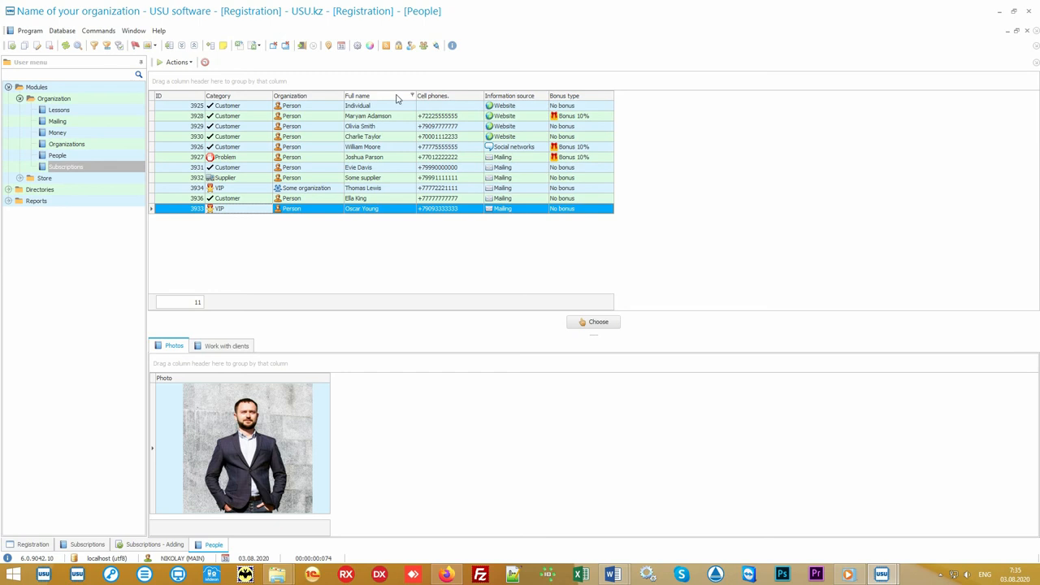
mouse_move(416, 162)
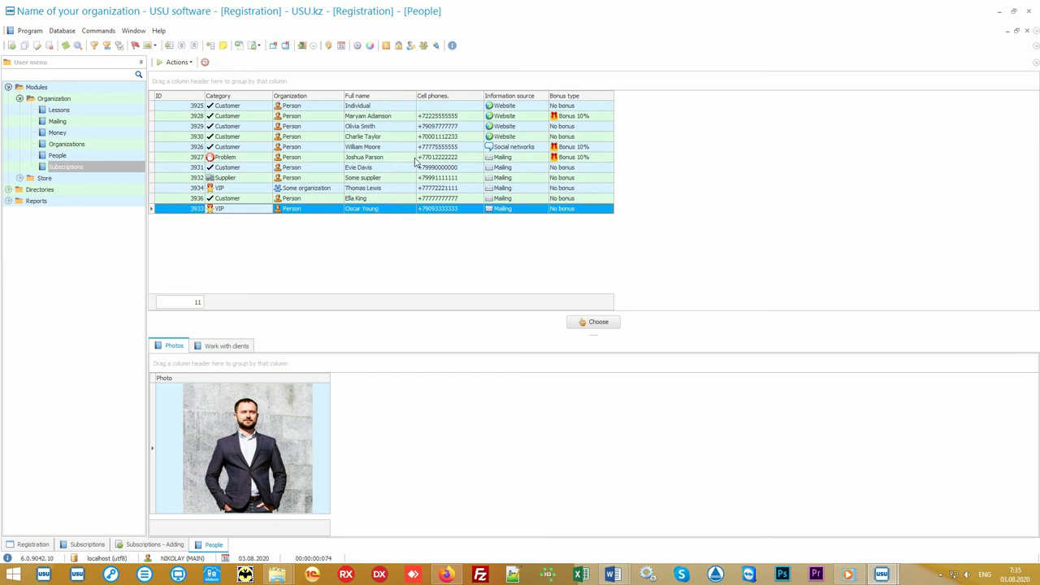
mouse_move(458, 221)
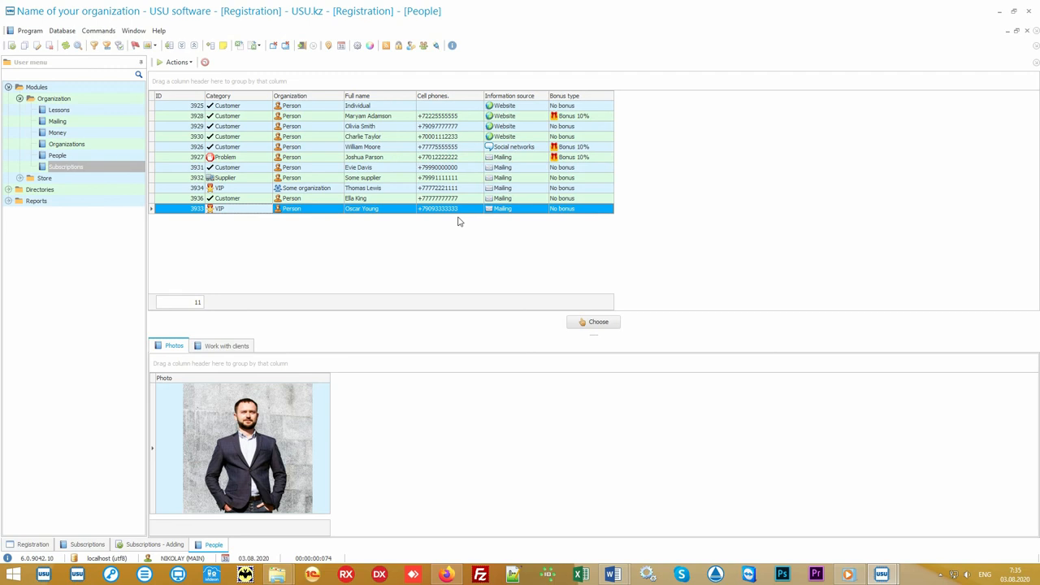
left_click(357, 94)
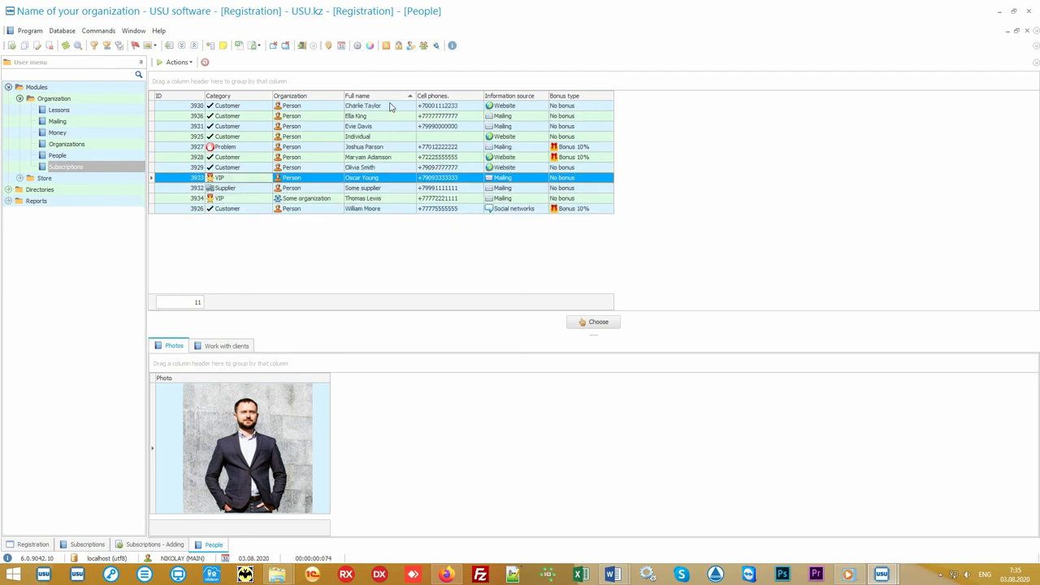
left_click(361, 166)
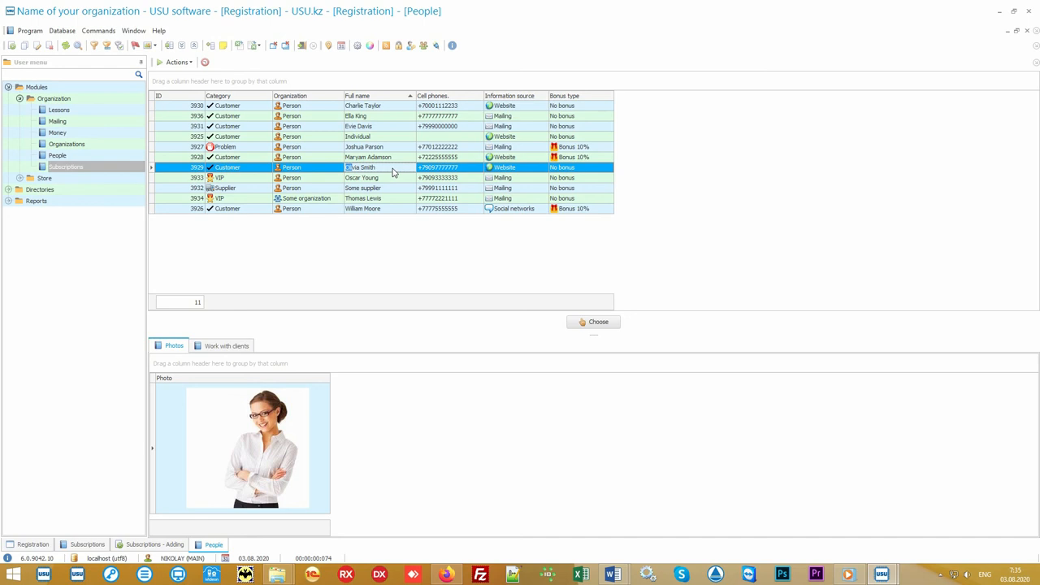
mouse_move(286, 414)
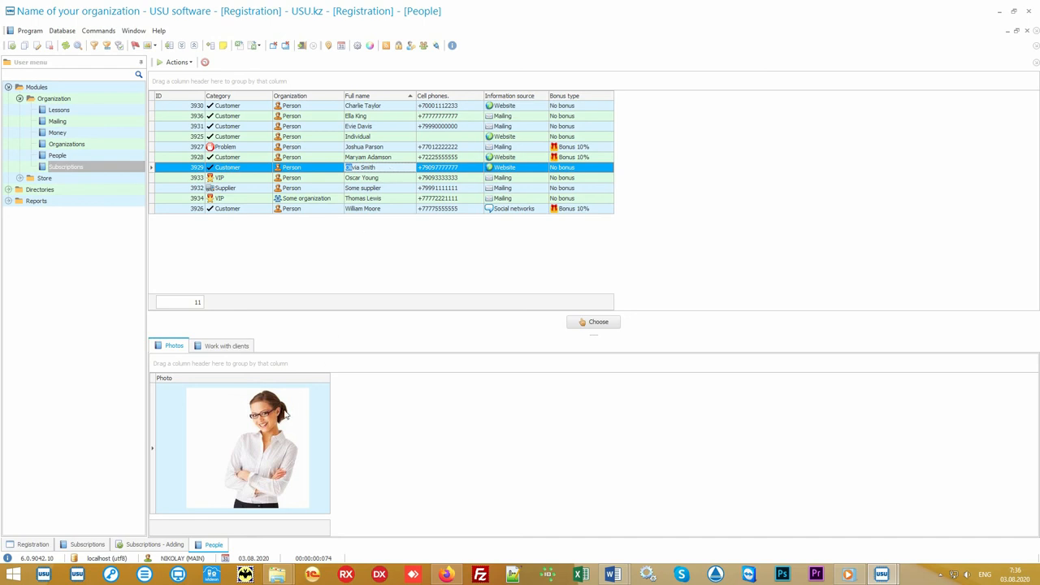
mouse_move(267, 404)
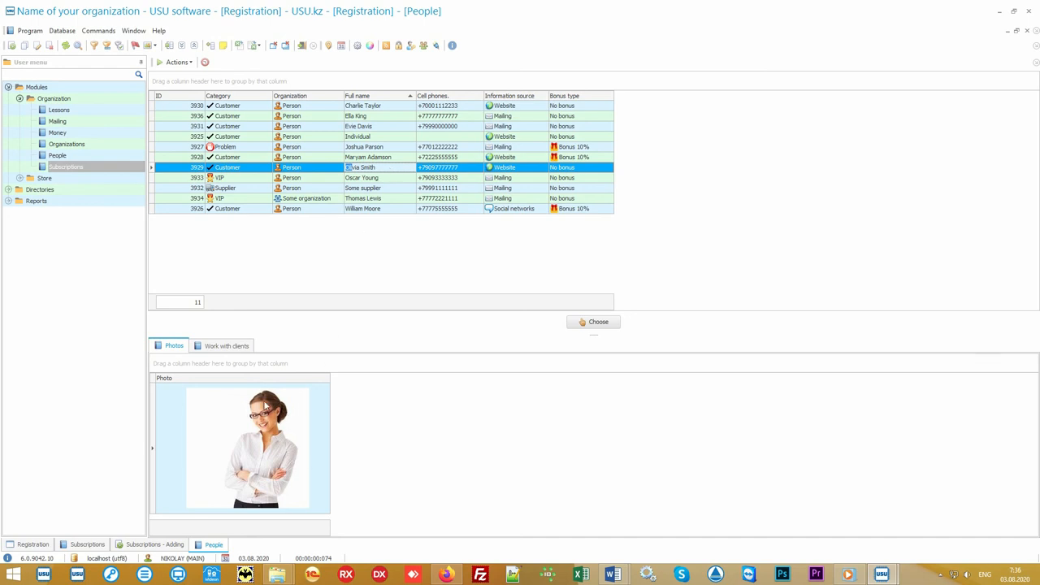
mouse_move(317, 485)
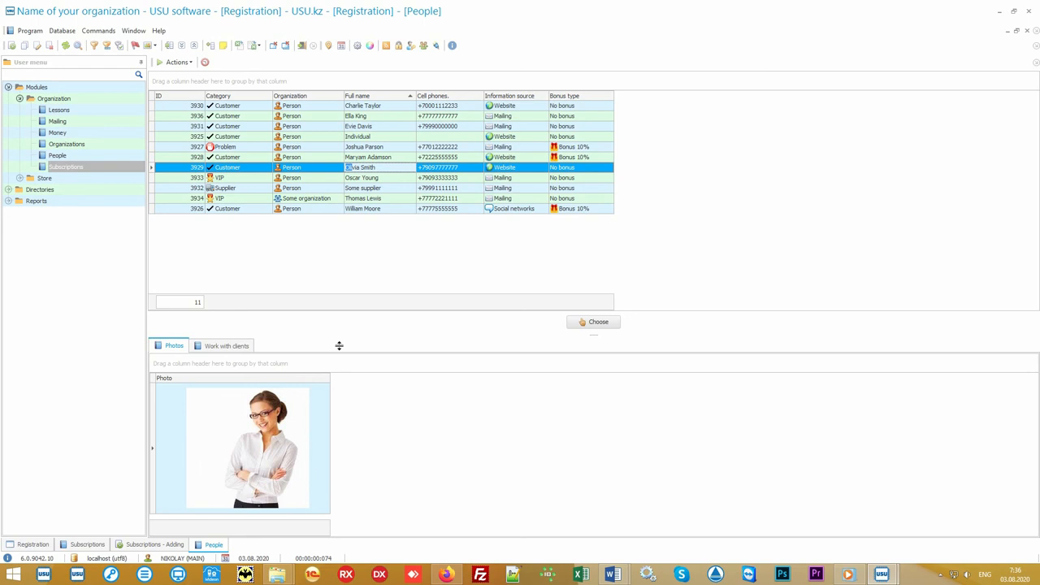
mouse_move(400, 173)
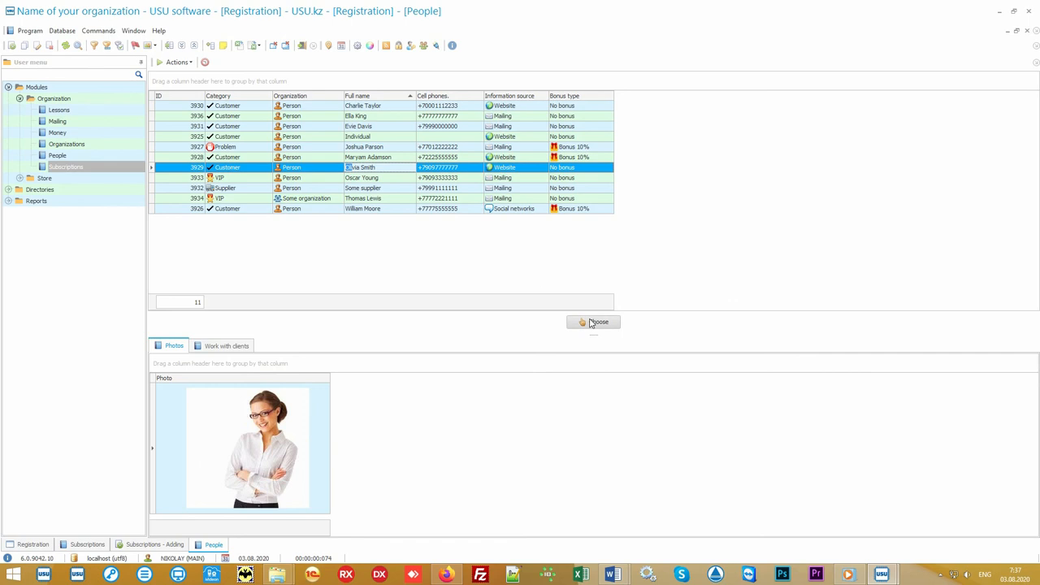
left_click(594, 322)
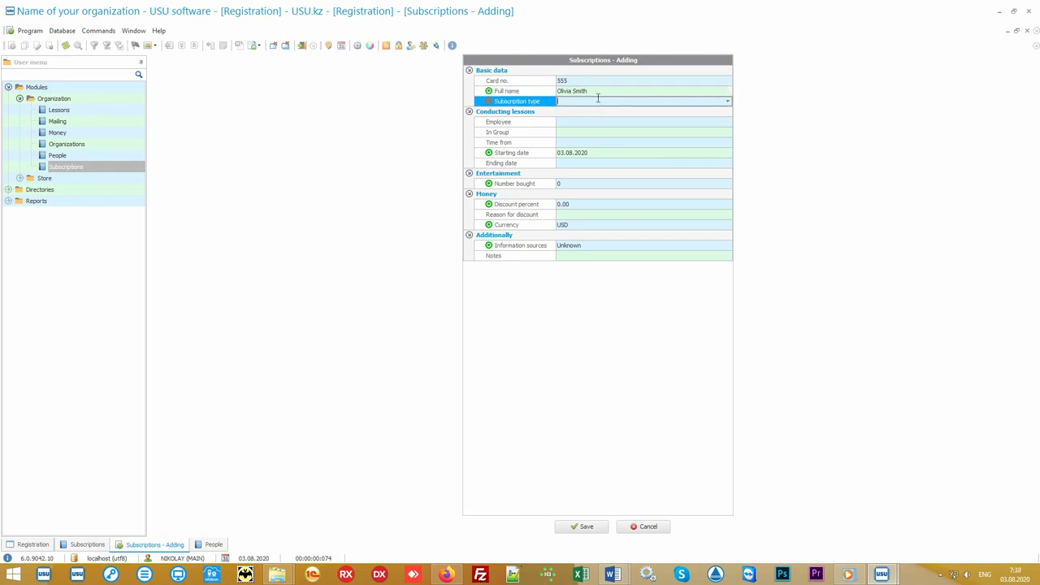
left_click(727, 101)
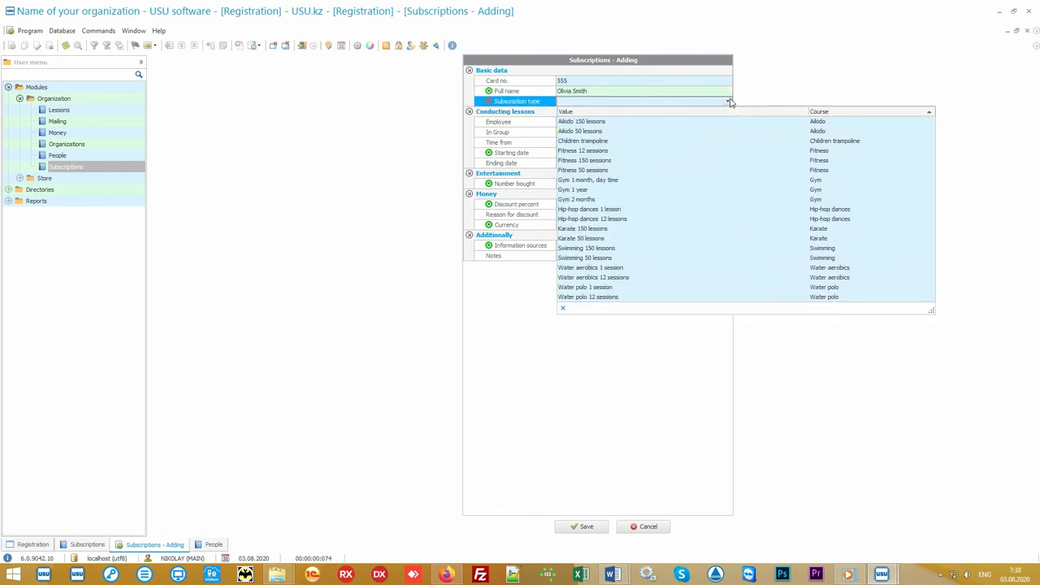
left_click(581, 150)
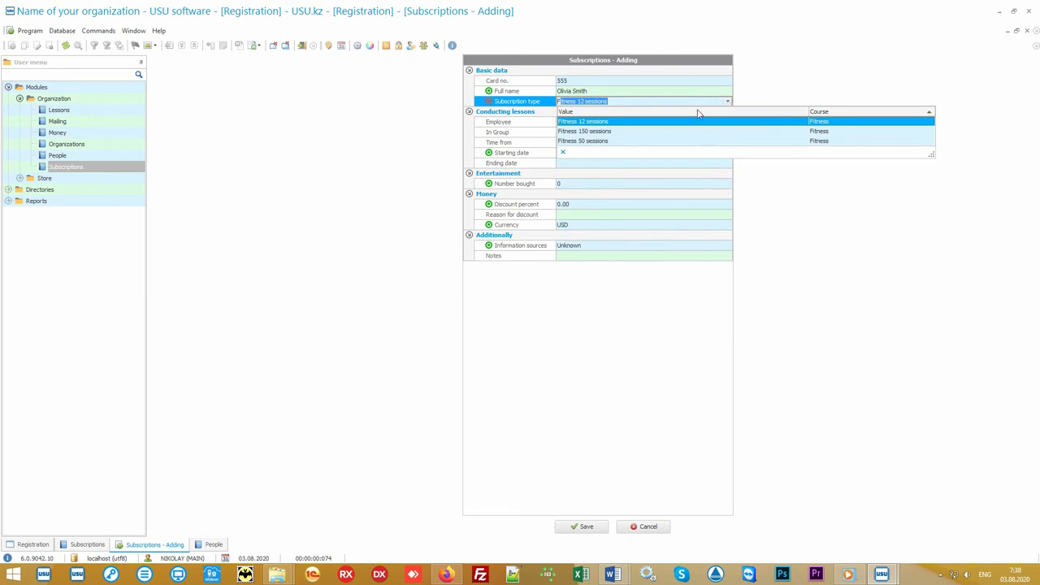
left_click(582, 120)
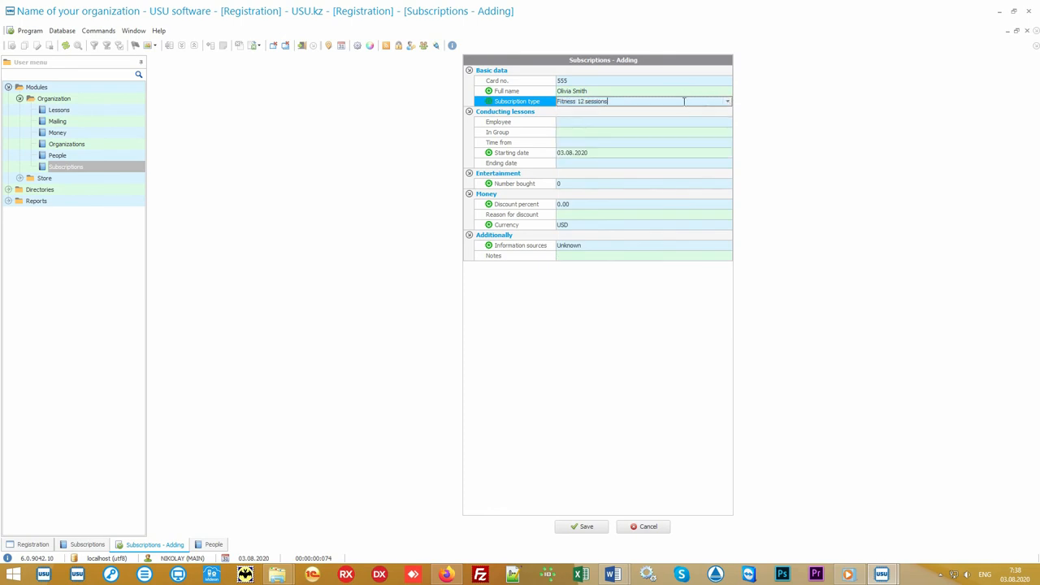
Fill in the card number, the employee conducting lessons and the lesson start time
left_click(642, 80)
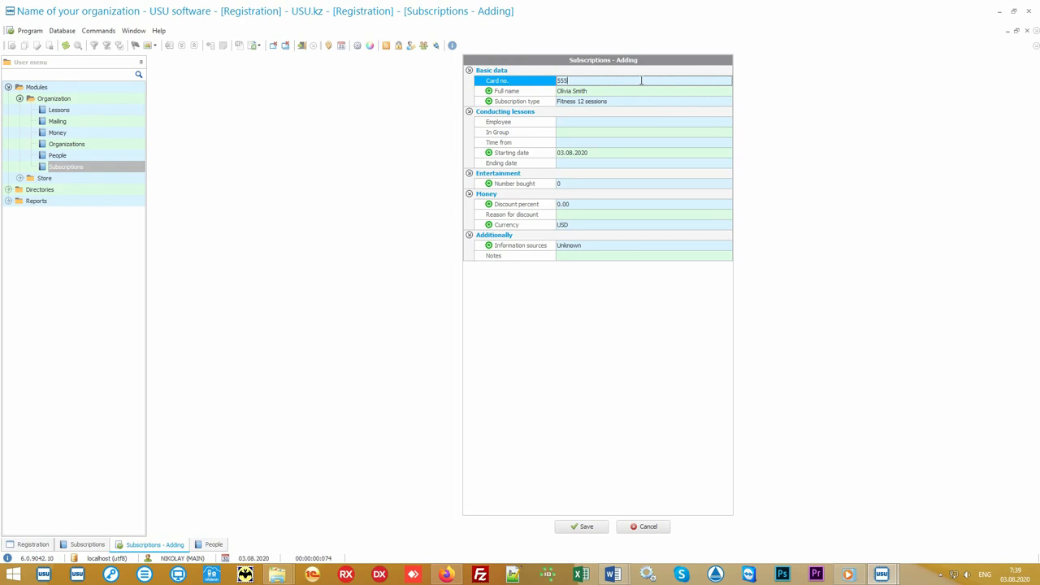
mouse_move(551, 127)
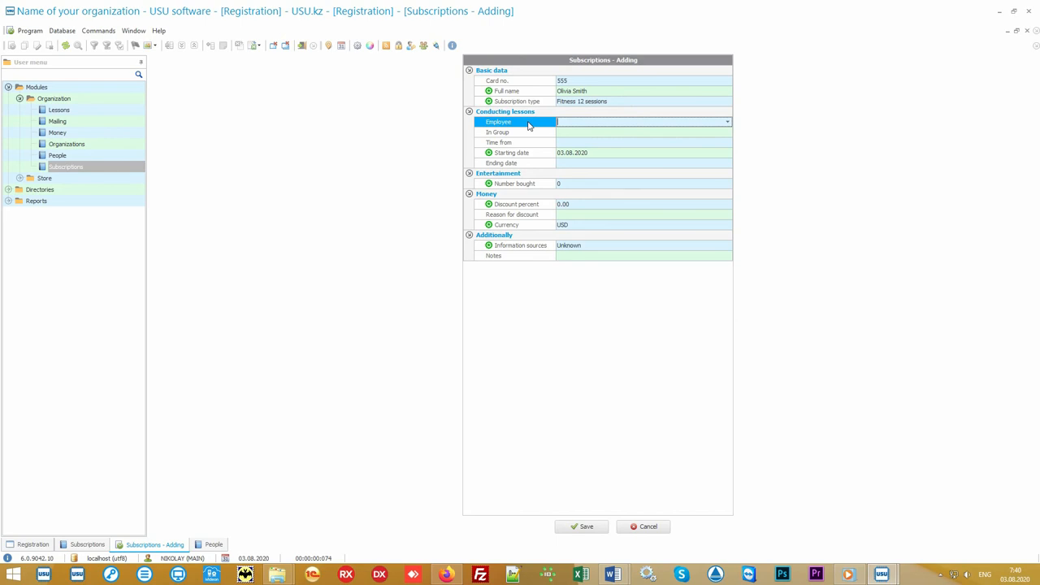
left_click(497, 131)
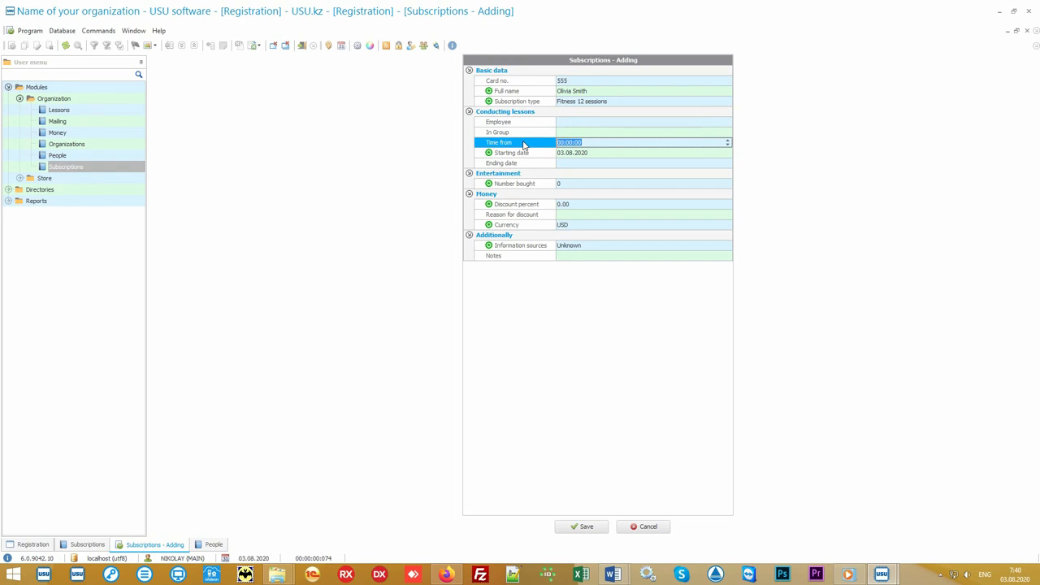
left_click(582, 526)
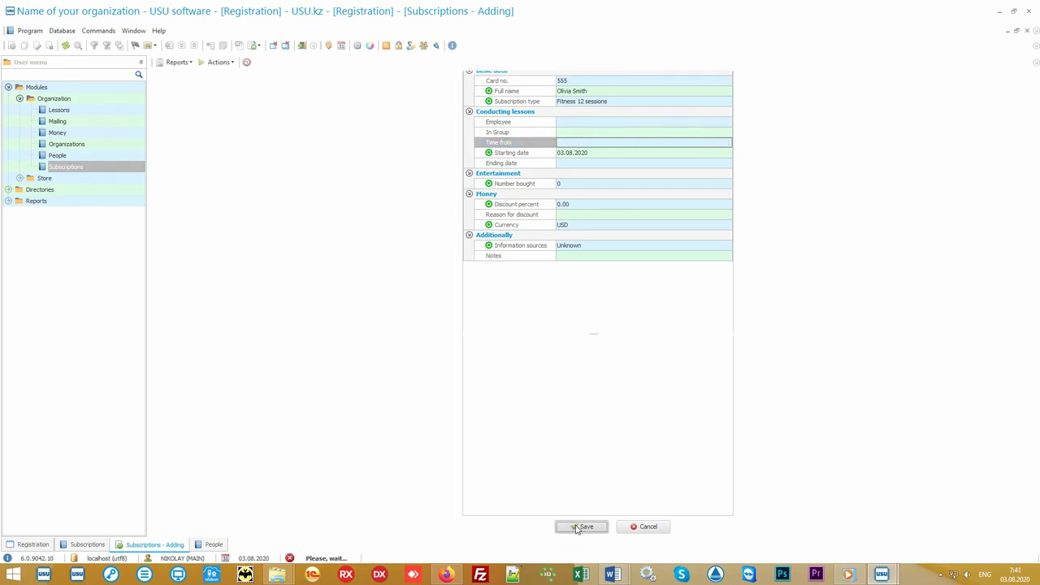
left_click(582, 526)
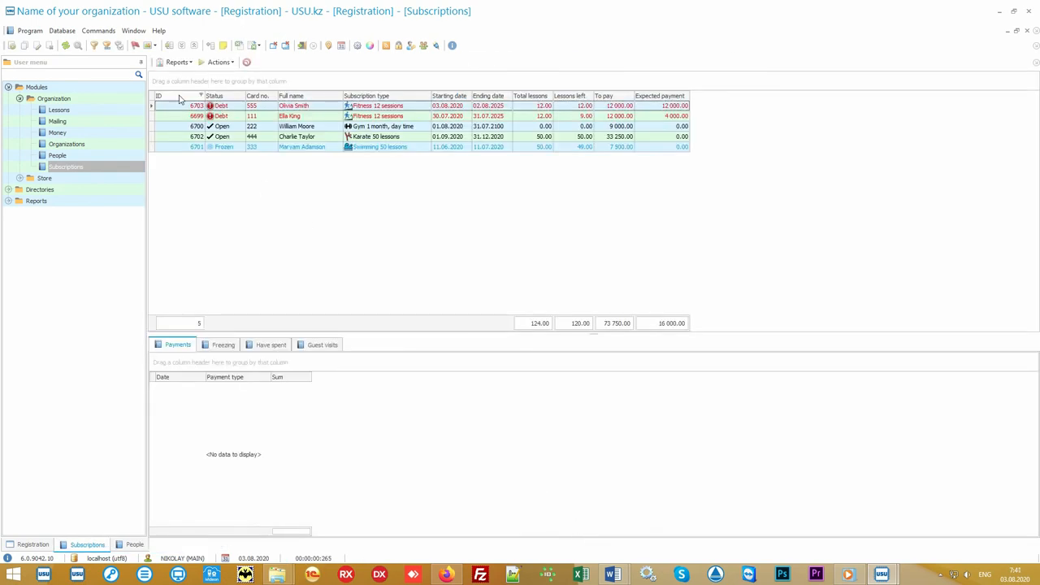
left_click(159, 96)
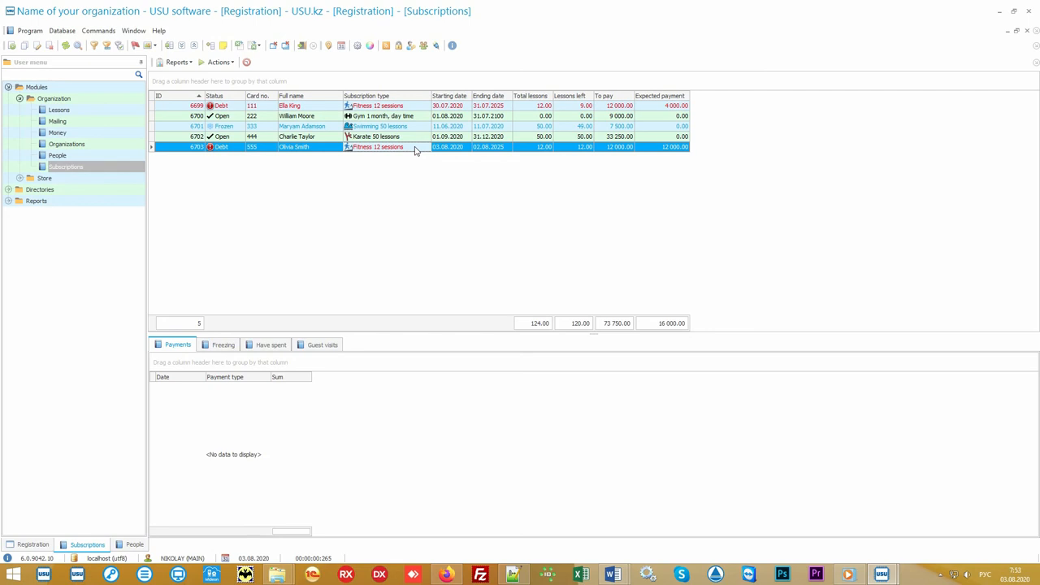
left_click(217, 62)
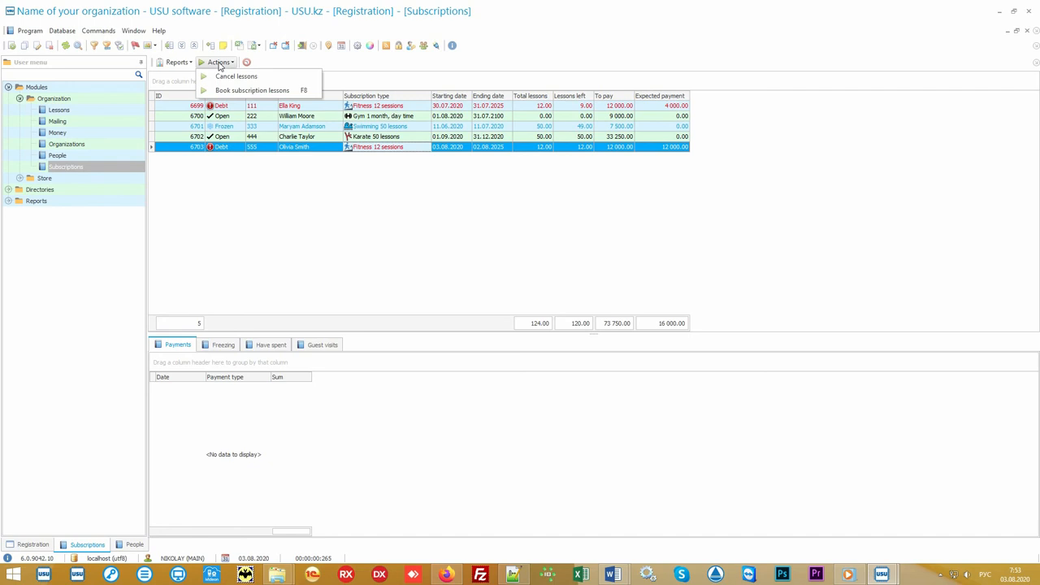
mouse_move(260, 91)
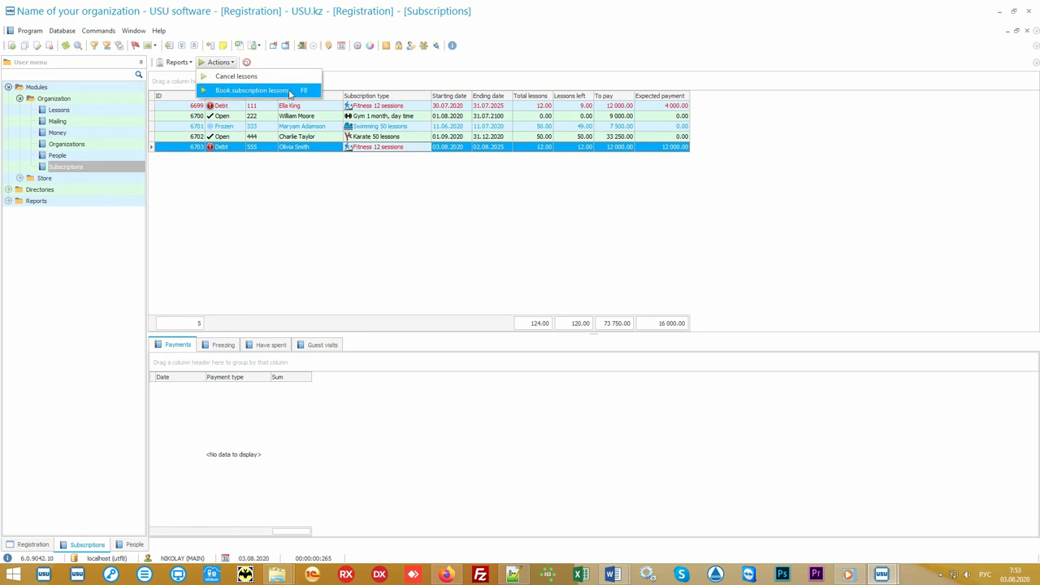
Book the subscription's 12 lessons, applying changes to every day and re-including the first lesson
left_click(252, 91)
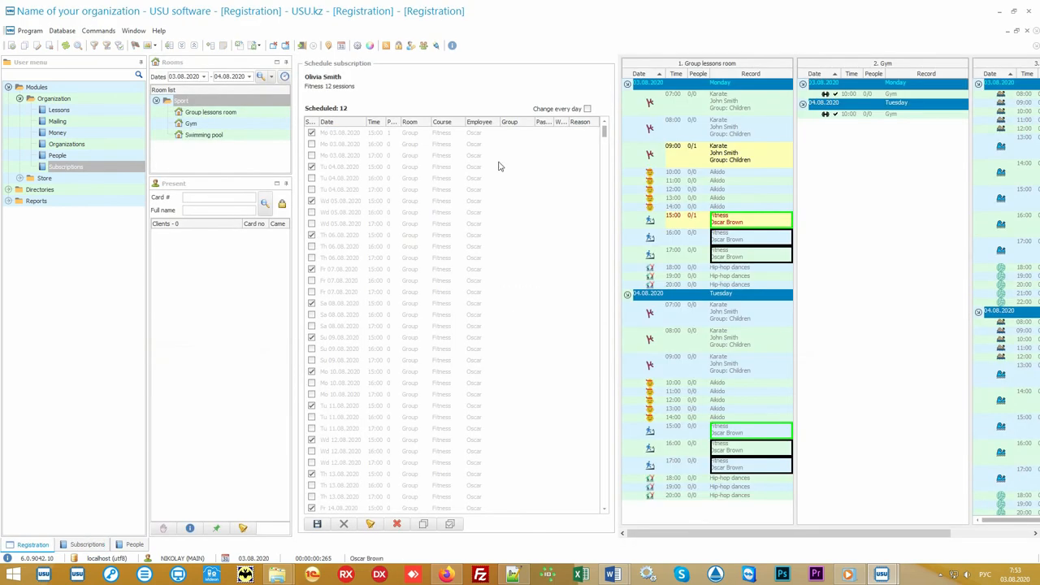
mouse_move(556, 181)
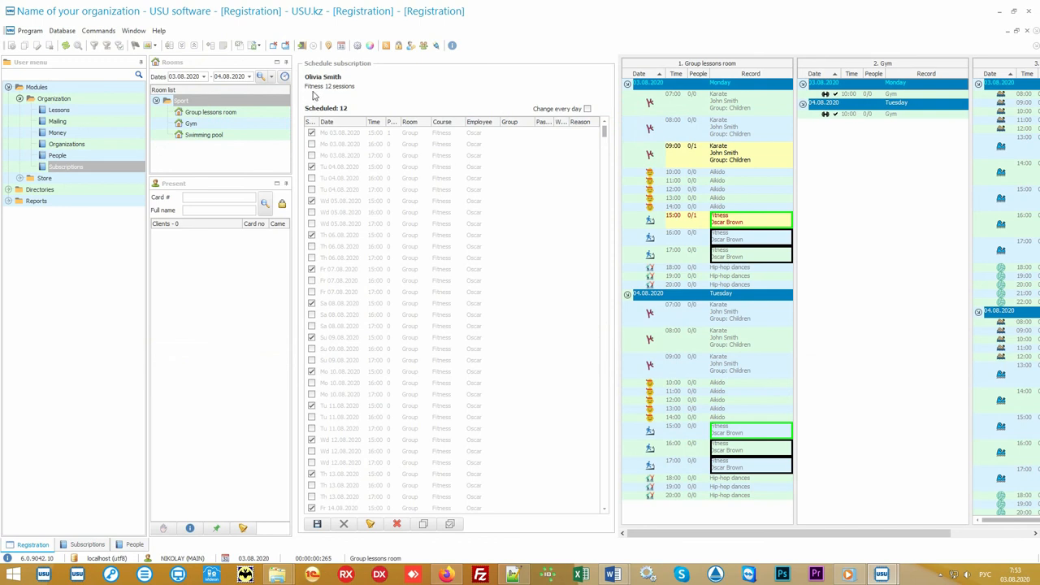
mouse_move(352, 96)
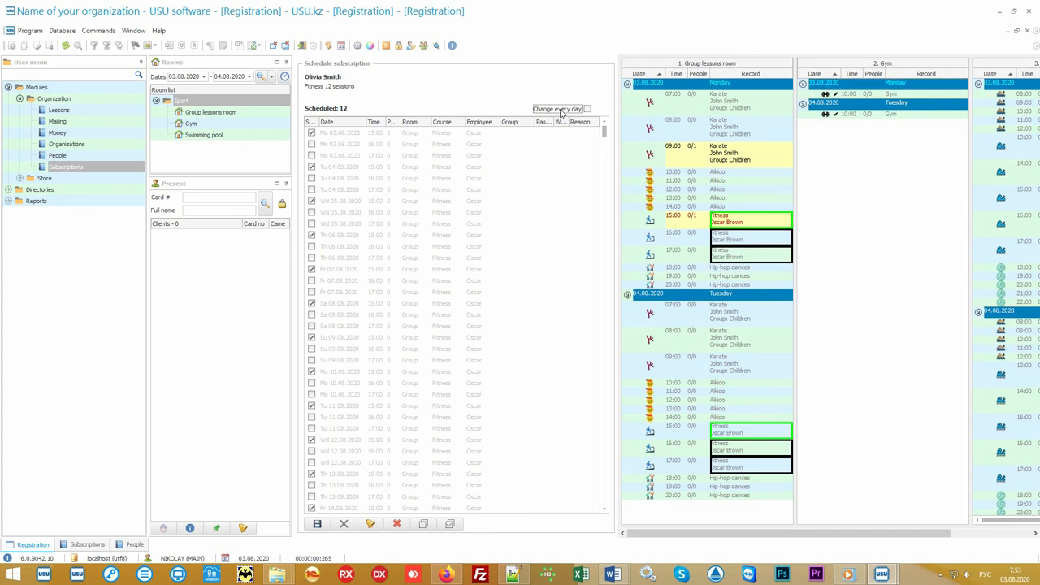
left_click(587, 107)
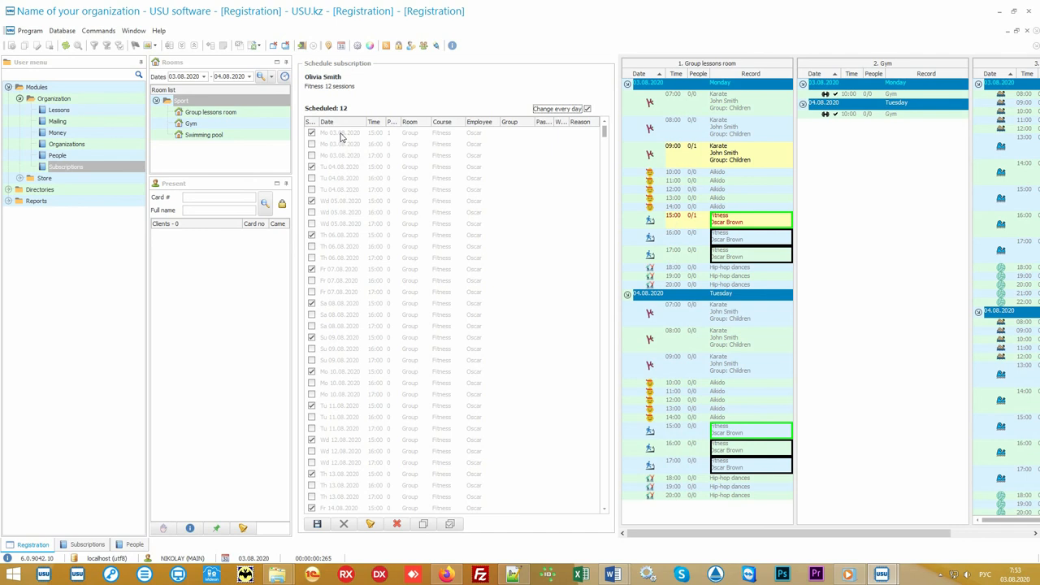
mouse_move(550, 172)
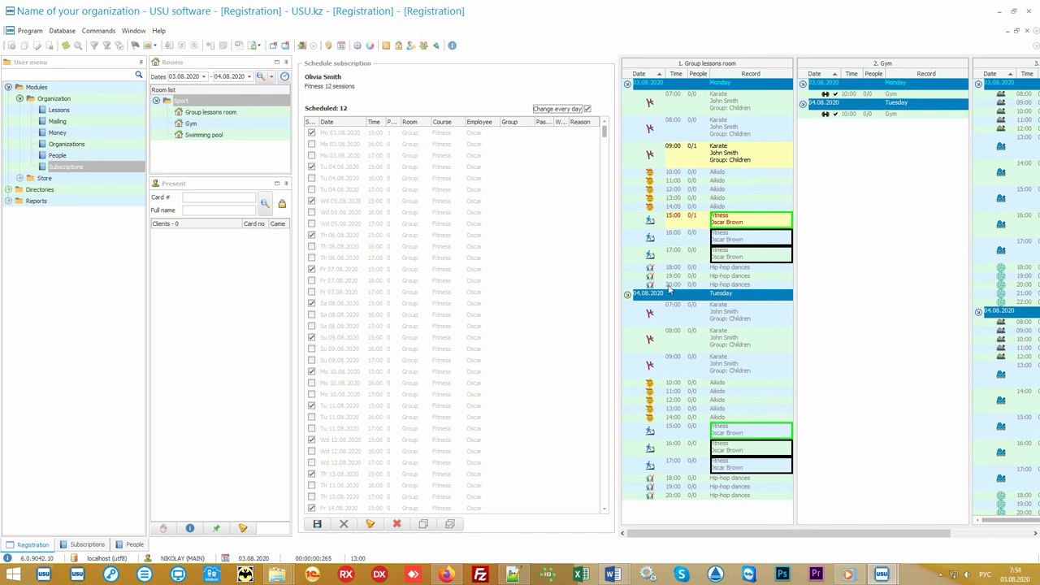
mouse_move(803, 270)
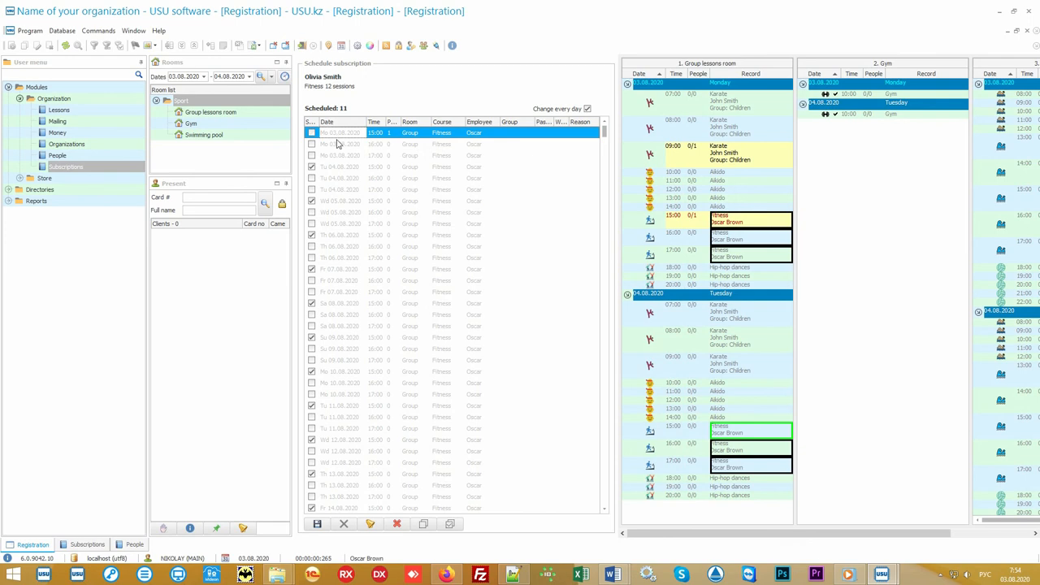
mouse_move(333, 148)
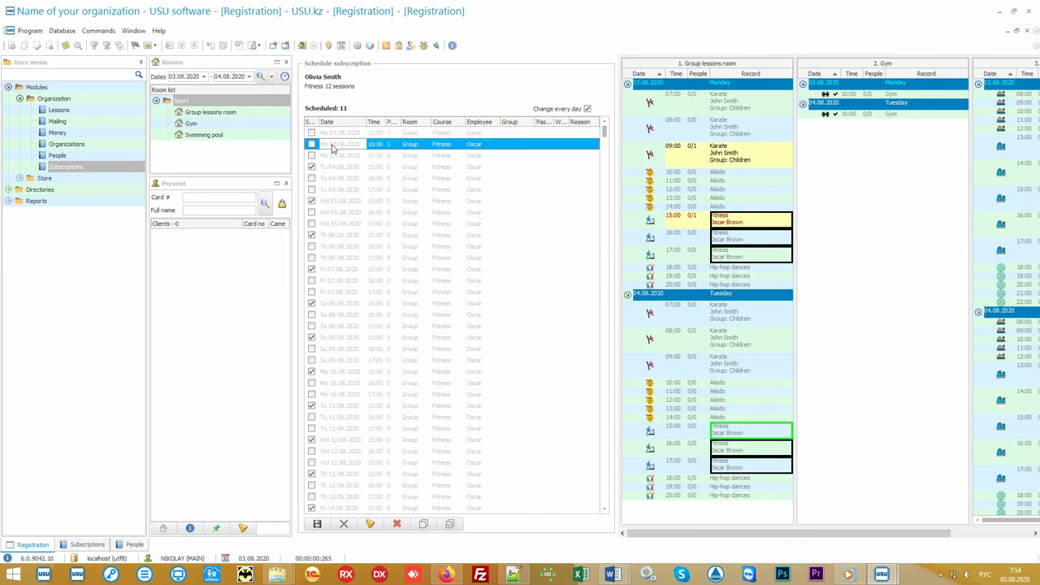
left_click(312, 143)
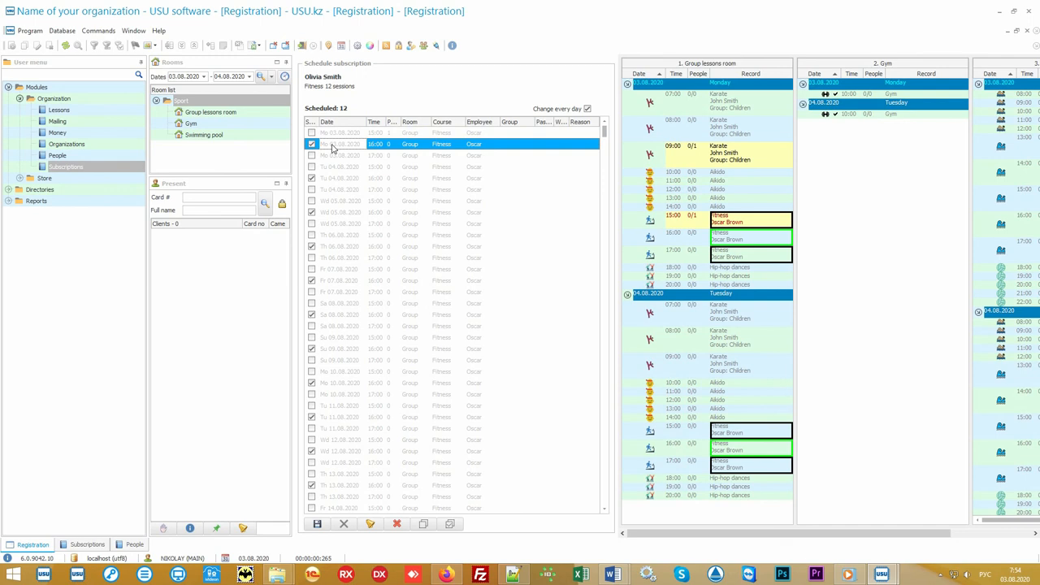
mouse_move(442, 168)
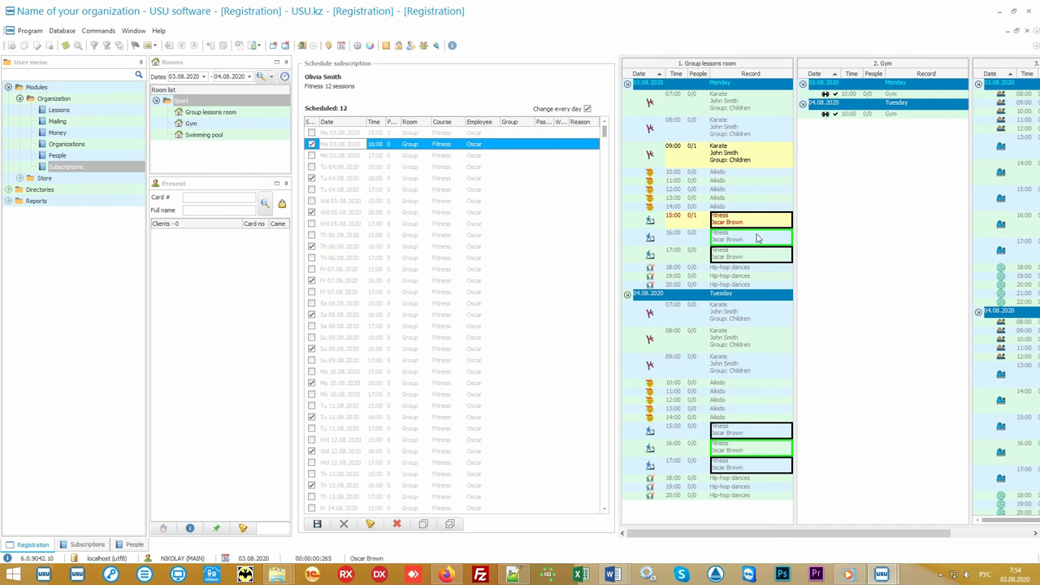
mouse_move(673, 237)
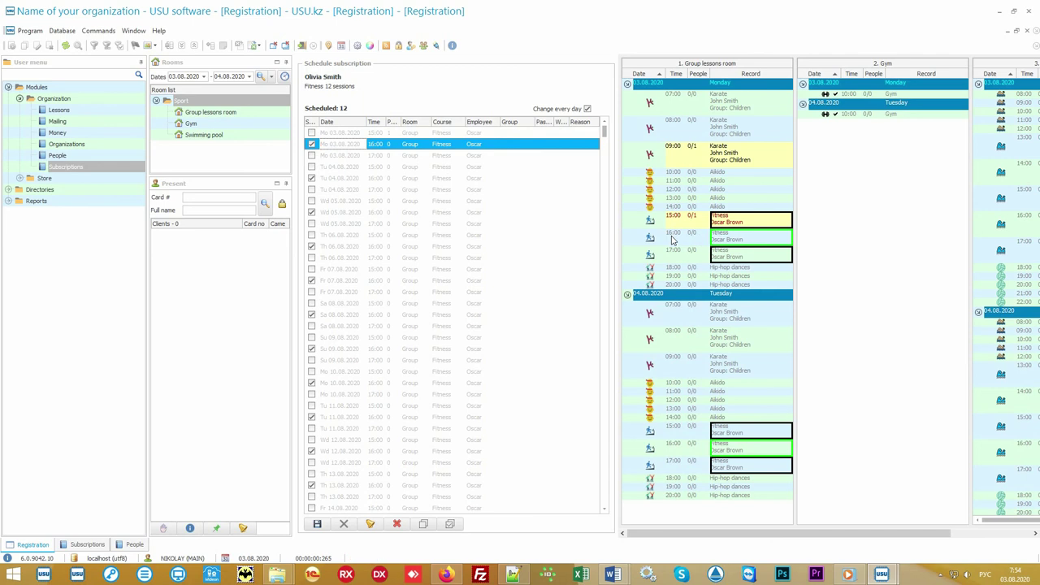
Save the lesson schedule and start a new Cash payment dated 03.08.2020 for a subscription
left_click(317, 523)
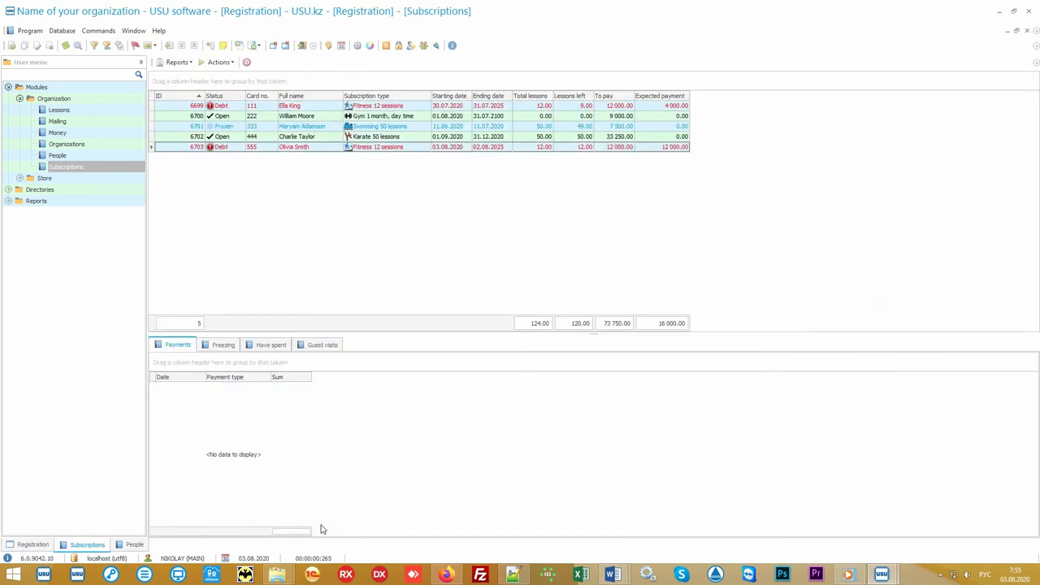
mouse_move(58, 549)
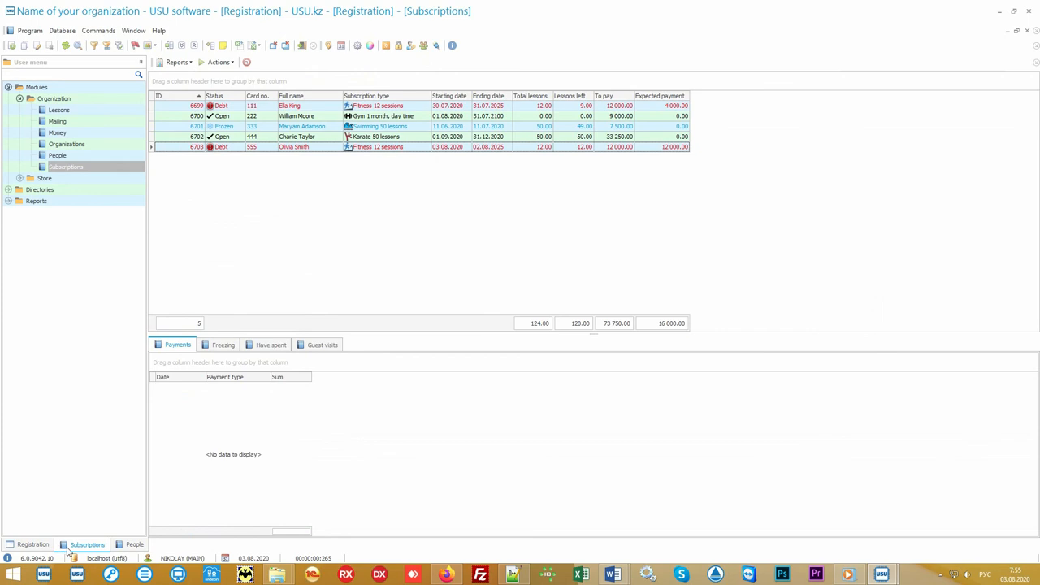
mouse_move(397, 198)
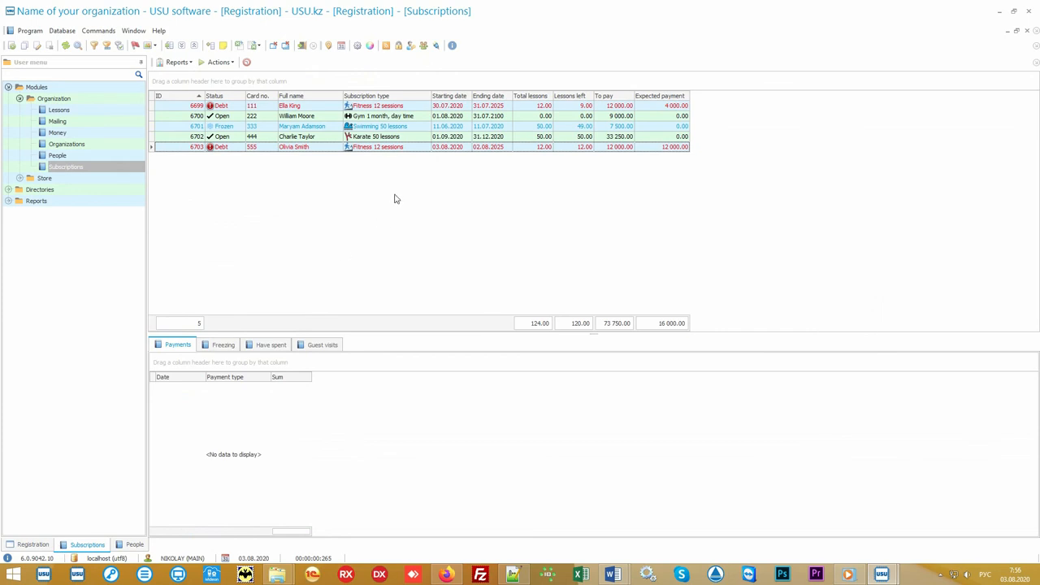
left_click(416, 147)
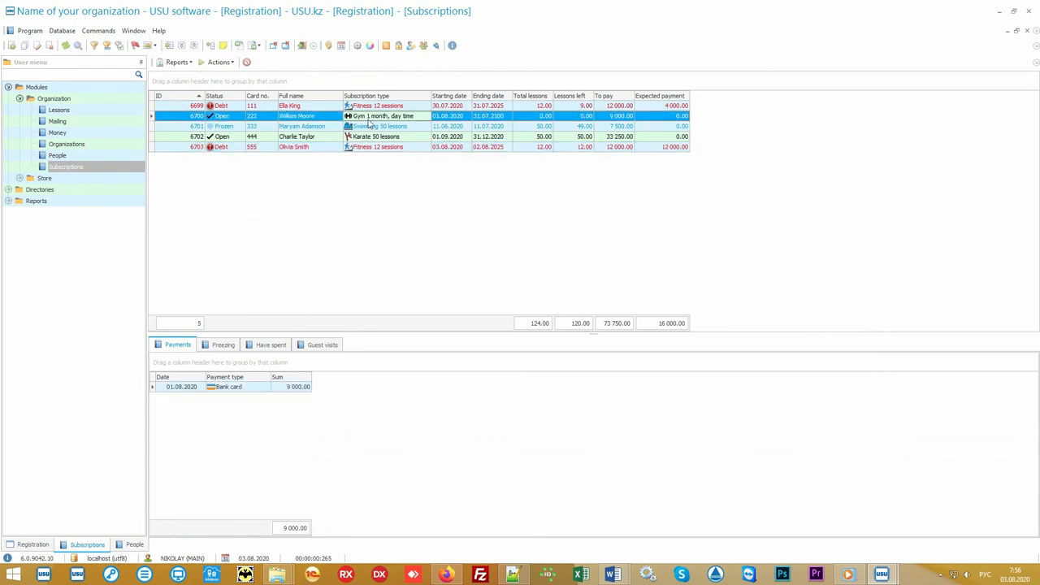
left_click(406, 147)
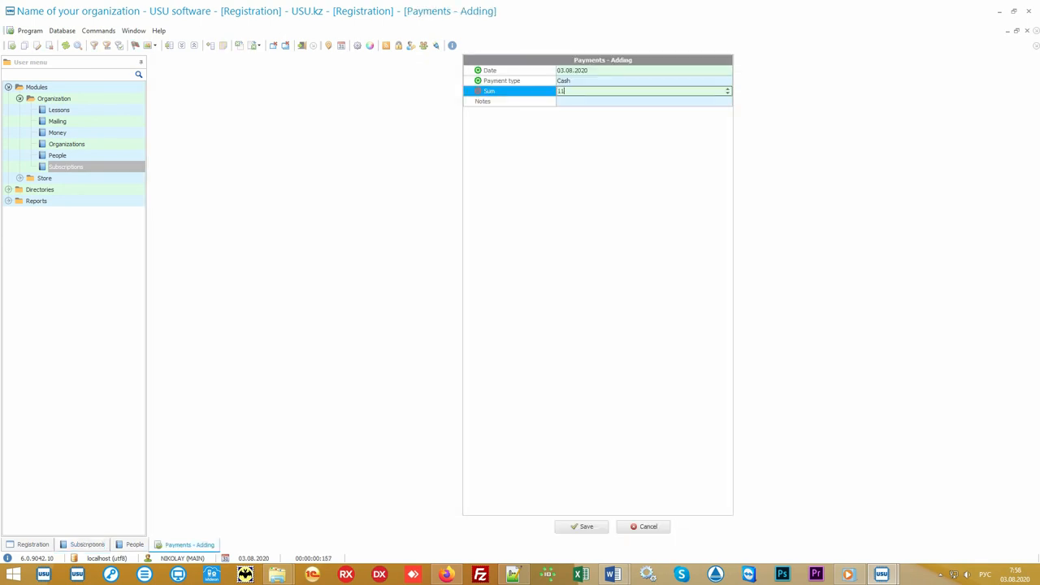
left_click(582, 527)
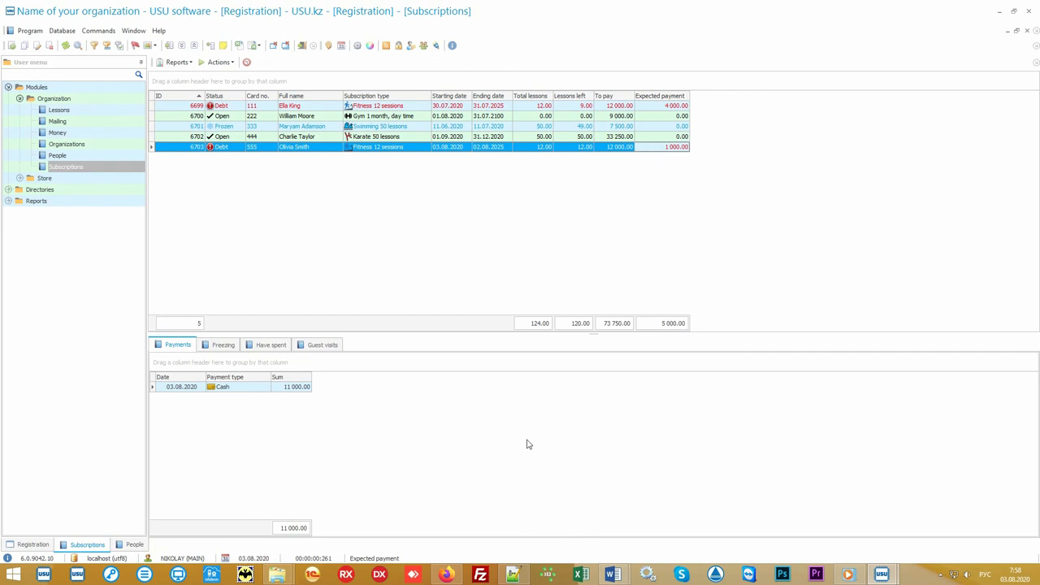
left_click(224, 387)
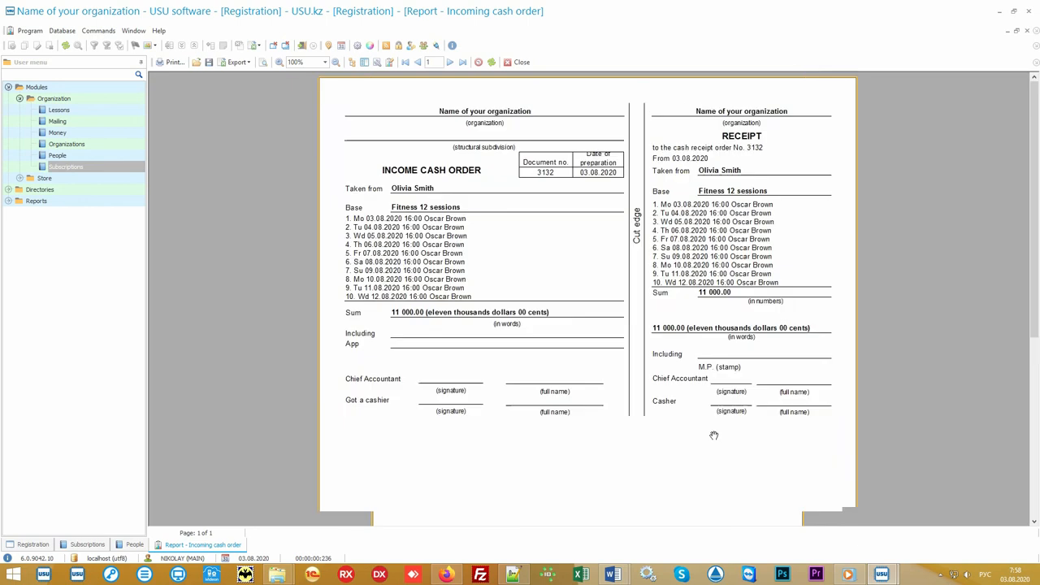
left_click(321, 61)
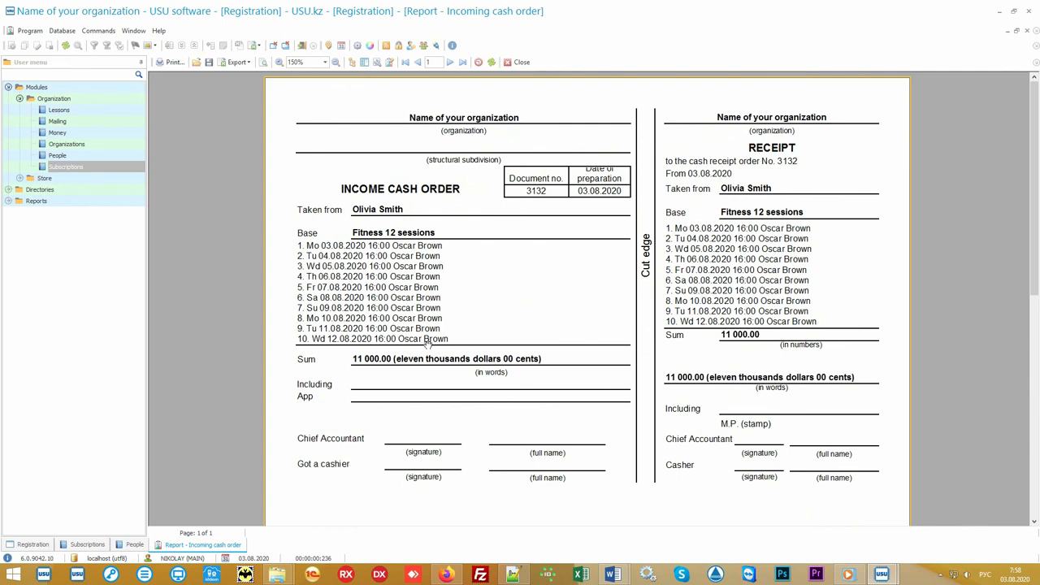
mouse_move(499, 234)
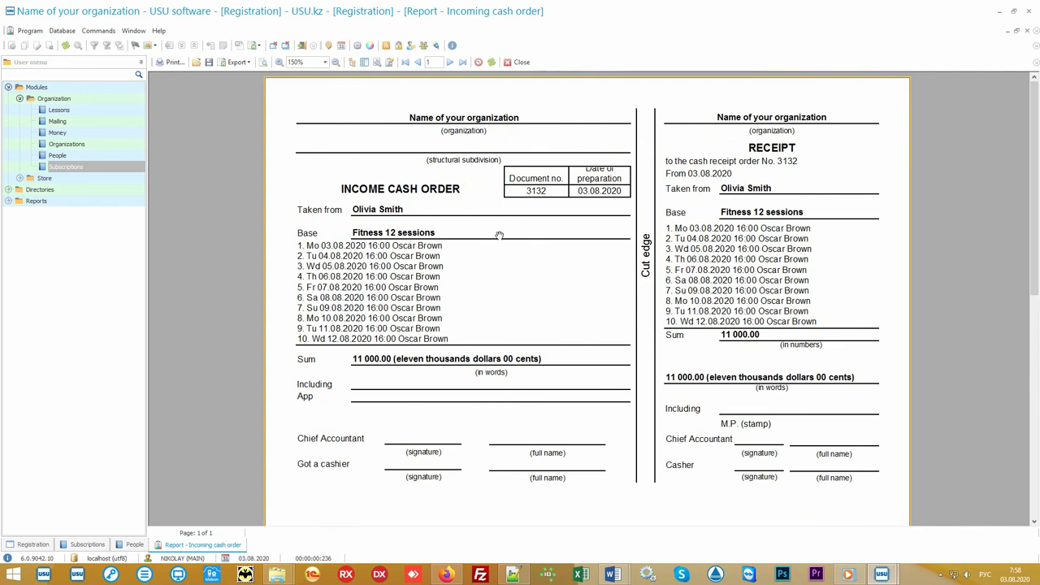
left_click(522, 61)
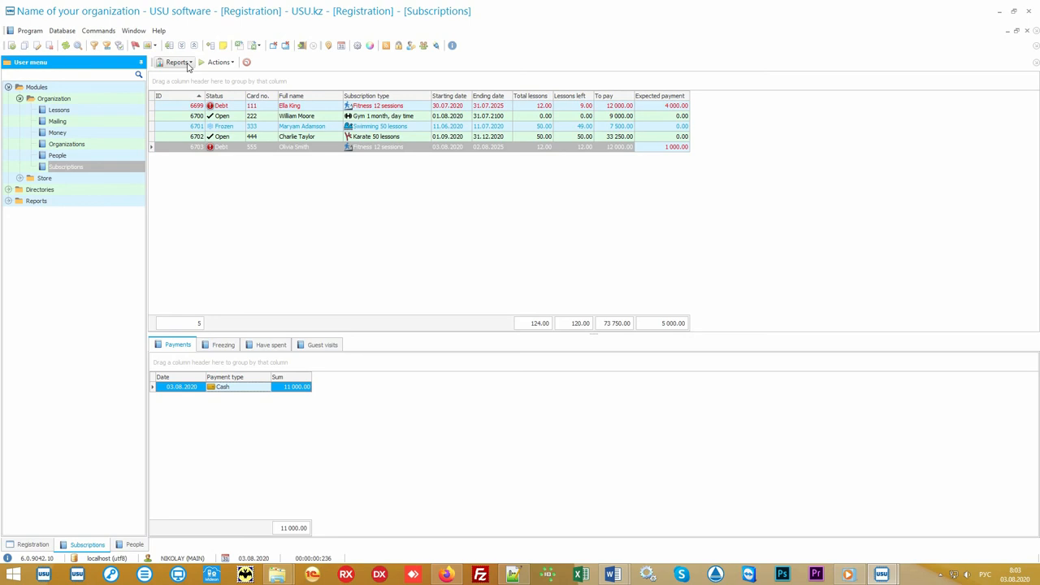
left_click(176, 62)
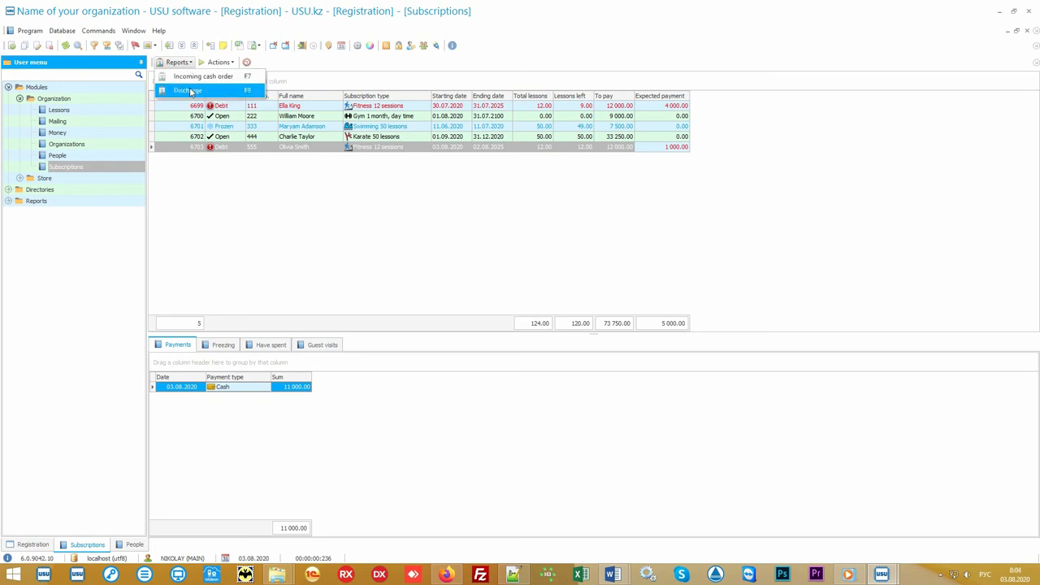
left_click(188, 91)
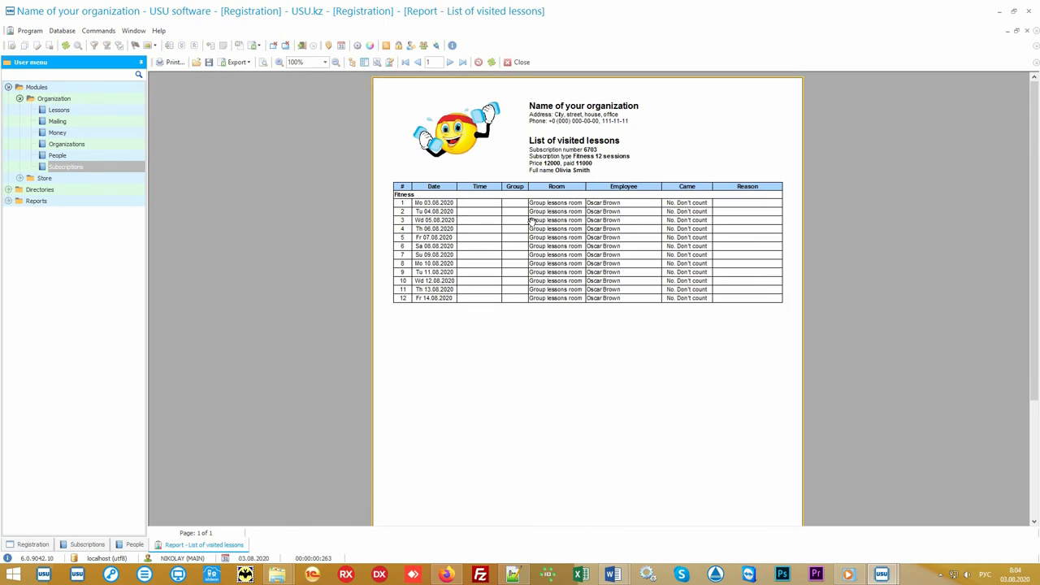
mouse_move(631, 173)
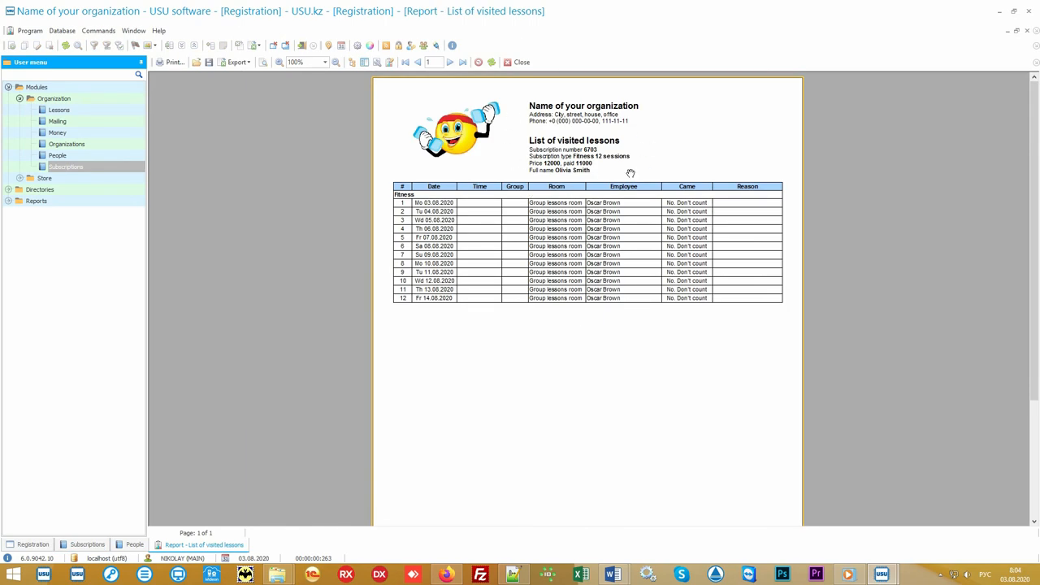
mouse_move(459, 298)
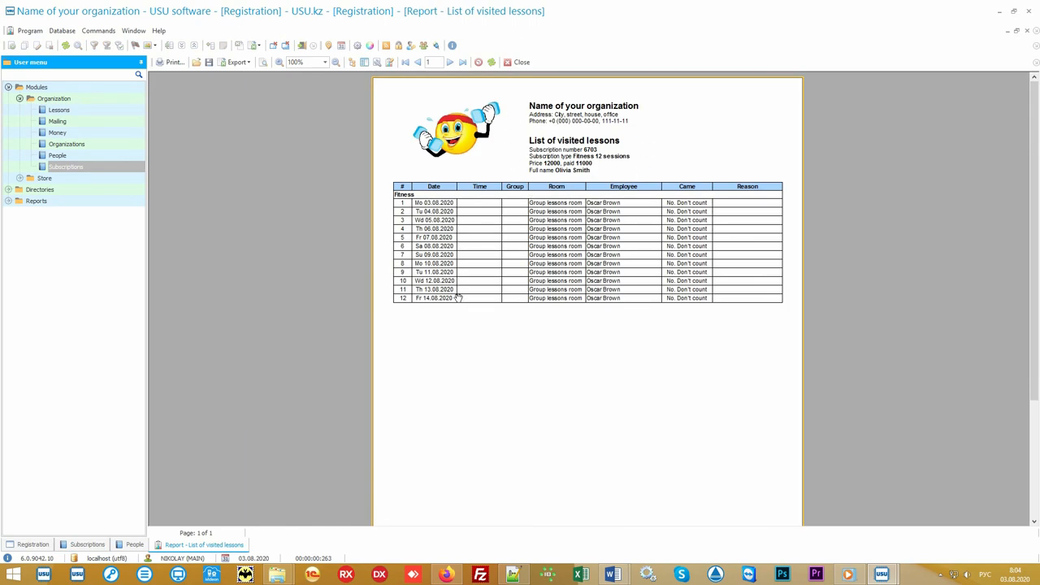
mouse_move(650, 175)
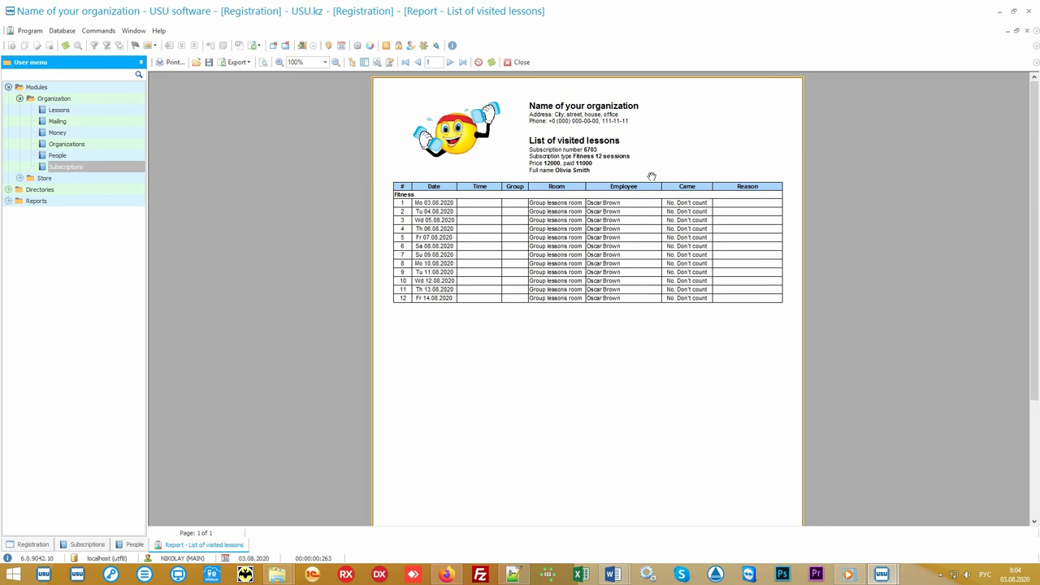
mouse_move(679, 323)
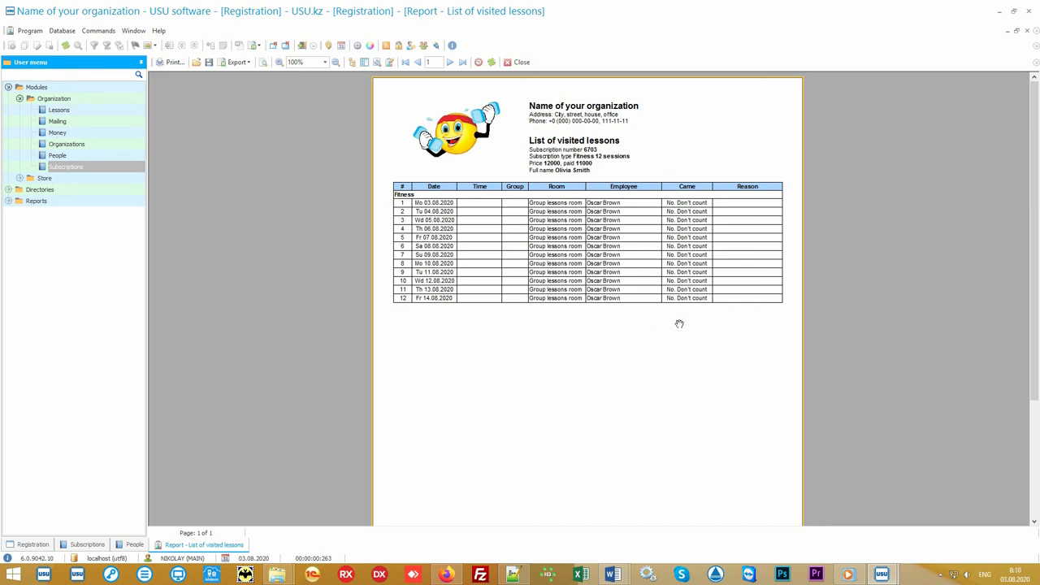
left_click(517, 62)
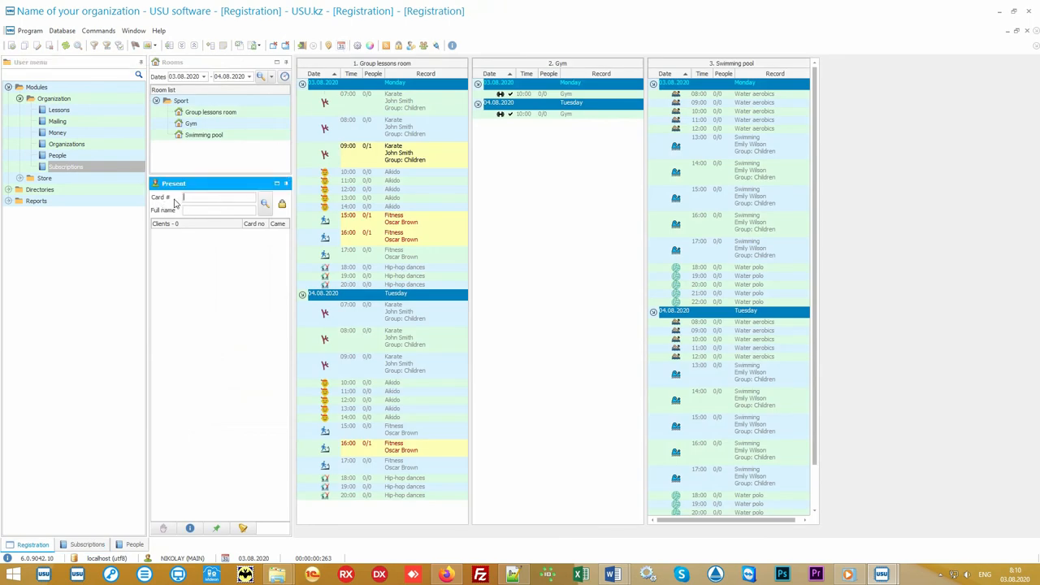
left_click(219, 197)
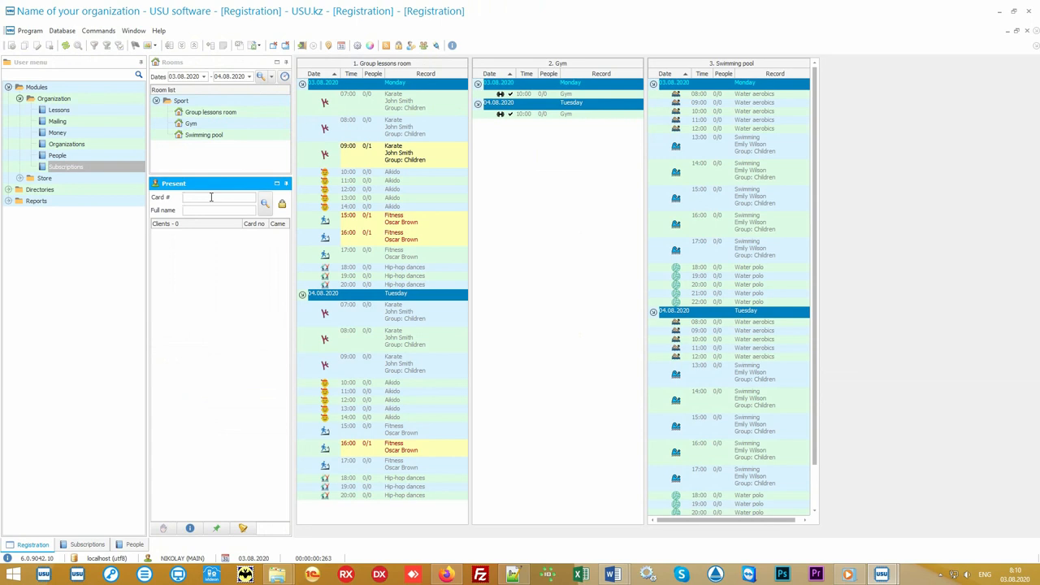
left_click(220, 199)
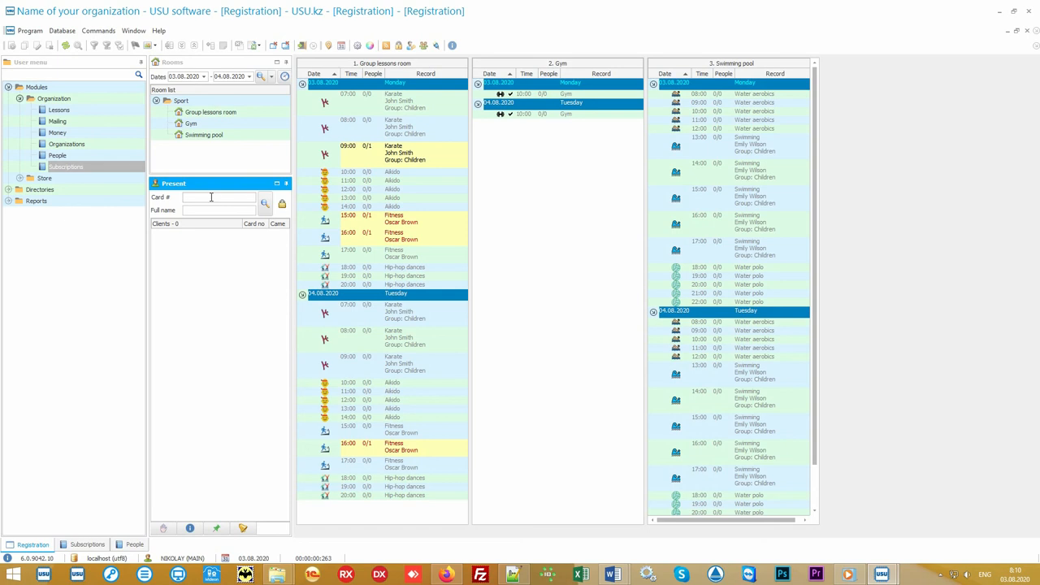
type("555")
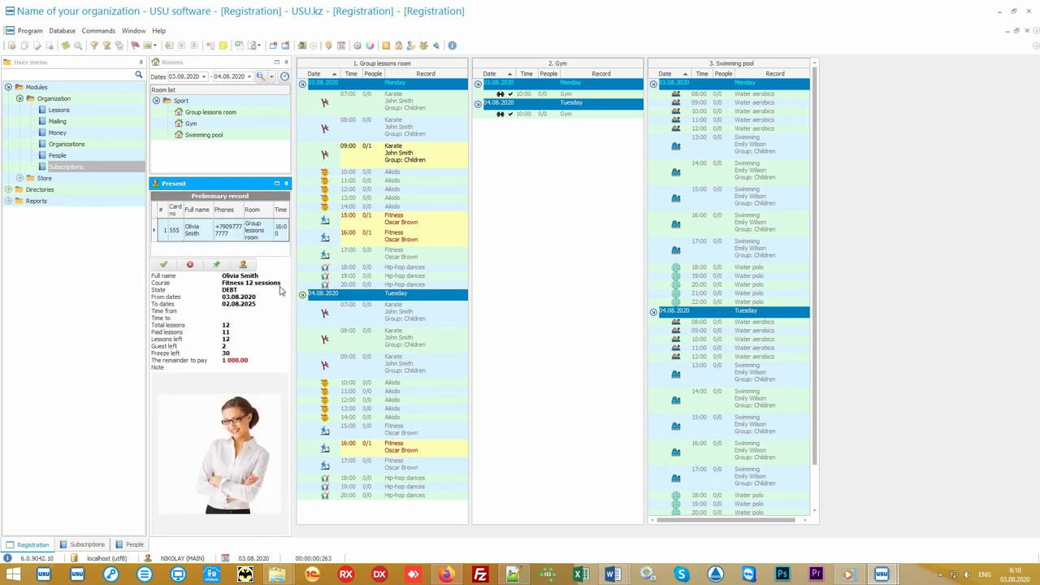
mouse_move(187, 511)
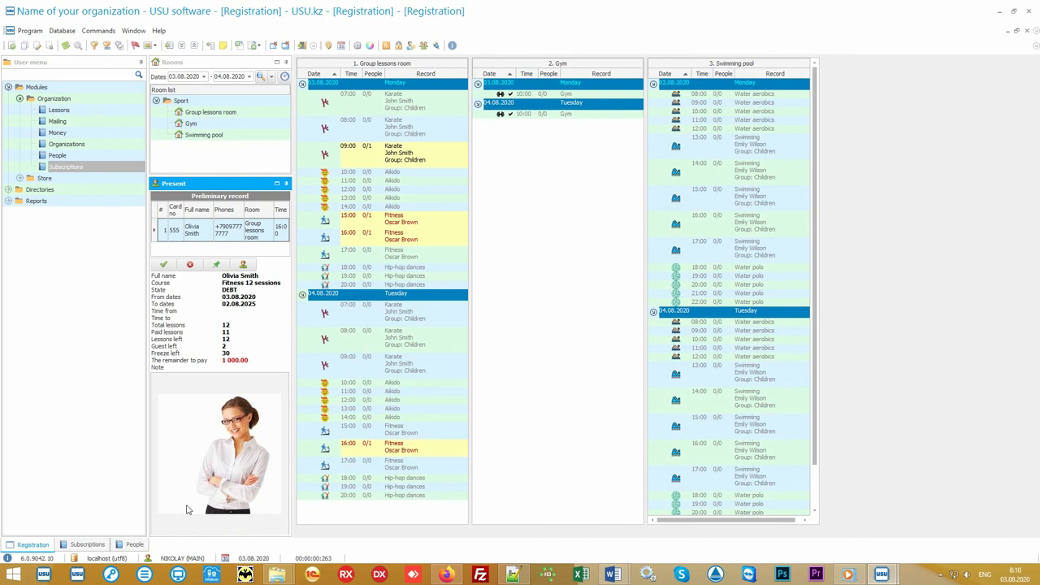
mouse_move(189, 510)
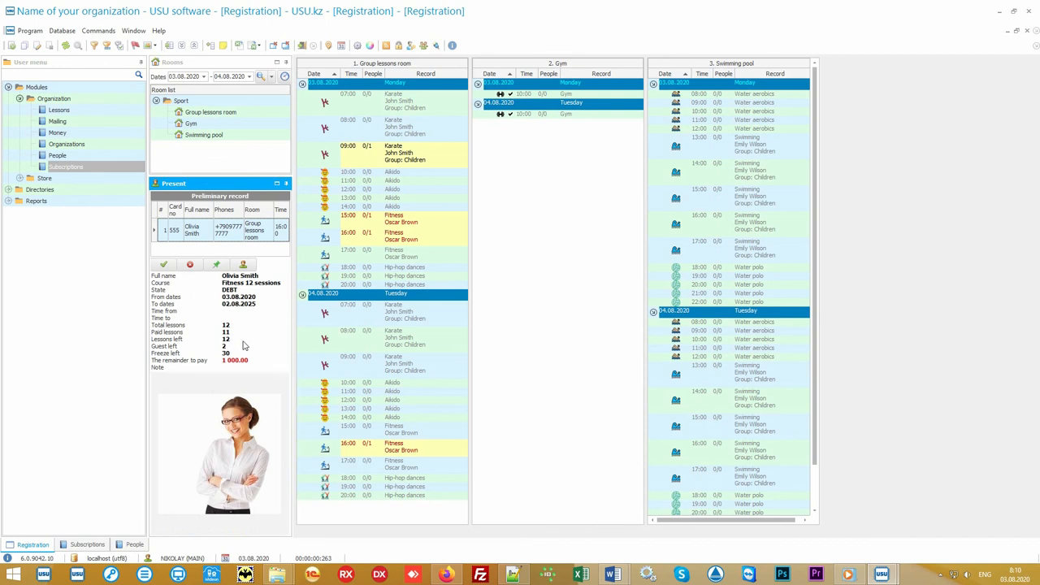
mouse_move(241, 371)
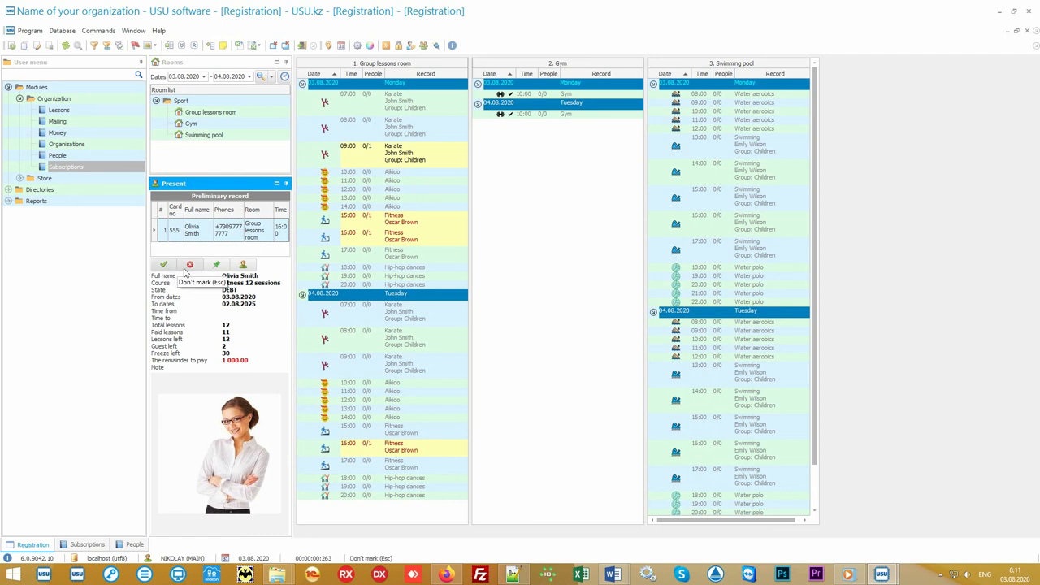
mouse_move(163, 270)
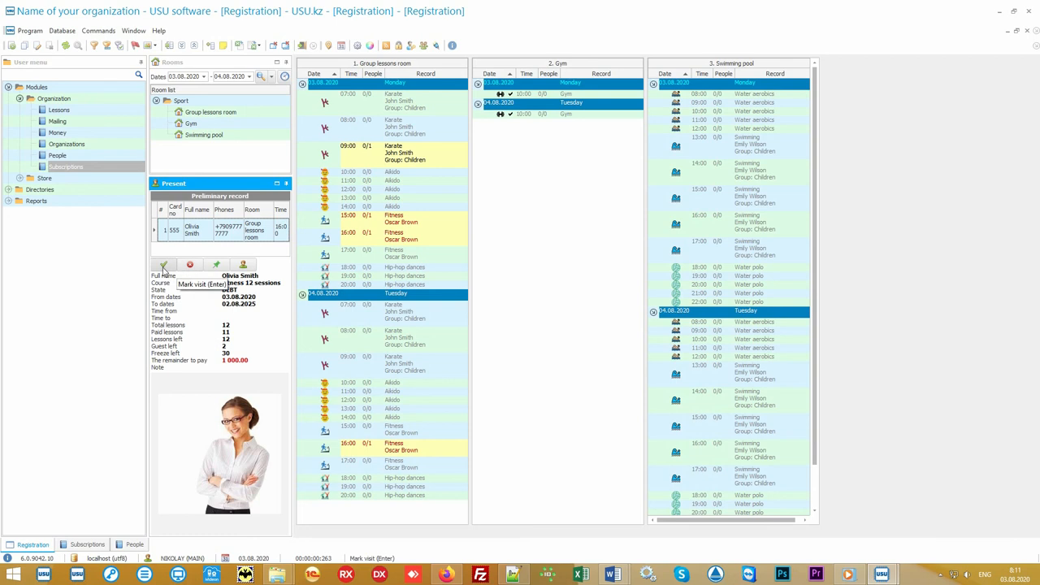
left_click(163, 265)
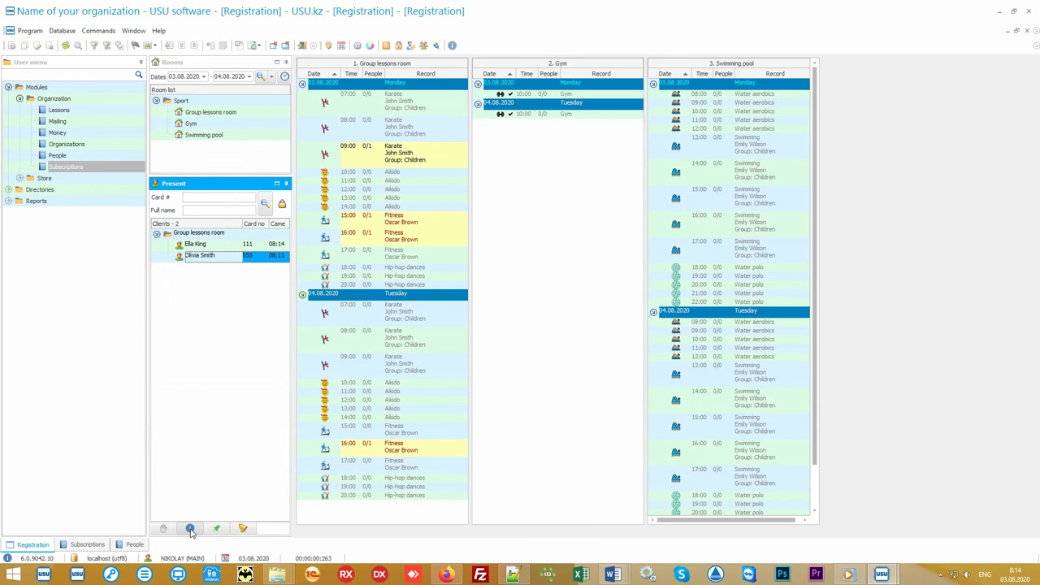
left_click(195, 244)
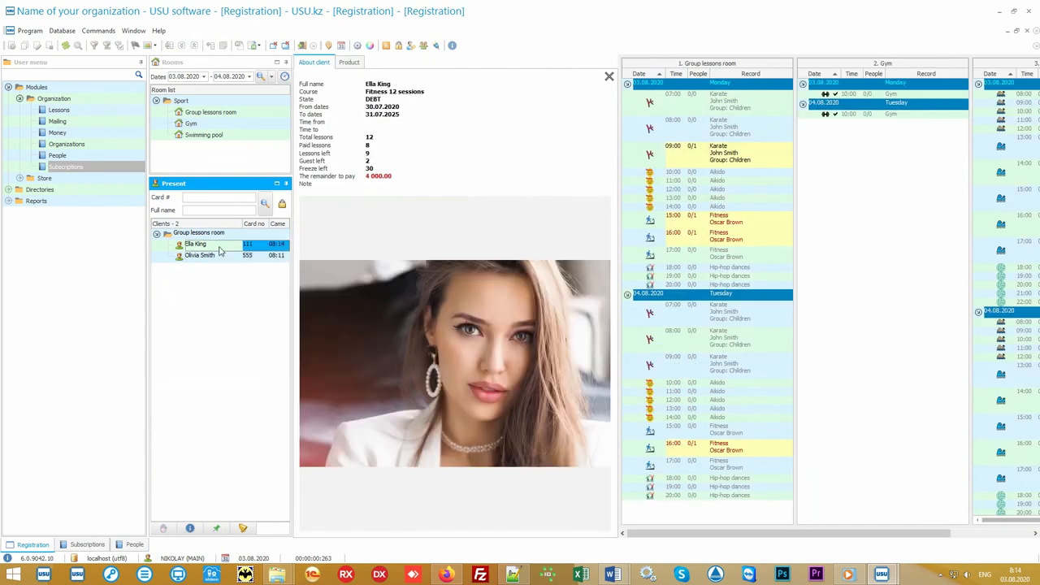
left_click(199, 255)
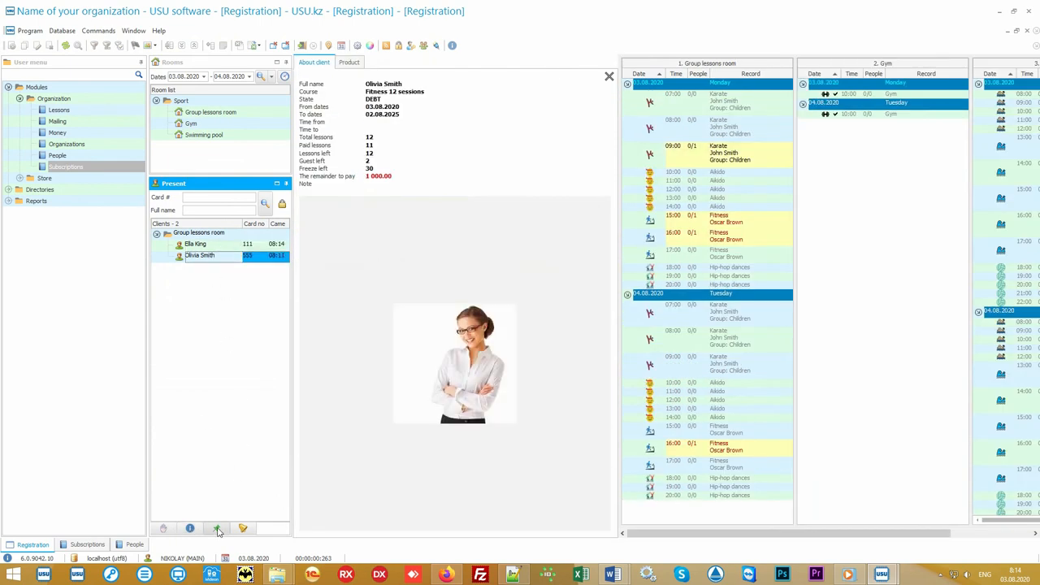
left_click(87, 544)
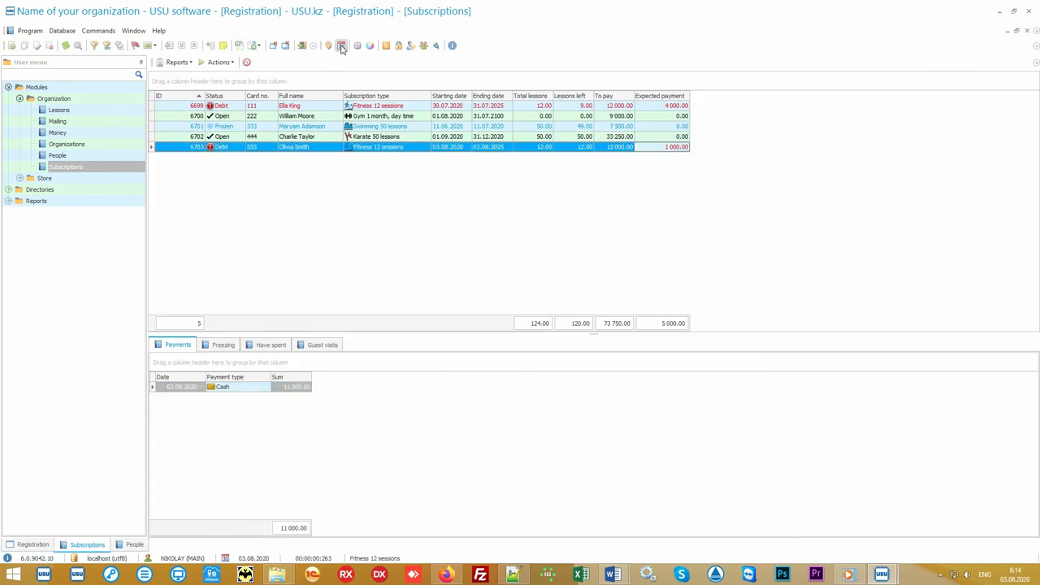
left_click(342, 45)
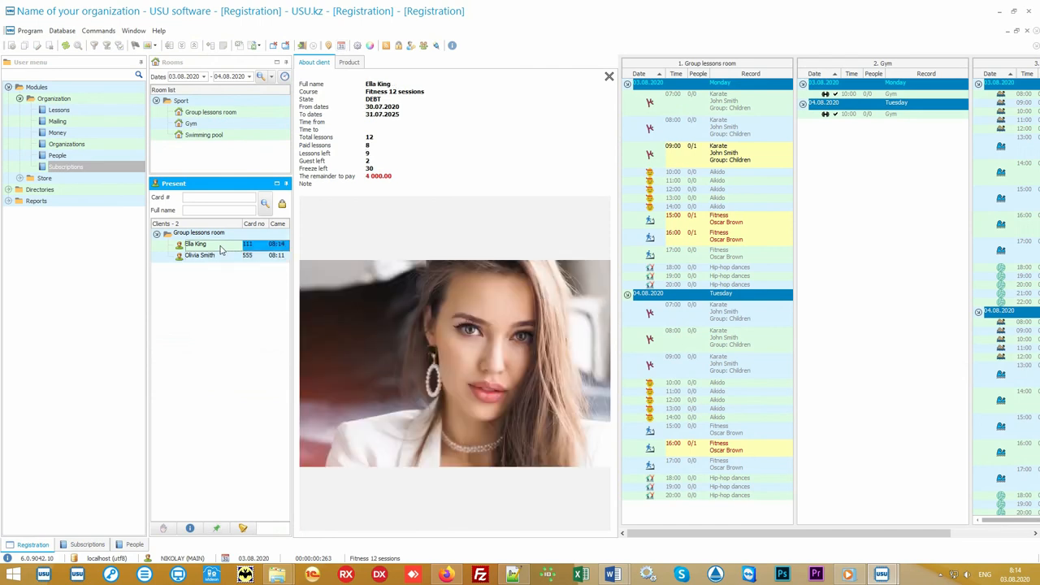
left_click(199, 256)
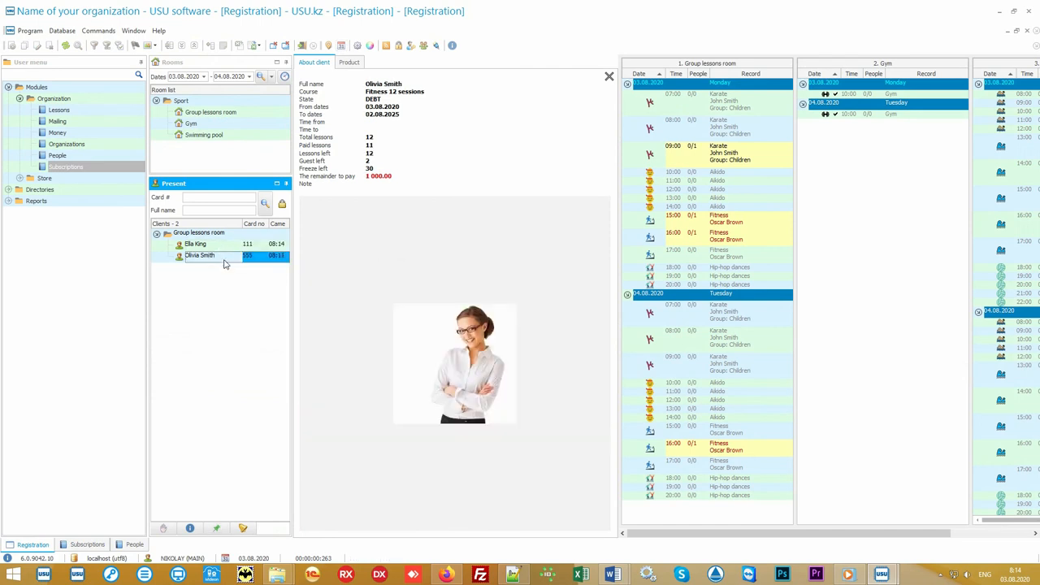
mouse_move(332, 121)
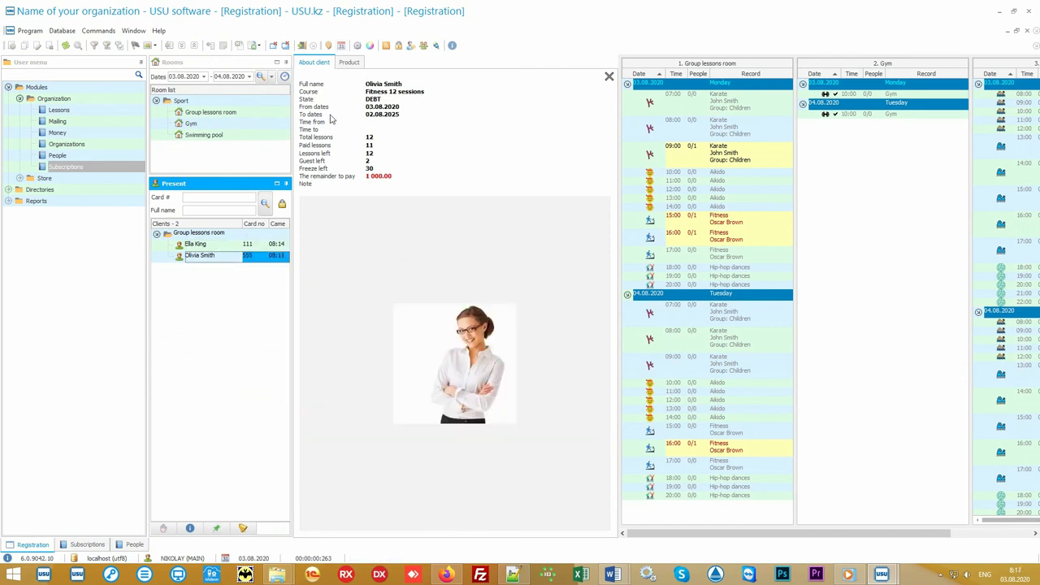
left_click(348, 62)
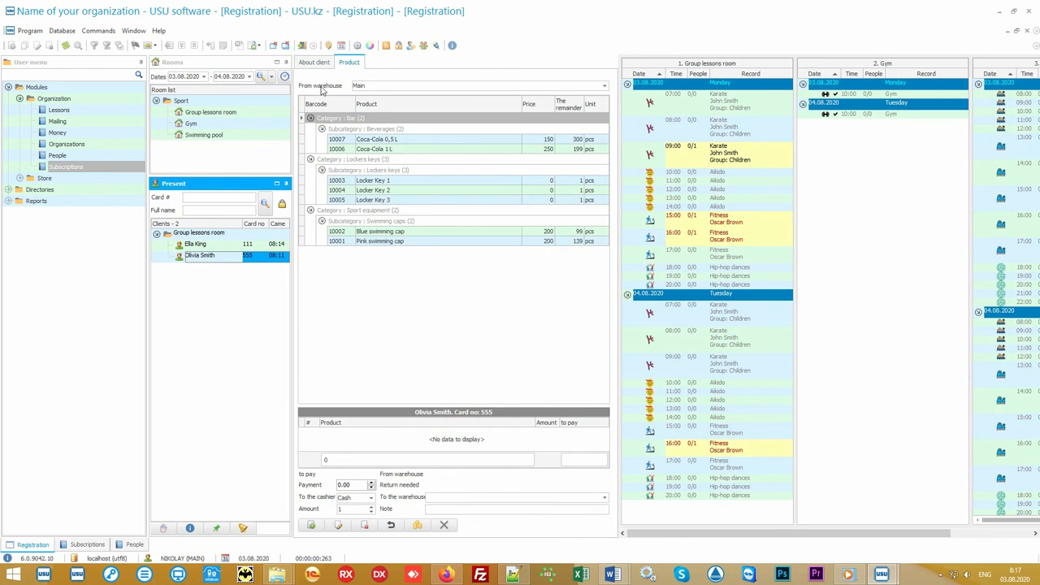
left_click(605, 84)
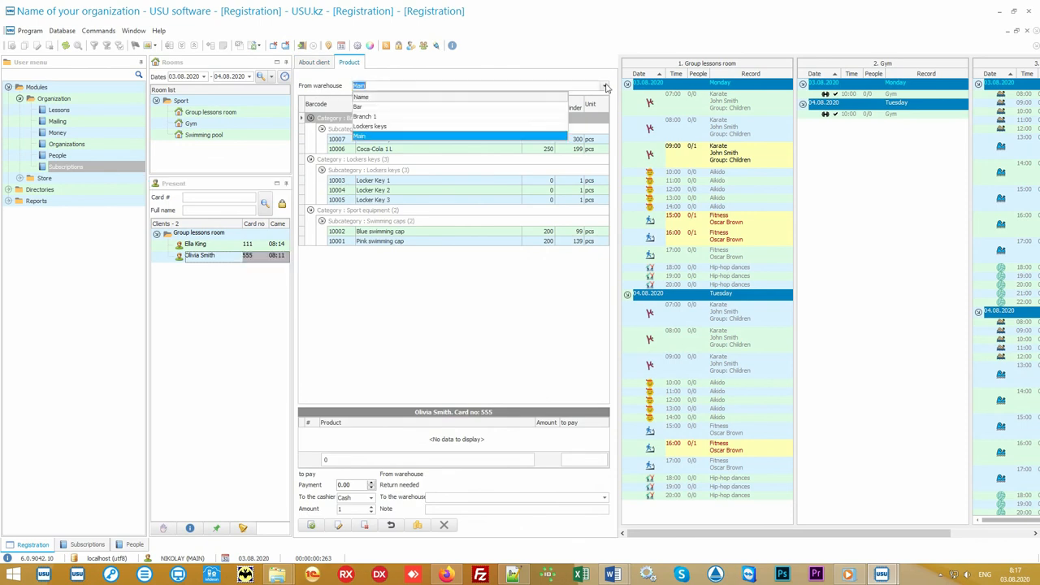
left_click(361, 107)
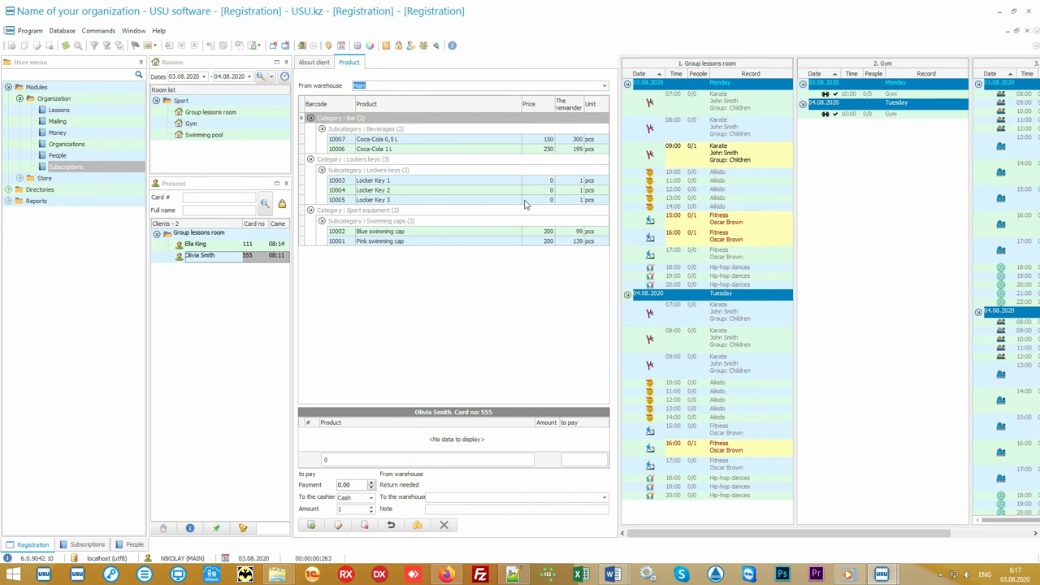
mouse_move(443, 153)
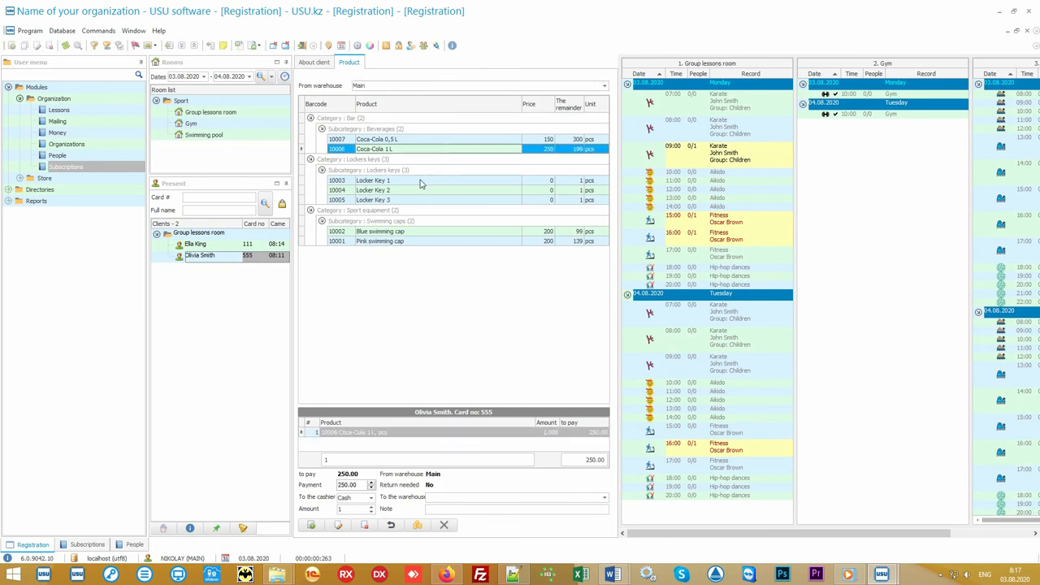
double_click(374, 179)
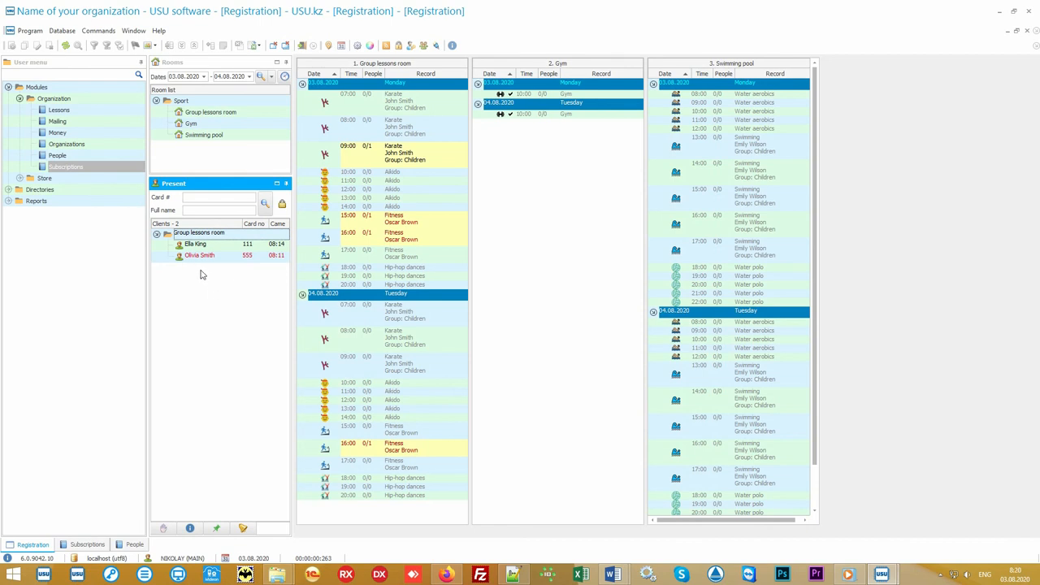
double_click(198, 255)
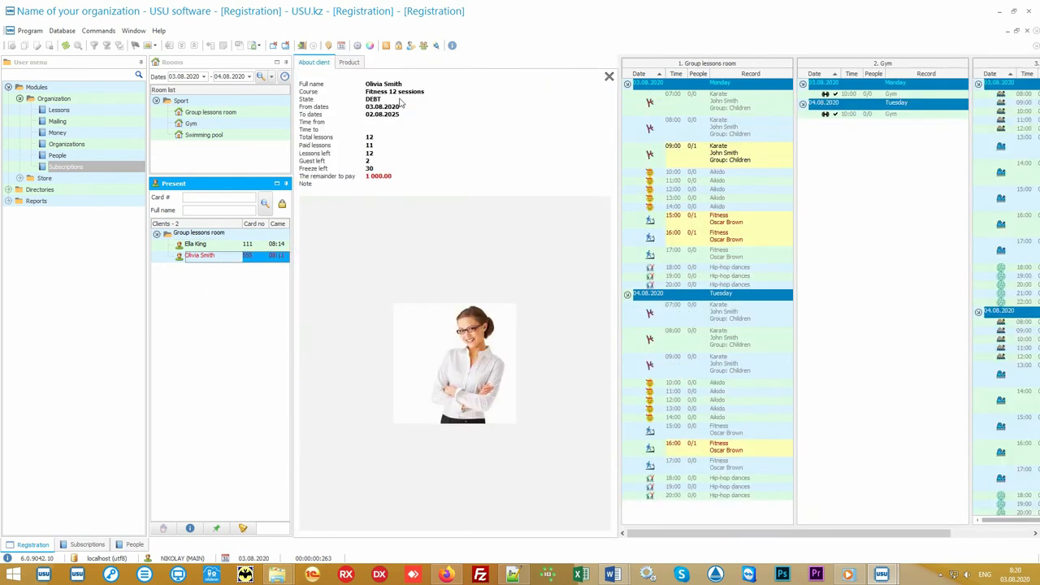
left_click(348, 61)
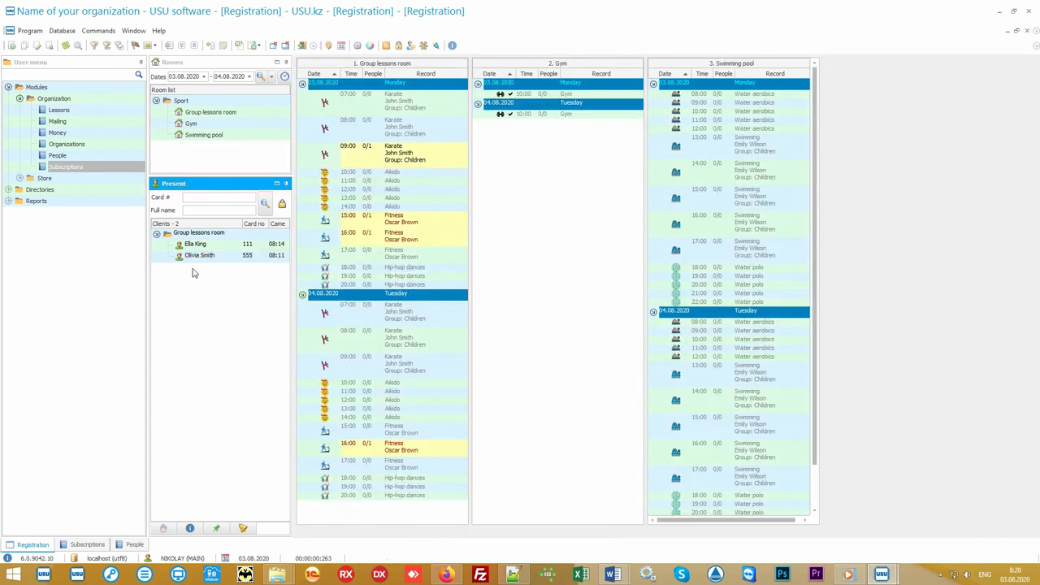
left_click(55, 211)
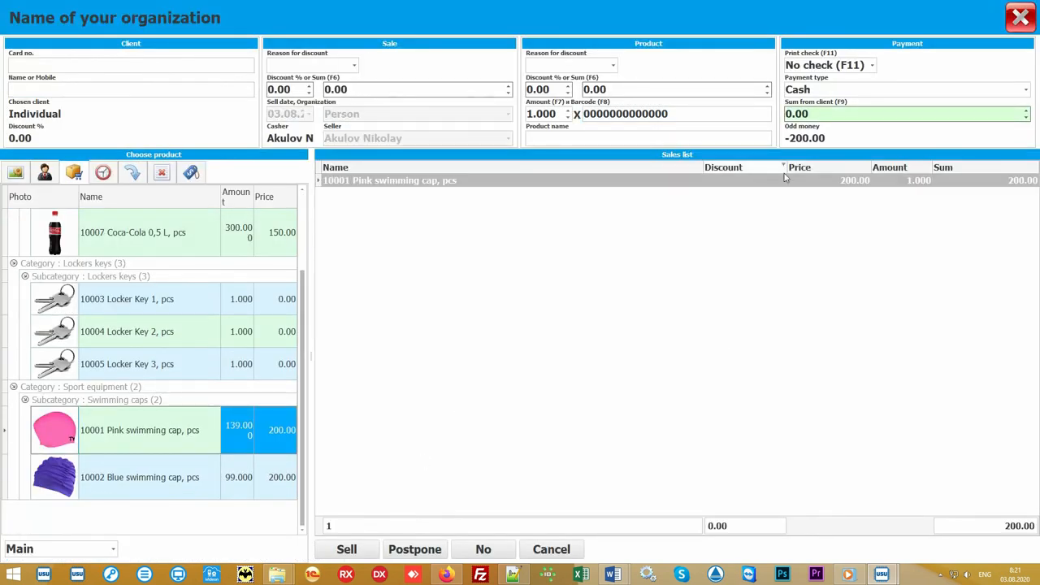
Complete the 200 sale with 500 received and 300 change, view the receipt and close it
left_click(346, 549)
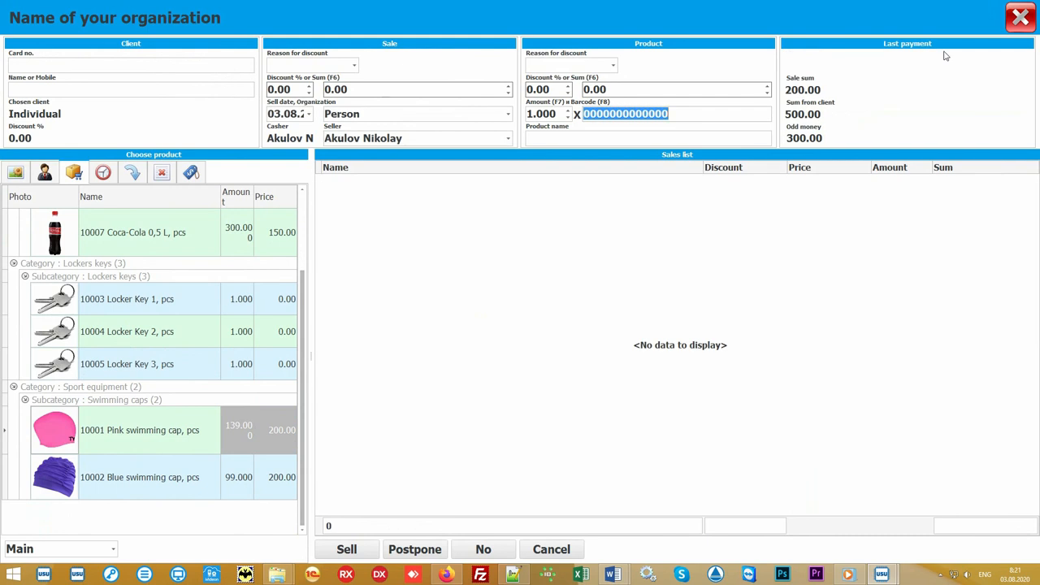
left_click(346, 550)
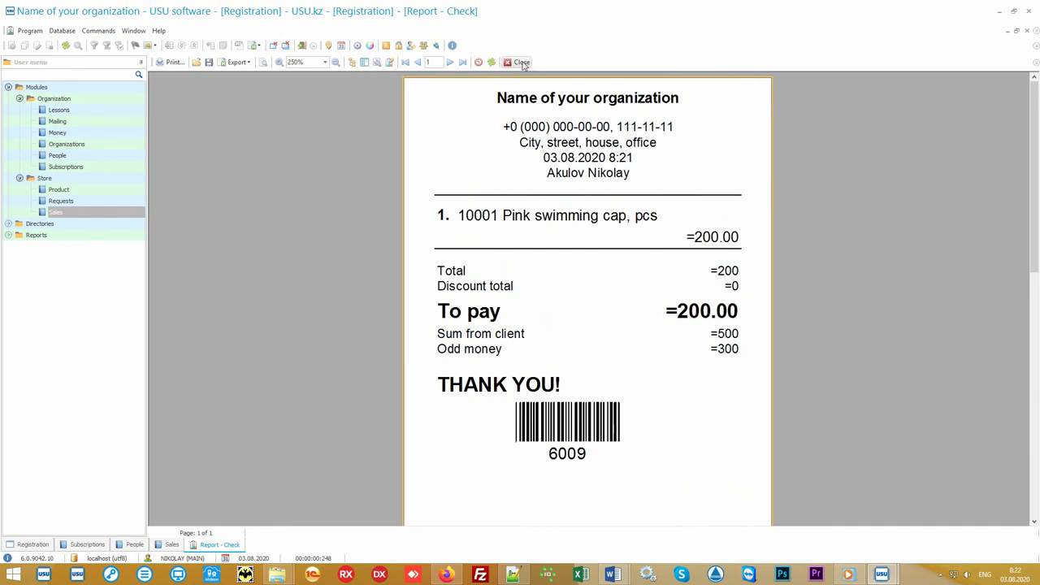
left_click(520, 61)
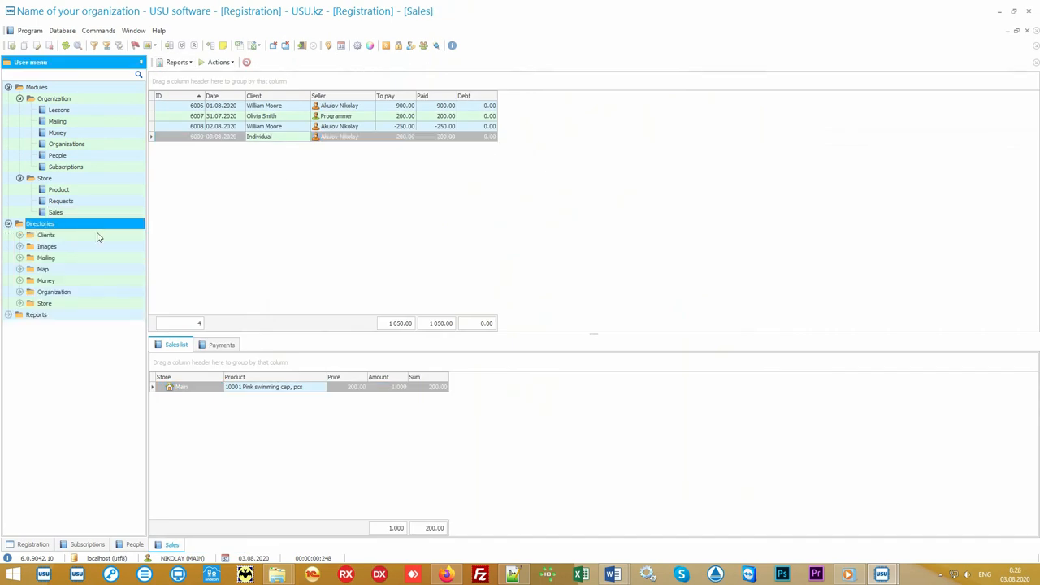
Review stock remainders for the pink and blue swimming caps in the Product names directory
left_click(68, 348)
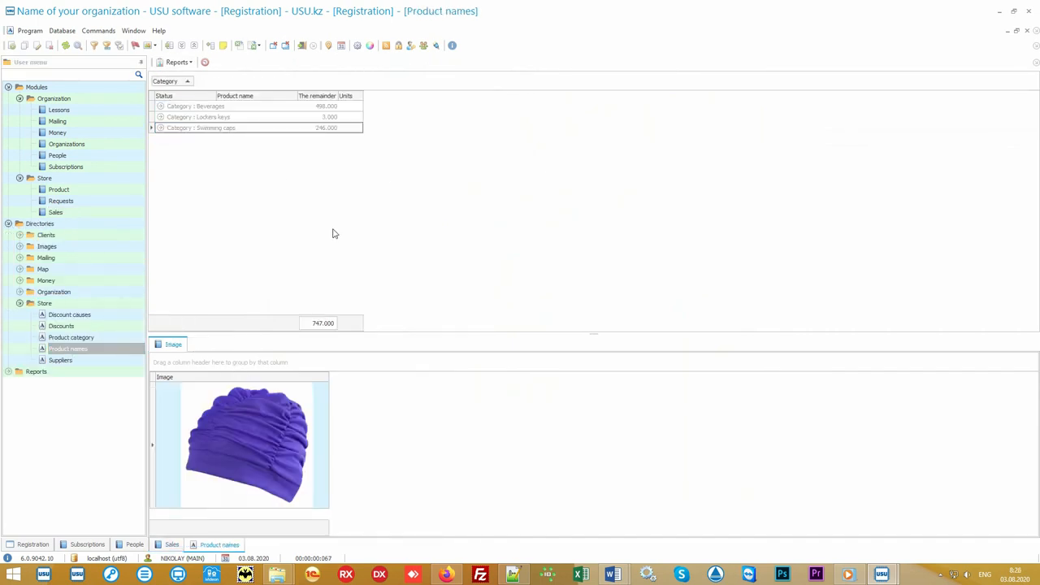
left_click(159, 107)
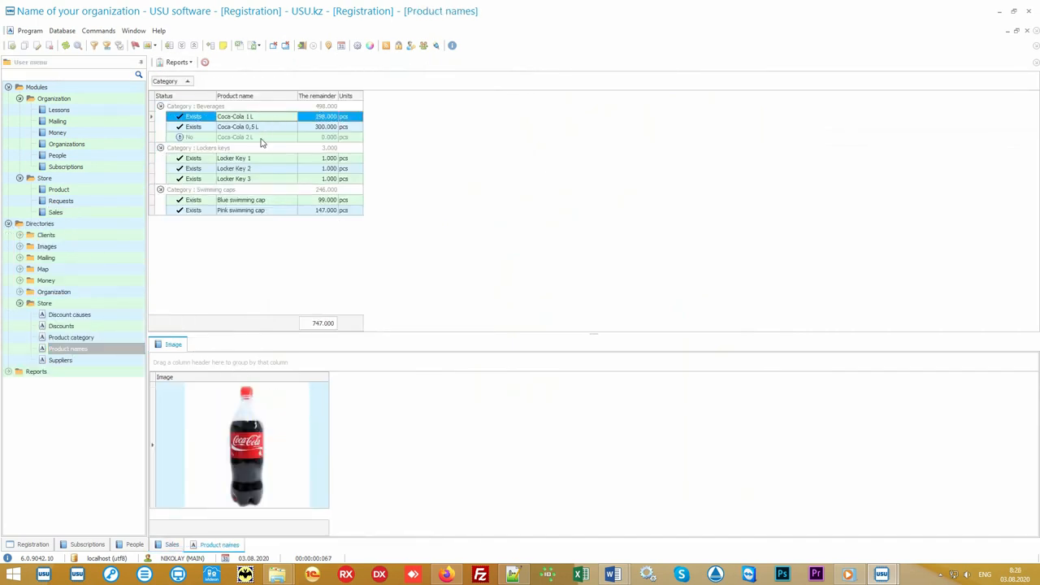
left_click(240, 210)
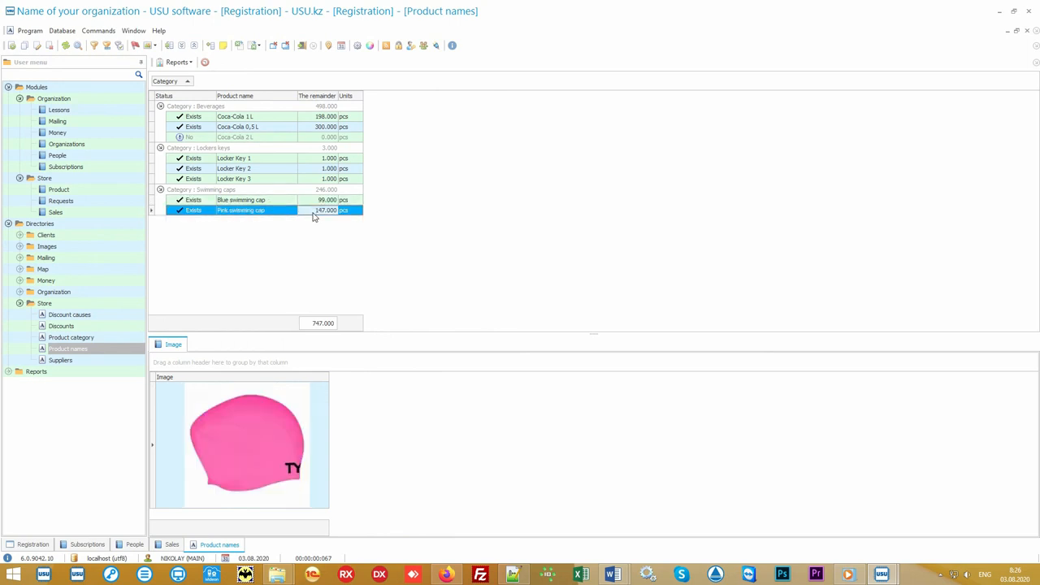
left_click(240, 200)
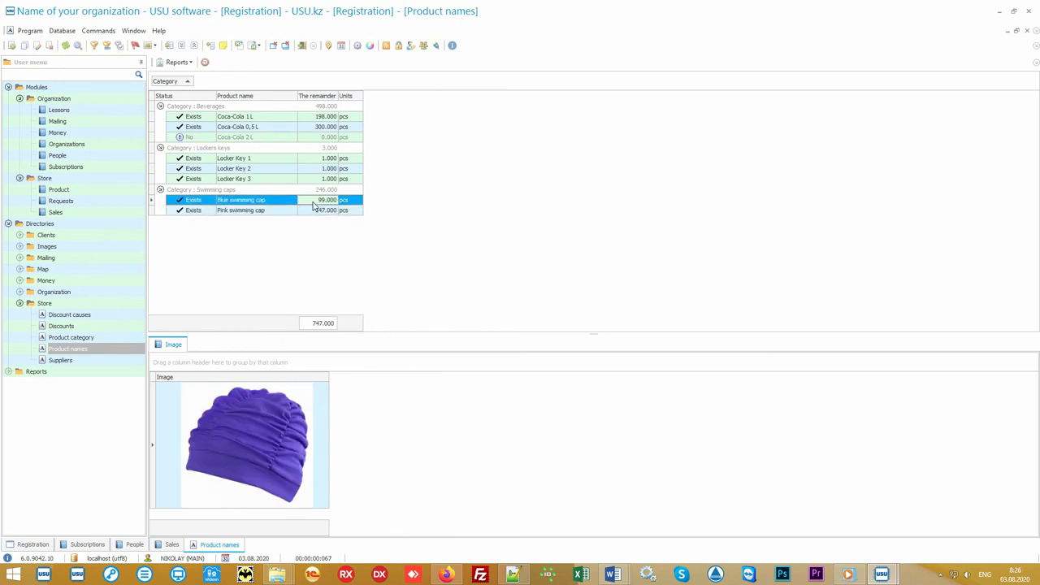
Collapse Directories and expand the Reports section down to the mailing reports
left_click(39, 225)
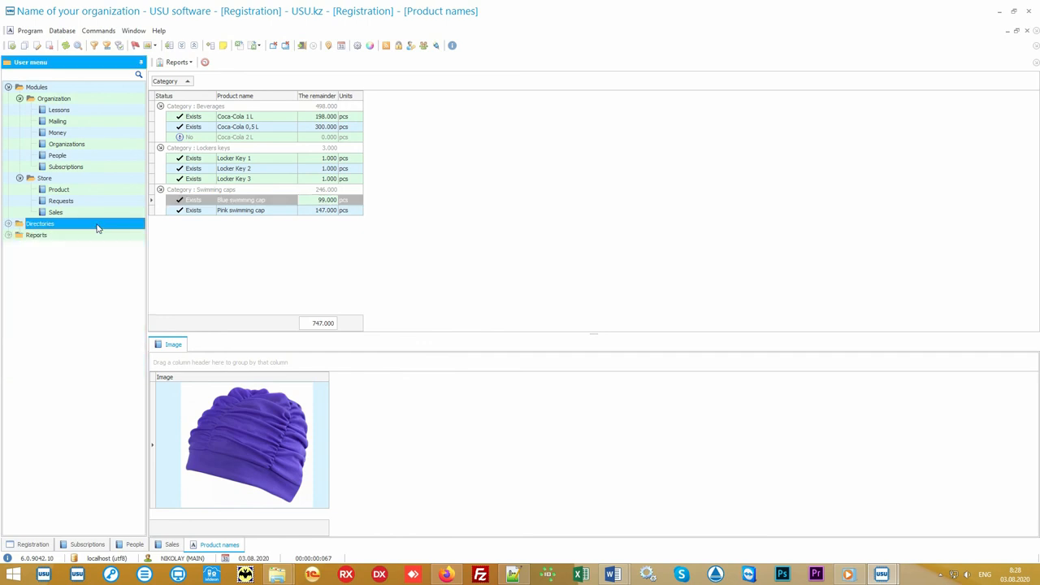
left_click(36, 234)
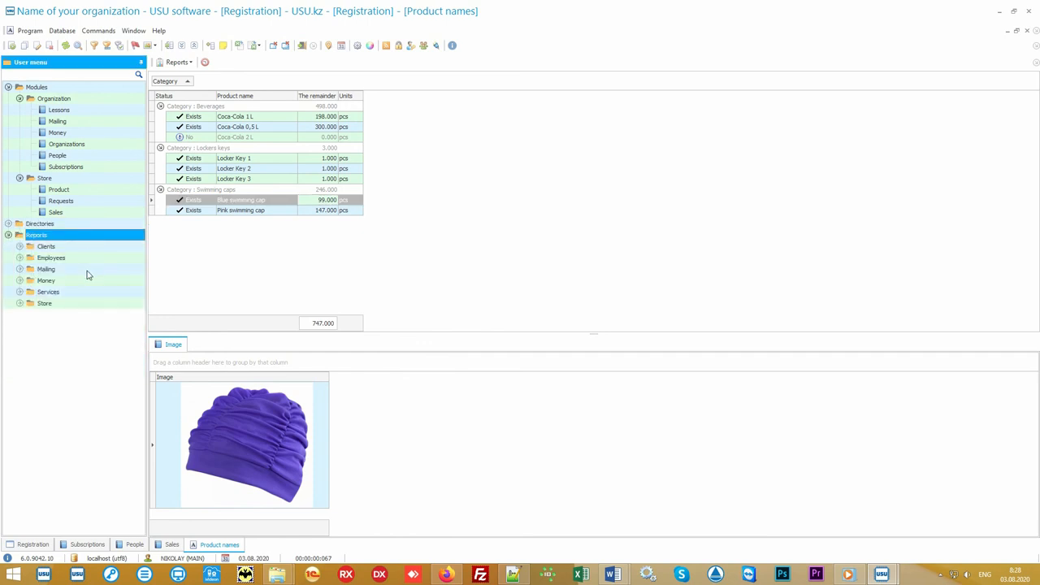
left_click(45, 270)
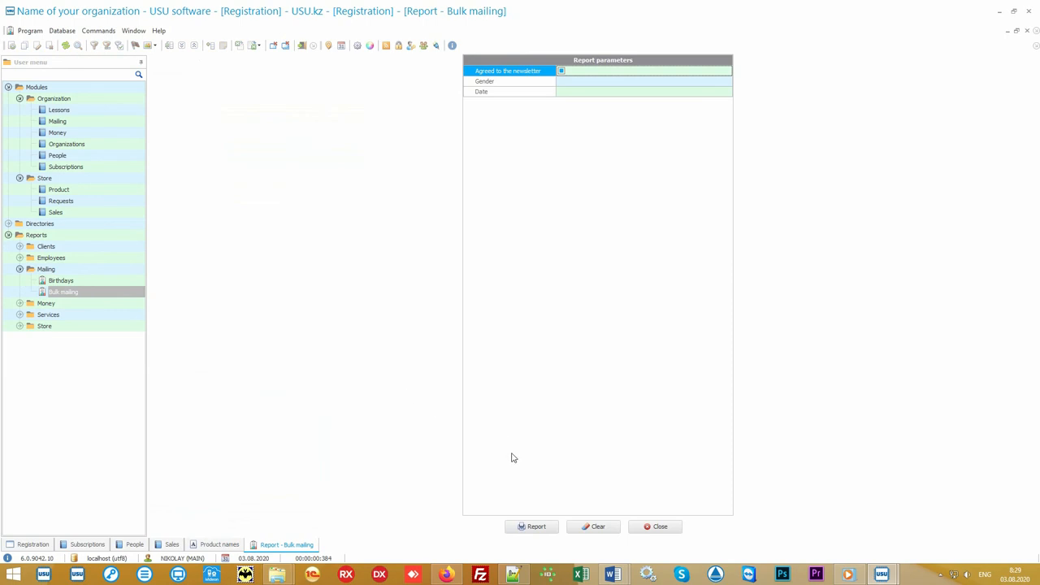
Generate the Bulk mailing report and start a mailing to the listed clients
left_click(532, 527)
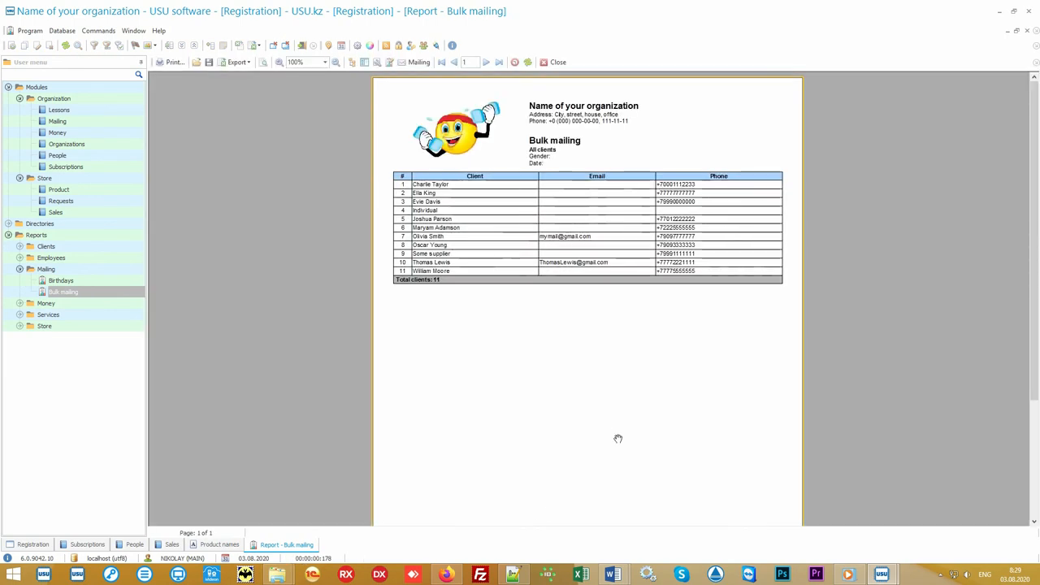
left_click(419, 62)
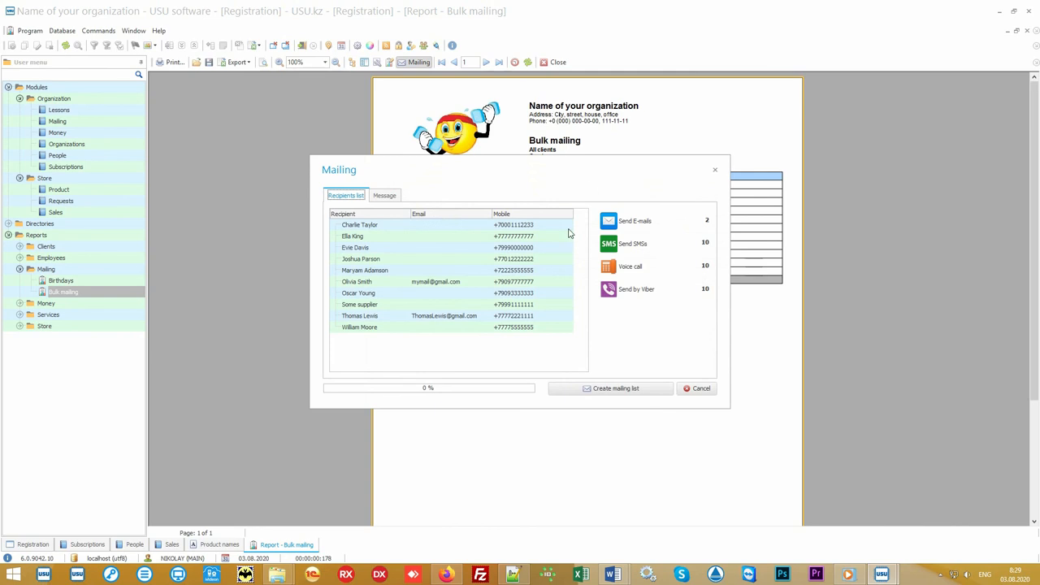
mouse_move(657, 329)
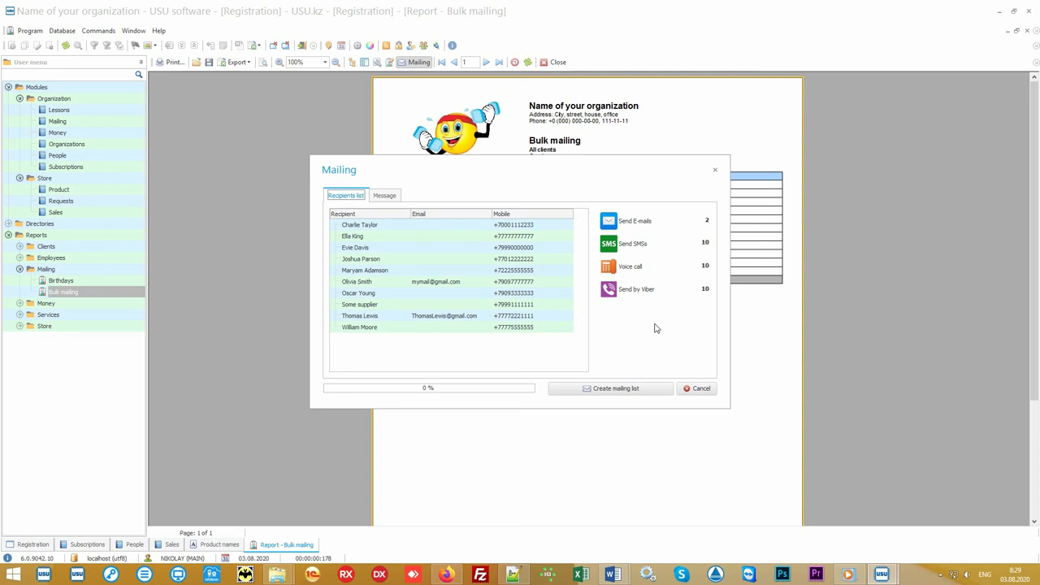
Compose the message with the Happy Birthday template, then cancel without sending
left_click(383, 195)
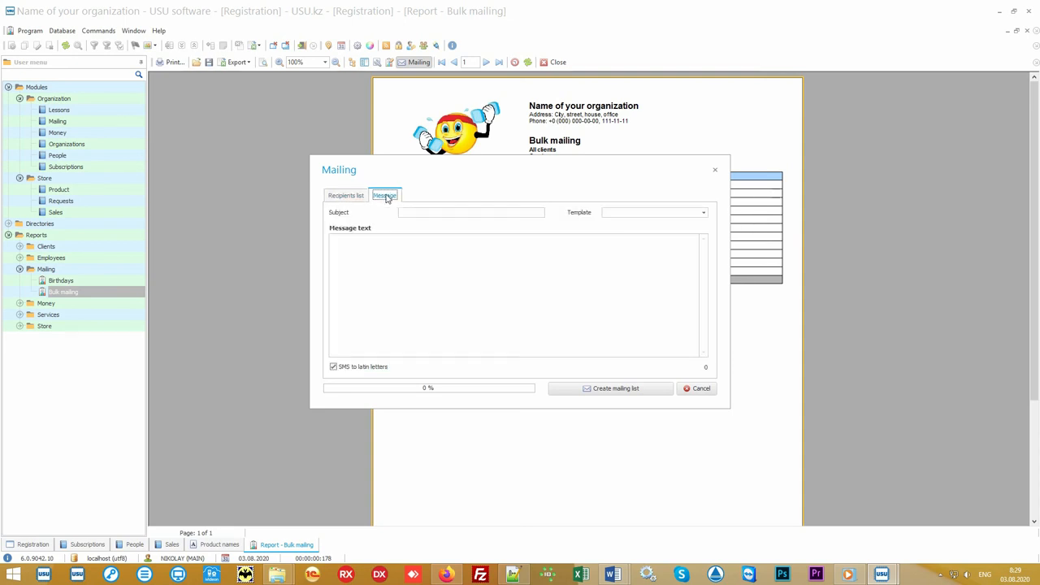
left_click(703, 212)
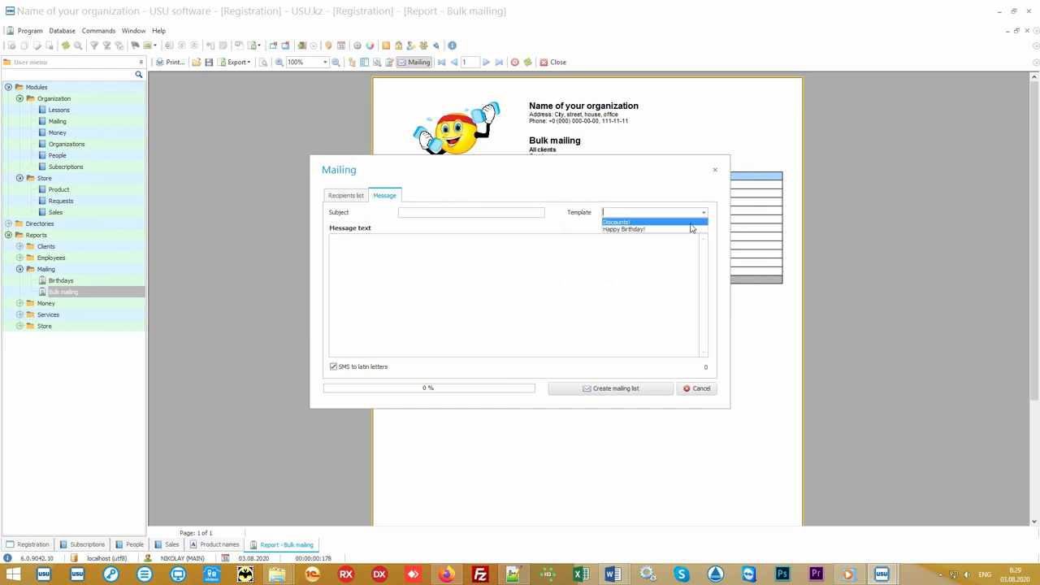
left_click(624, 229)
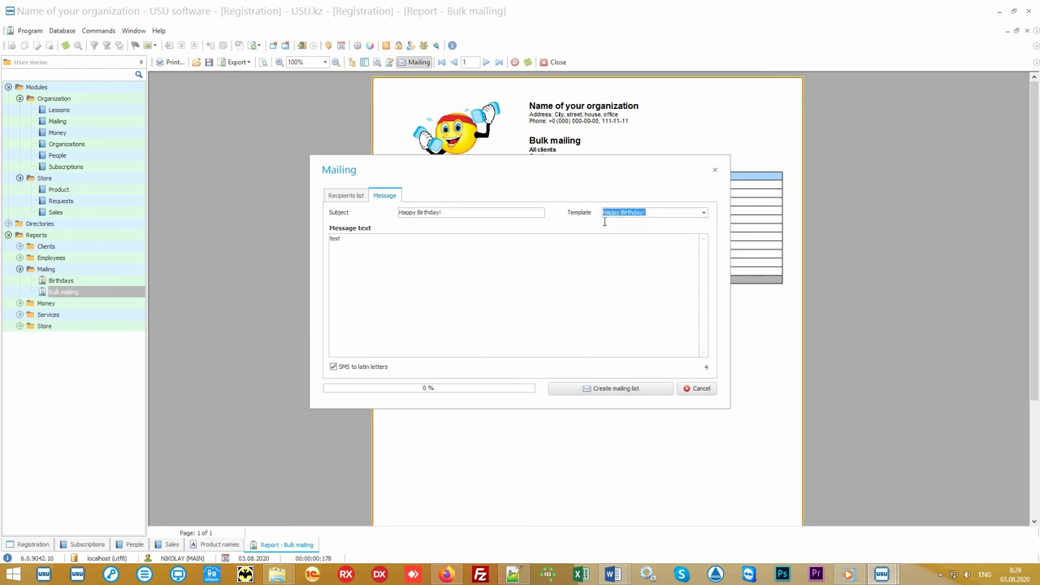
mouse_move(642, 226)
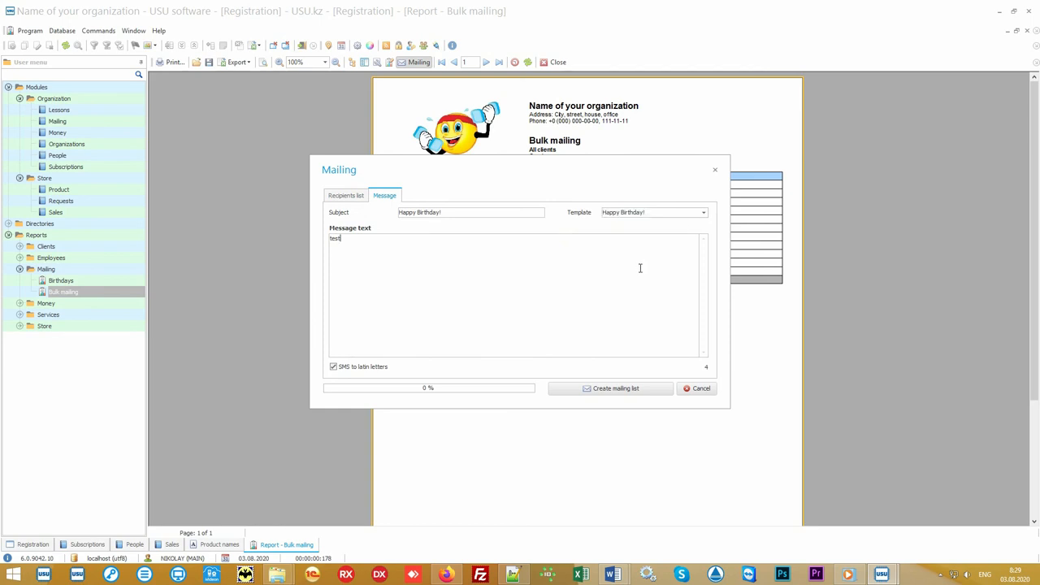
left_click(695, 387)
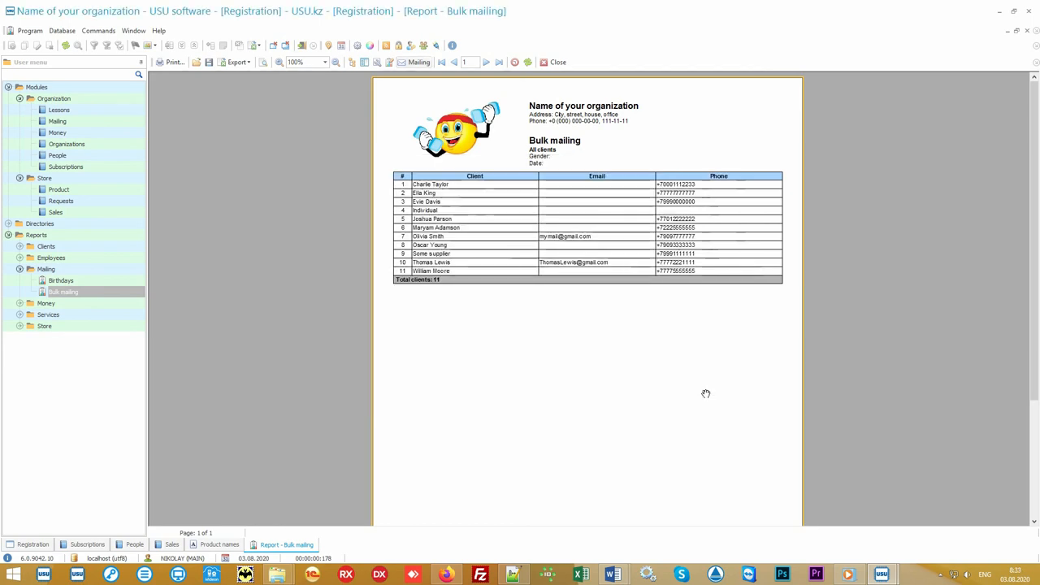
Return to the People client list and view a client's photo and work records
left_click(218, 545)
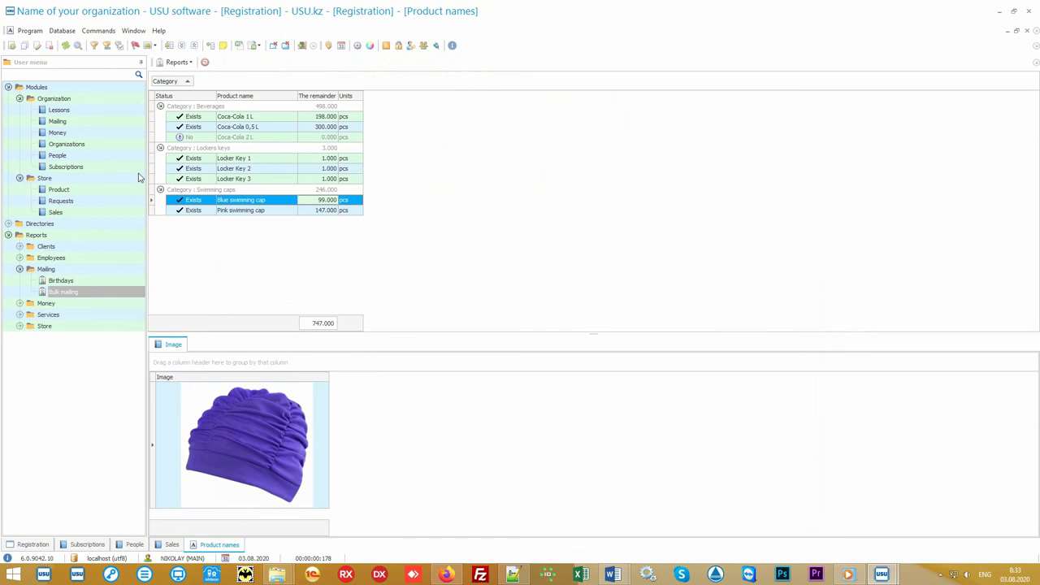
left_click(57, 156)
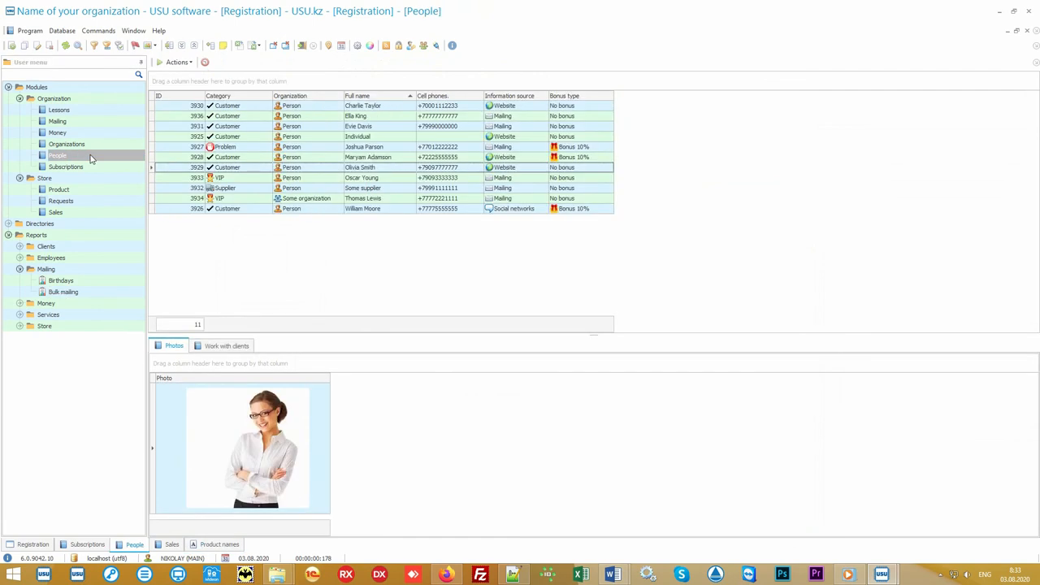
left_click(395, 126)
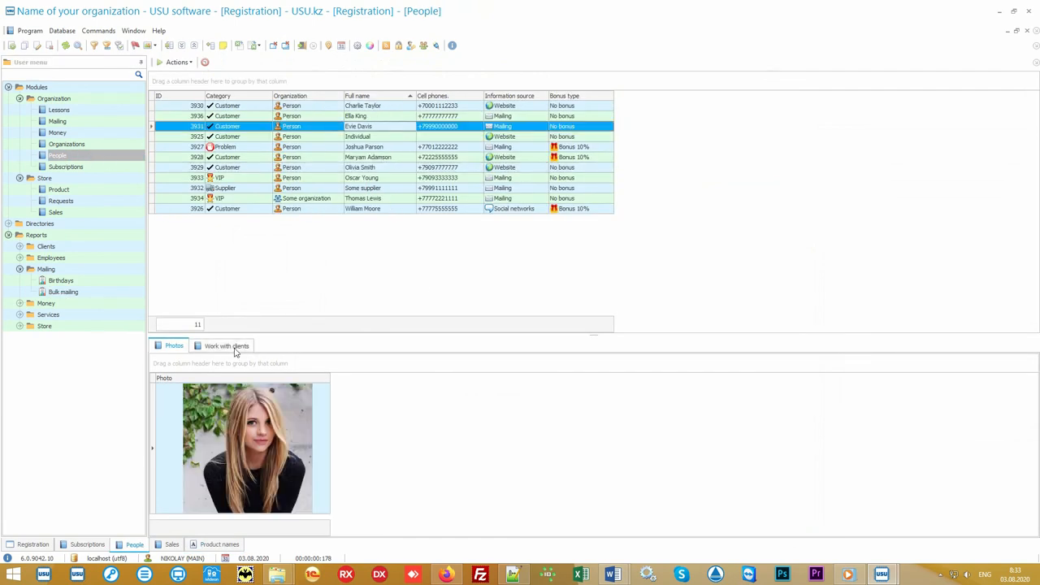
left_click(221, 344)
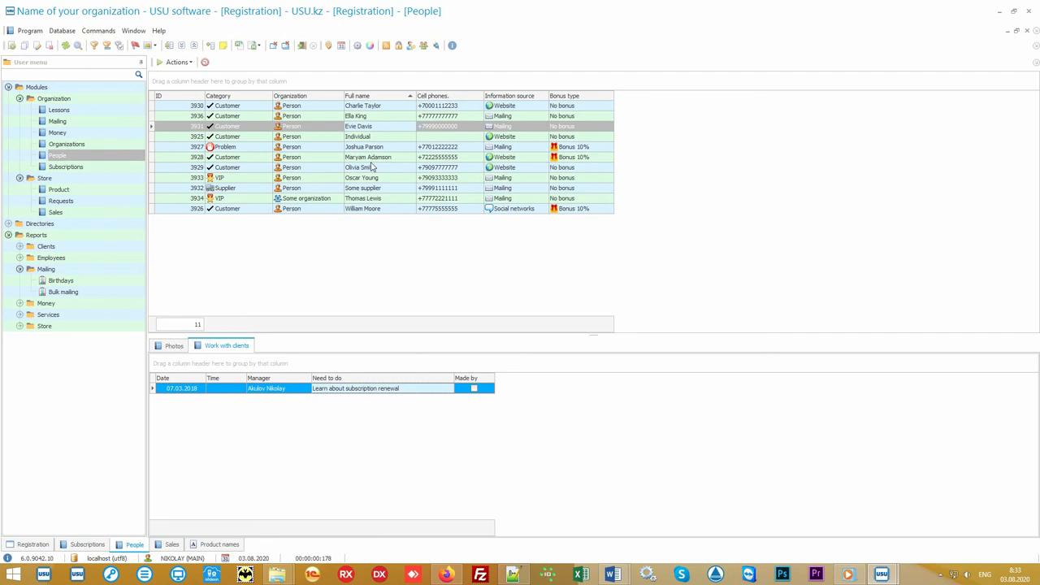
Select another client's task 'Find out the client's solution' and collapse the Mailing report group
left_click(364, 146)
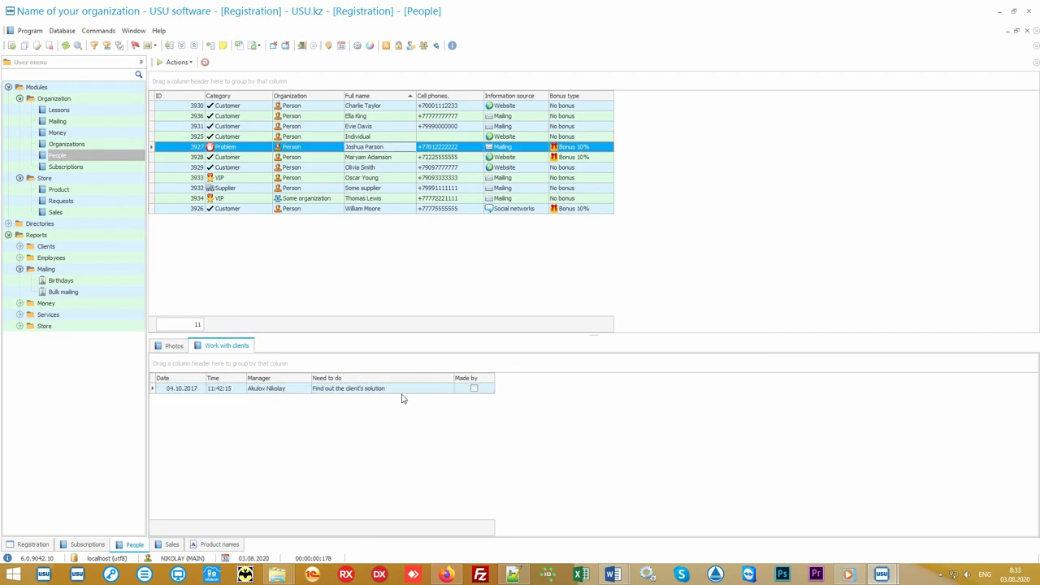
left_click(325, 387)
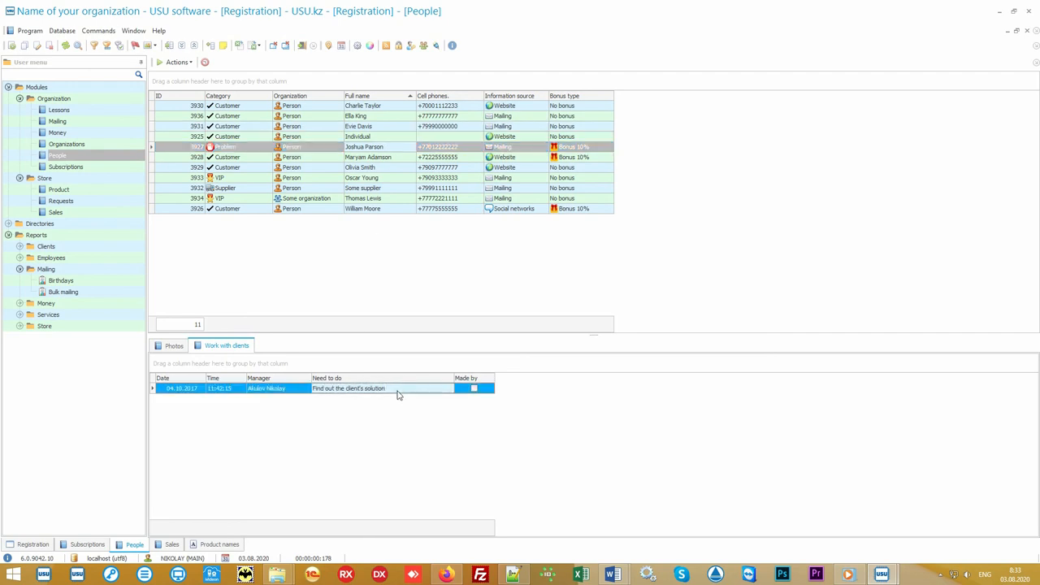
mouse_move(390, 412)
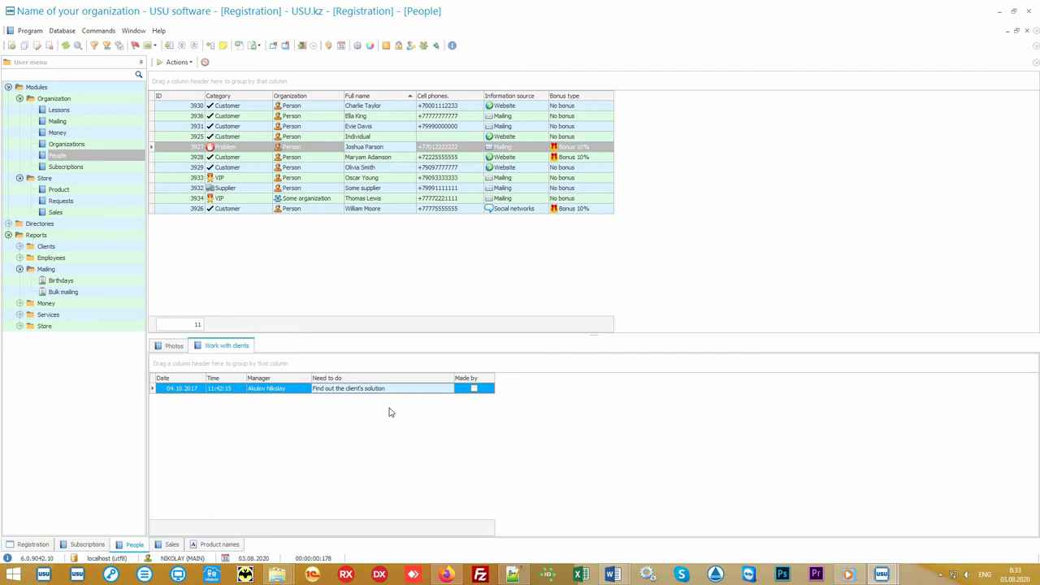
mouse_move(80, 274)
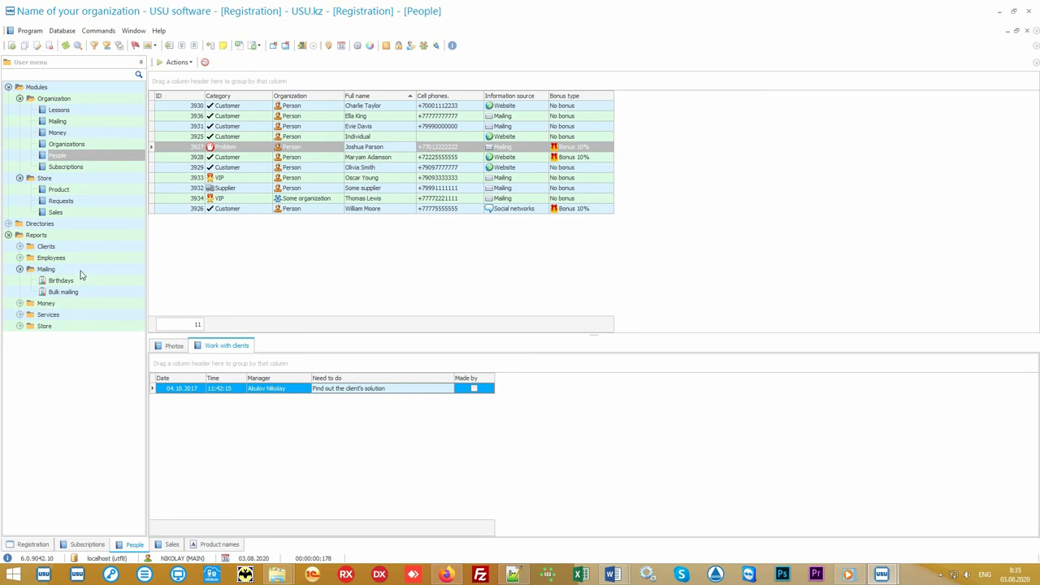
left_click(52, 257)
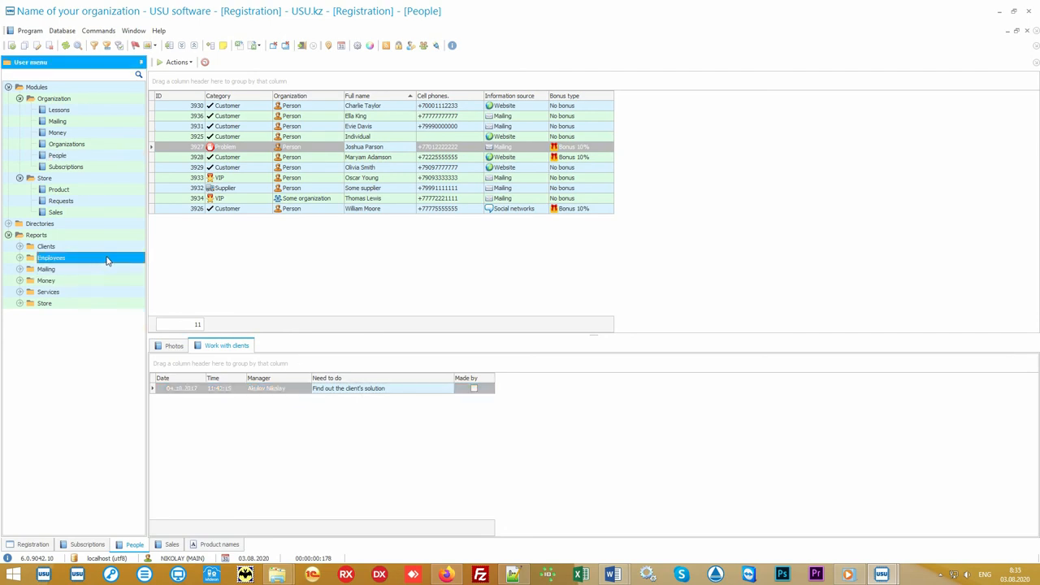
Generate the Conversion report from the Employees report group with default parameters
left_click(52, 257)
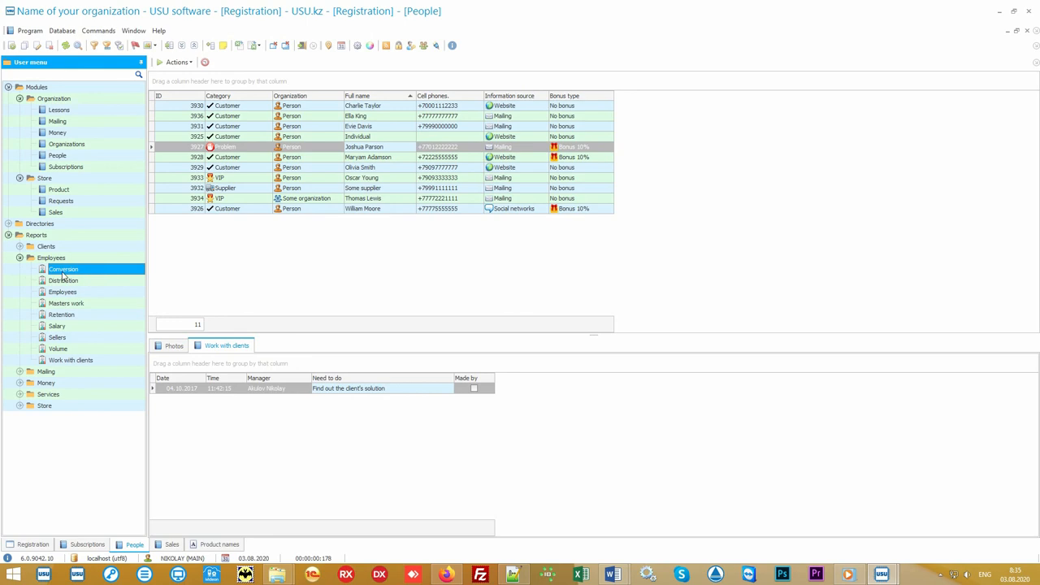
double_click(63, 270)
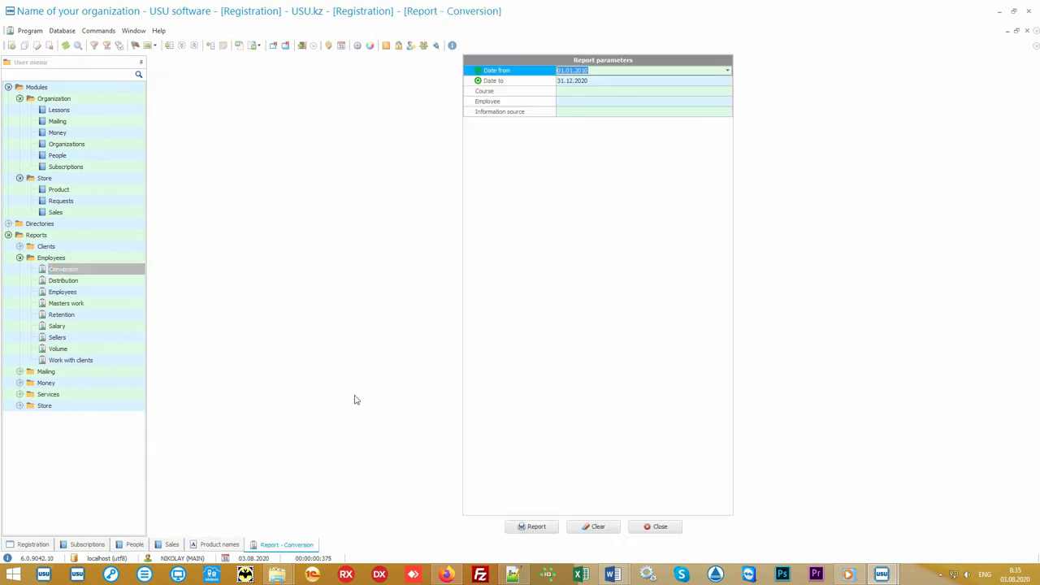
left_click(532, 527)
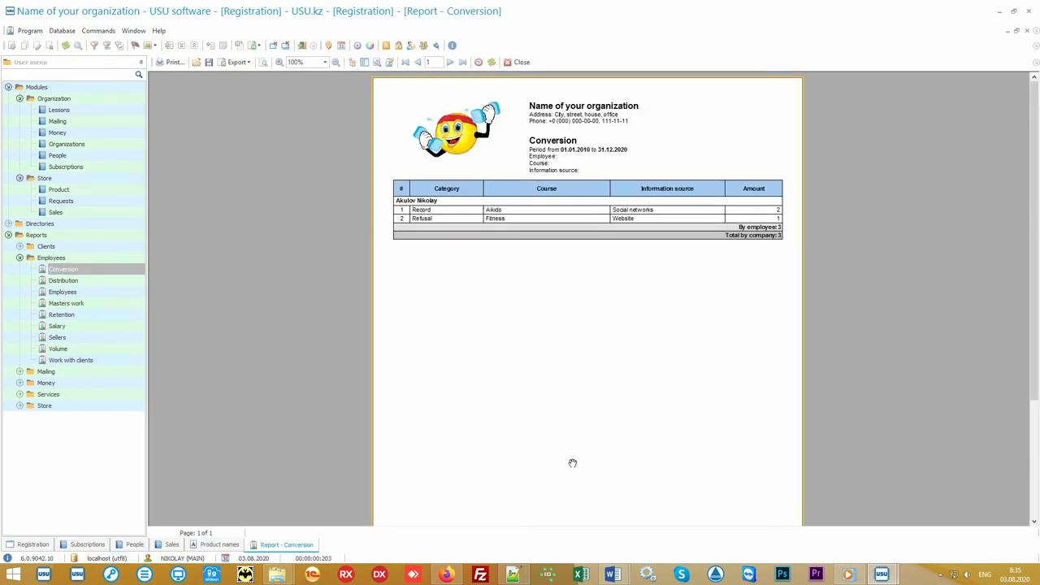
mouse_move(572, 421)
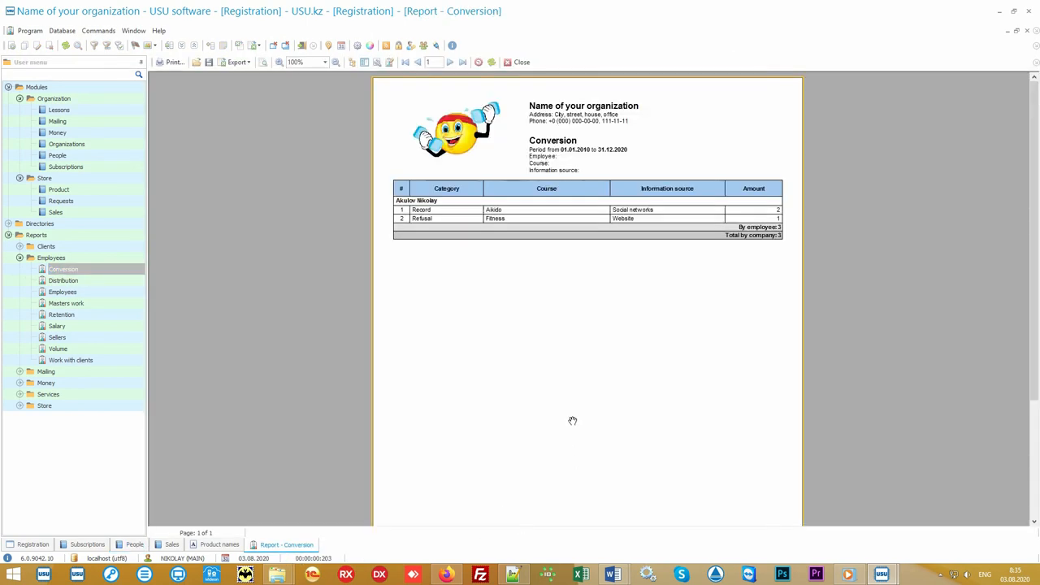
mouse_move(455, 224)
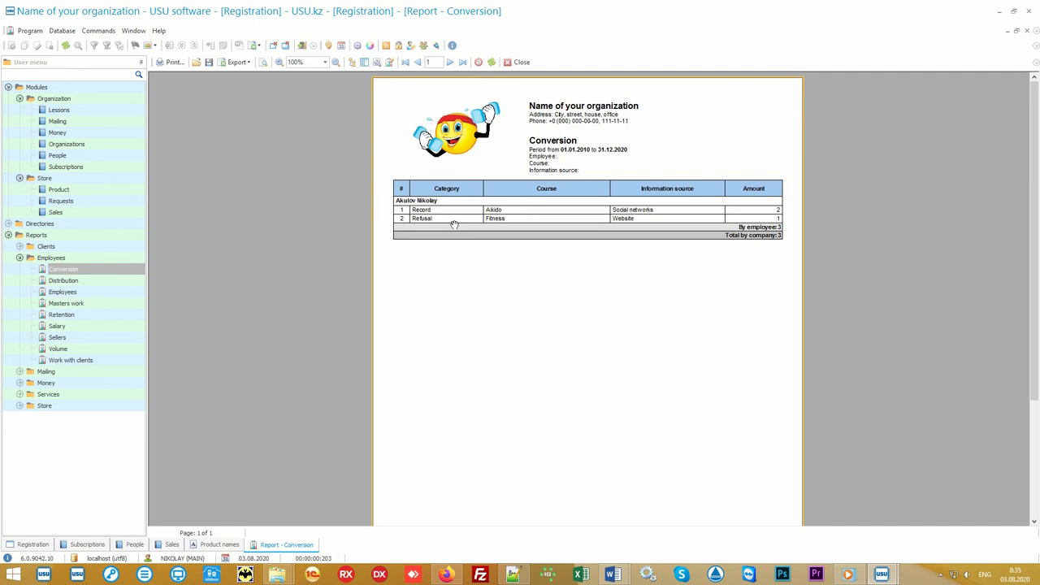
mouse_move(747, 202)
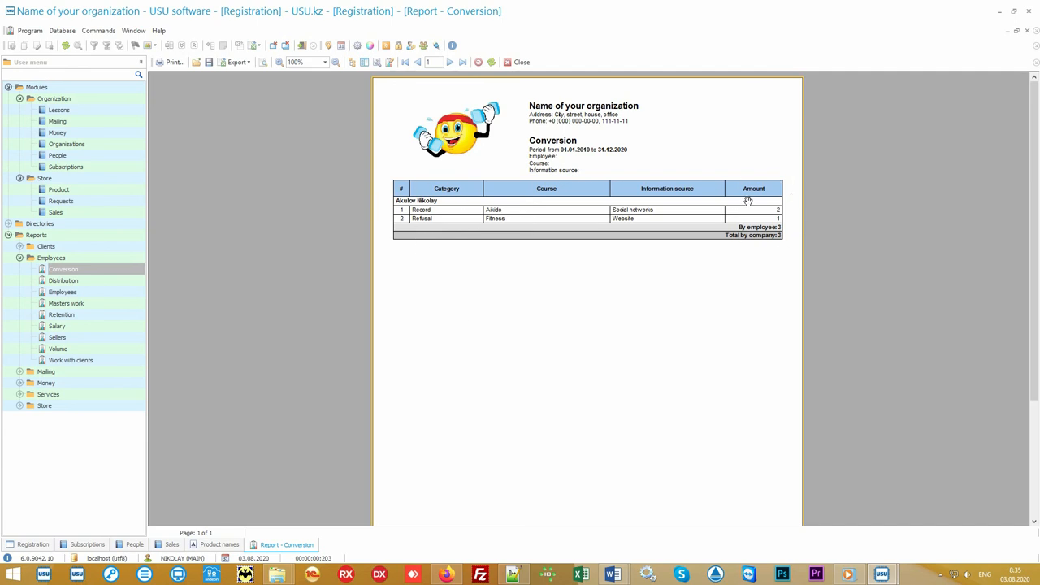
mouse_move(539, 217)
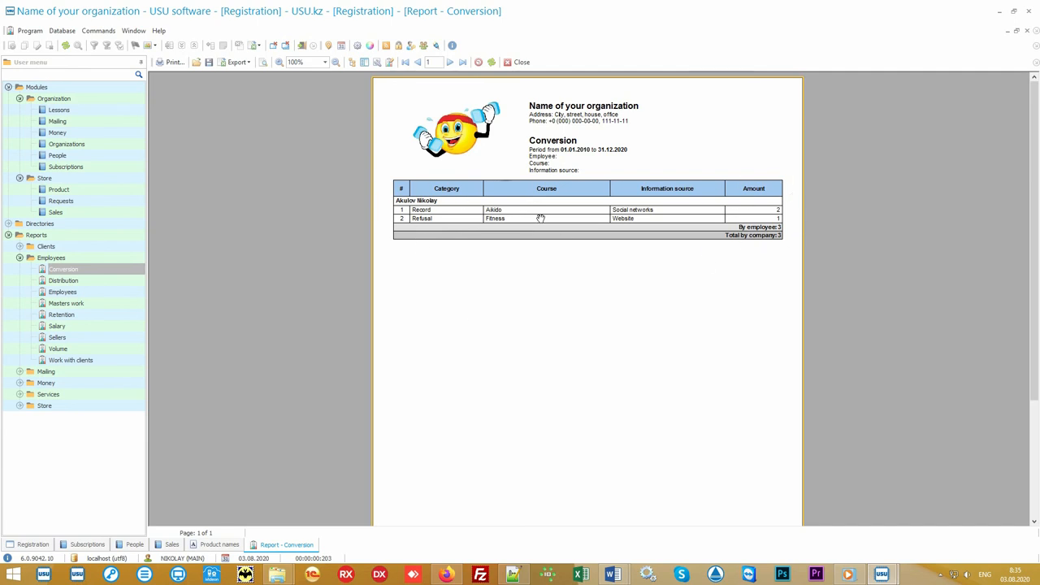
mouse_move(767, 273)
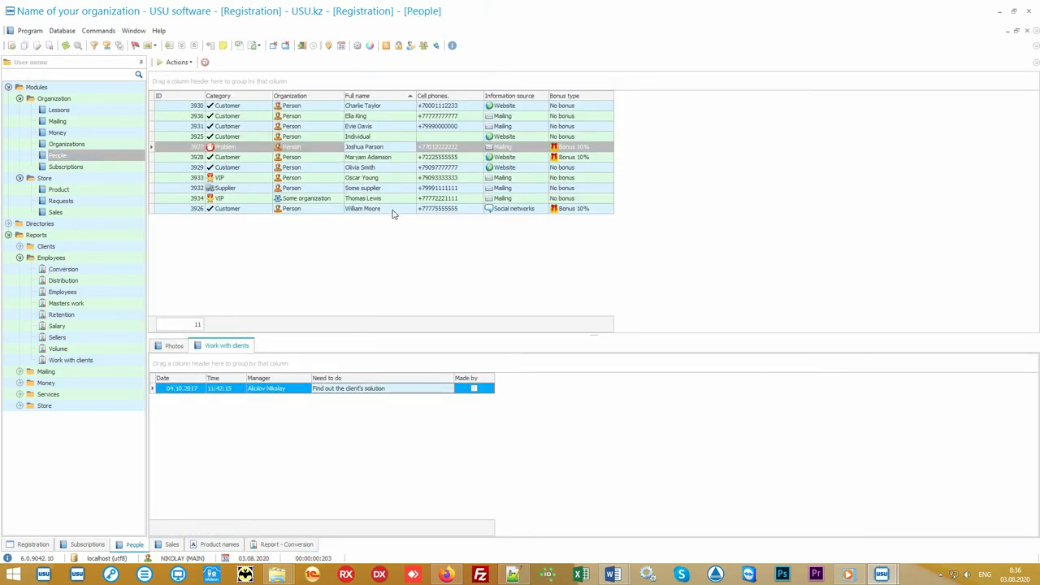
right_click(393, 208)
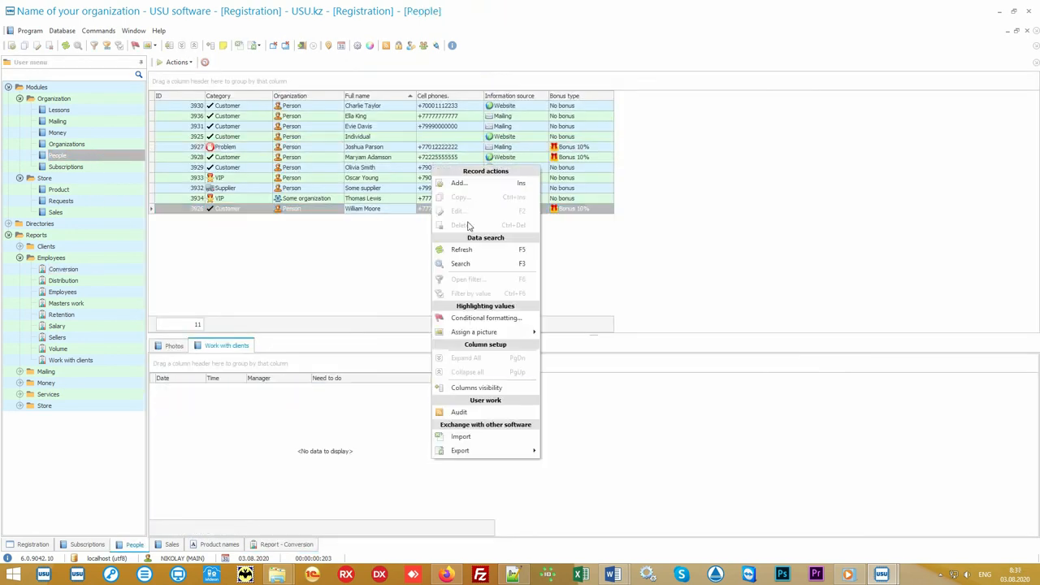
left_click(458, 182)
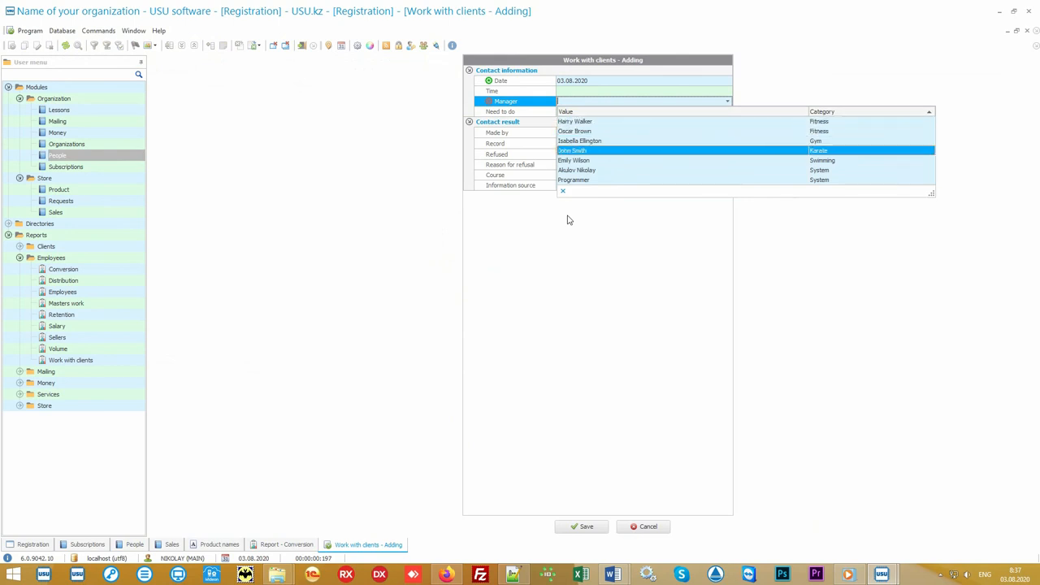
left_click(577, 171)
type("Find out the client's solution")
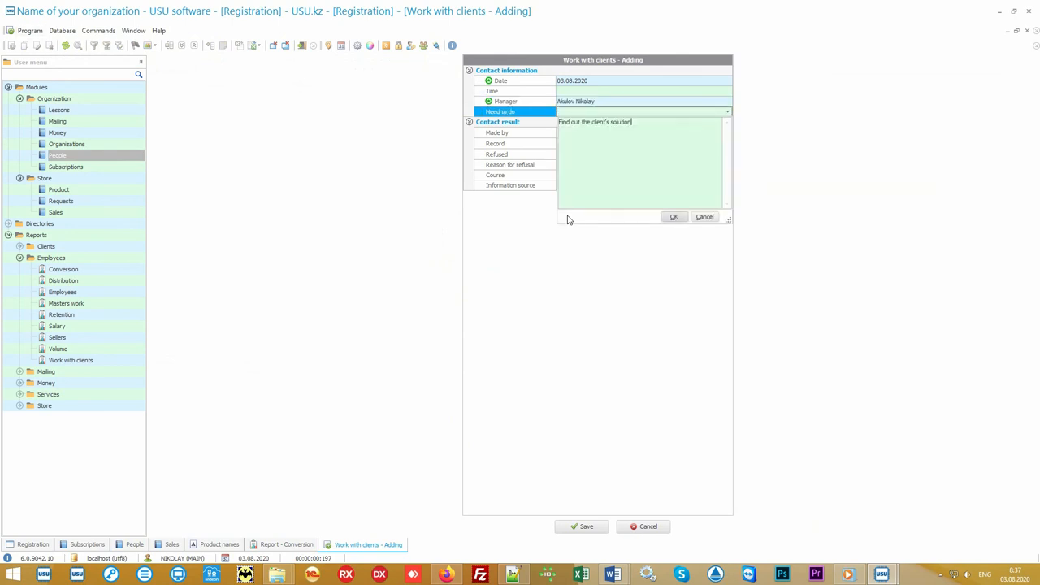
left_click(672, 216)
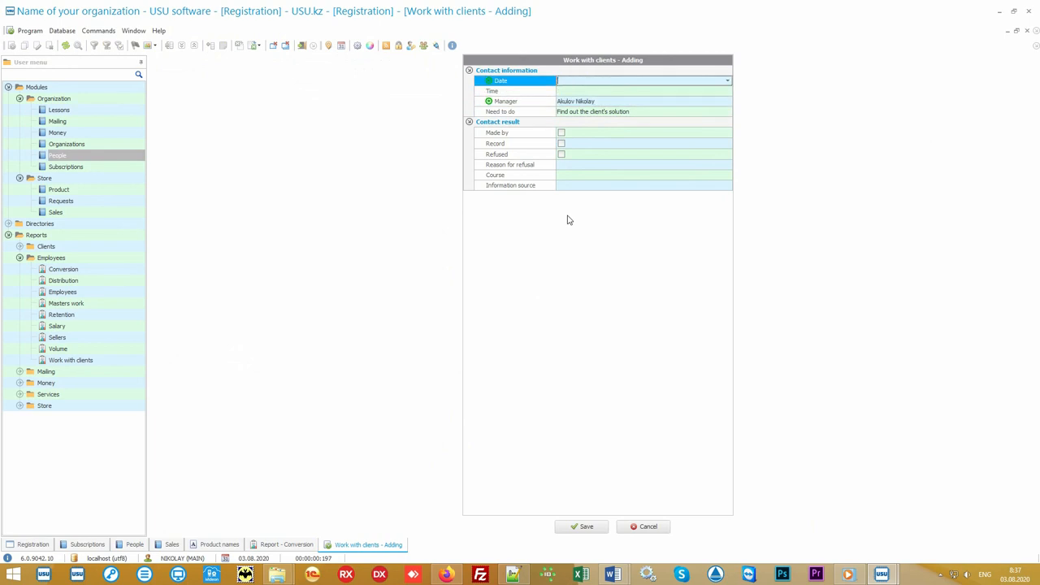
left_click(642, 81)
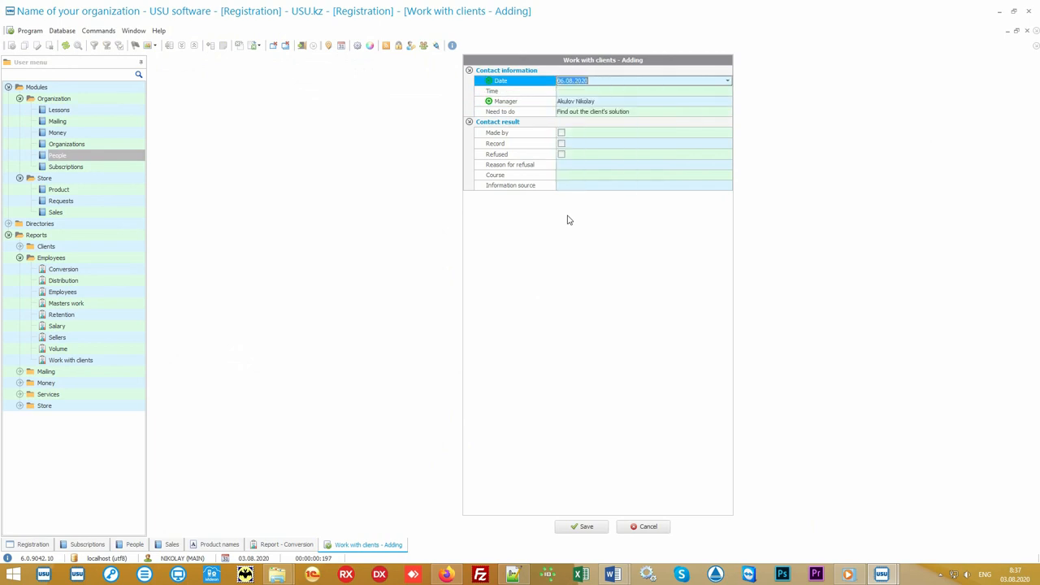
left_click(585, 526)
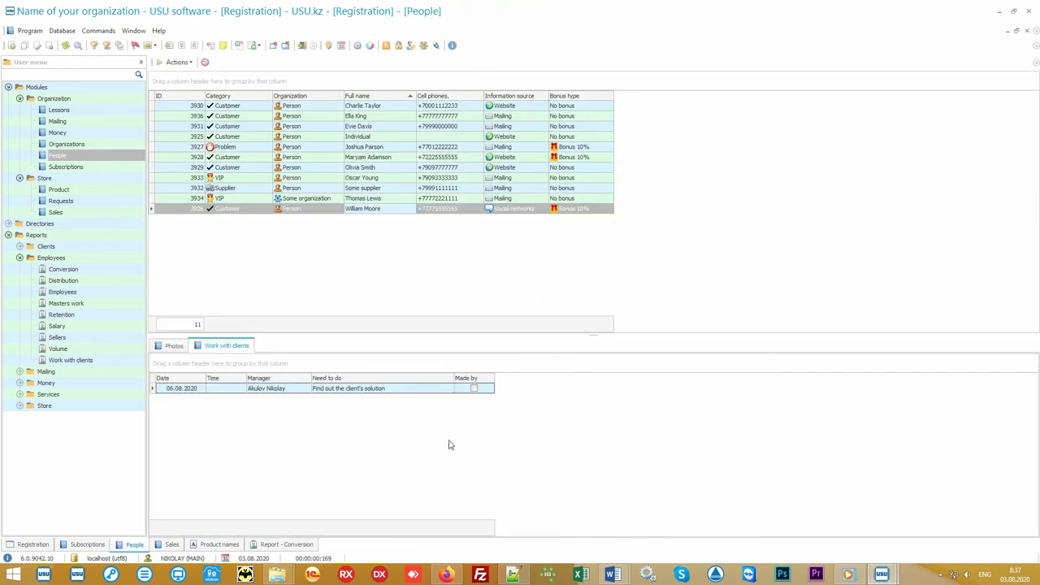
Select the newly added task in the Work with clients pane
left_click(325, 387)
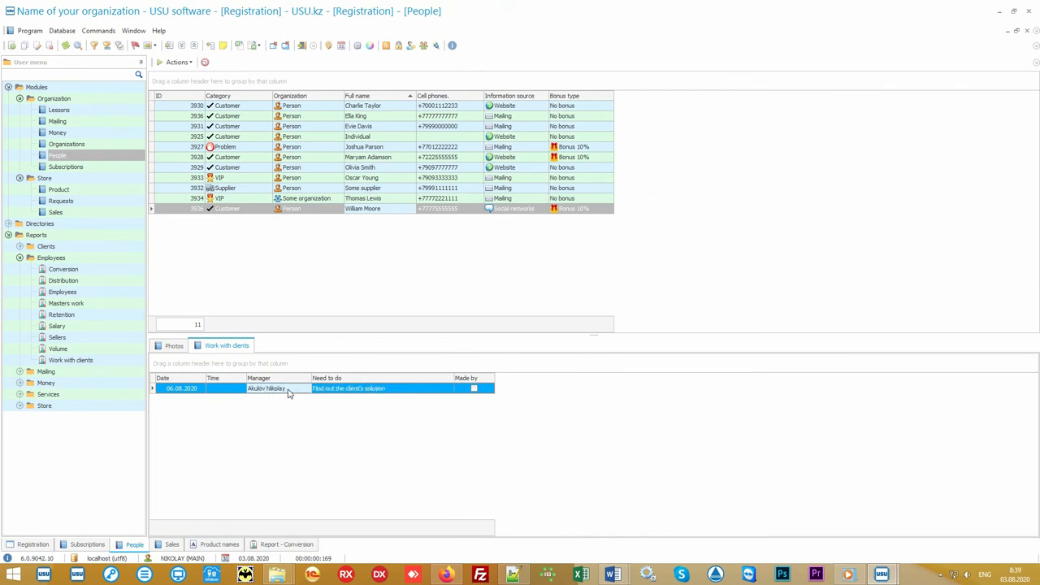
left_click(52, 257)
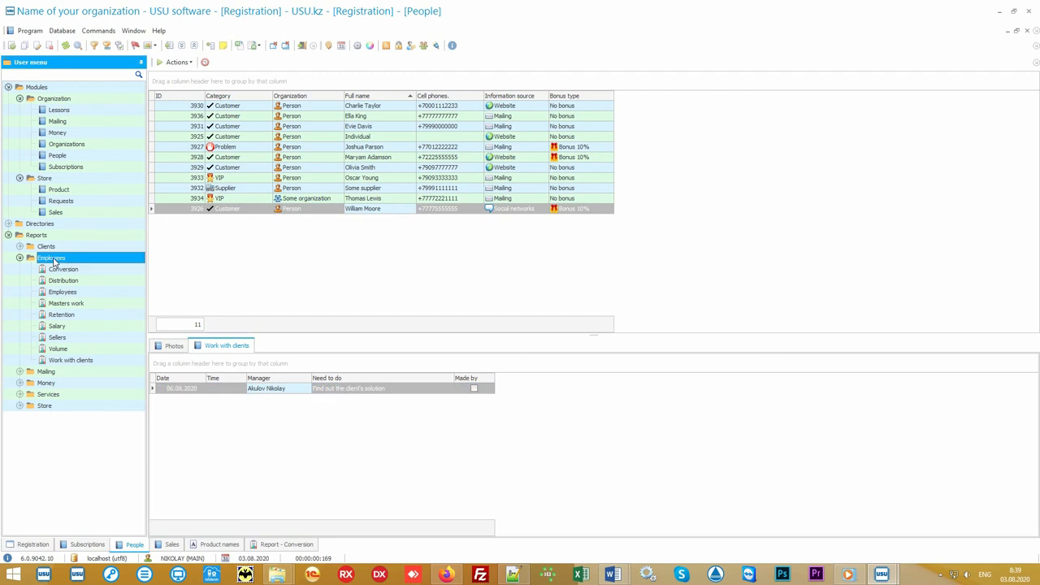
mouse_move(88, 365)
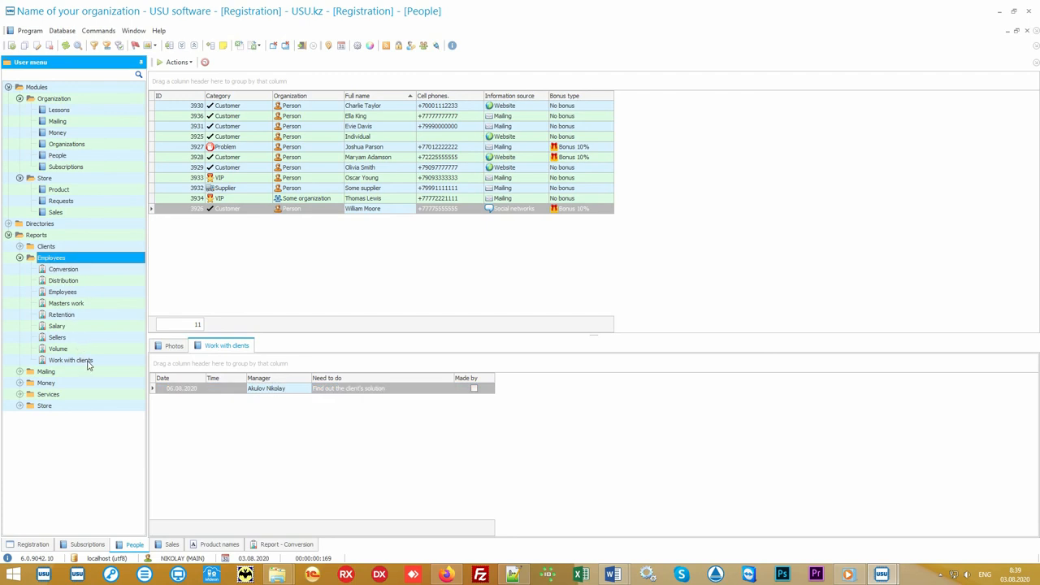
double_click(70, 361)
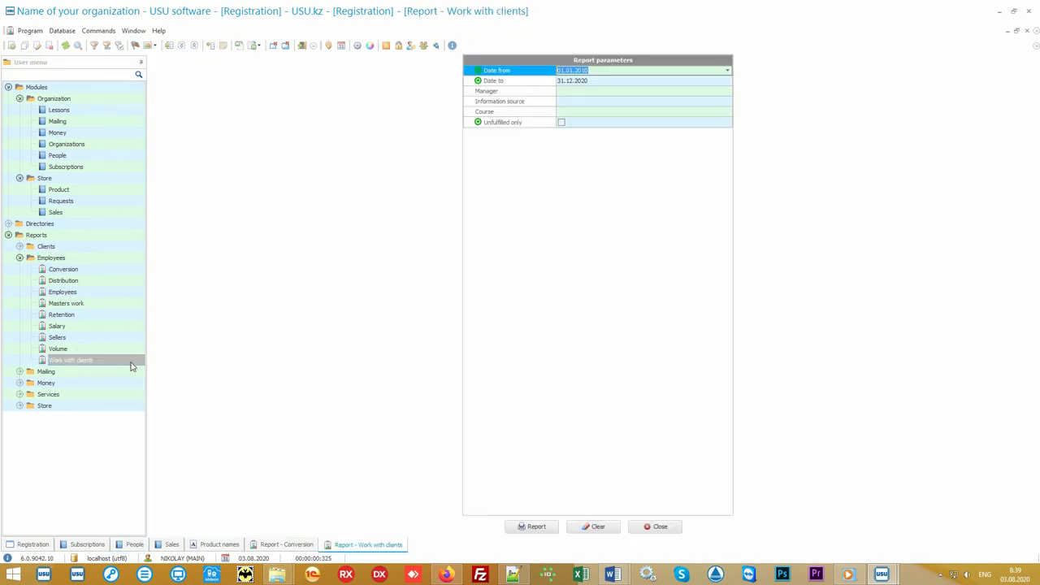
left_click(531, 527)
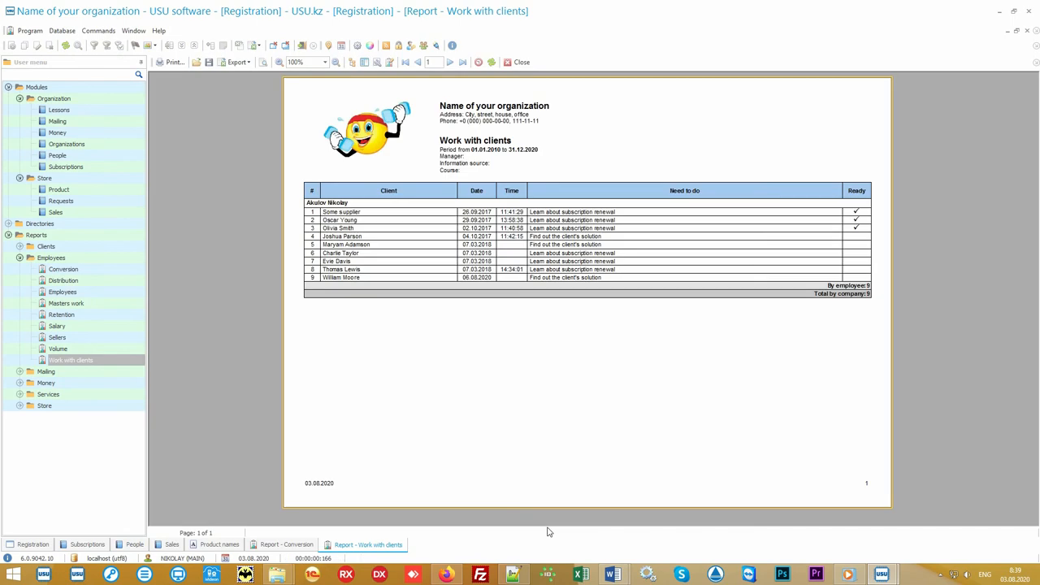
mouse_move(525, 325)
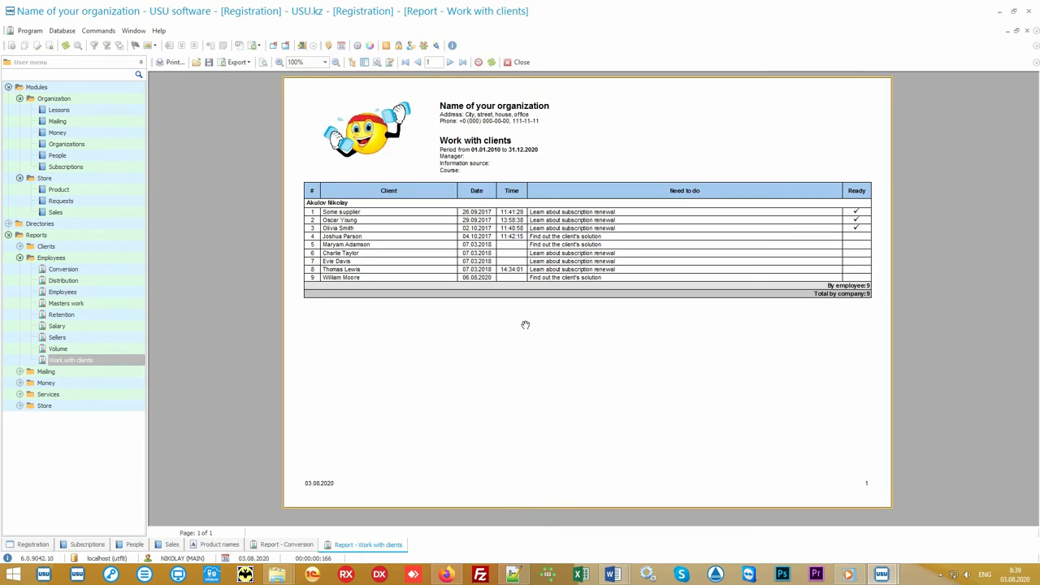
mouse_move(527, 317)
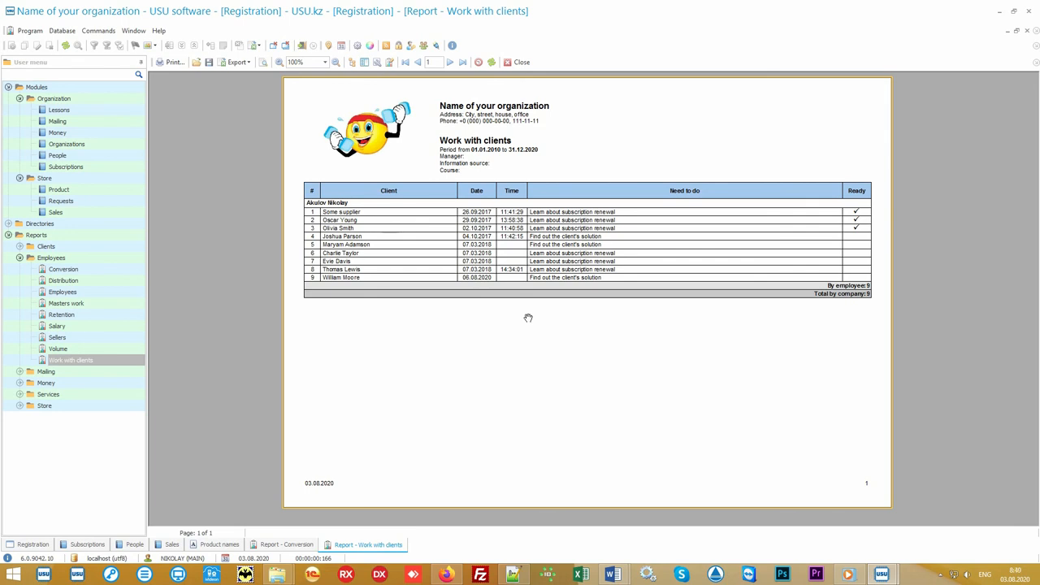
mouse_move(721, 319)
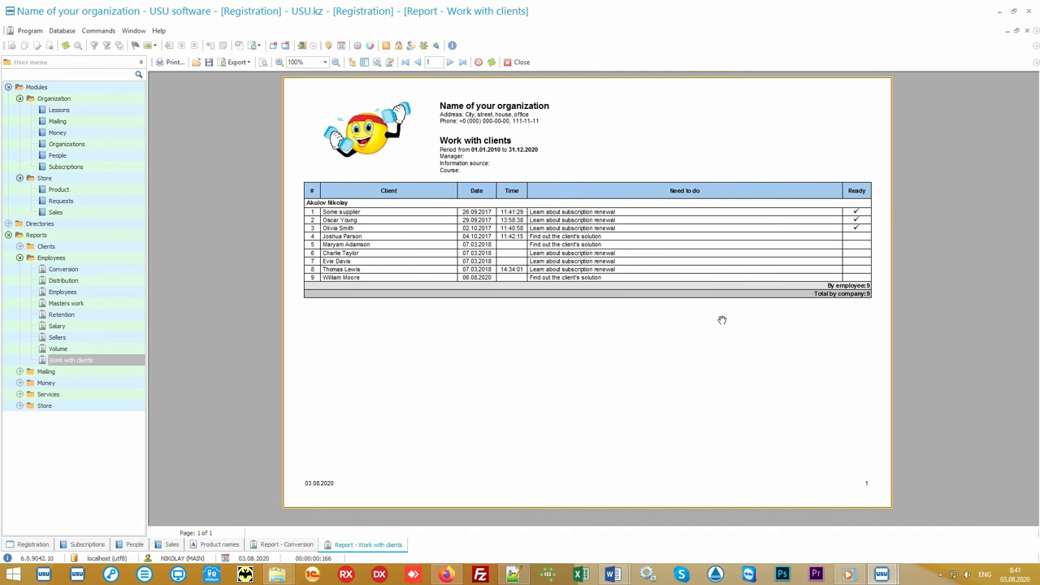
mouse_move(106, 240)
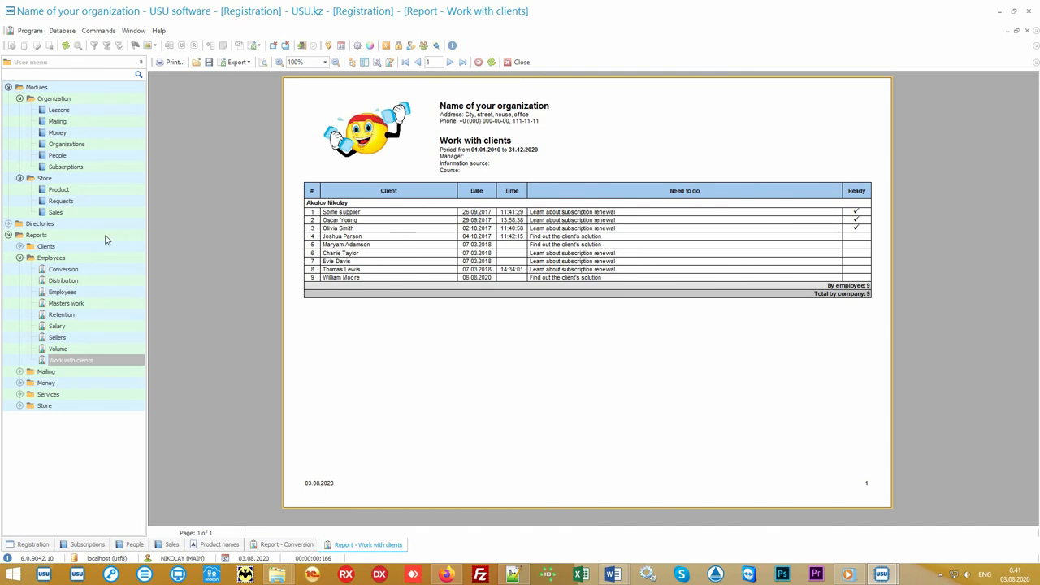
Collapse the Employees group and expand the Clients, Mailing, Money, Services and Store report groups
left_click(35, 234)
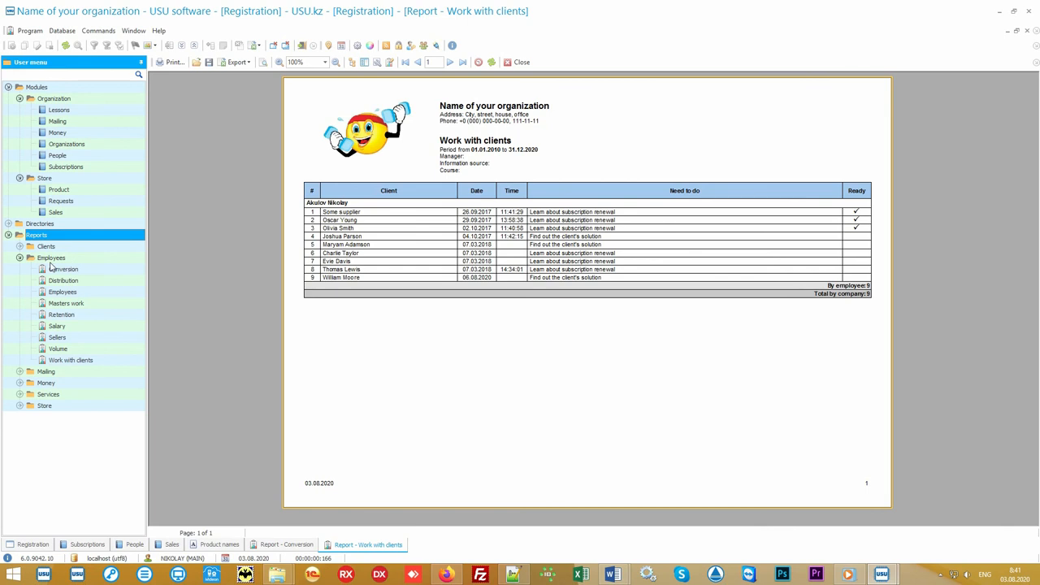
left_click(20, 257)
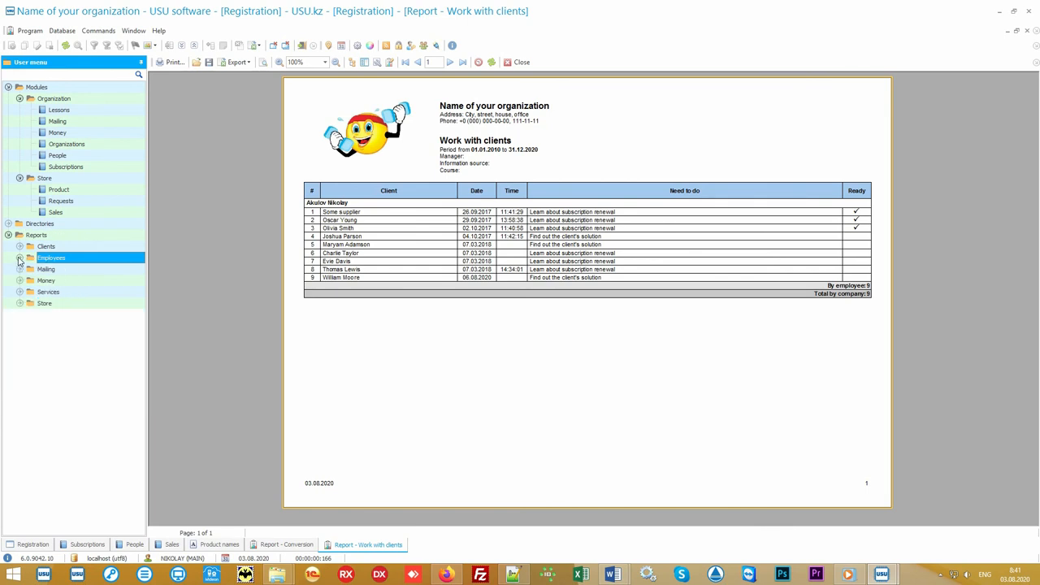
left_click(19, 292)
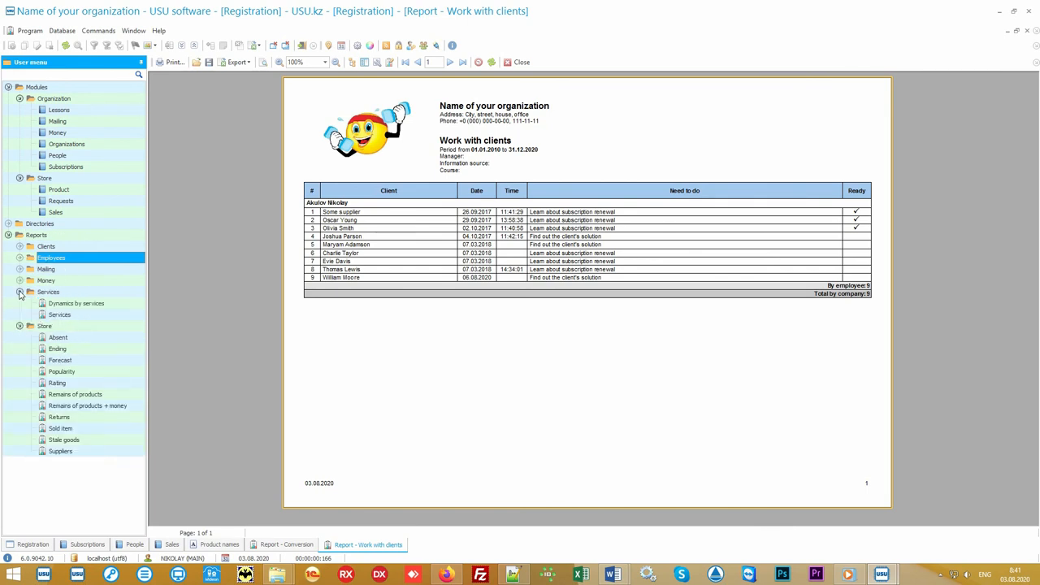
left_click(20, 269)
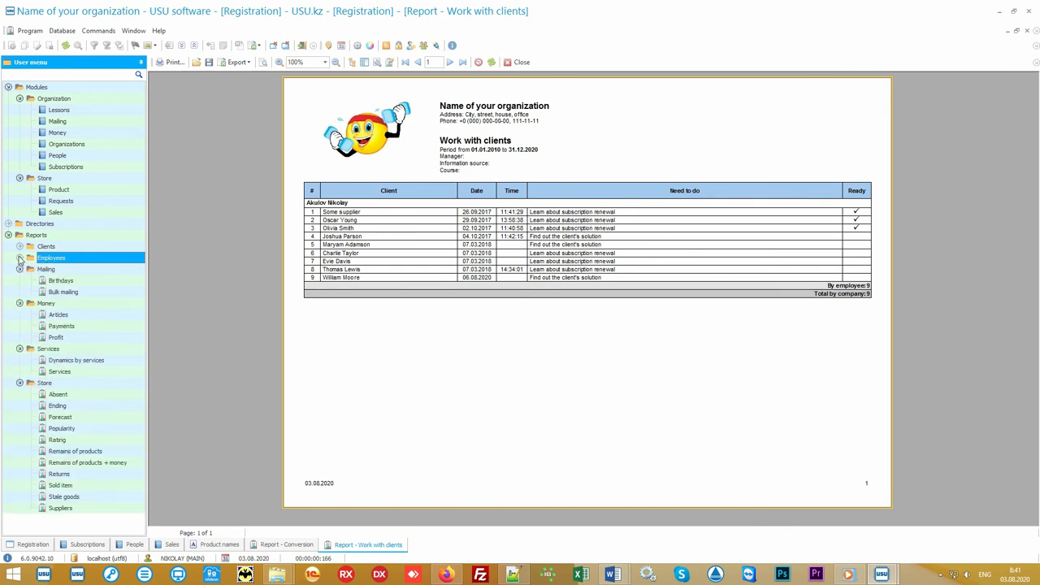
left_click(20, 247)
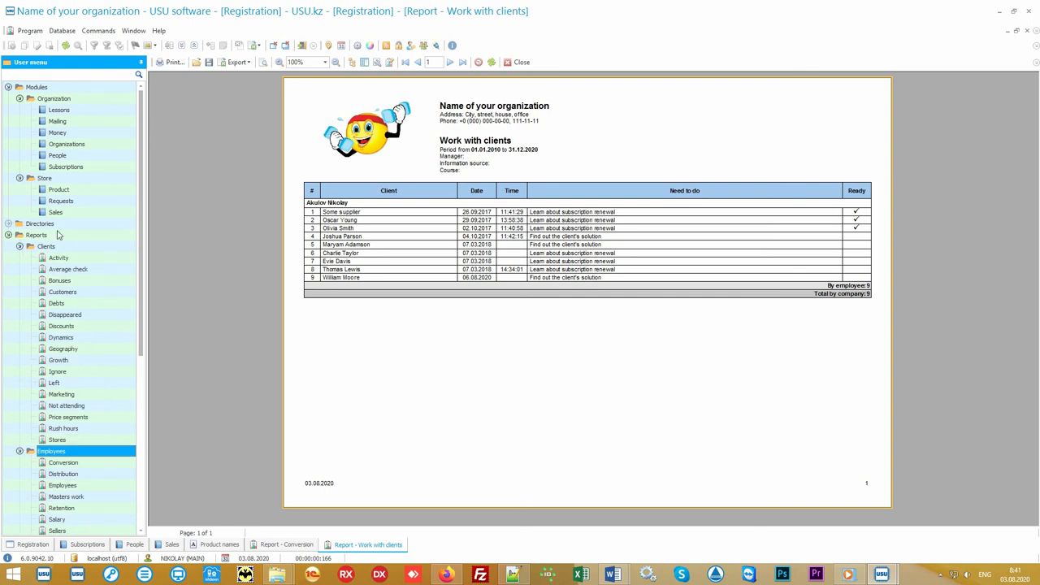
Collapse the Modules section and select the Clients report group
left_click(36, 88)
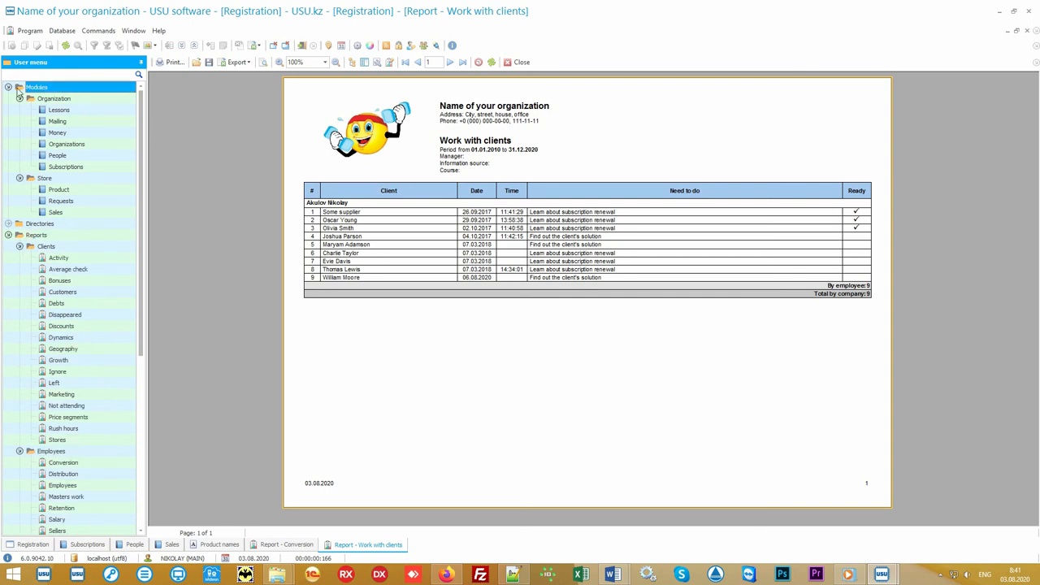
left_click(19, 97)
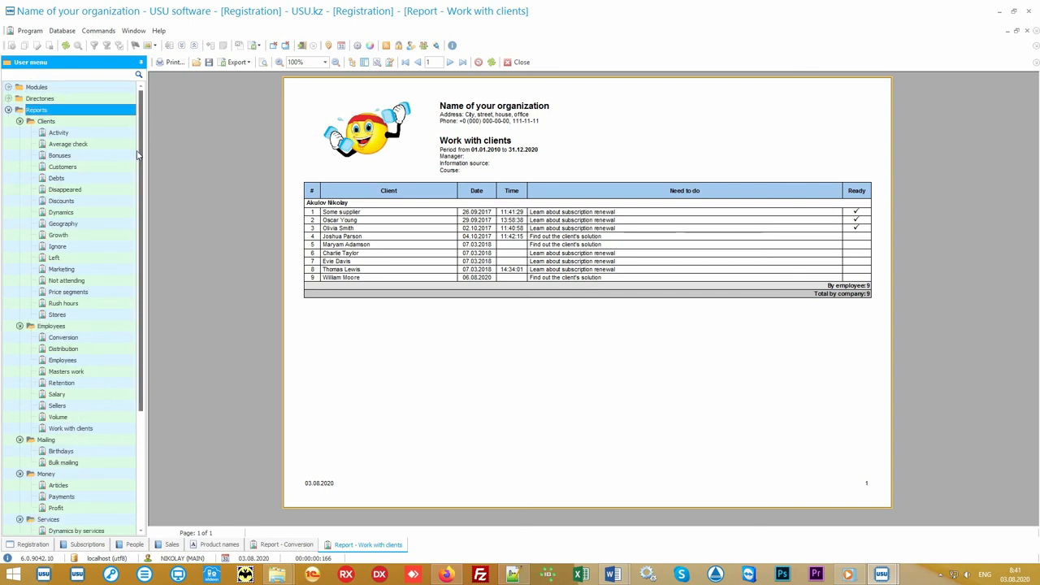
scroll("down", 3)
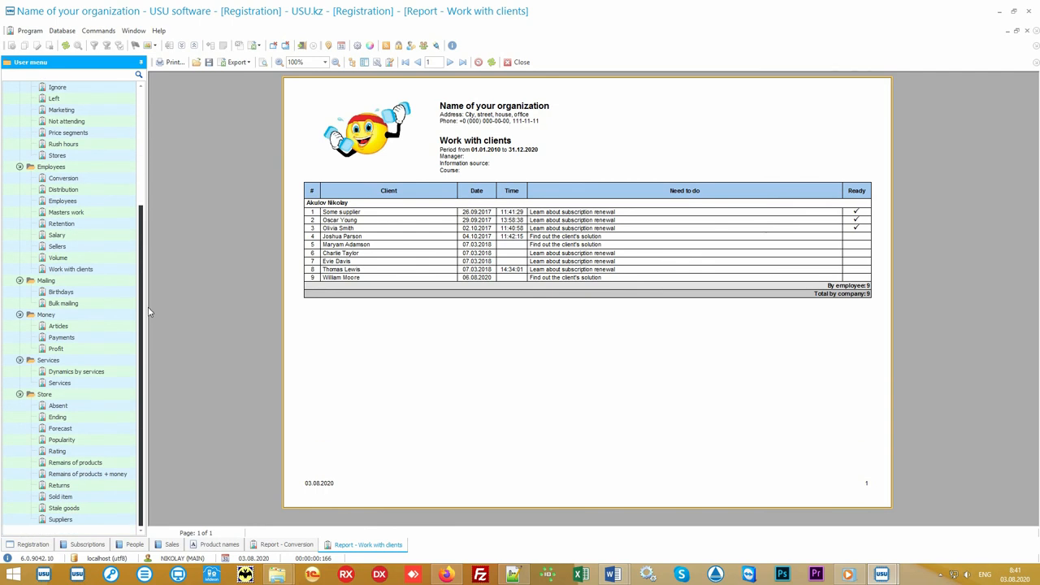
scroll("up", 3)
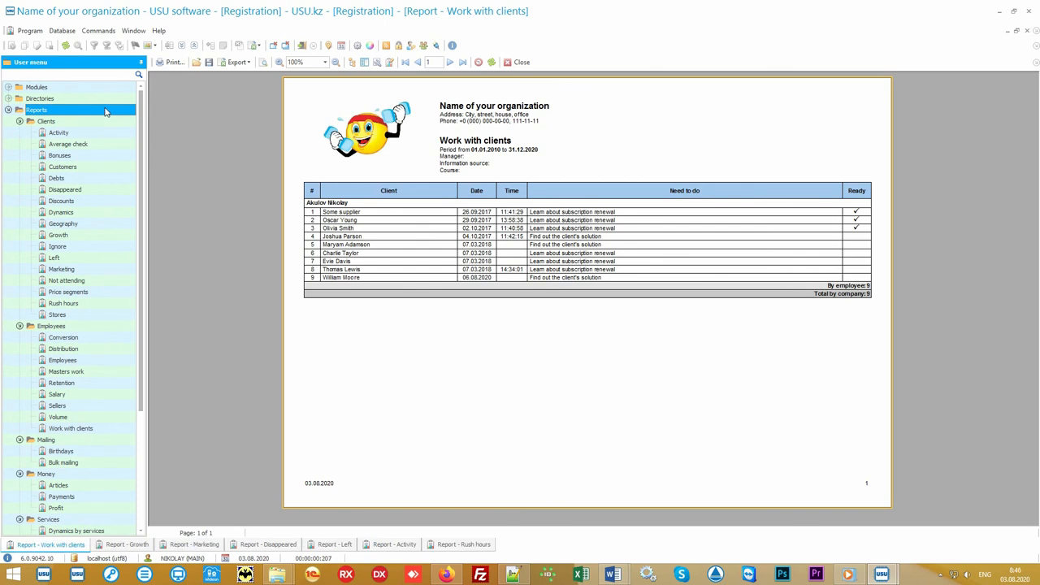
left_click(45, 120)
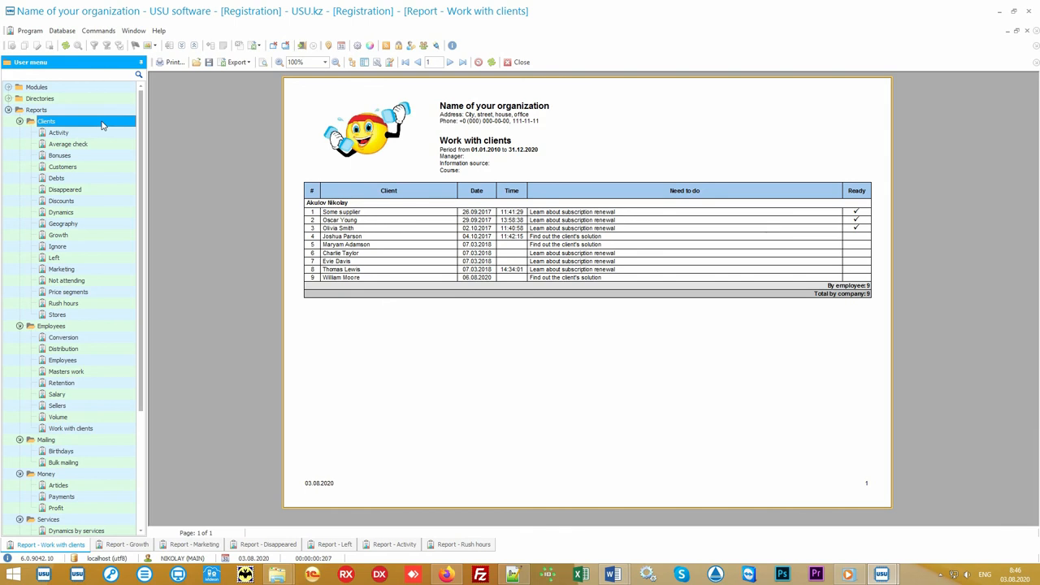
mouse_move(114, 524)
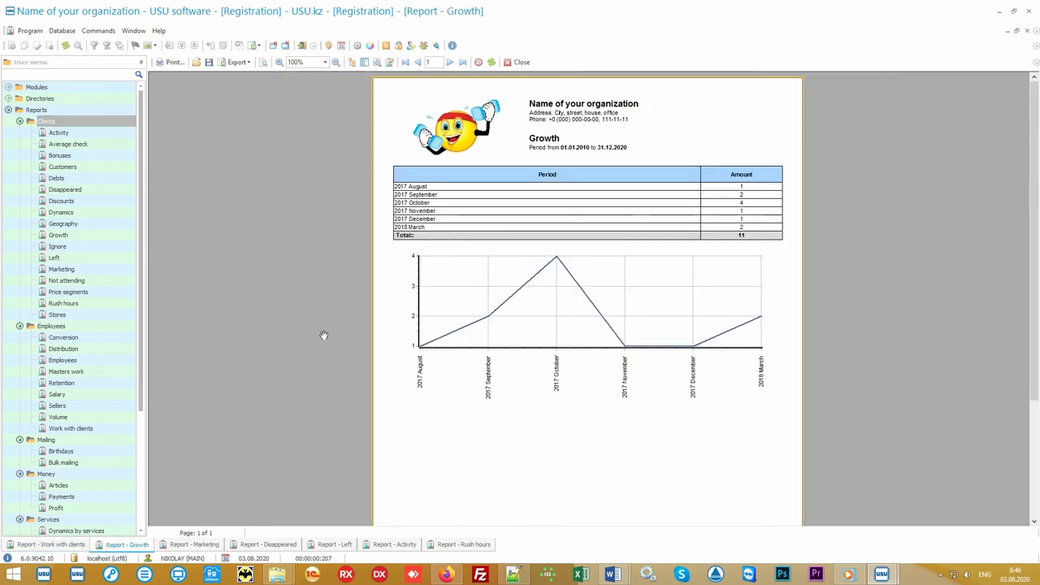
mouse_move(577, 145)
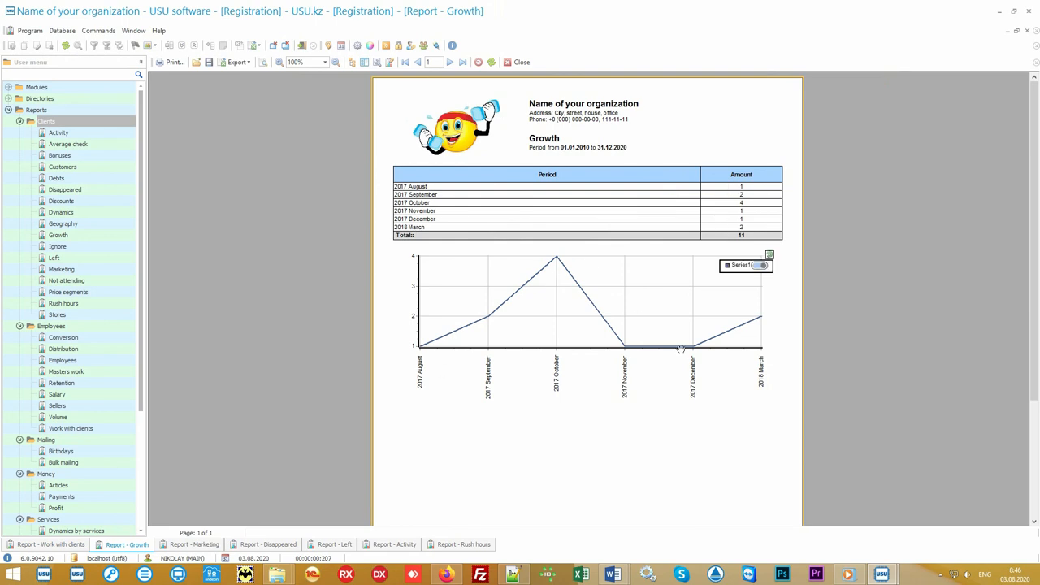
View the Marketing report with its pie chart, then the Disappeared clients report
left_click(194, 545)
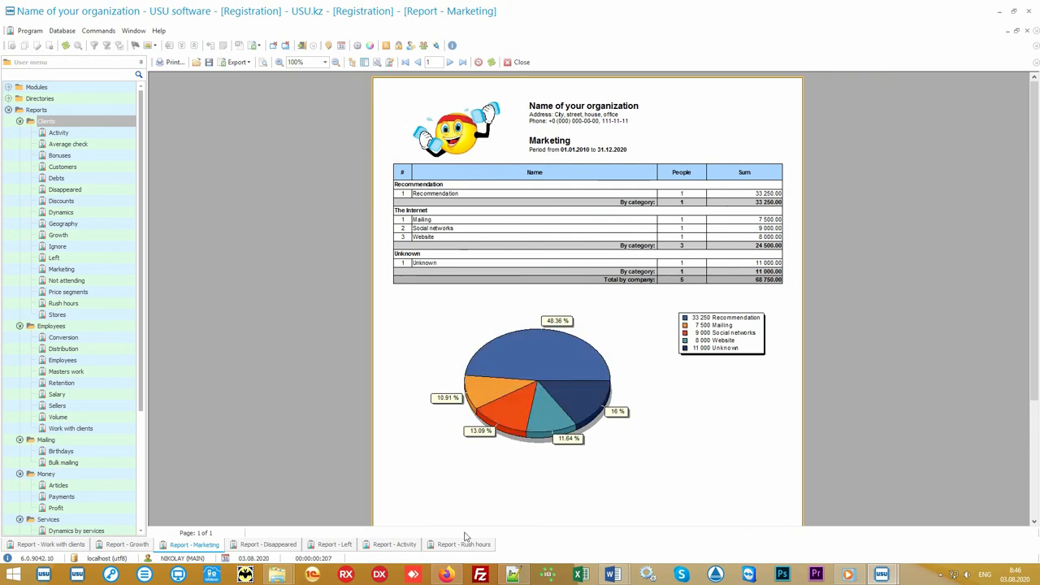
mouse_move(384, 495)
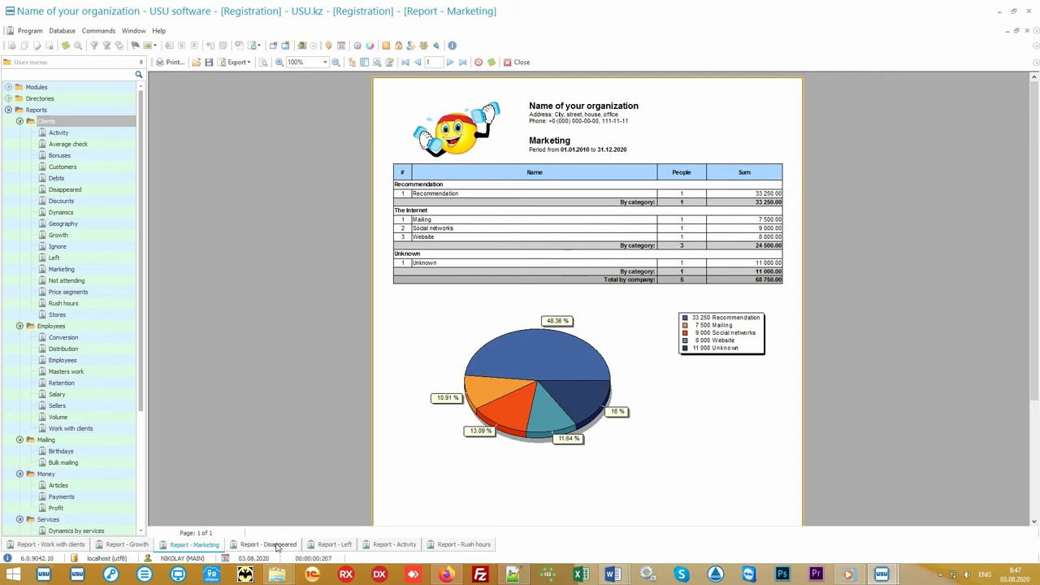
left_click(268, 544)
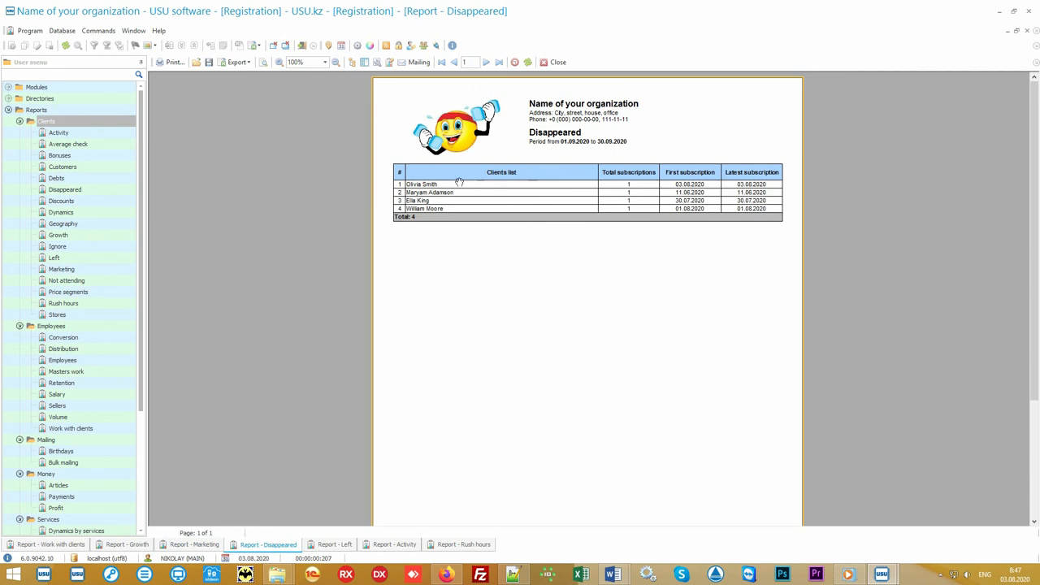
mouse_move(746, 176)
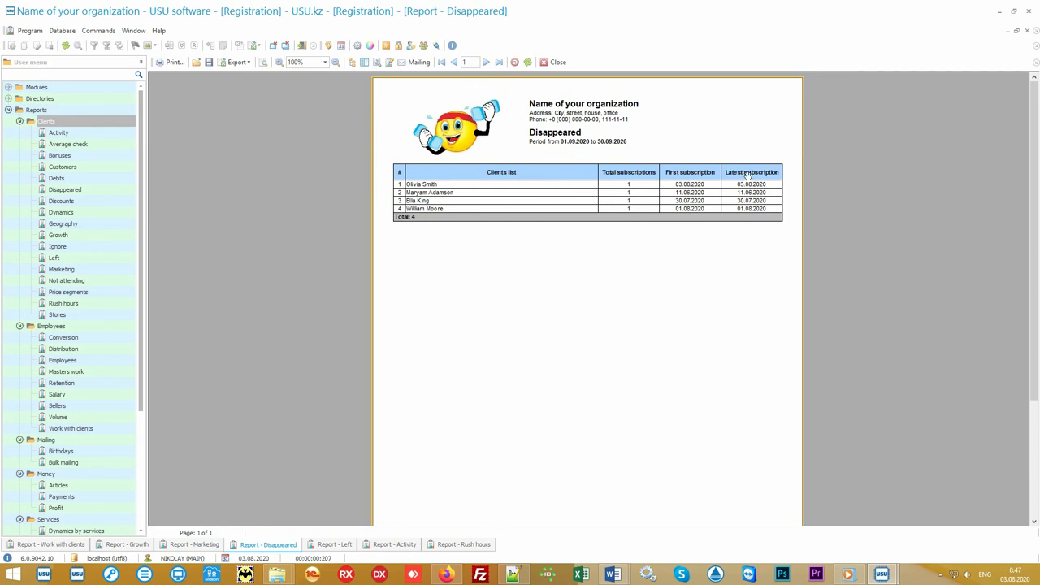
mouse_move(737, 282)
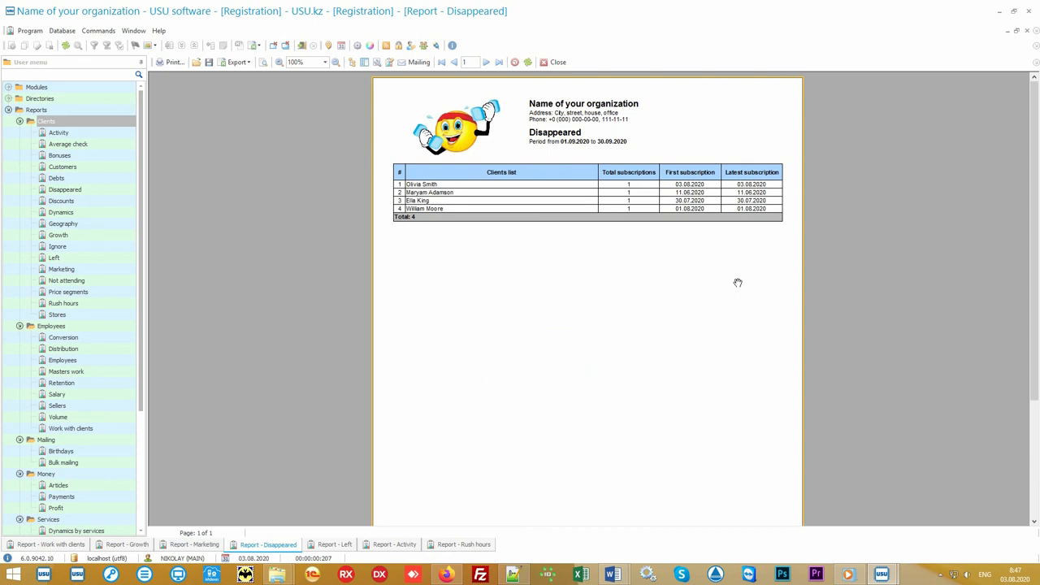
mouse_move(334, 533)
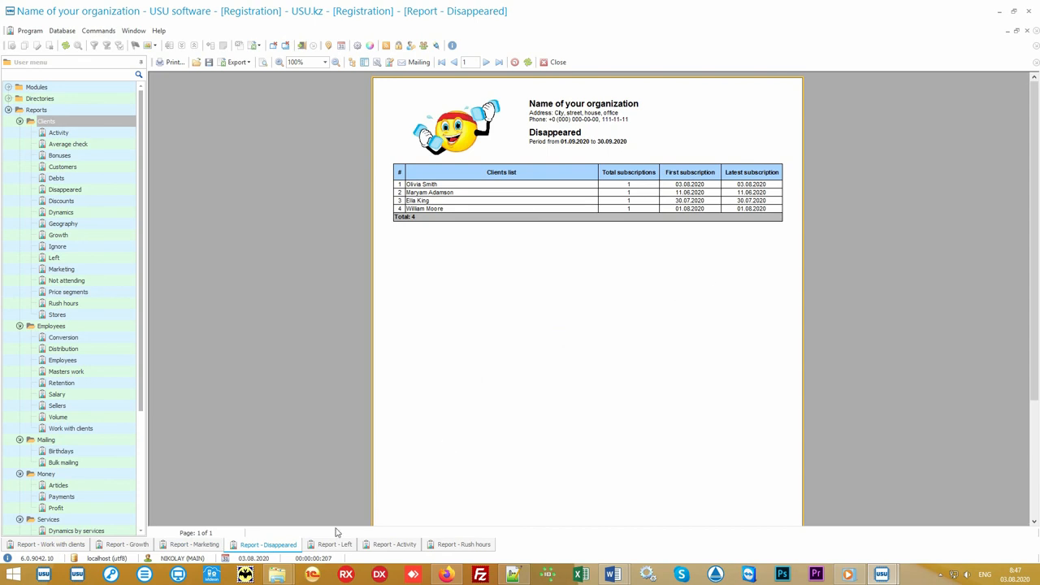
Switch to the Left report showing departed clients by month with Dynamics and Reasons charts
left_click(333, 544)
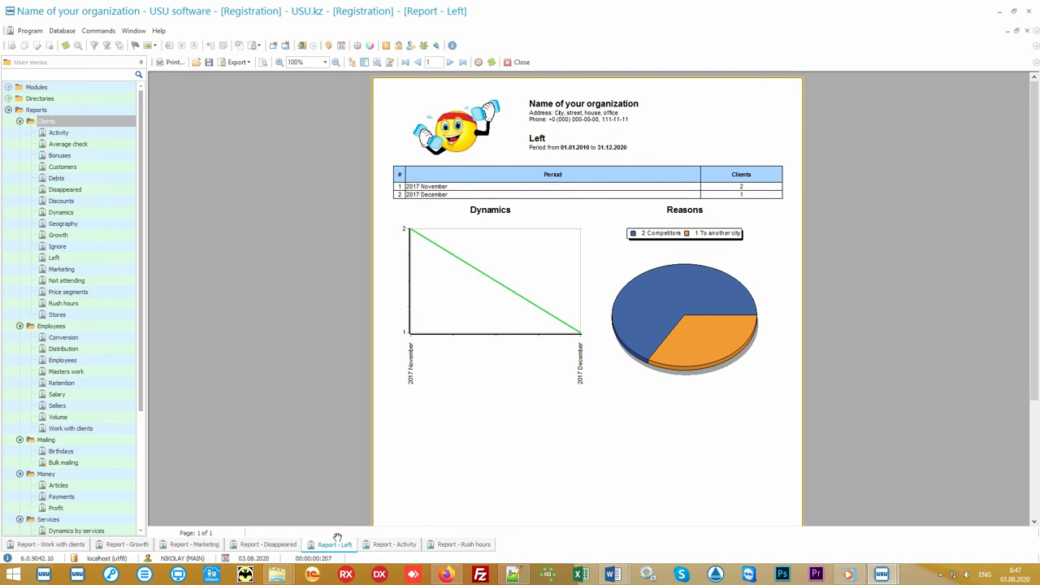
mouse_move(561, 153)
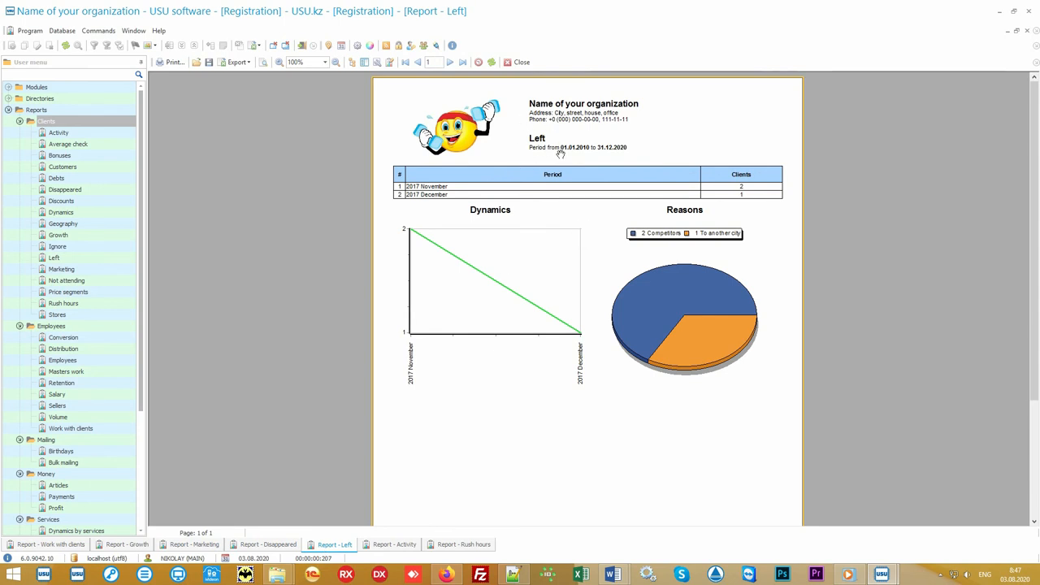
mouse_move(469, 219)
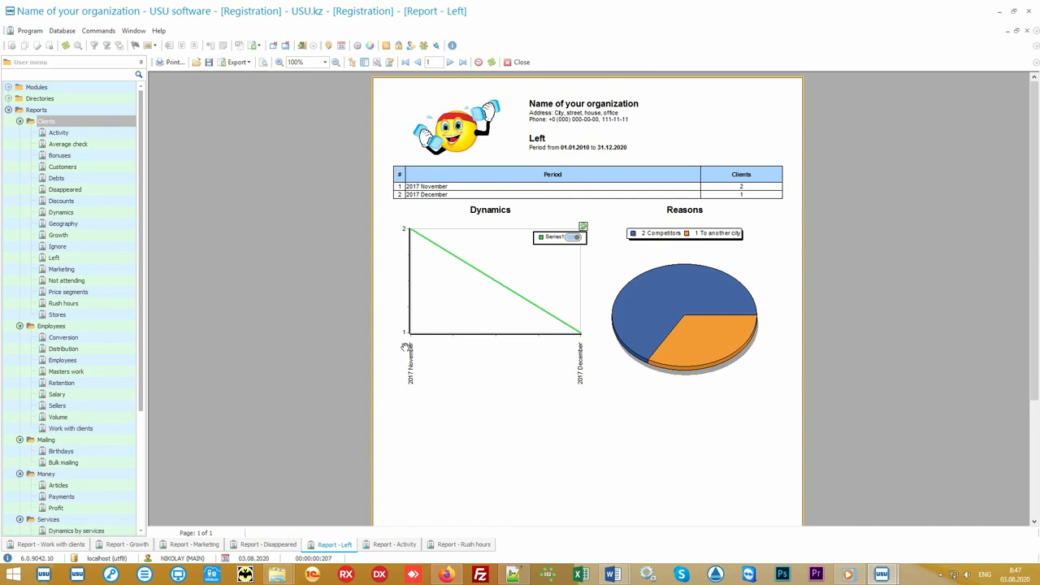
mouse_move(572, 348)
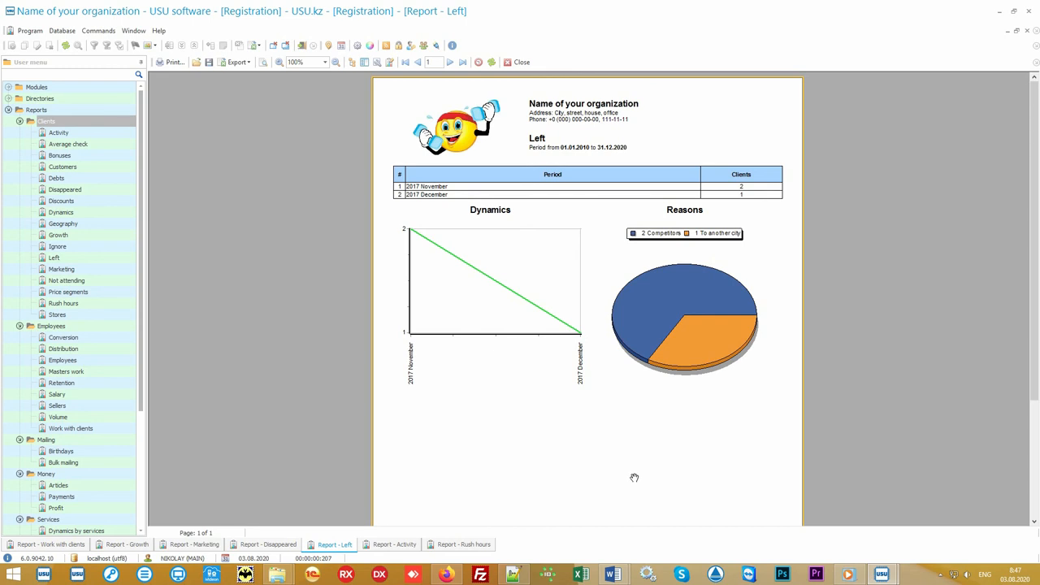
mouse_move(623, 481)
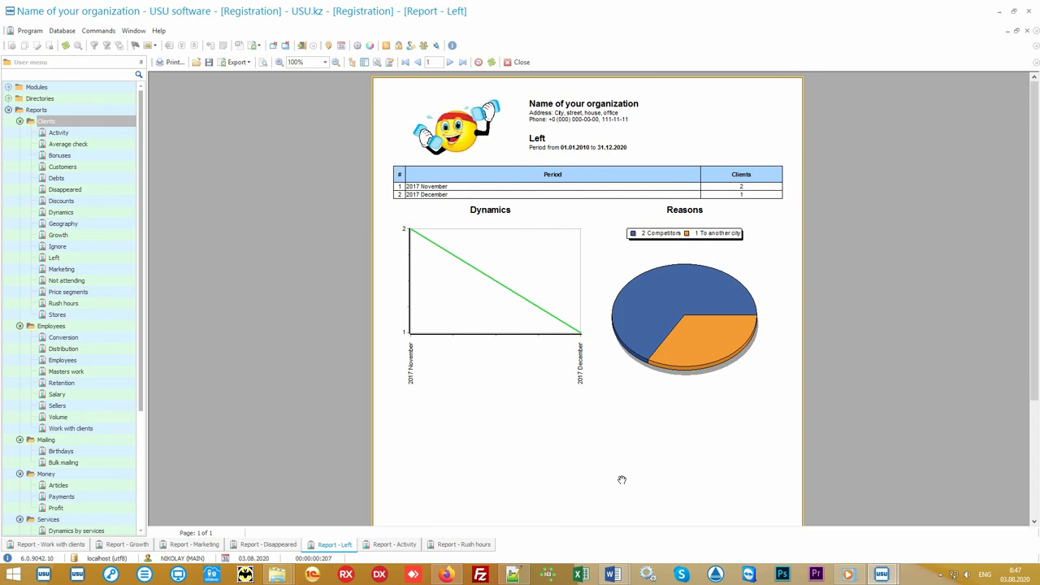
View the Activity report, then the Rush hours report with Days of the week and Time charts
left_click(393, 545)
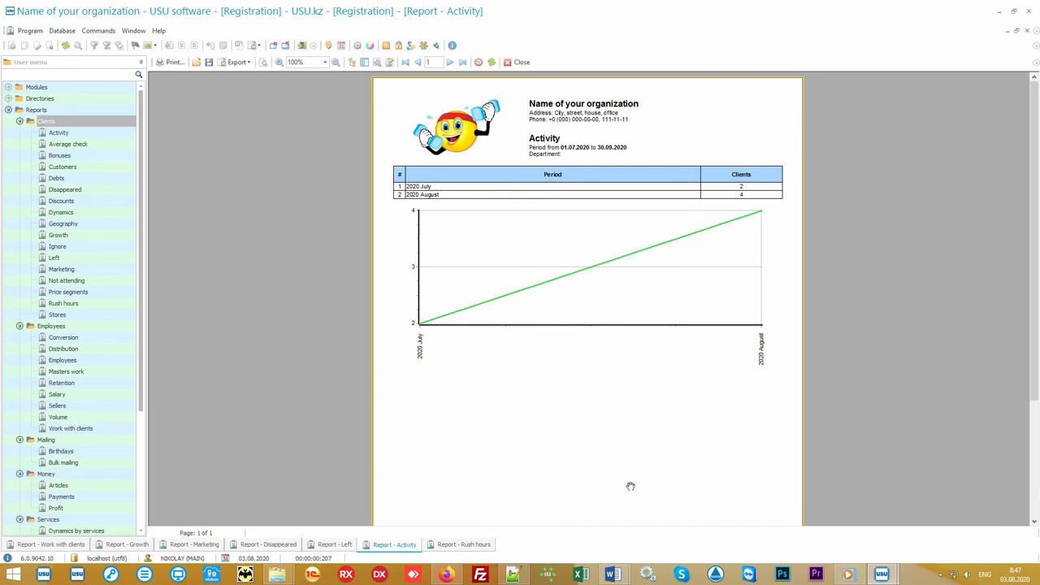
mouse_move(526, 499)
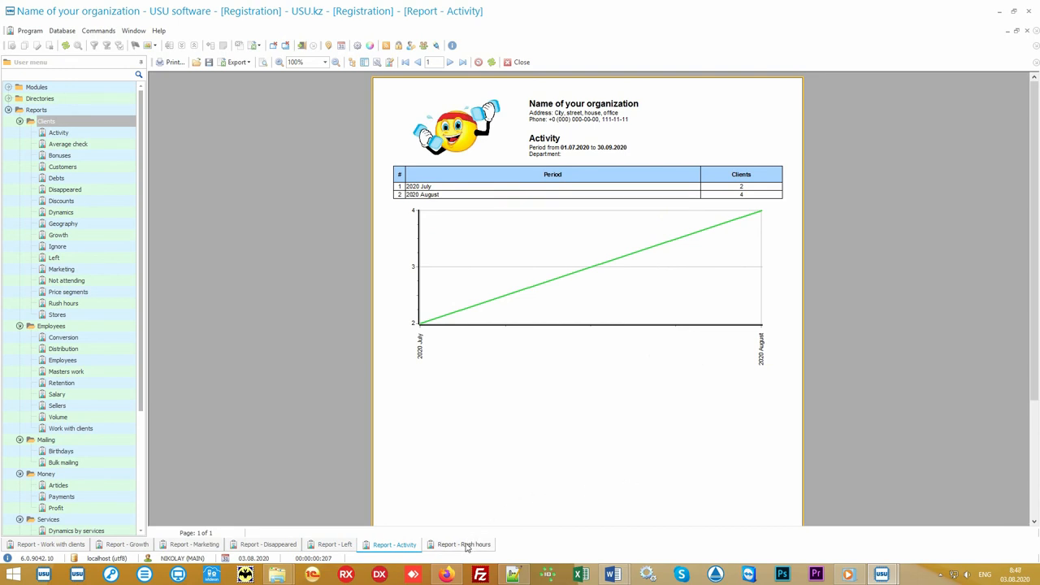
left_click(462, 545)
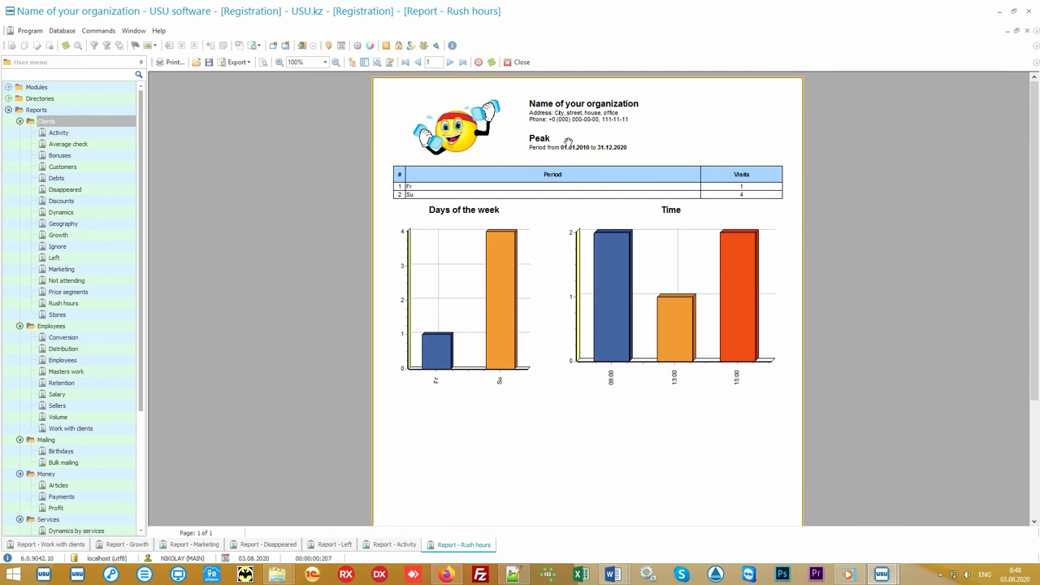
mouse_move(448, 221)
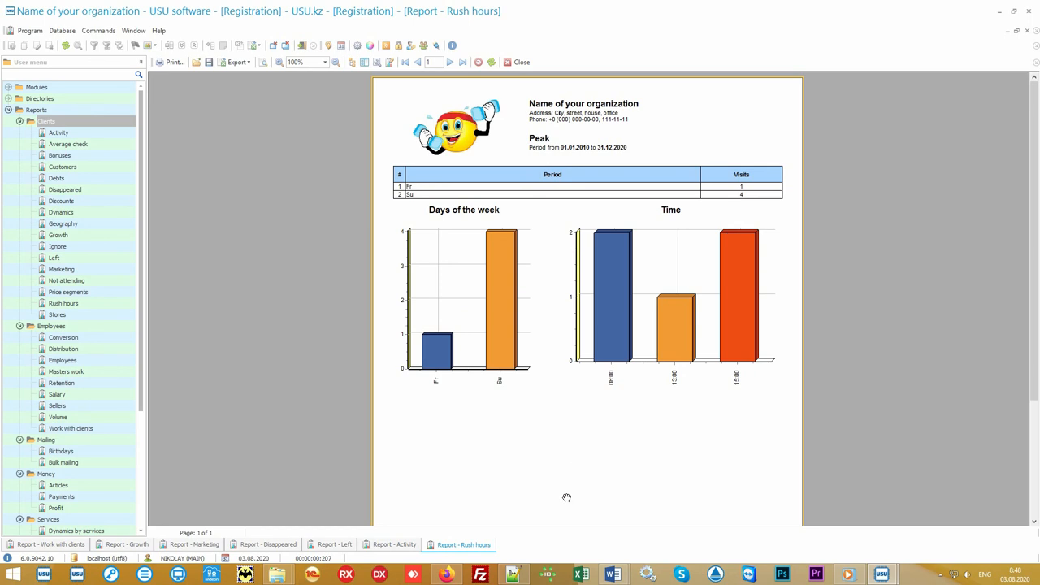
mouse_move(584, 484)
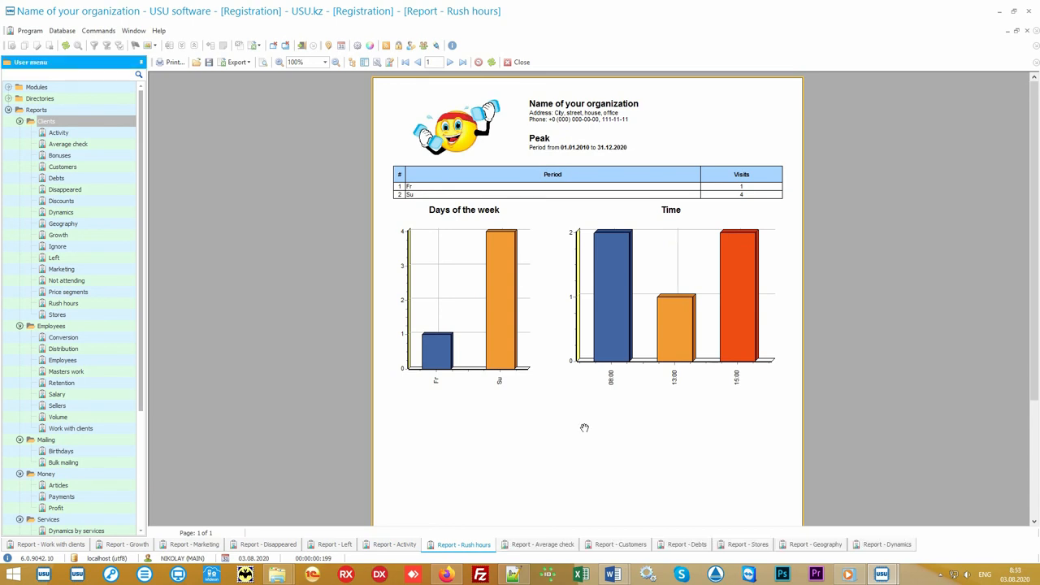
View the Average check report, then the Customers report of spending per department
left_click(540, 545)
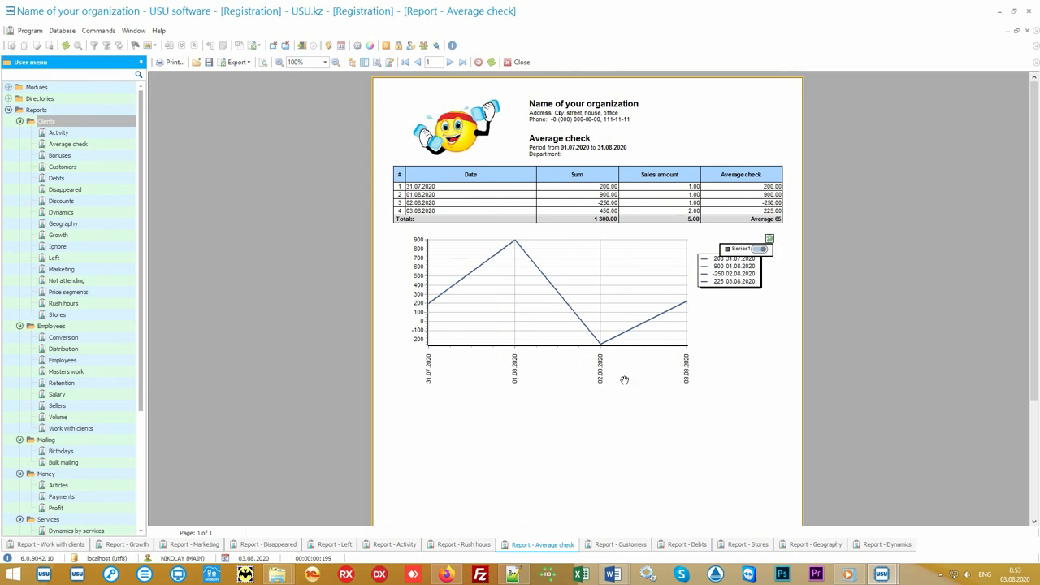
left_click(621, 545)
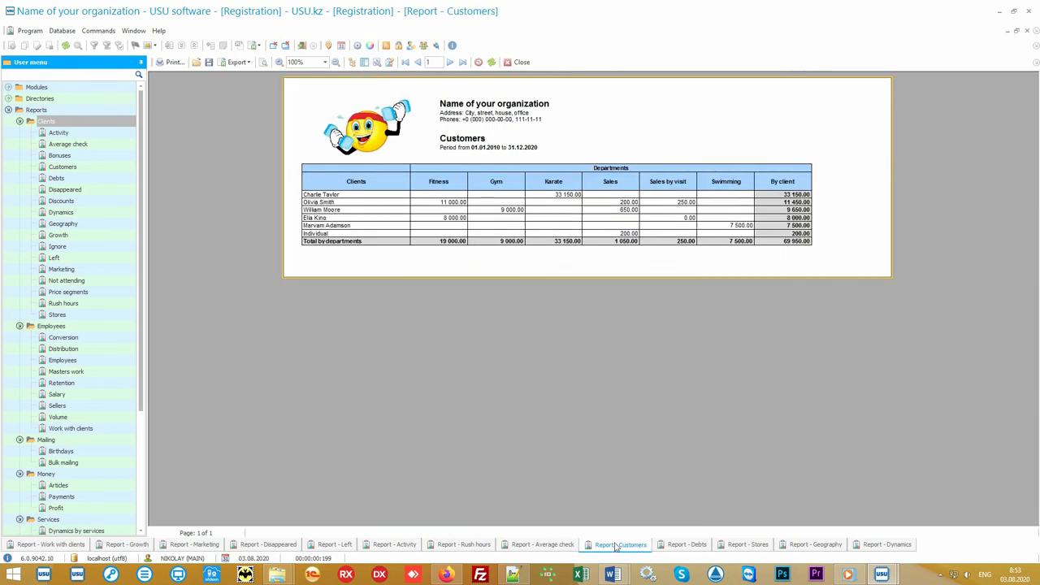
mouse_move(354, 202)
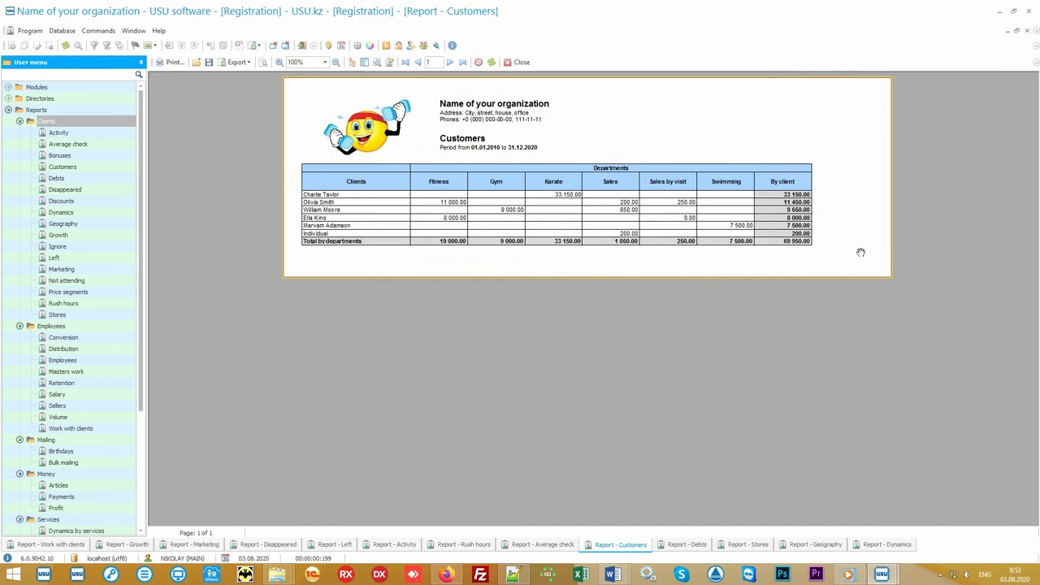
mouse_move(764, 224)
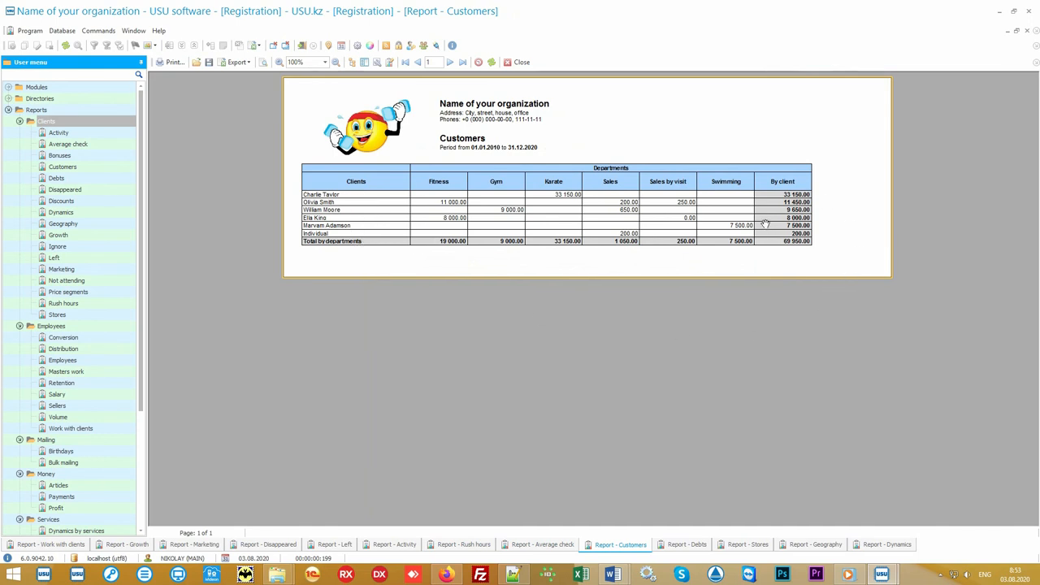
mouse_move(820, 193)
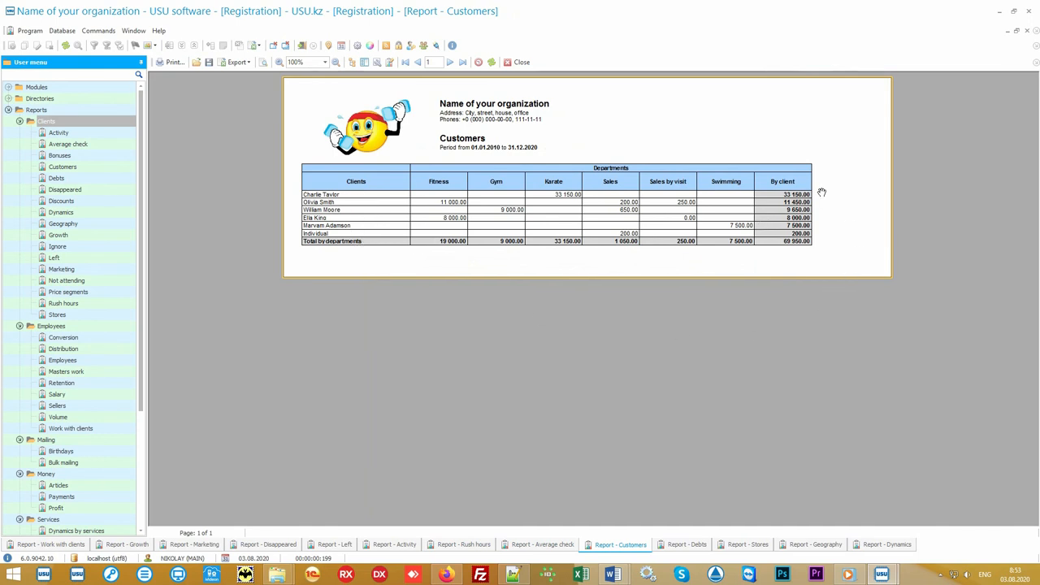
mouse_move(446, 193)
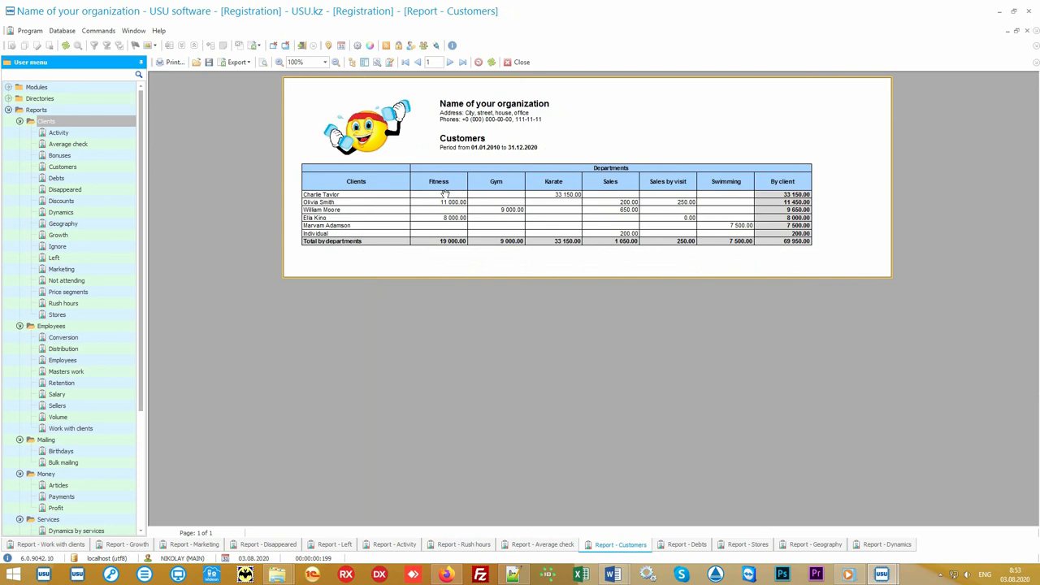
mouse_move(707, 192)
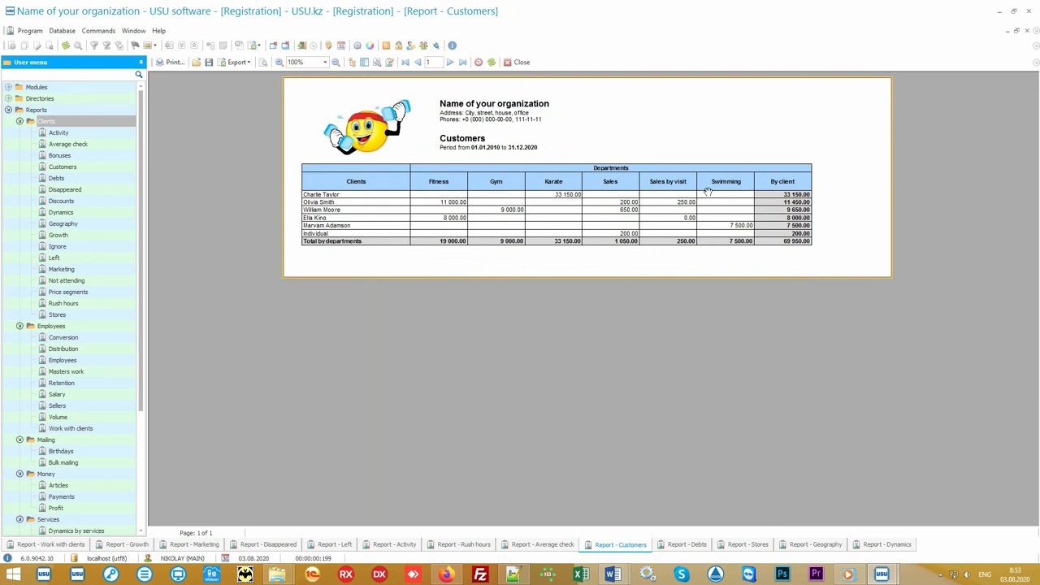
mouse_move(849, 231)
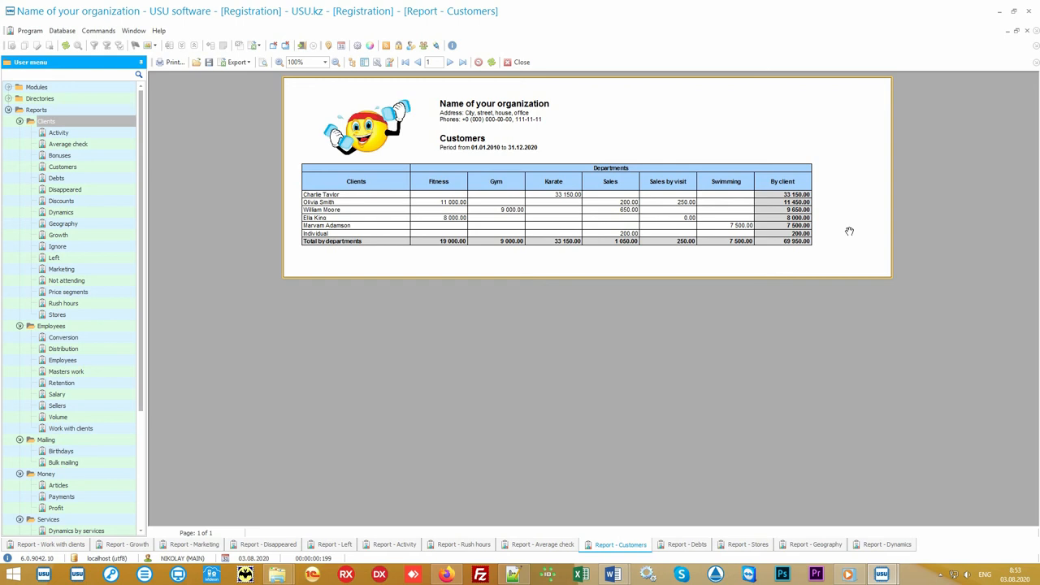
mouse_move(664, 522)
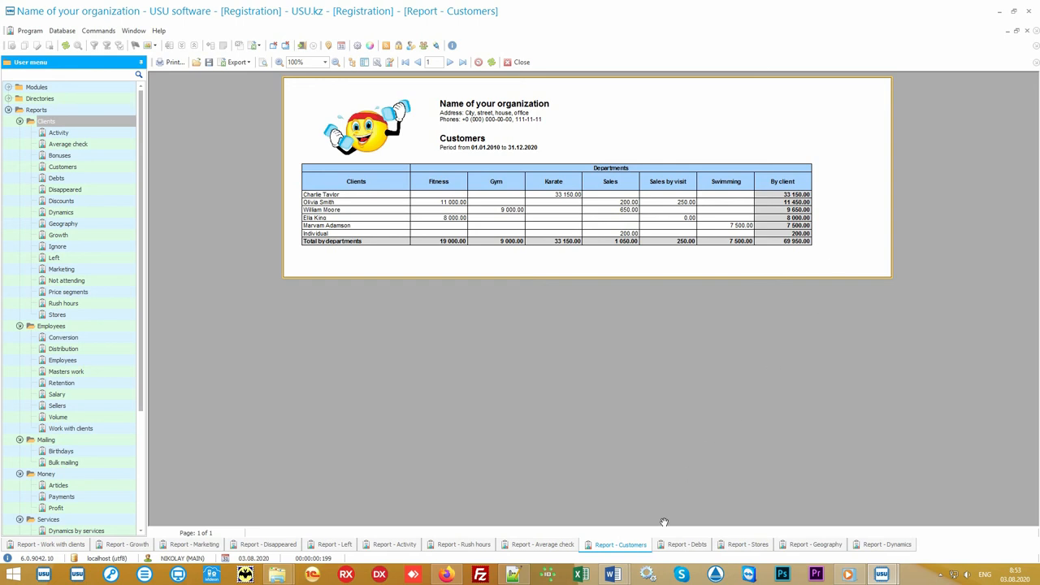
View the Debts and Stores reports, then display the Geography report with client sums by city
left_click(686, 544)
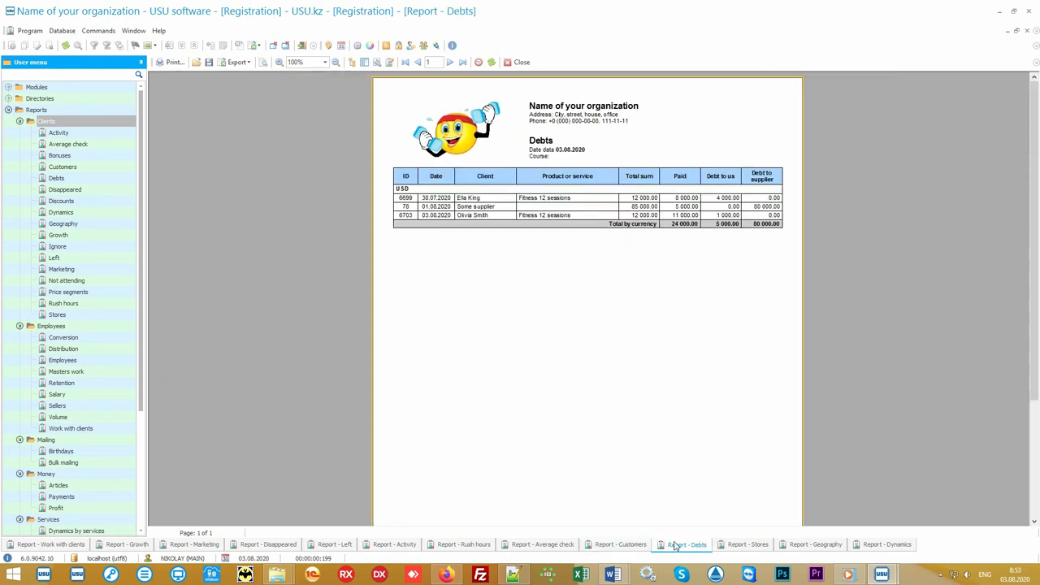
mouse_move(543, 161)
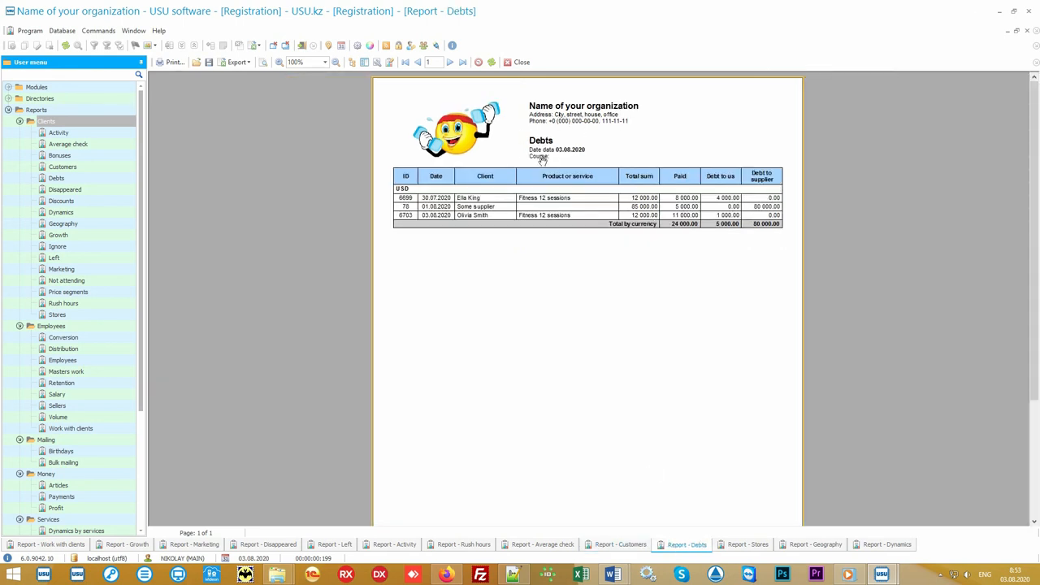
mouse_move(725, 406)
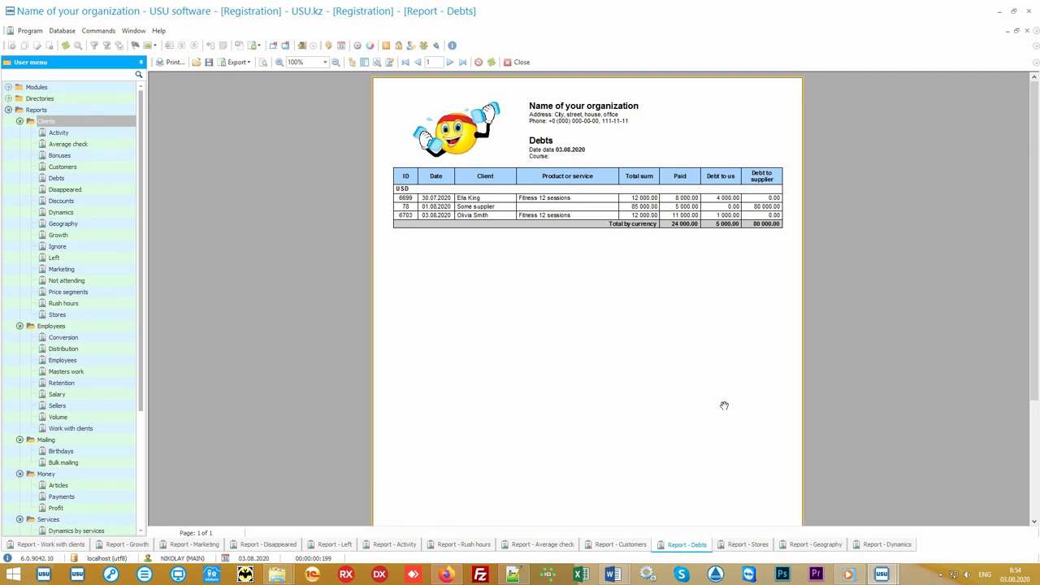
mouse_move(705, 414)
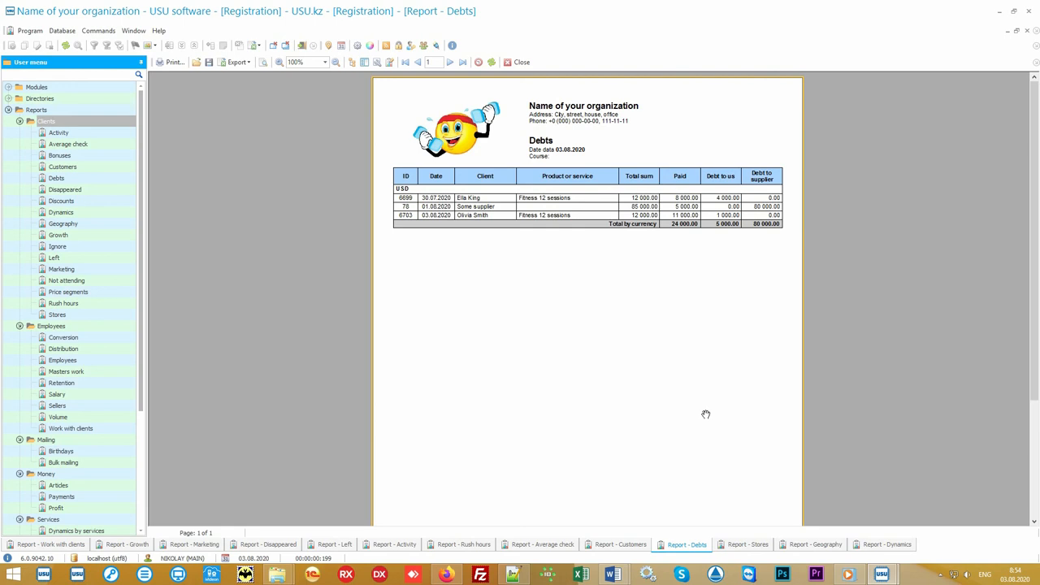
mouse_move(728, 543)
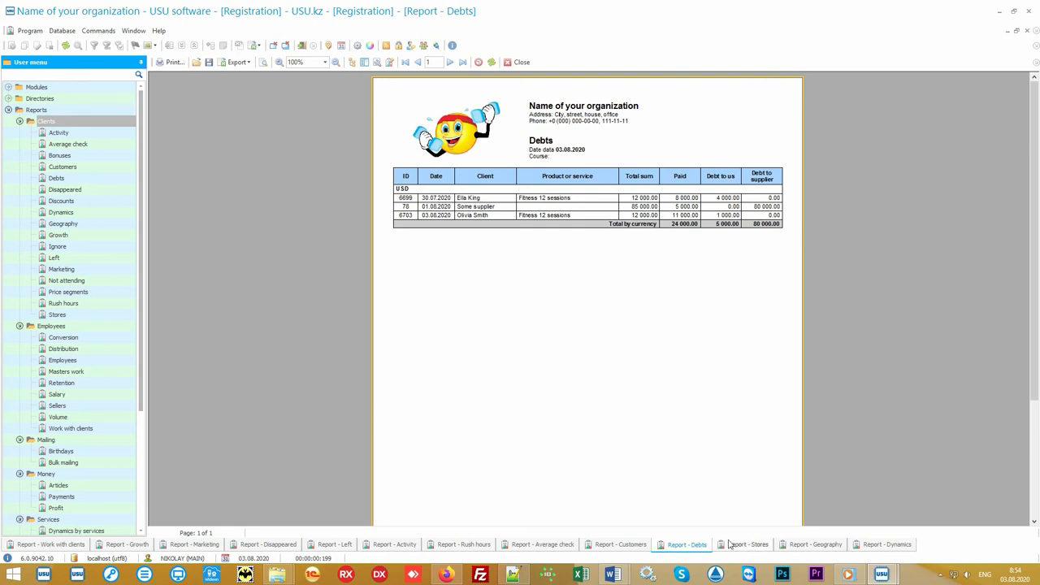
left_click(745, 544)
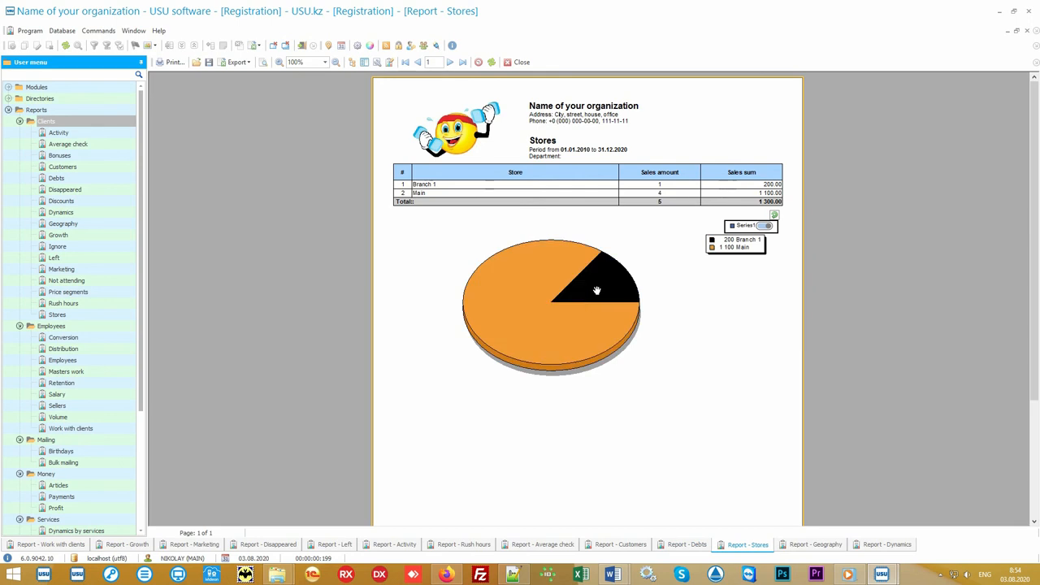
left_click(764, 224)
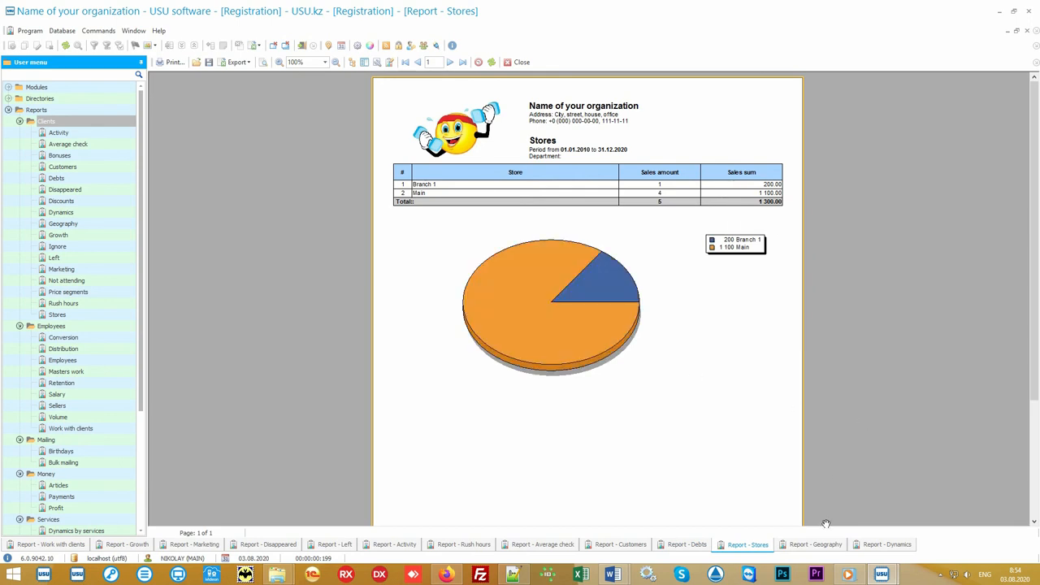
left_click(816, 545)
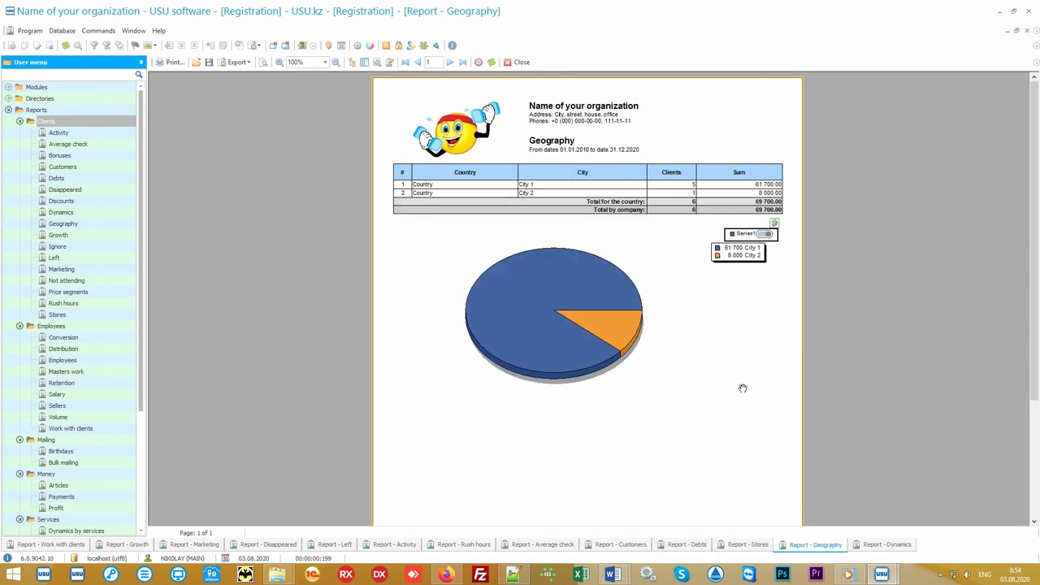
mouse_move(734, 335)
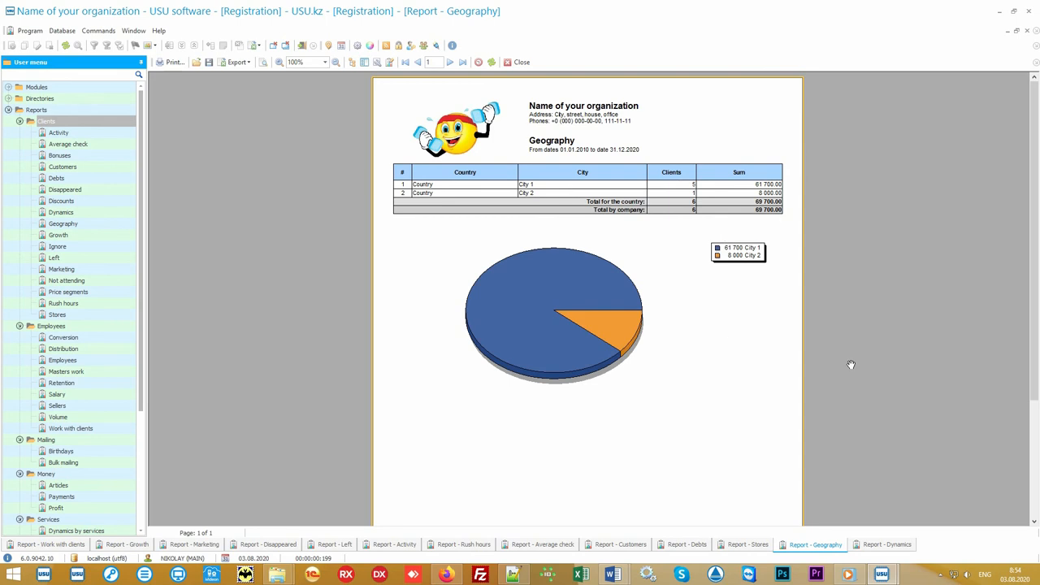
Review the Not attending and Ignore reports, then display the Discounts report with reason totals
left_click(885, 544)
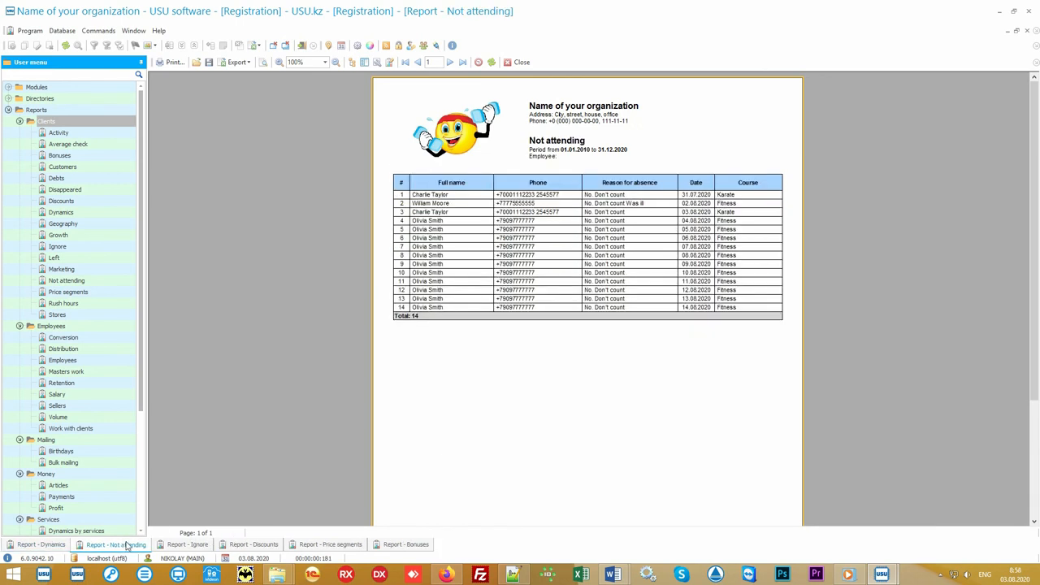
mouse_move(617, 390)
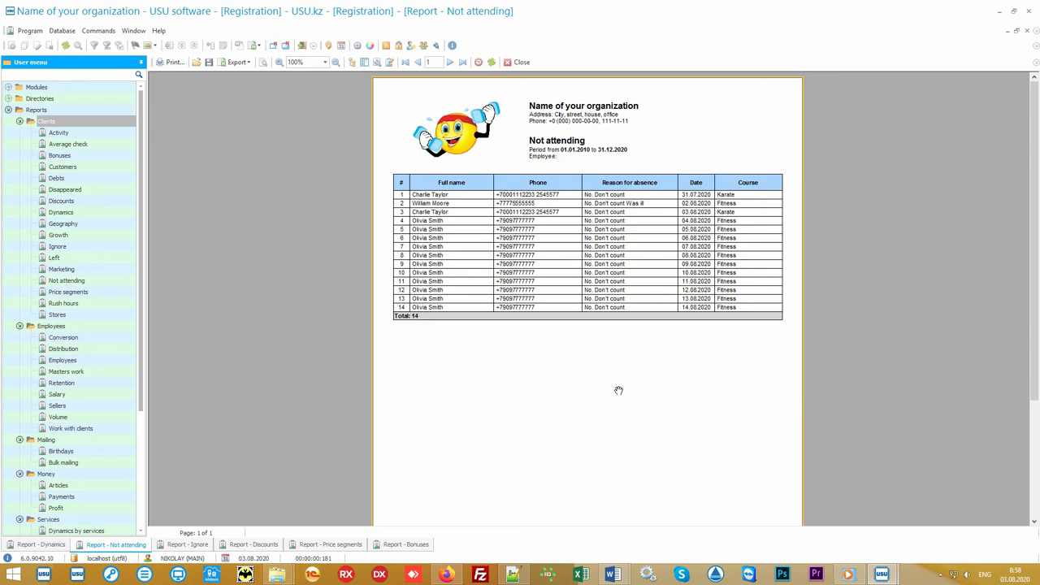
mouse_move(552, 422)
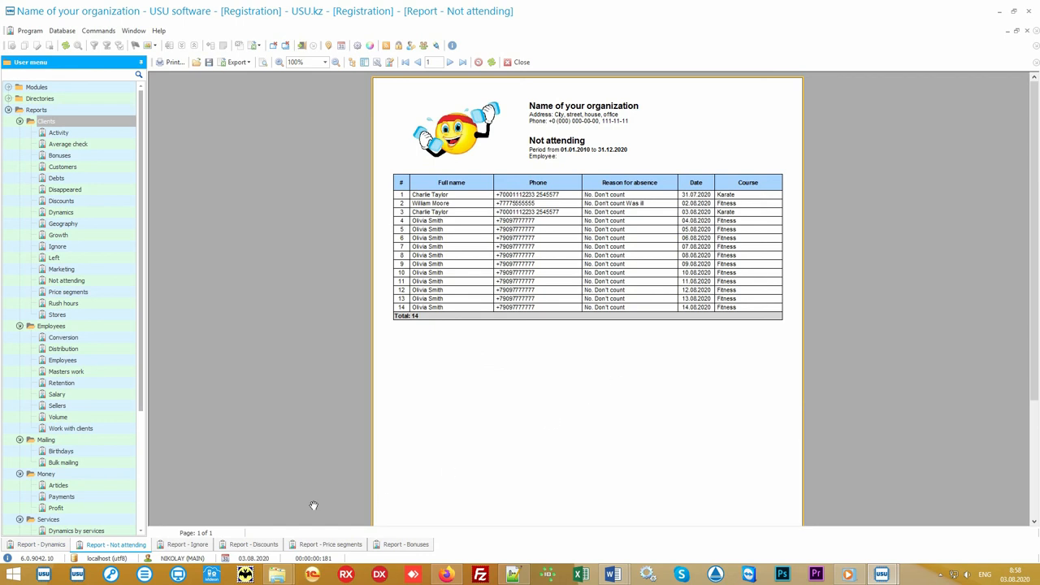
left_click(186, 544)
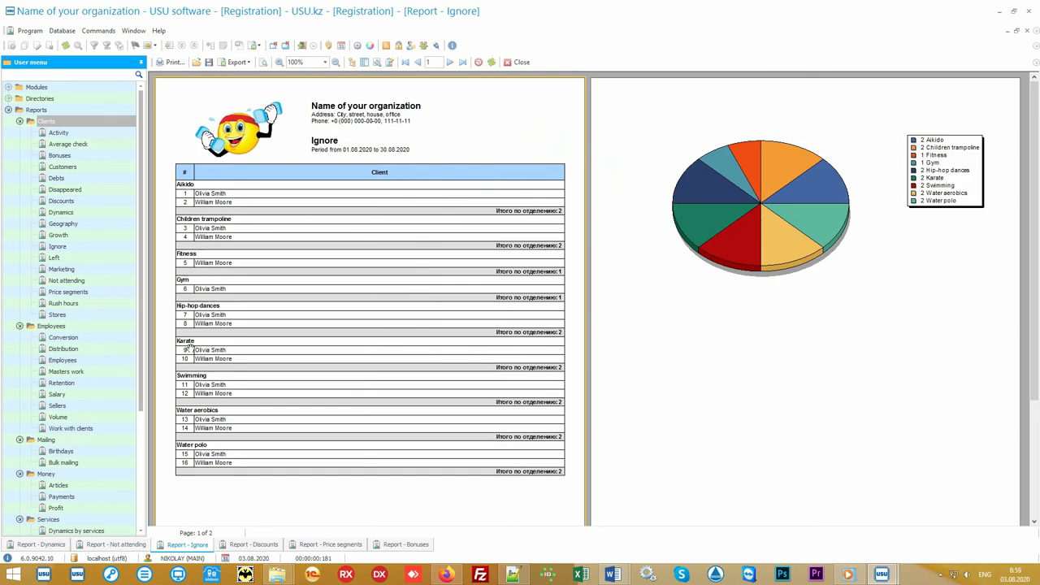
mouse_move(601, 375)
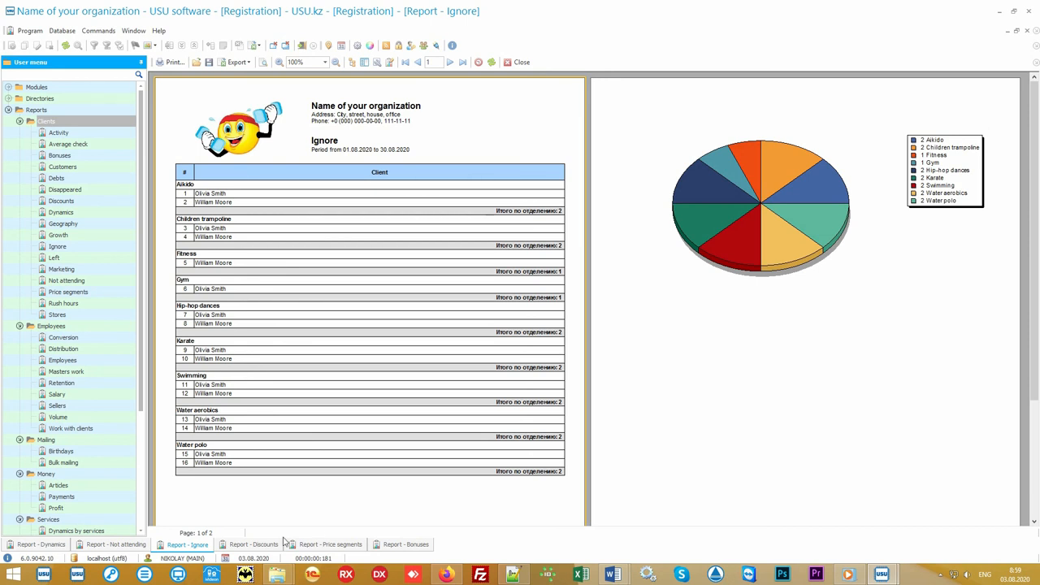
left_click(253, 544)
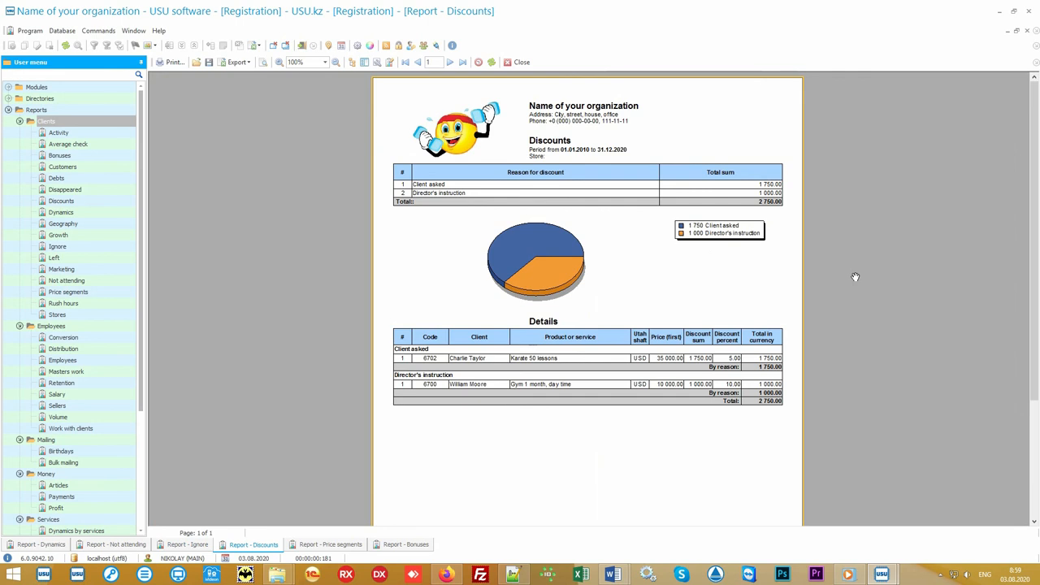
mouse_move(447, 501)
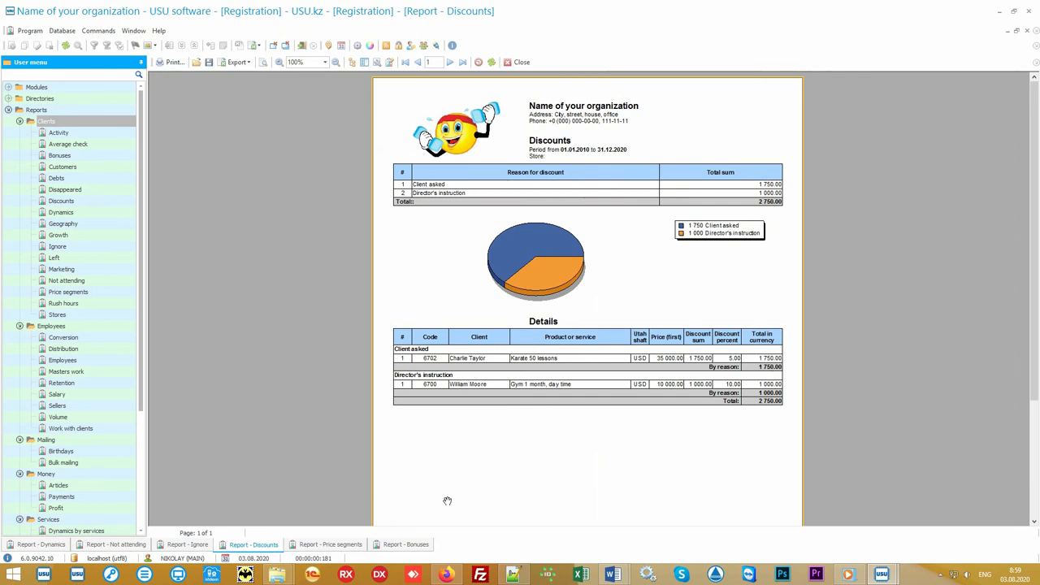
View the Price segments report, then display the Bonuses report of saved and spent amounts by date
left_click(327, 544)
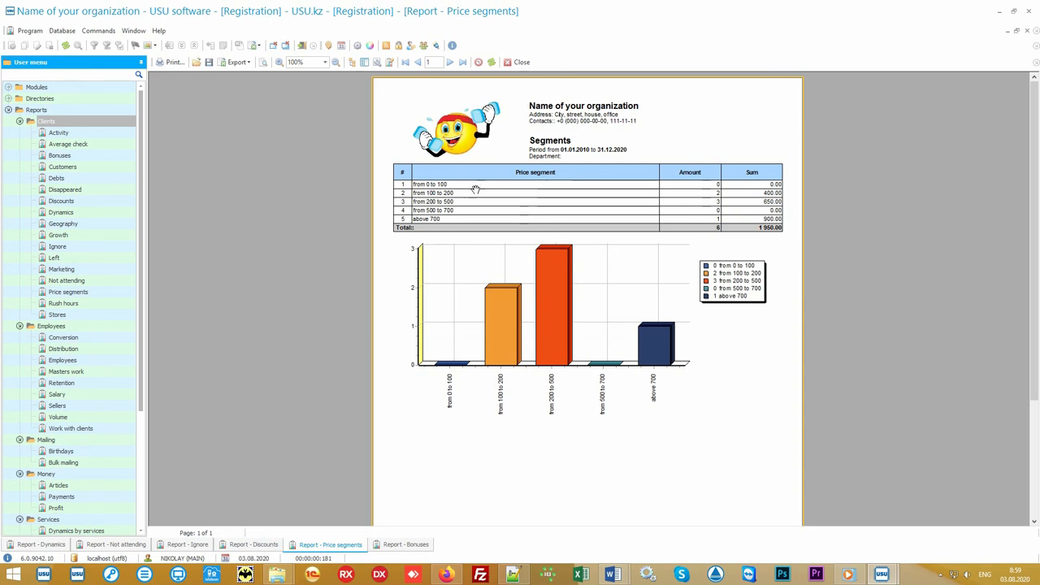
left_click(500, 317)
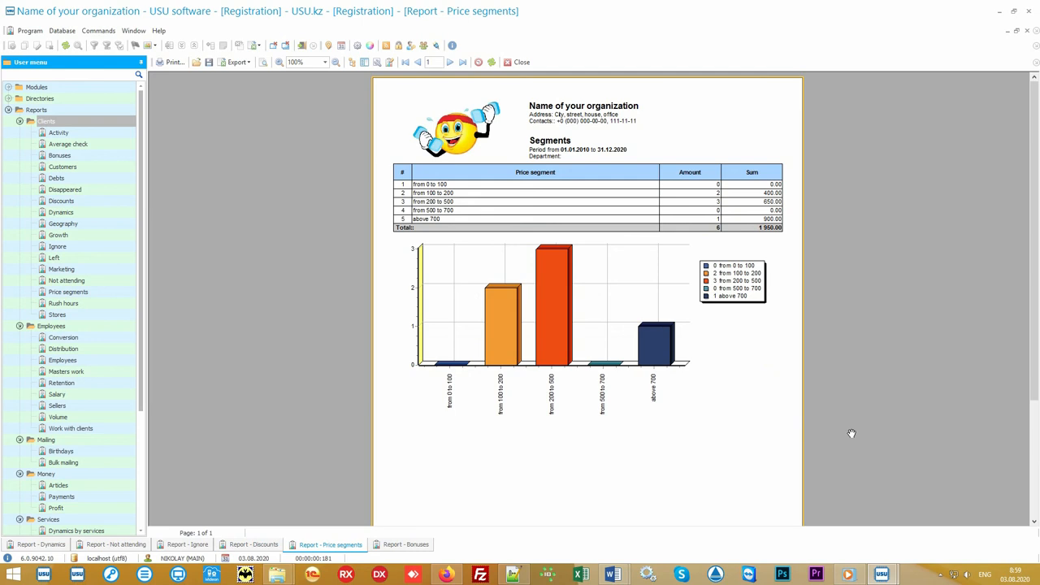
mouse_move(616, 520)
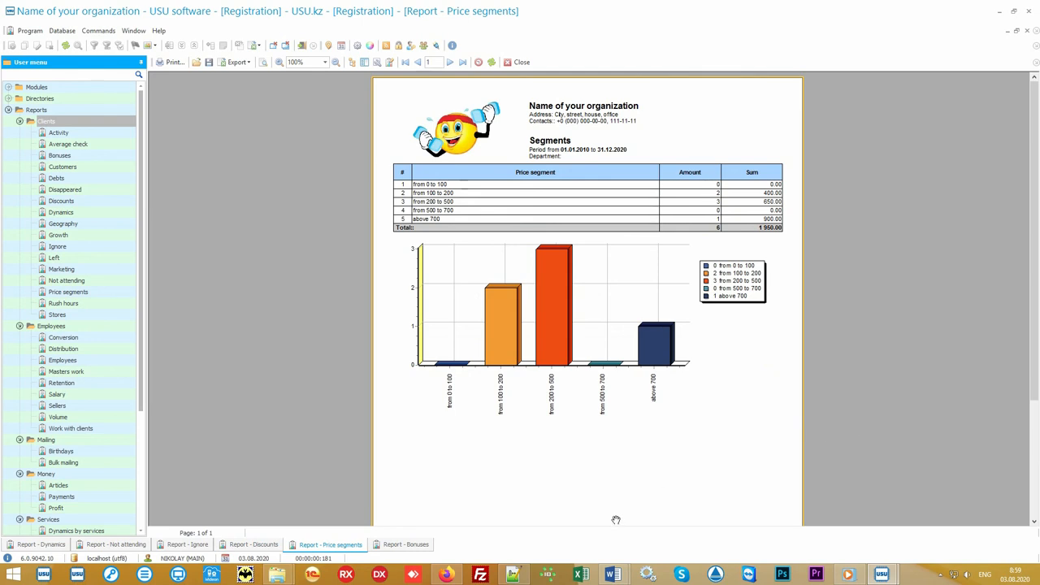
left_click(403, 544)
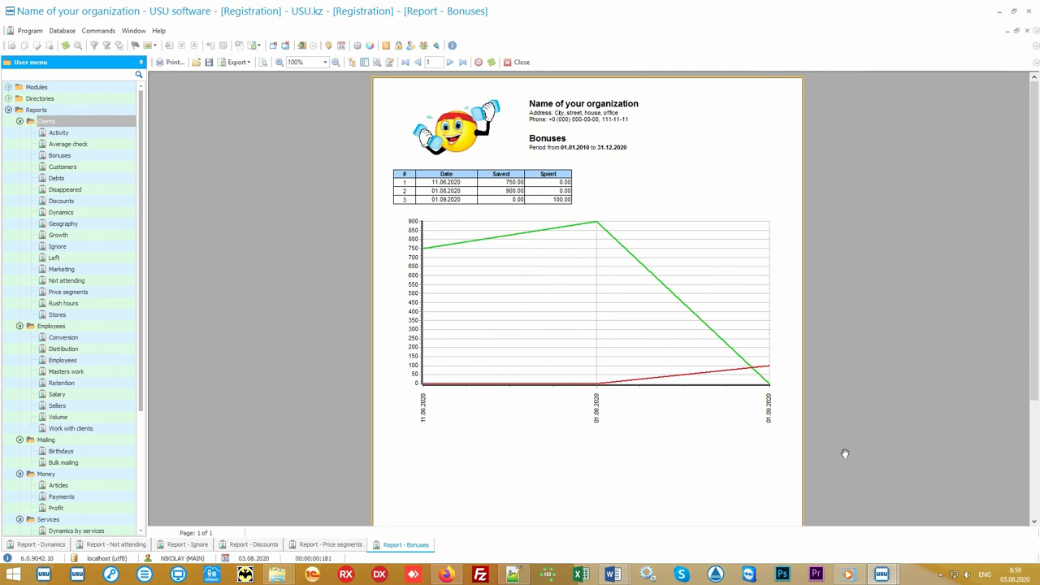
mouse_move(120, 129)
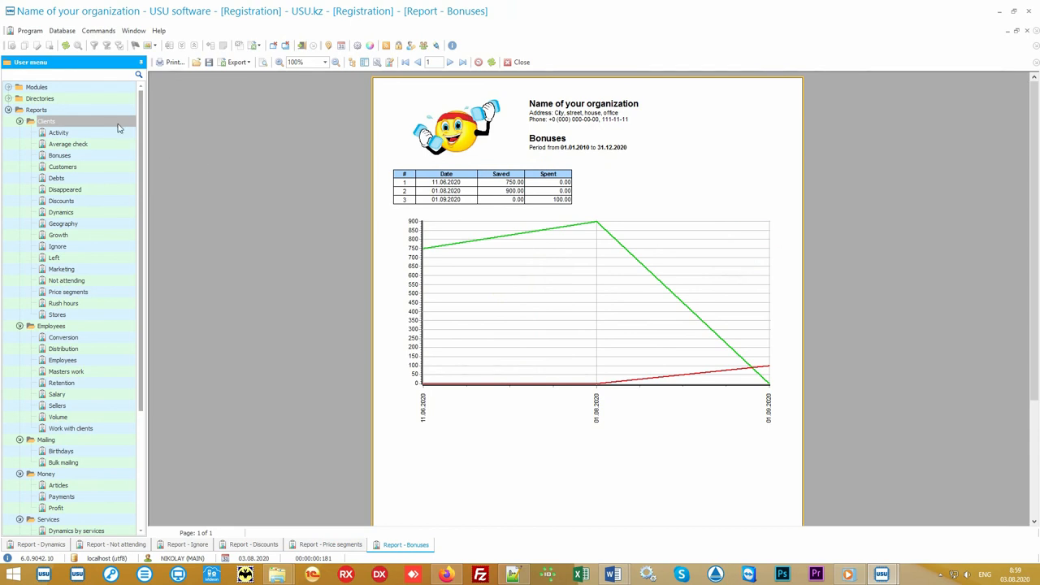
Open the Employees report group and review the Benefit, Salary and Sellers reports
left_click(52, 133)
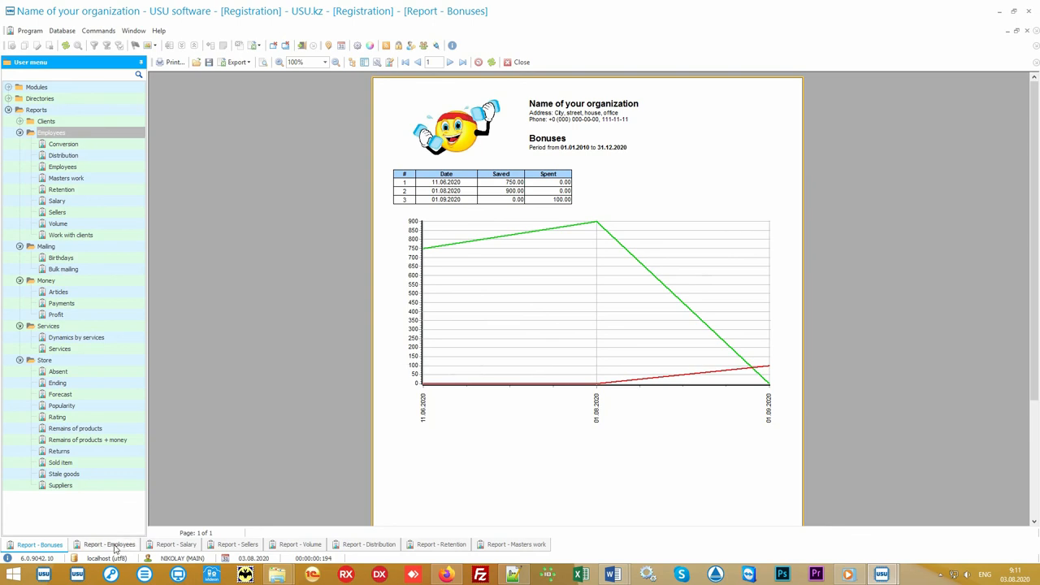
left_click(111, 545)
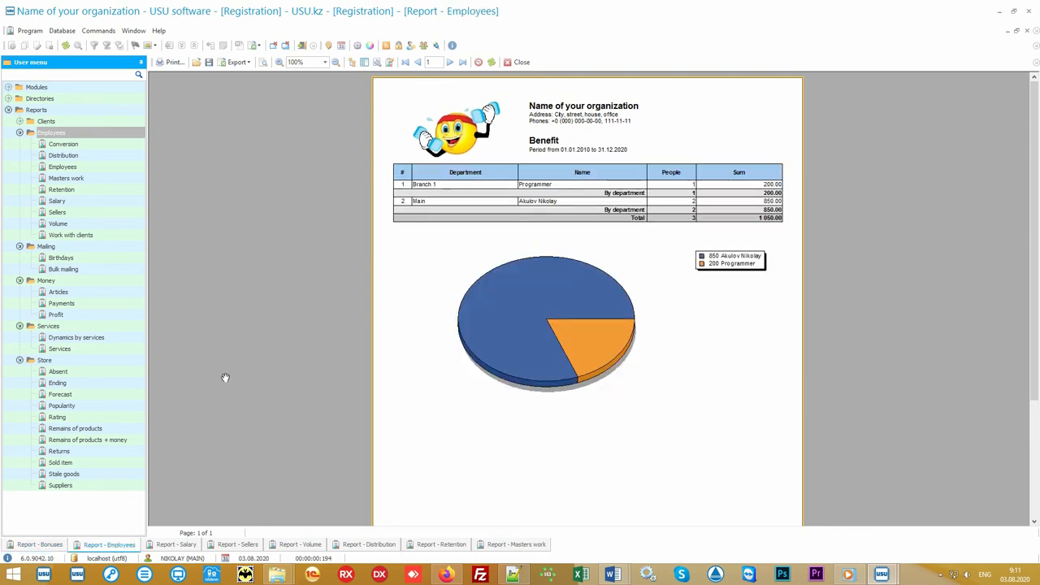
mouse_move(543, 148)
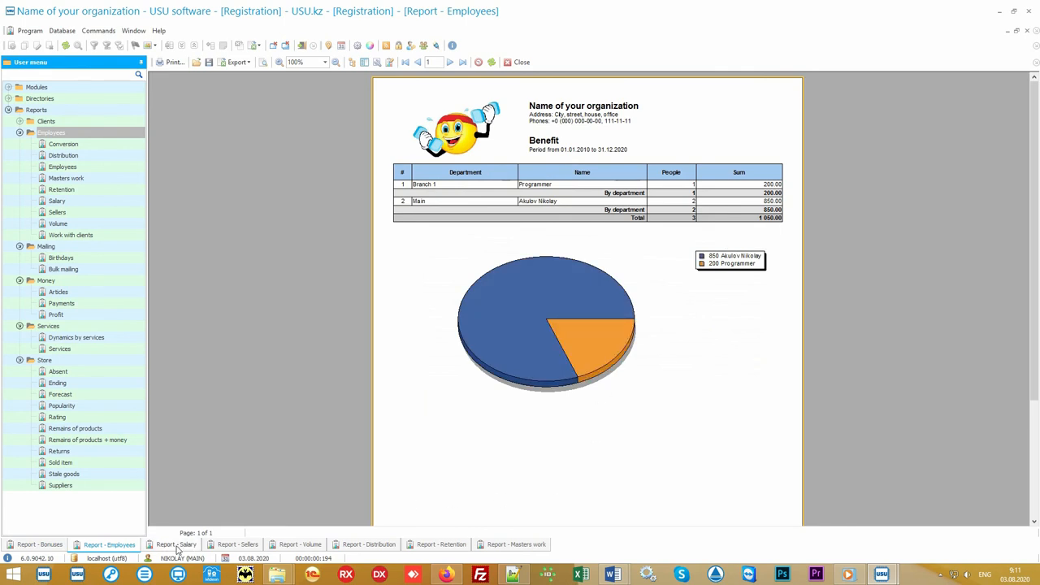
left_click(172, 543)
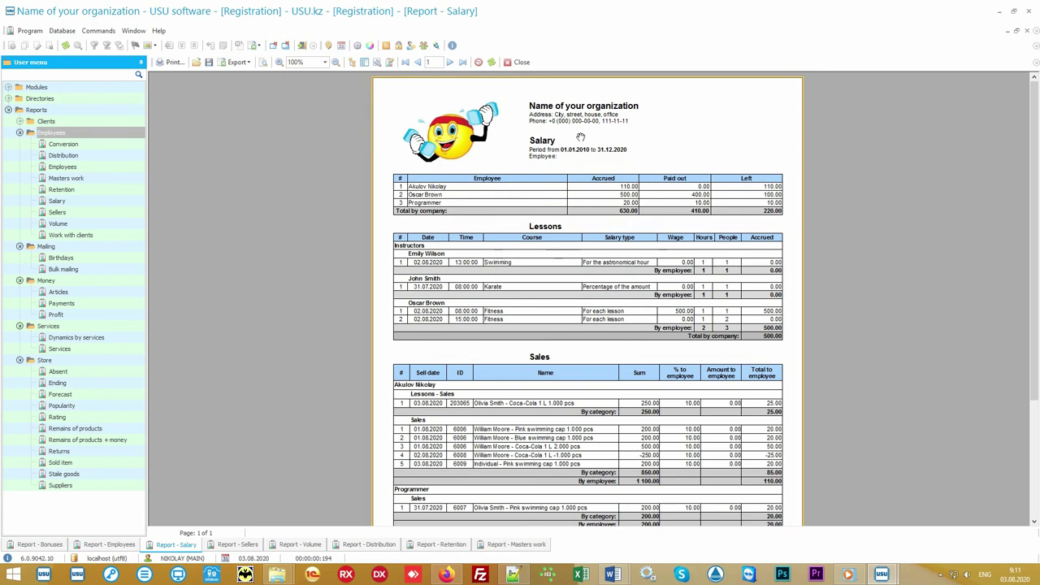
mouse_move(663, 188)
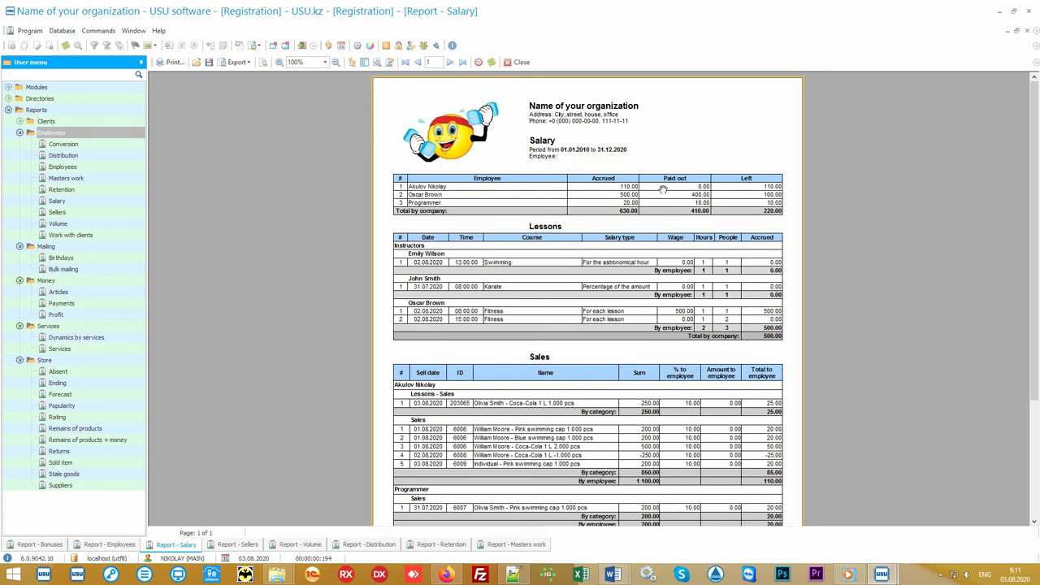
mouse_move(742, 205)
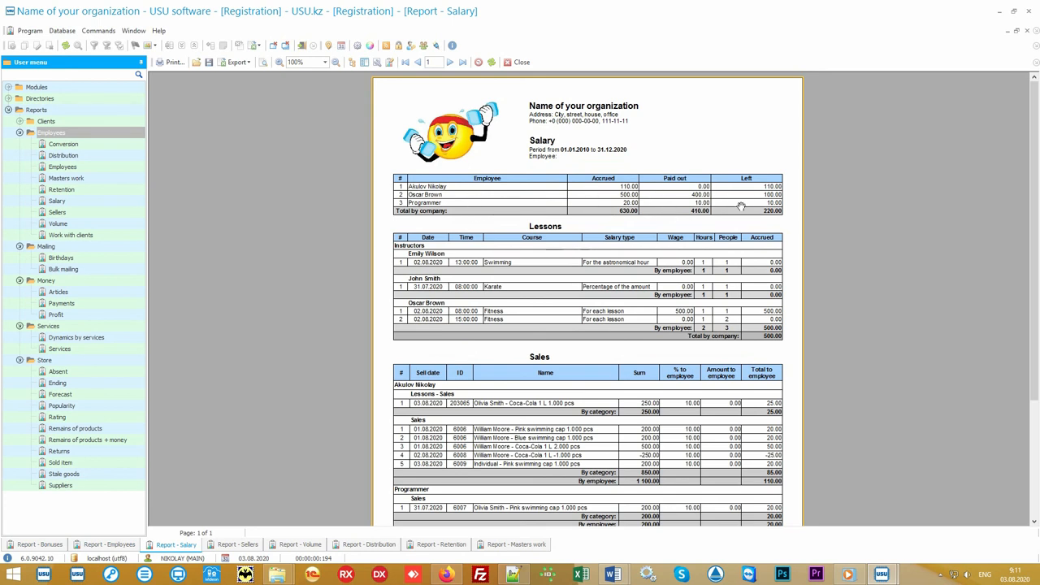
mouse_move(559, 234)
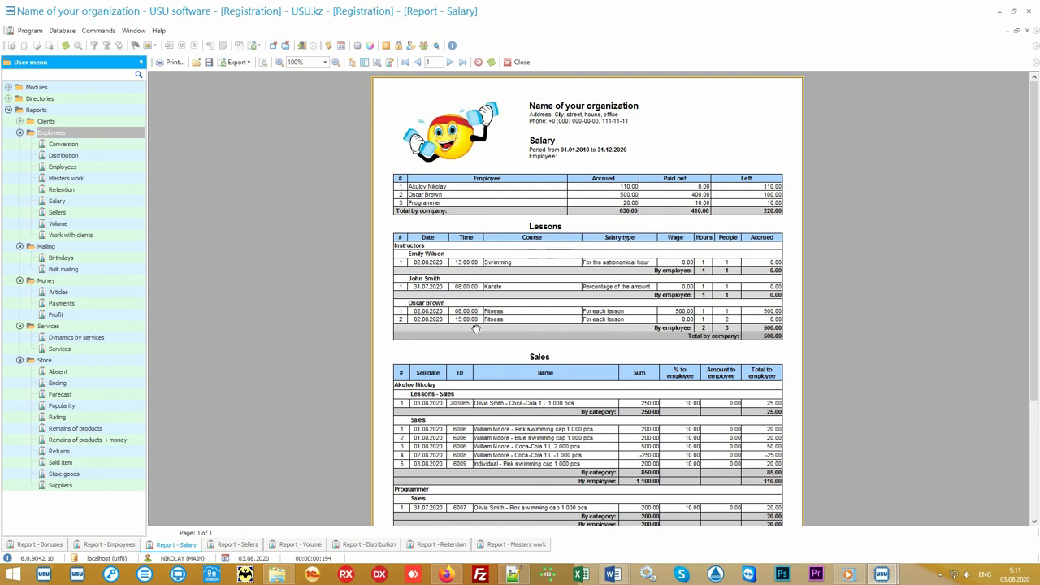
mouse_move(354, 399)
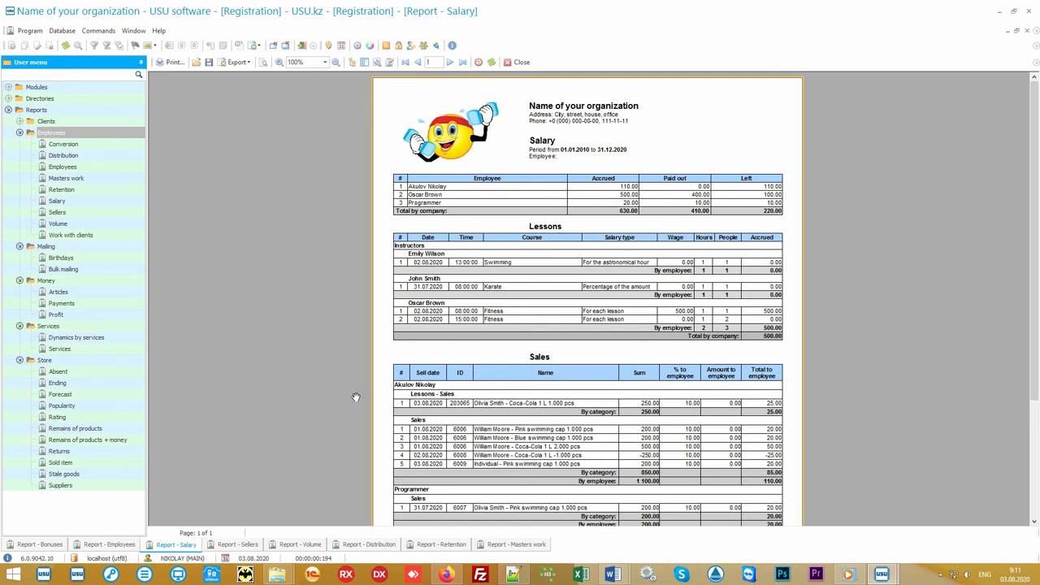
mouse_move(296, 468)
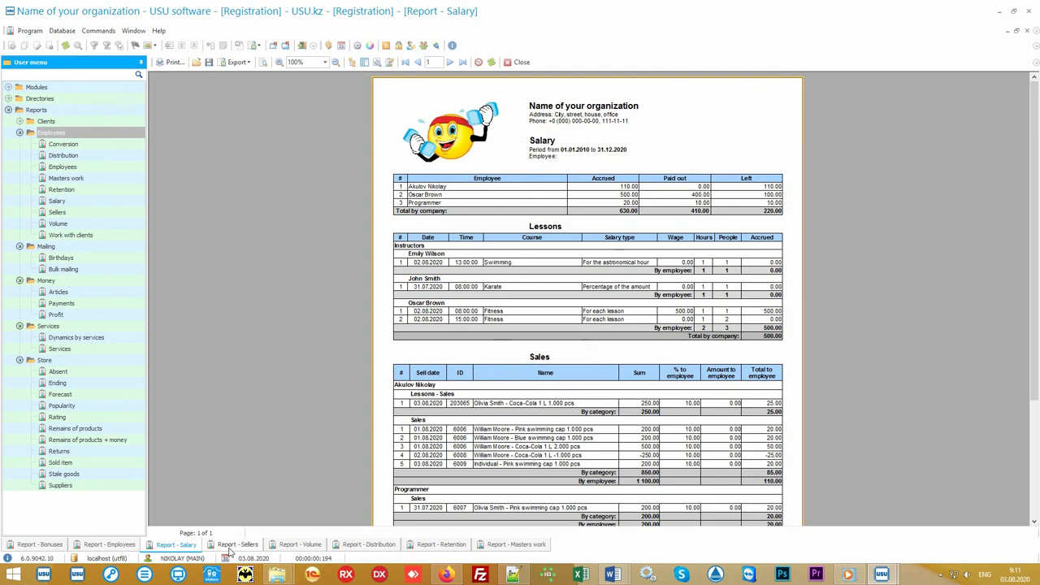
left_click(238, 544)
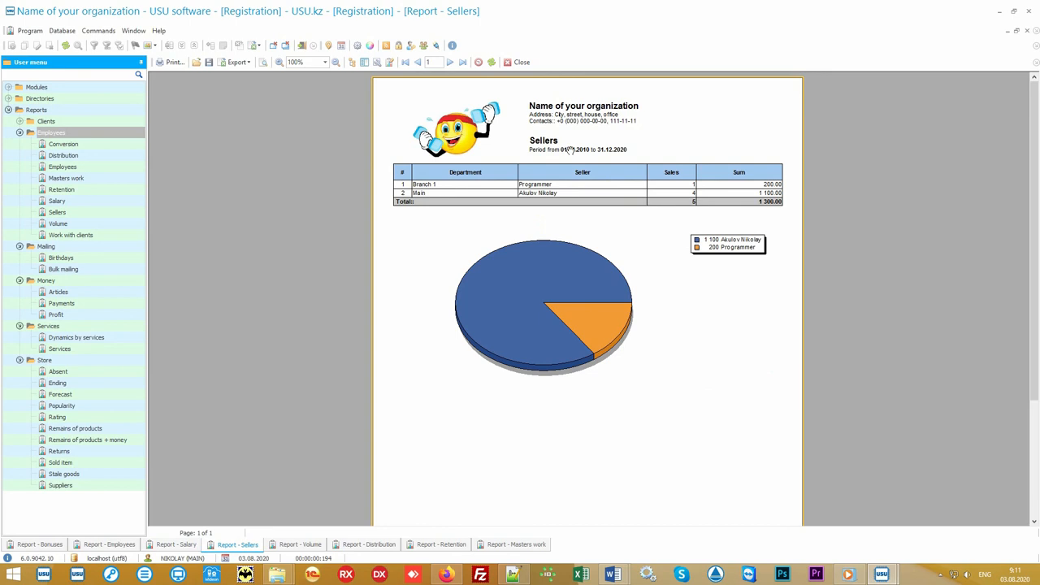
mouse_move(563, 211)
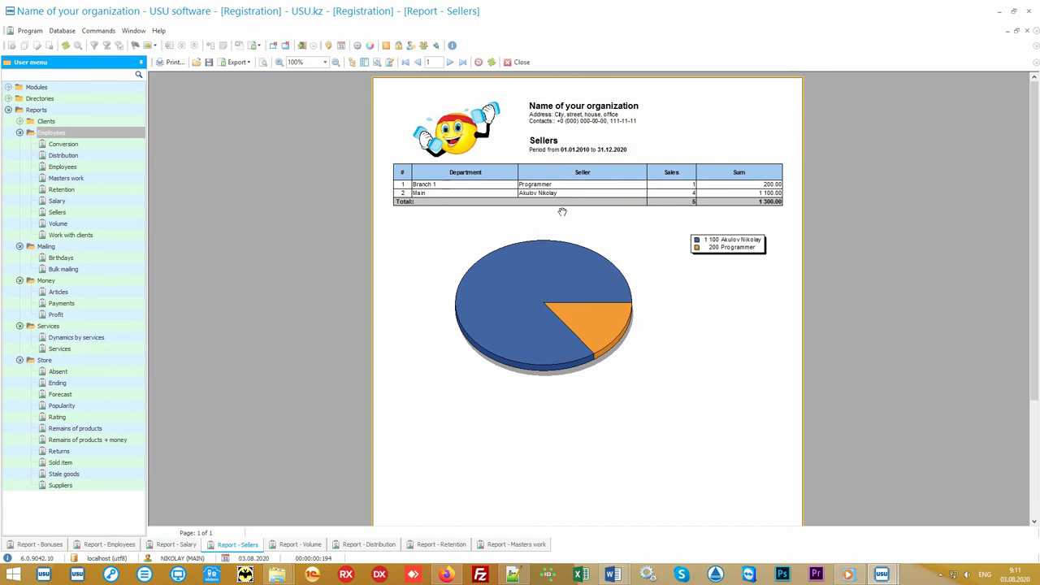
mouse_move(795, 494)
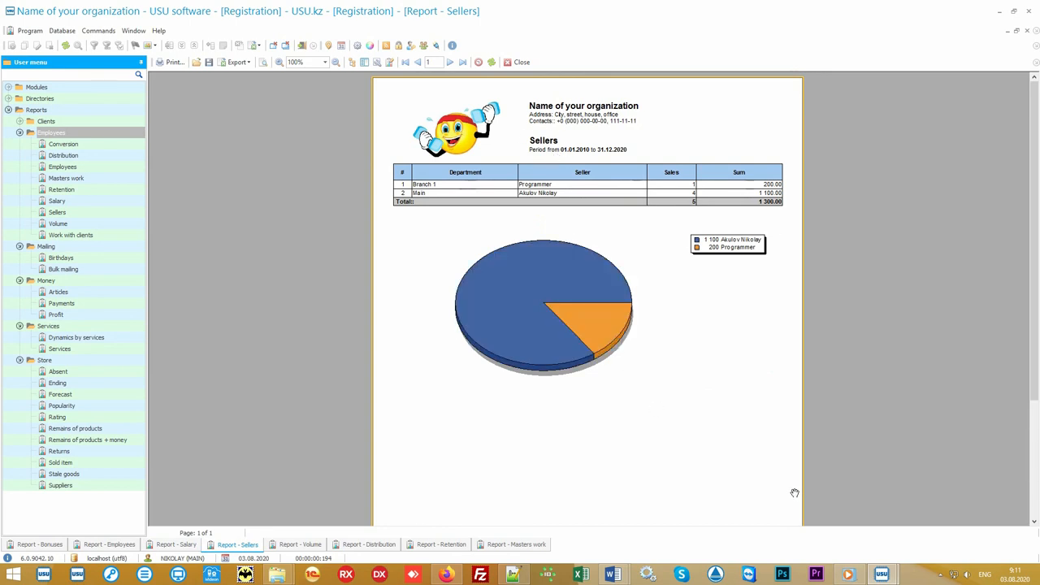
mouse_move(504, 533)
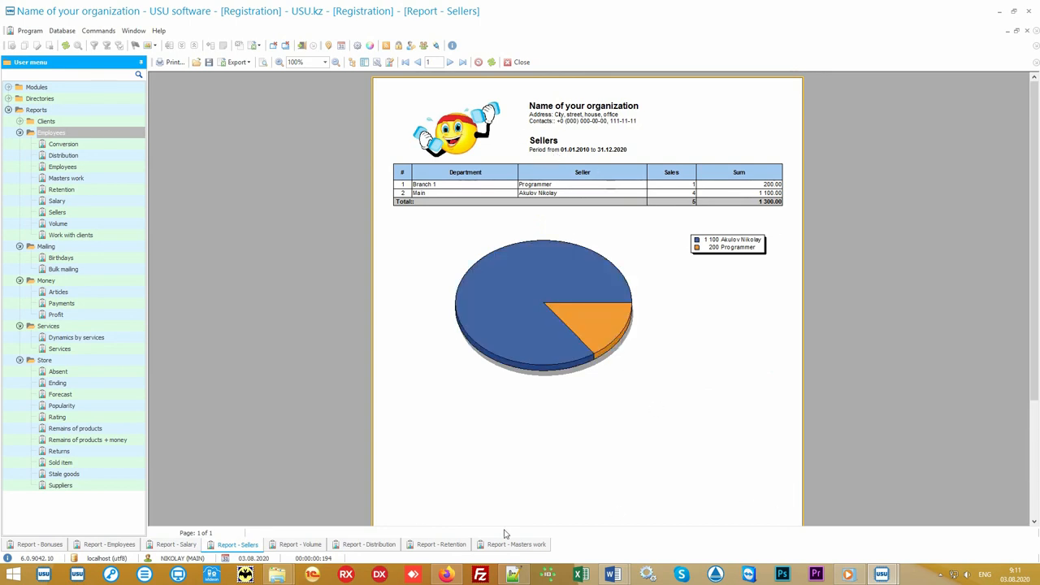
Review the Volume, Distribution and Retention reports, then show Masters work counts per employee for 2020
left_click(299, 544)
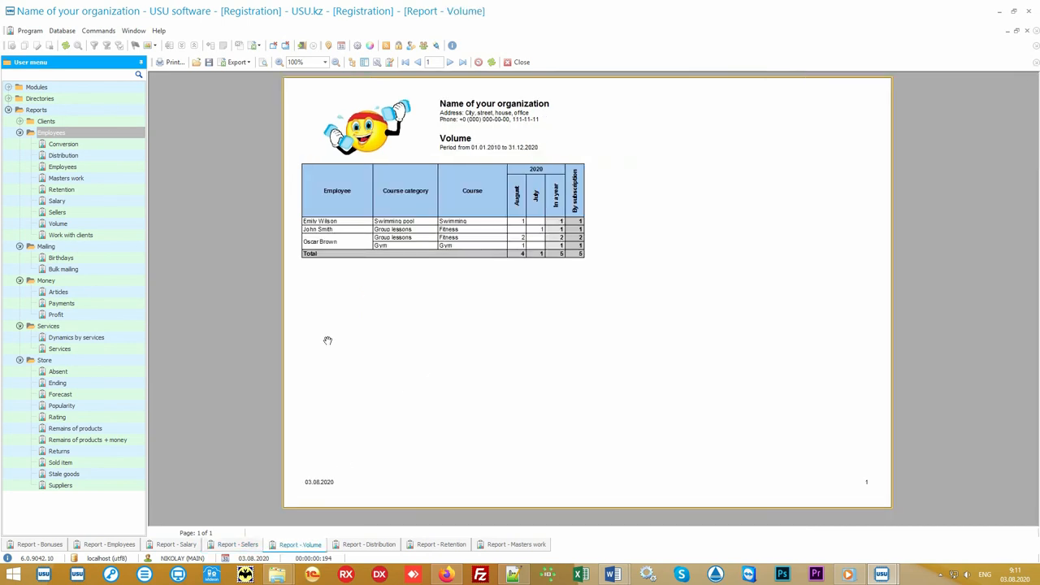
mouse_move(478, 238)
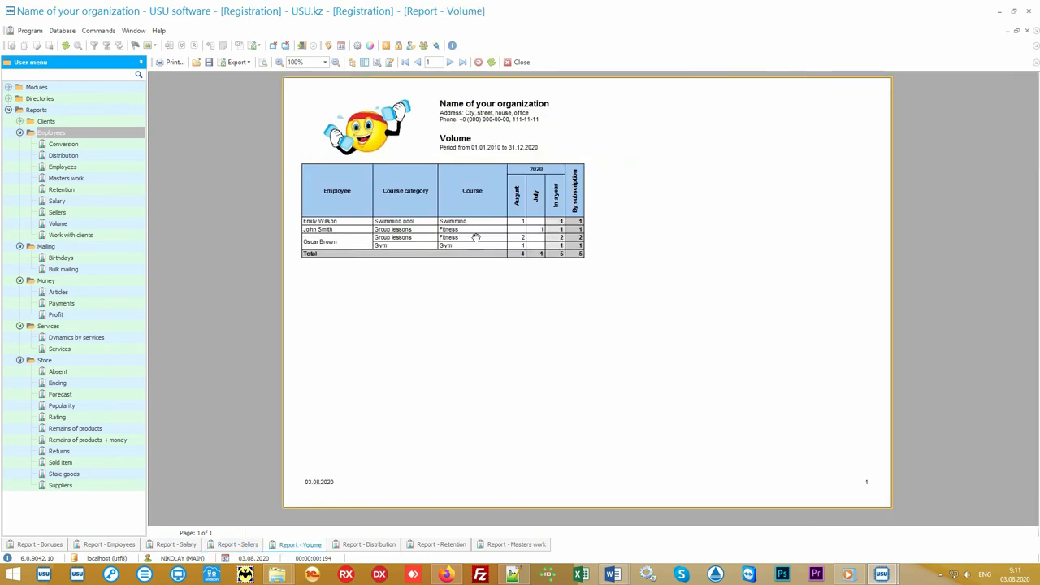
mouse_move(640, 315)
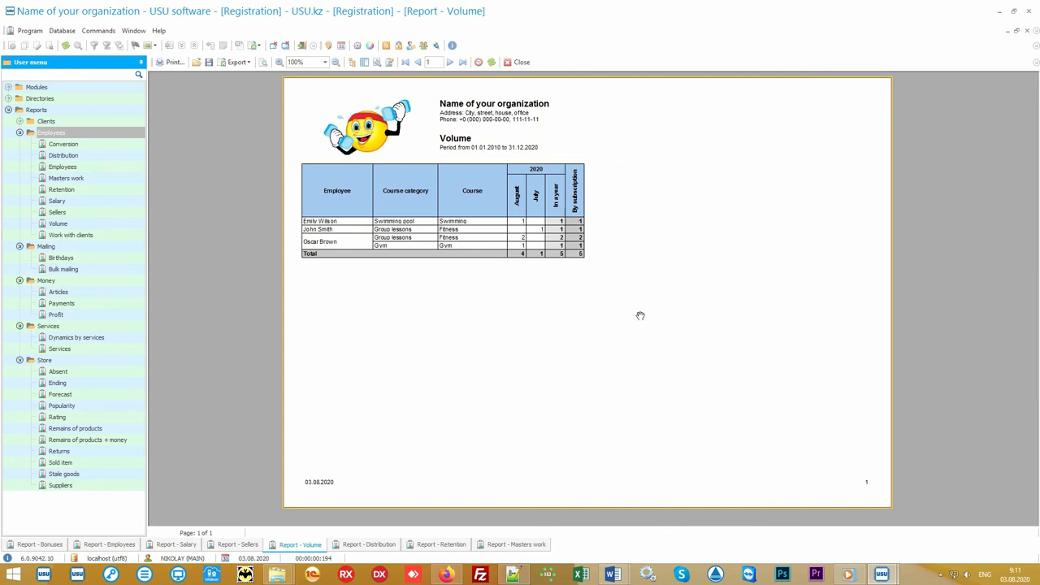
left_click(367, 544)
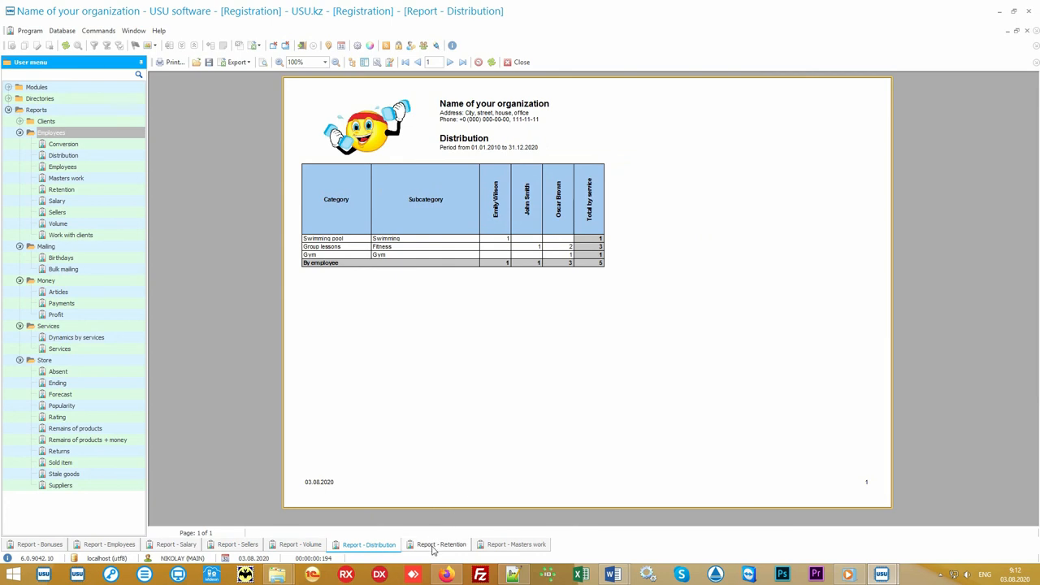
left_click(442, 545)
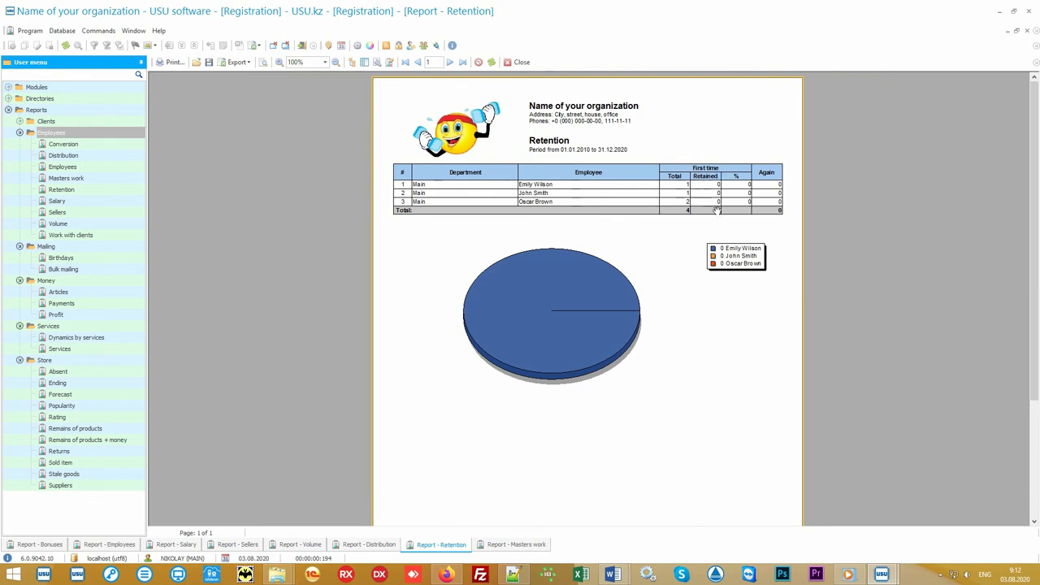
mouse_move(822, 231)
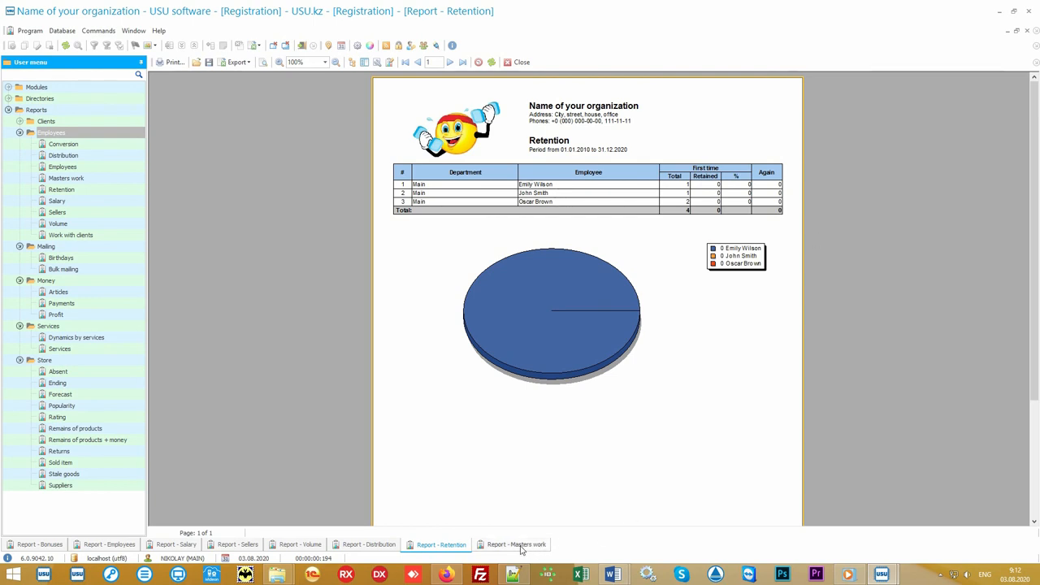
left_click(517, 545)
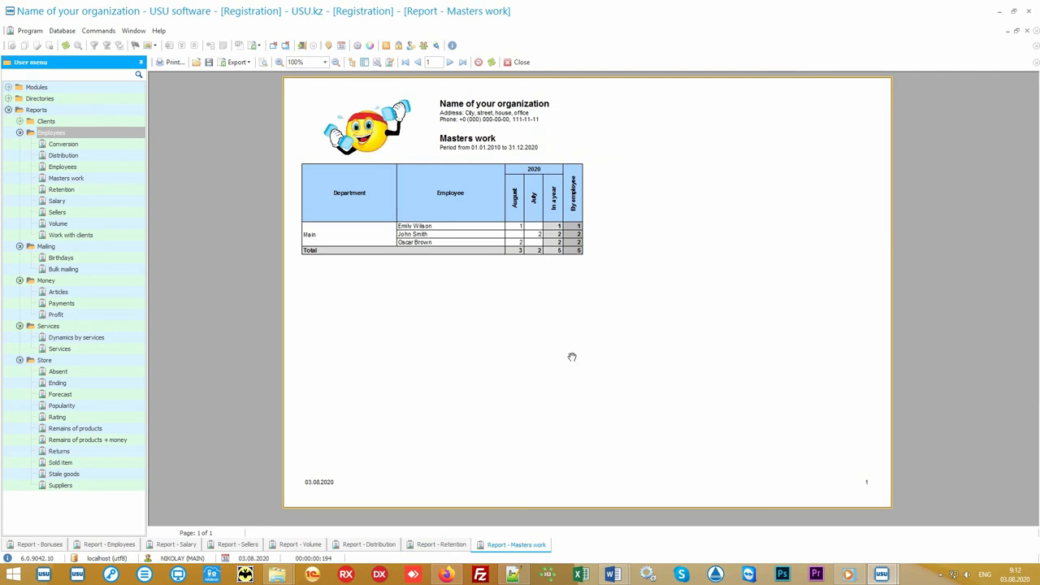
mouse_move(515, 214)
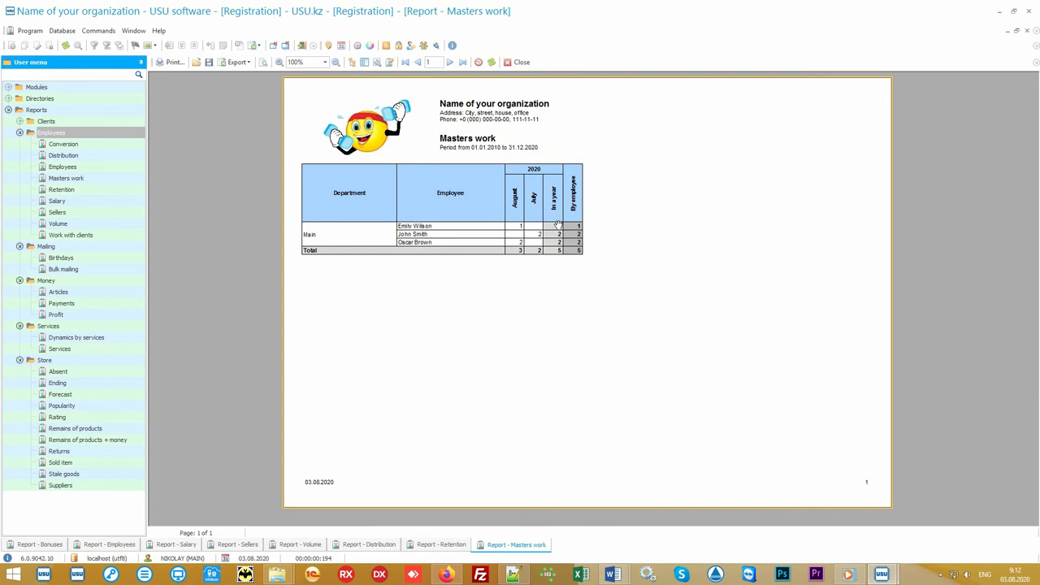
mouse_move(582, 327)
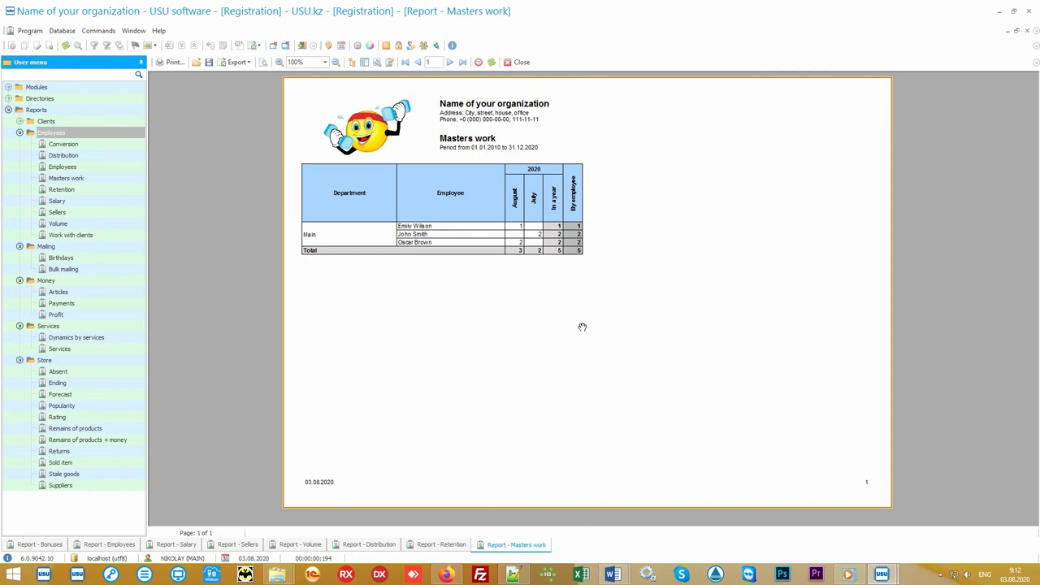
mouse_move(372, 149)
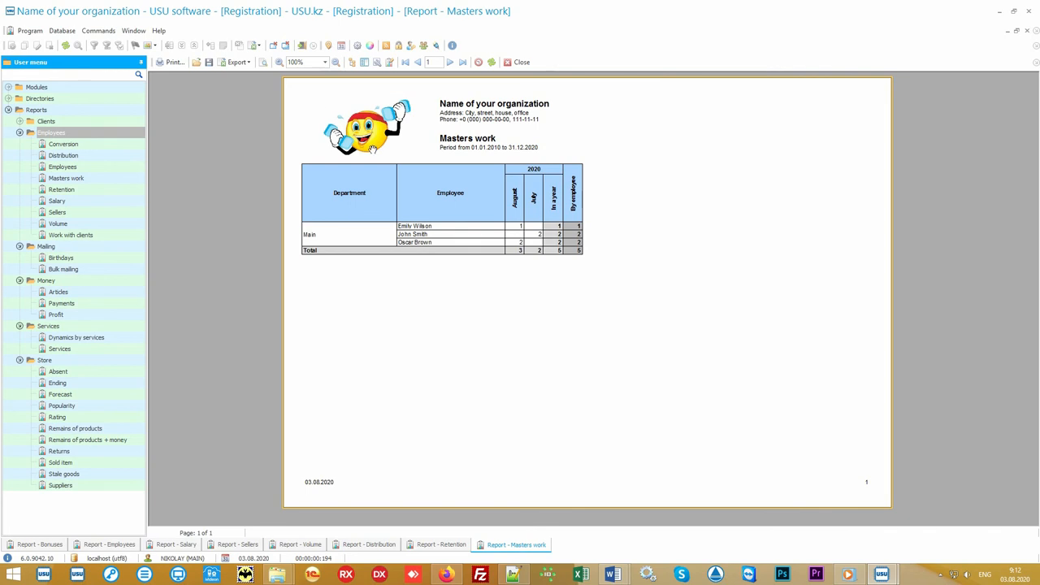
mouse_move(579, 130)
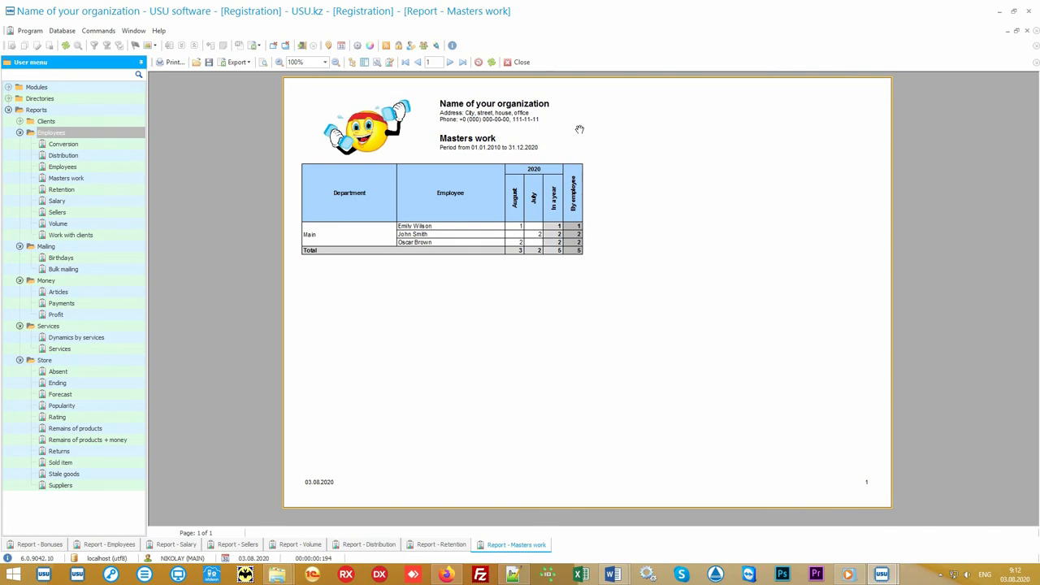
mouse_move(520, 154)
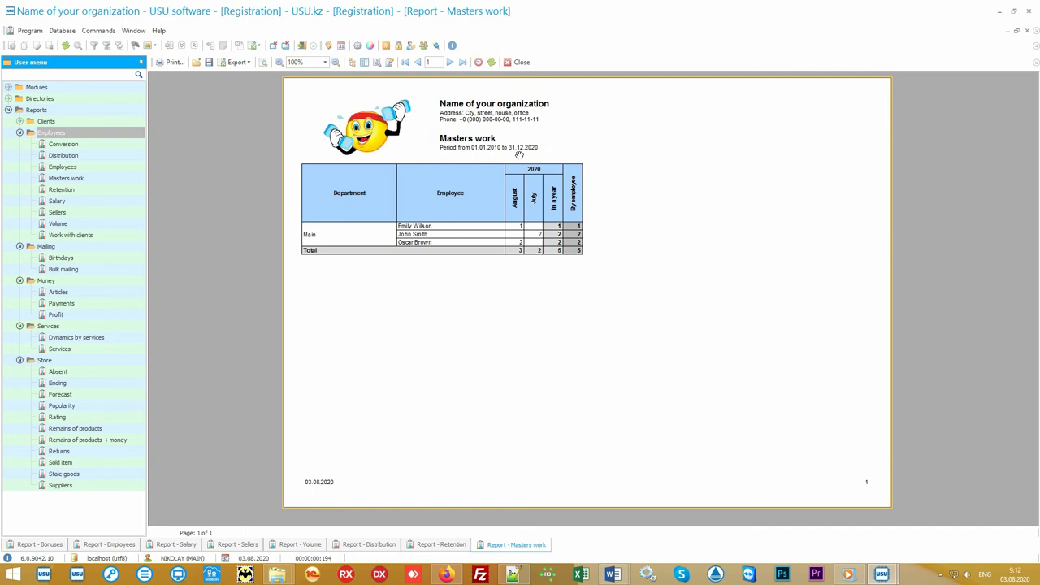
mouse_move(657, 312)
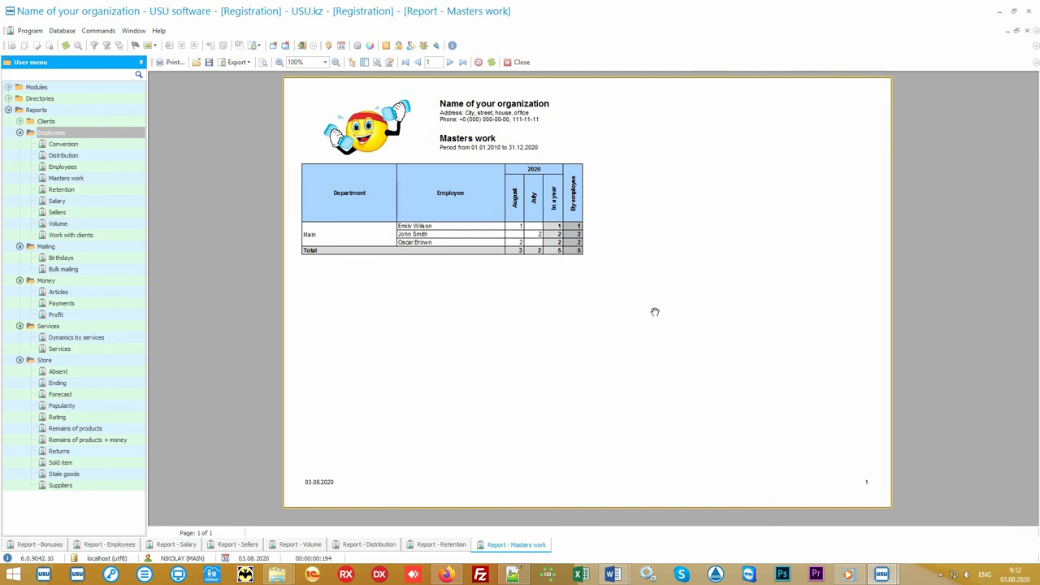
Open the Money report group so Payments, Articles, Profit, Services and Dynamics open as tabs
left_click(51, 133)
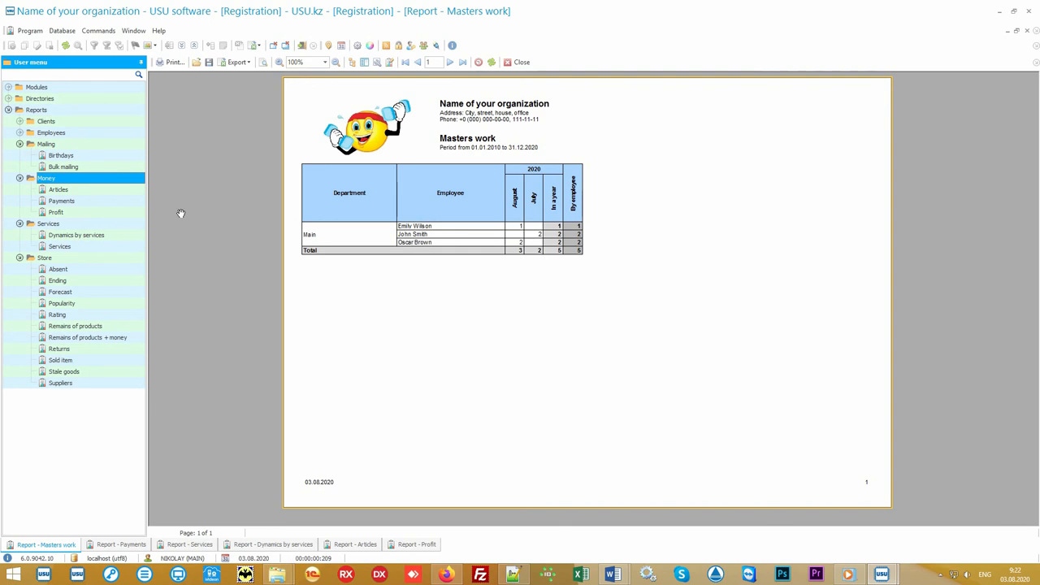
mouse_move(185, 198)
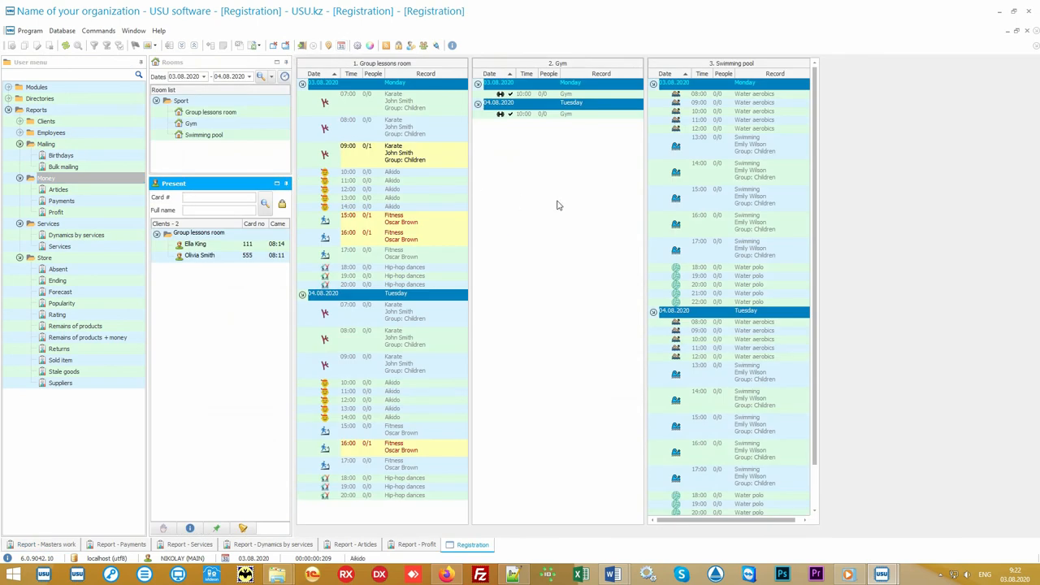
mouse_move(550, 229)
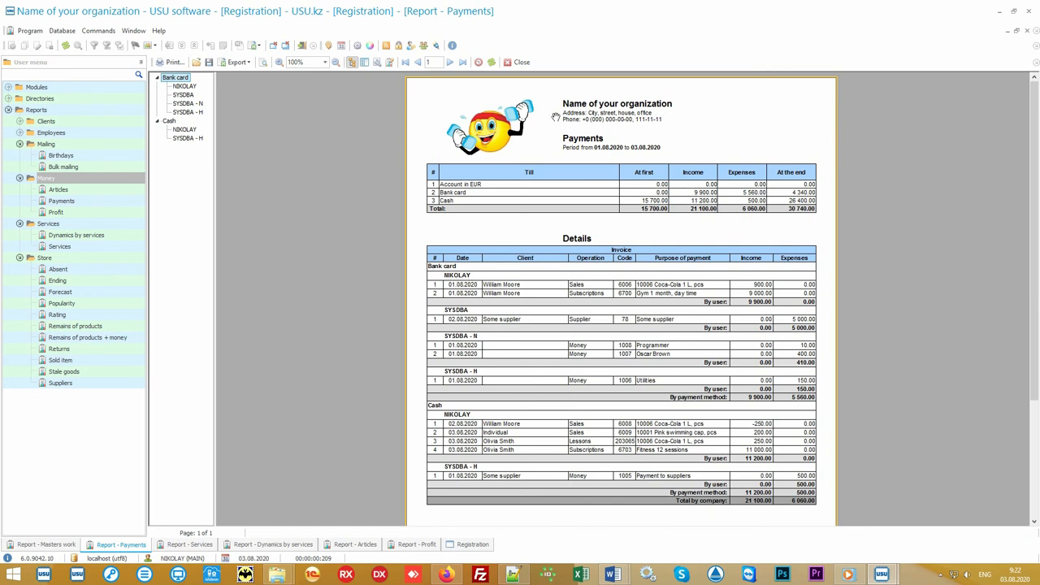
mouse_move(595, 154)
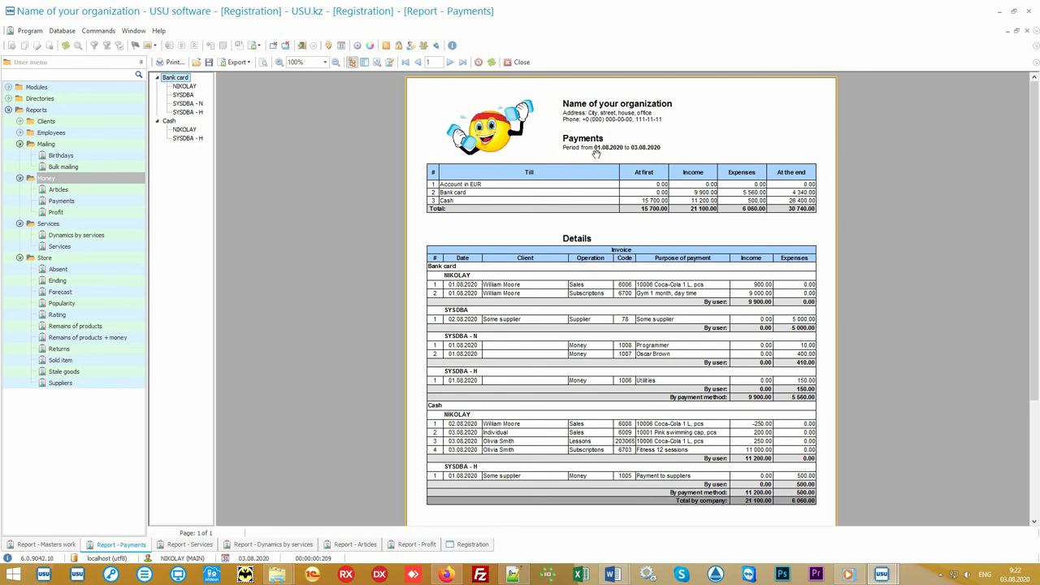
mouse_move(731, 230)
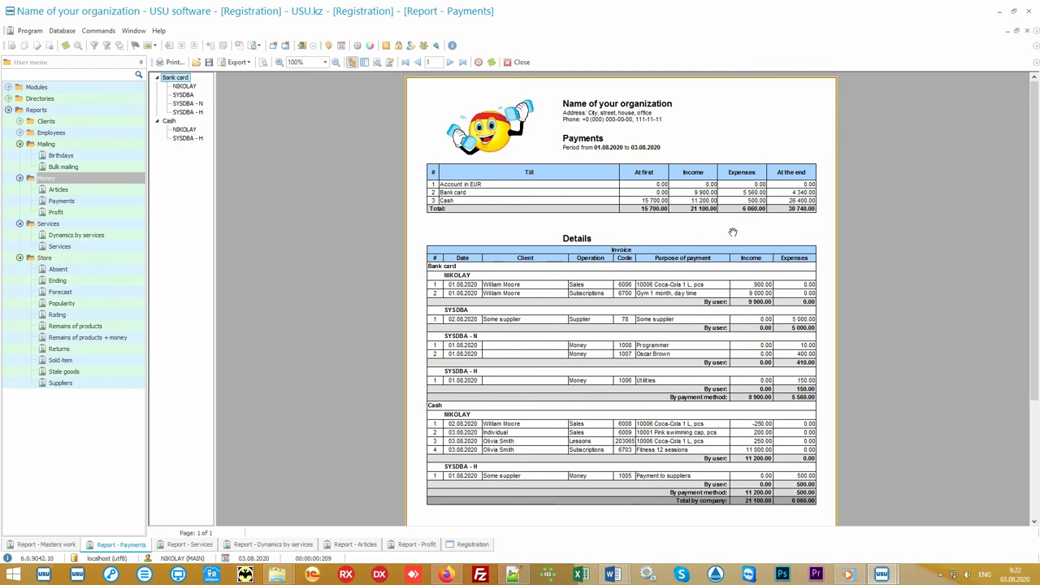
mouse_move(745, 227)
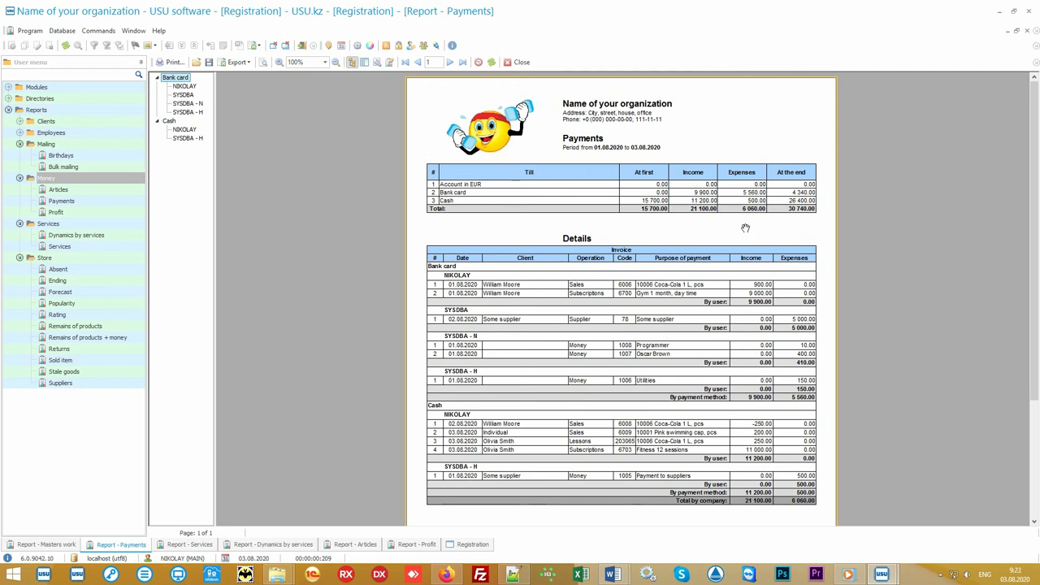
mouse_move(620, 237)
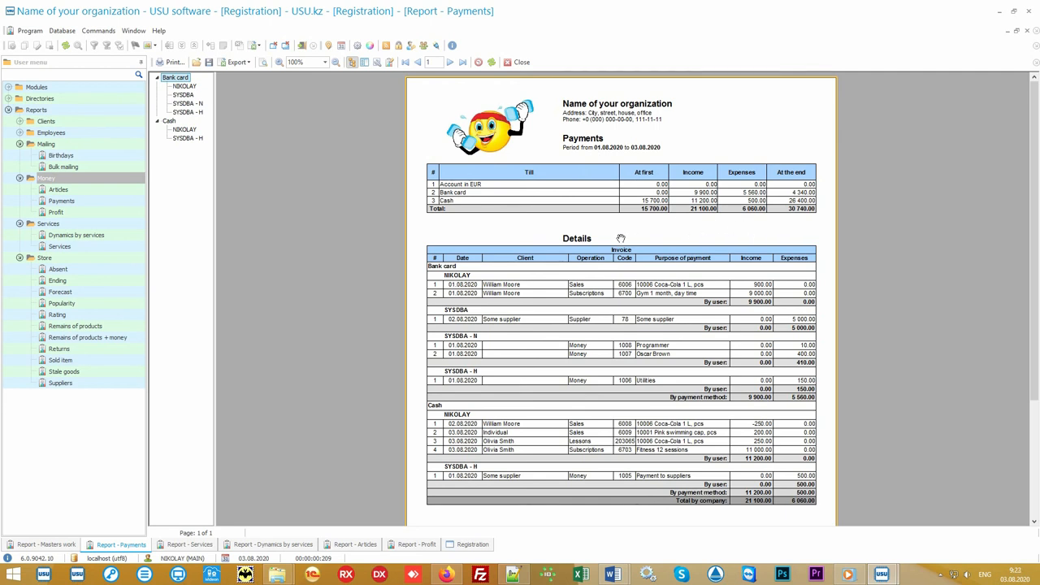
mouse_move(594, 259)
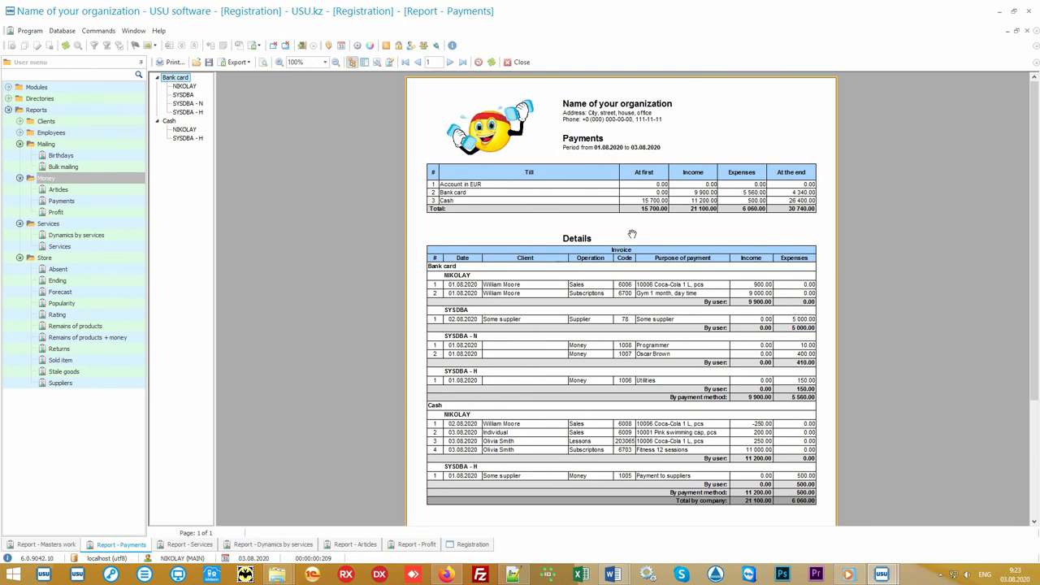
mouse_move(456, 166)
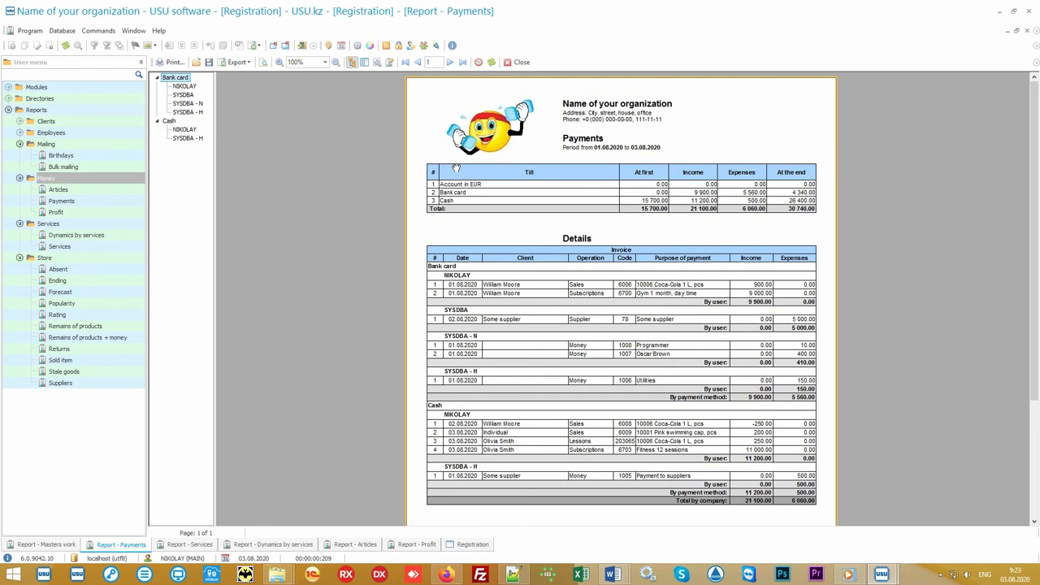
mouse_move(494, 214)
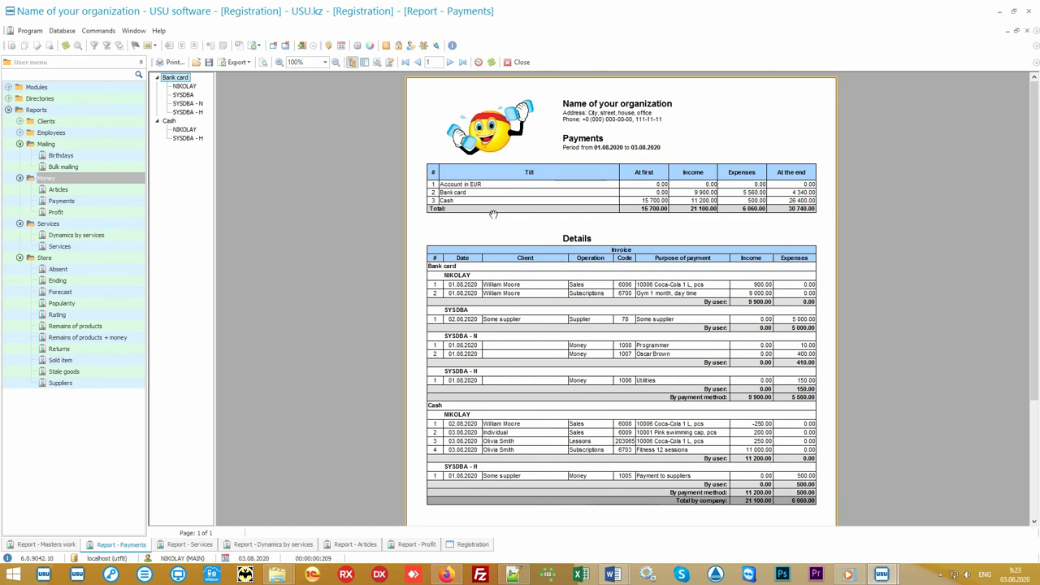
Display the Services report of subscription amounts and sums per course
left_click(188, 545)
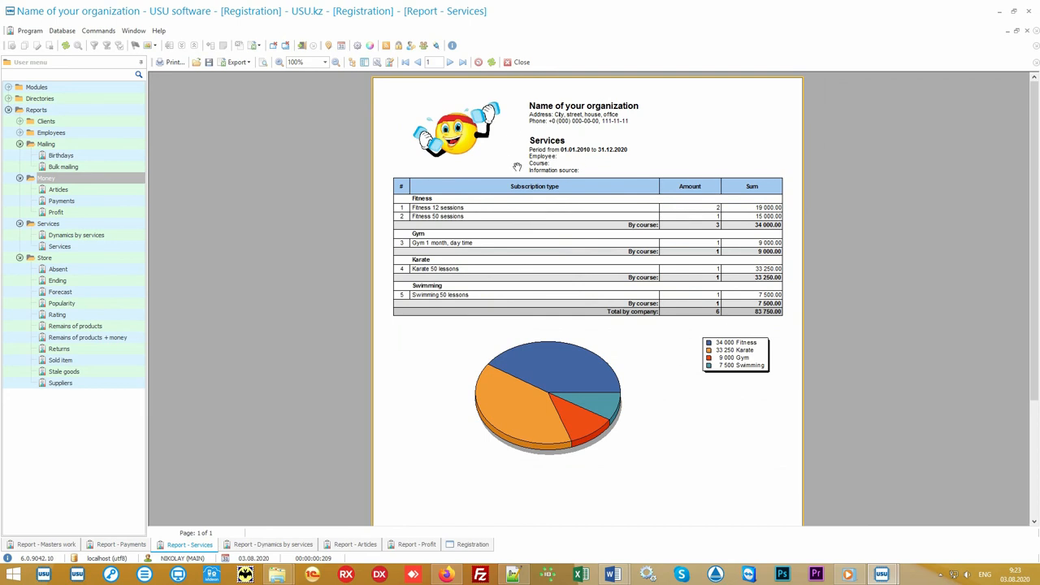
mouse_move(433, 198)
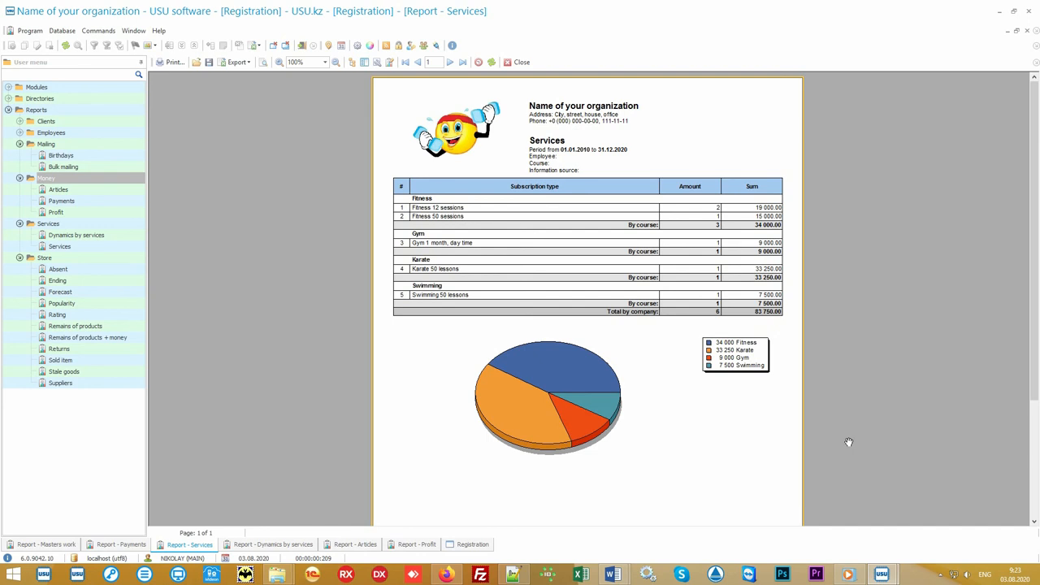
mouse_move(838, 445)
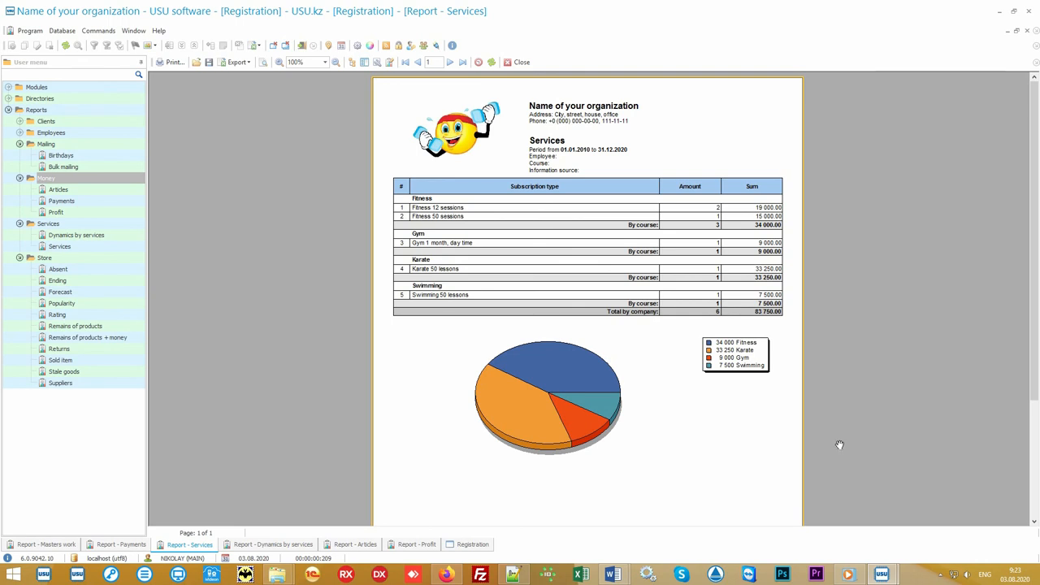
View monthly subscriptions per course in Dynamics by services, then head to the Articles report
left_click(273, 545)
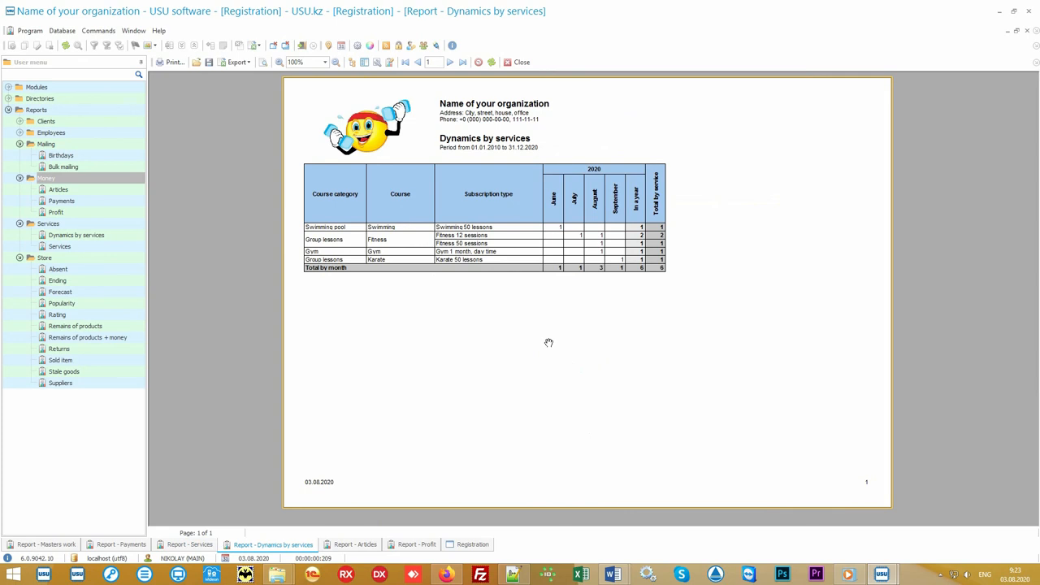
mouse_move(406, 257)
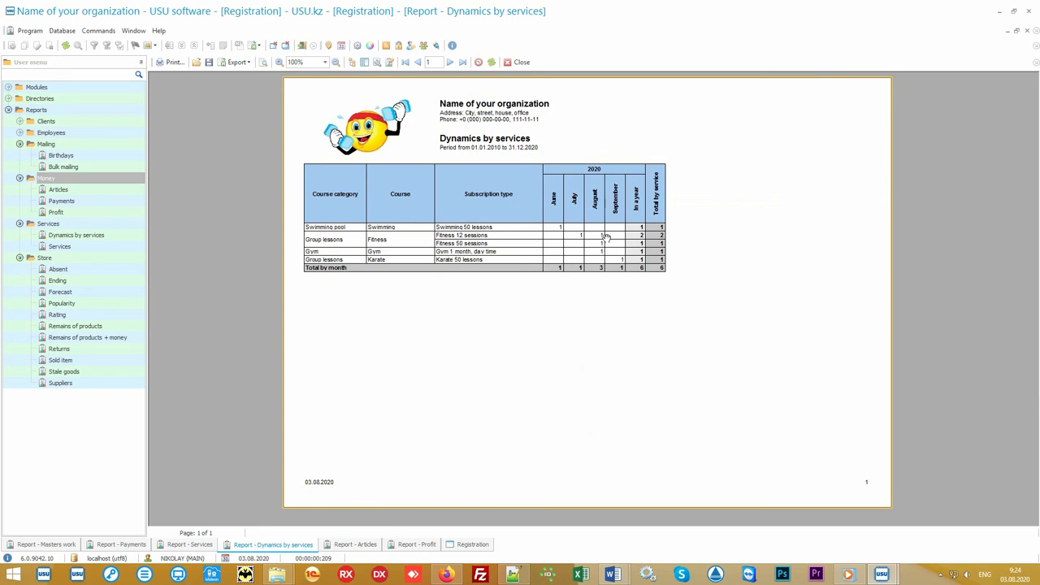
mouse_move(675, 244)
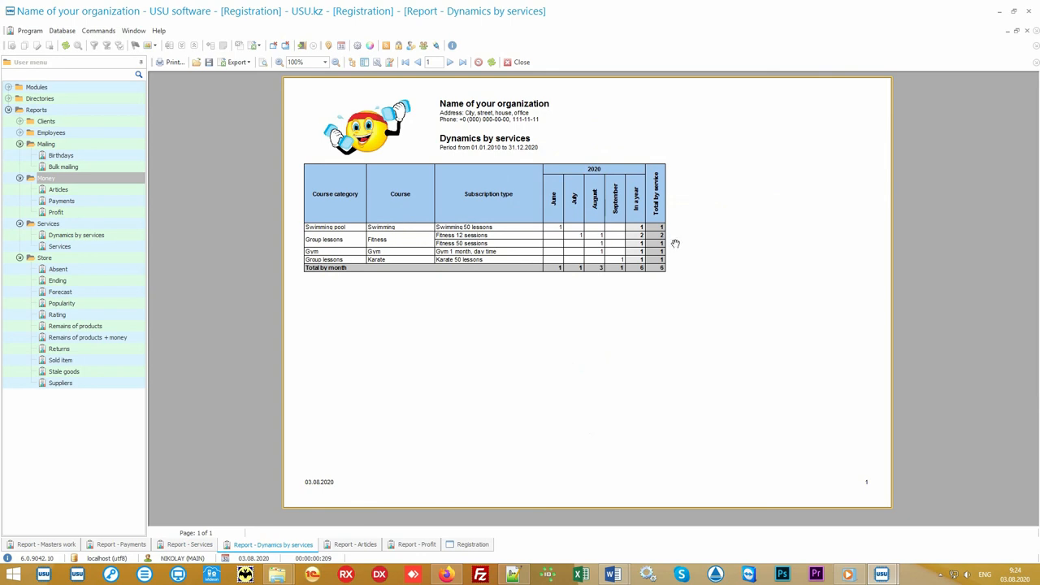
left_click(354, 545)
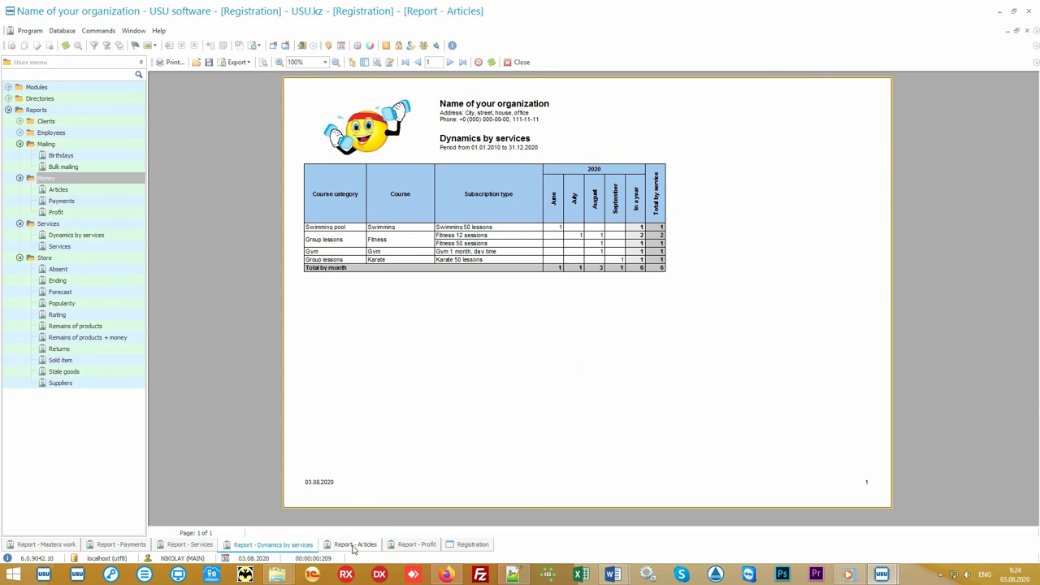
Display the Articles report of monthly income and expense items with bar charts
left_click(354, 544)
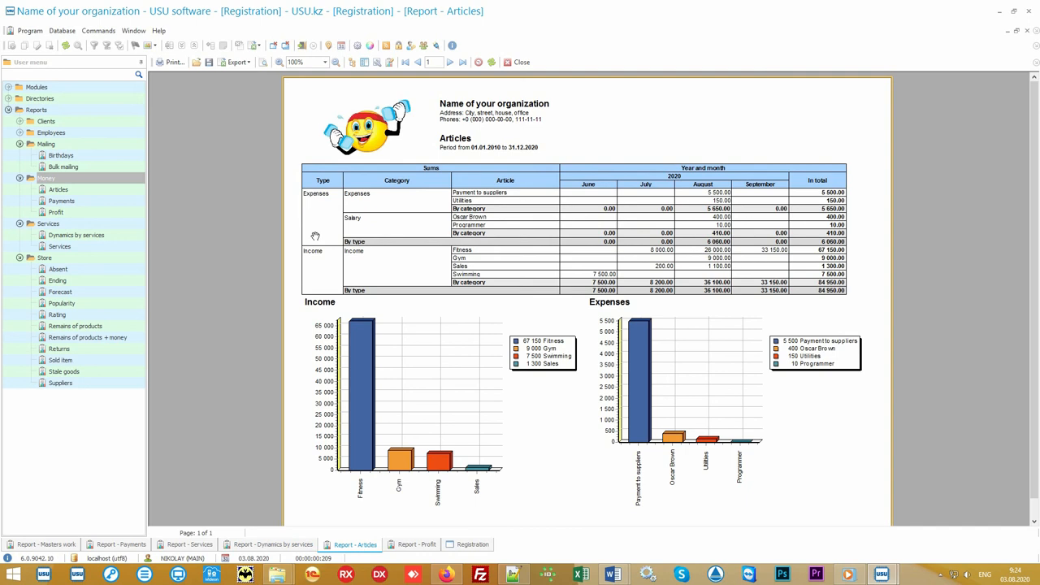
mouse_move(595, 225)
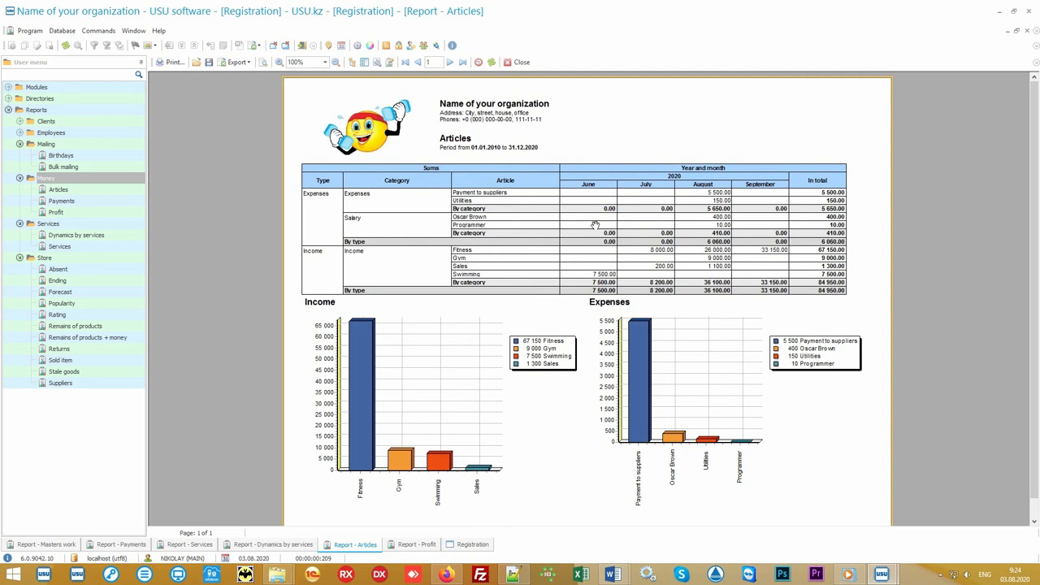
mouse_move(763, 192)
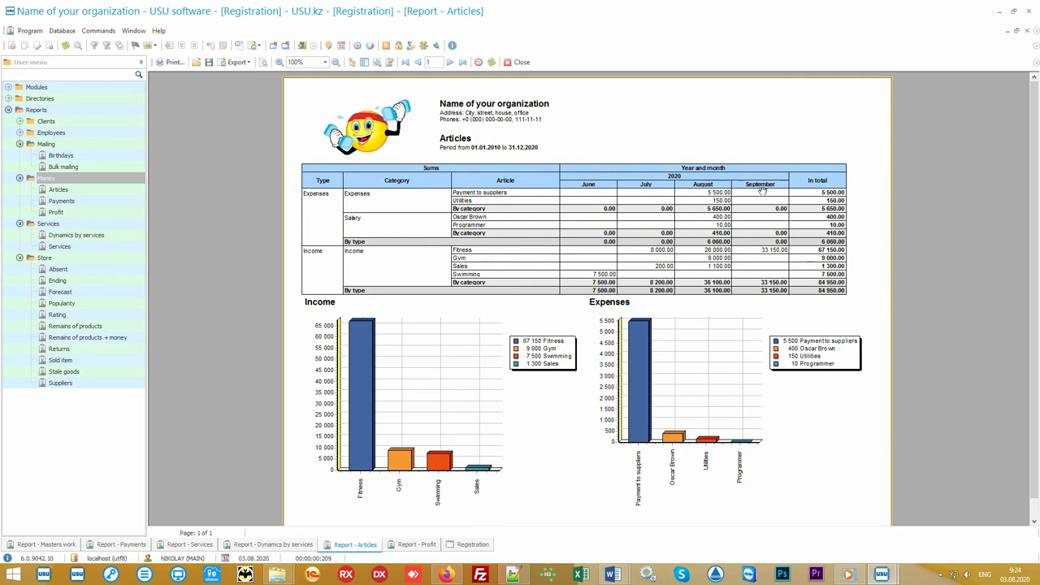
mouse_move(859, 192)
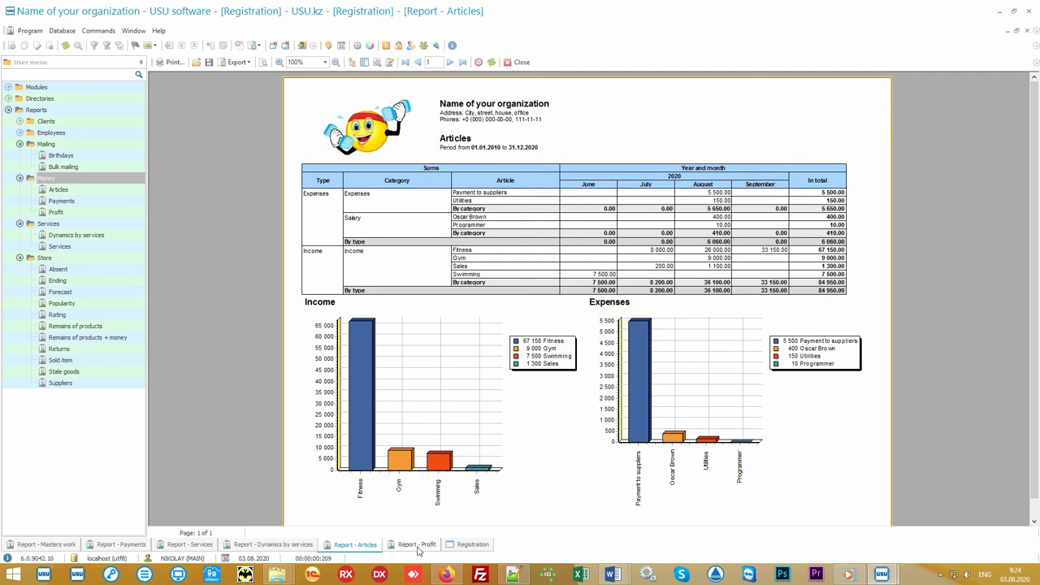
Display the Profit report of 2020 income and expenses for June to September
left_click(416, 545)
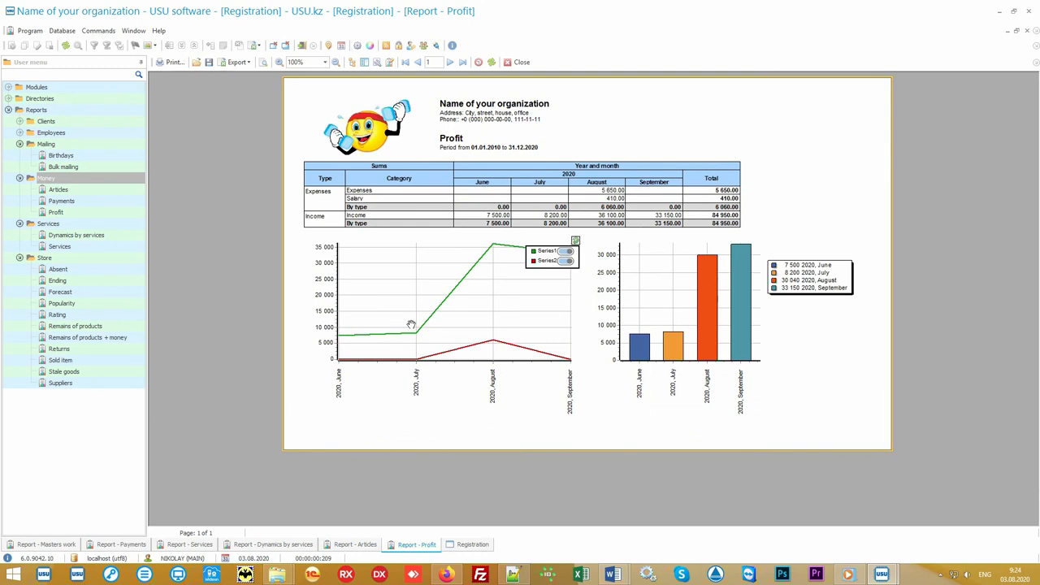
mouse_move(349, 358)
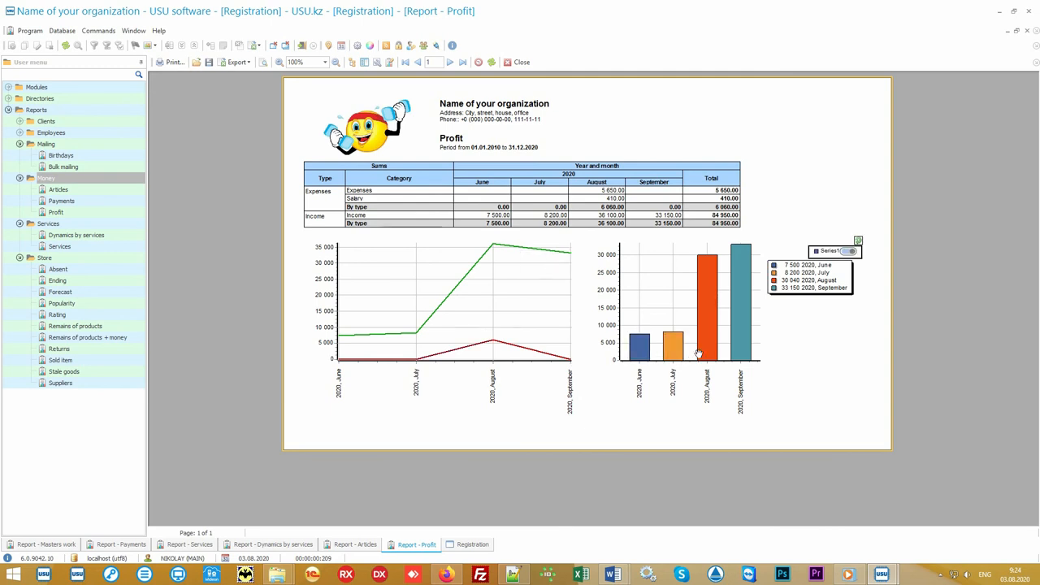
mouse_move(765, 351)
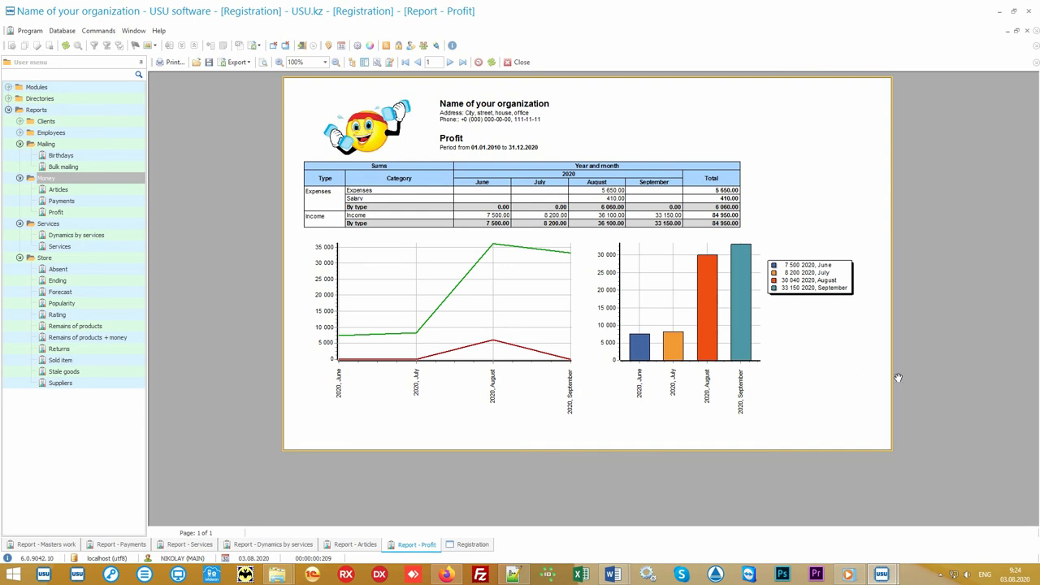
mouse_move(916, 386)
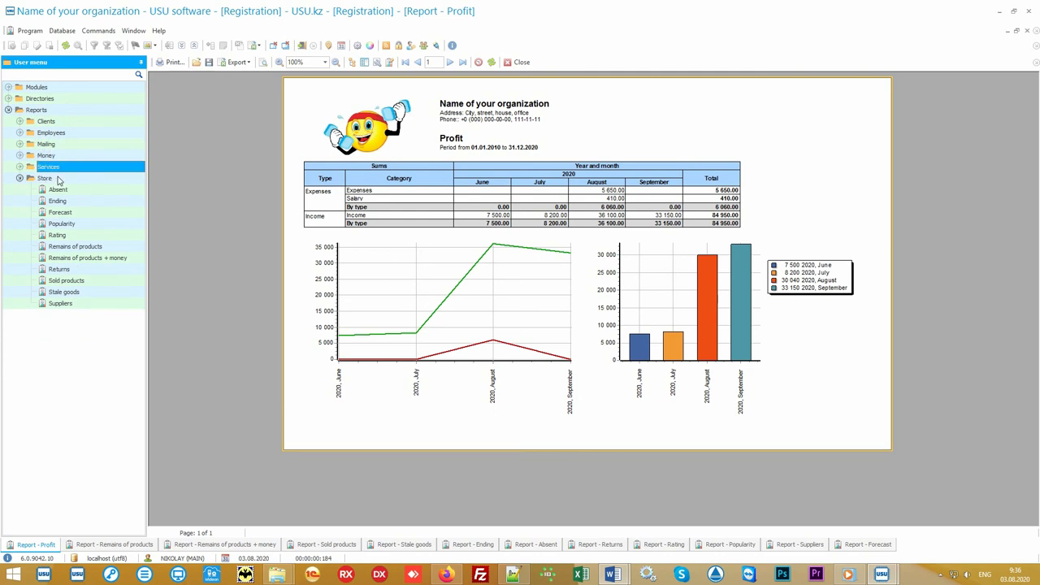
Show the Store group's Remains of products report with stock by warehouse for Branch 1 and Main
left_click(46, 177)
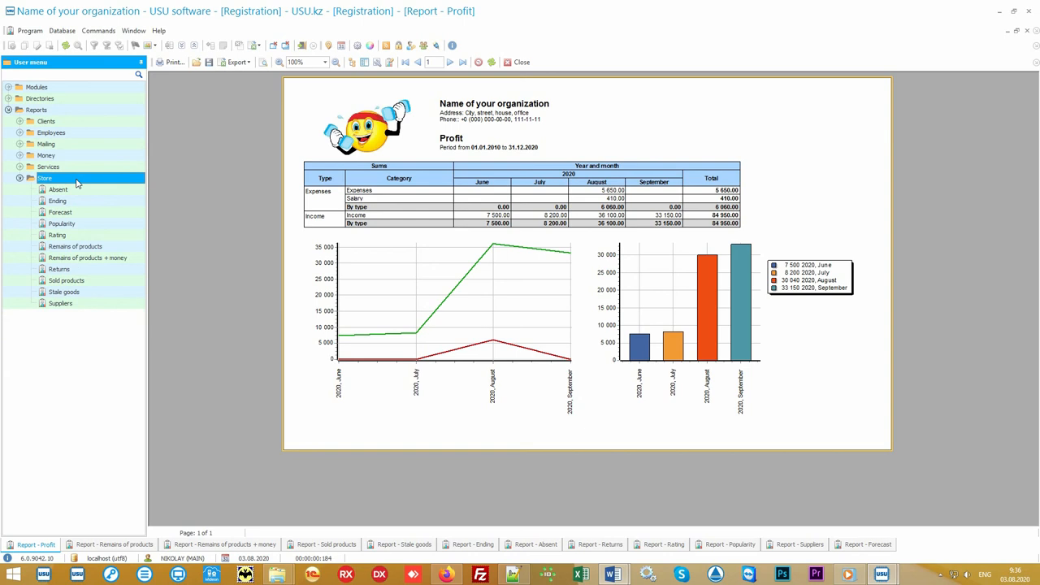
left_click(75, 247)
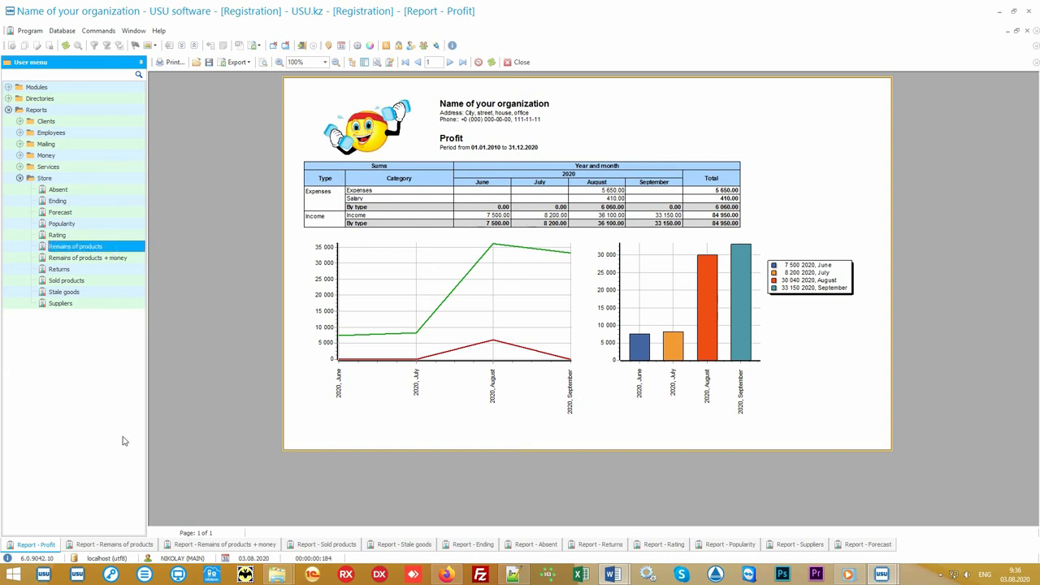
left_click(113, 544)
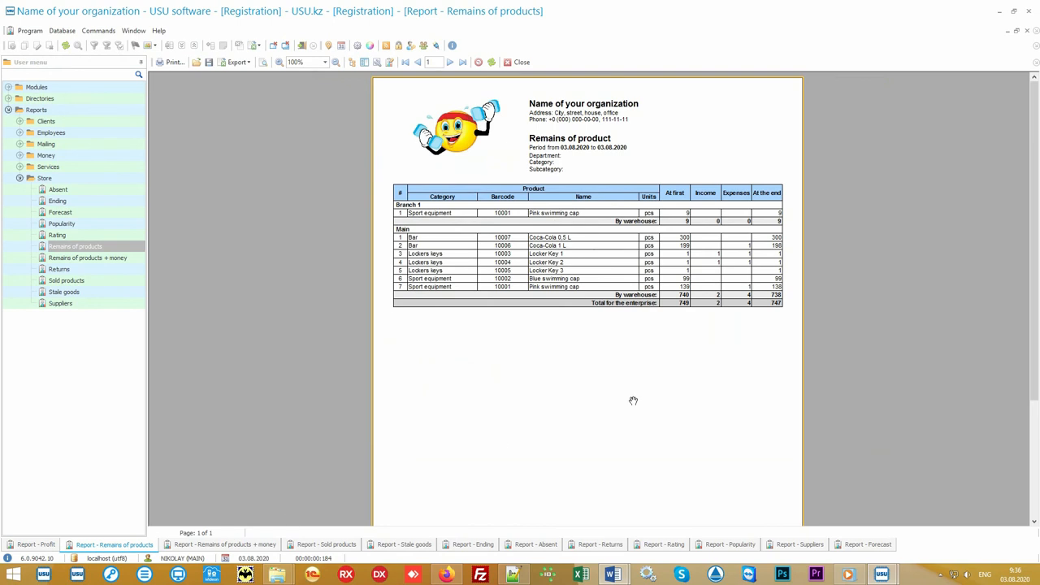
mouse_move(768, 156)
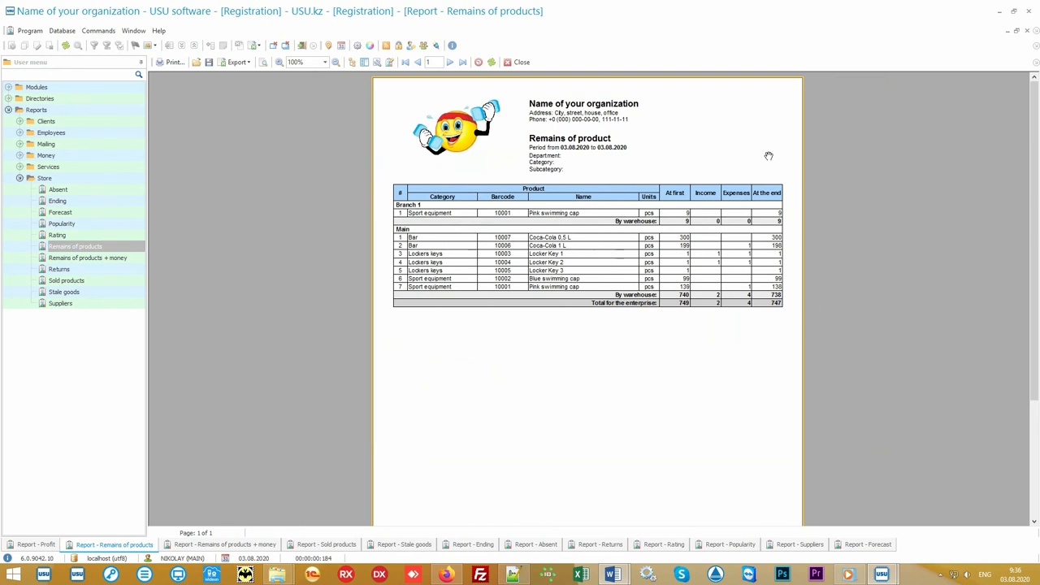
mouse_move(435, 211)
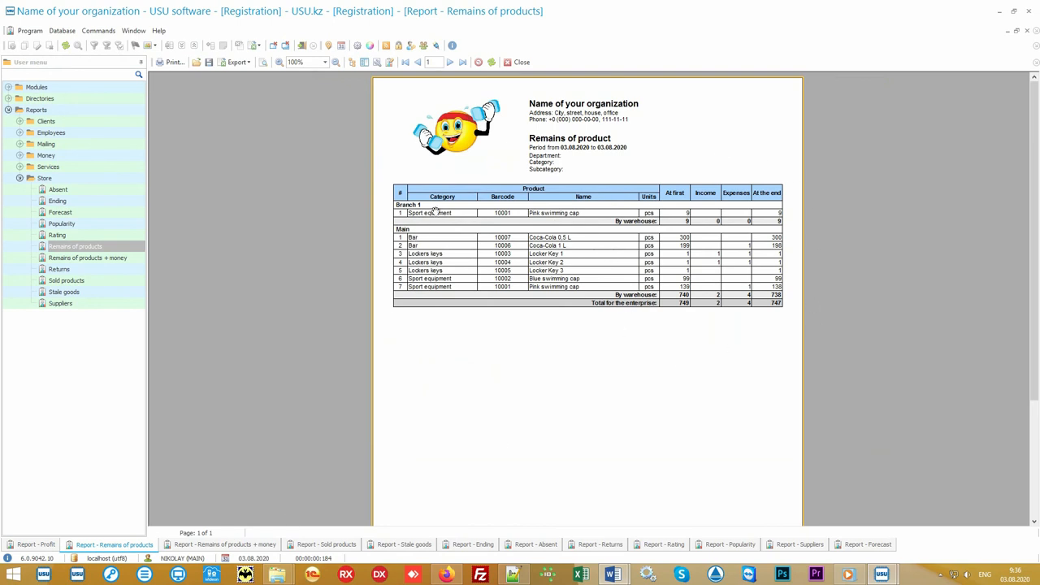
mouse_move(528, 400)
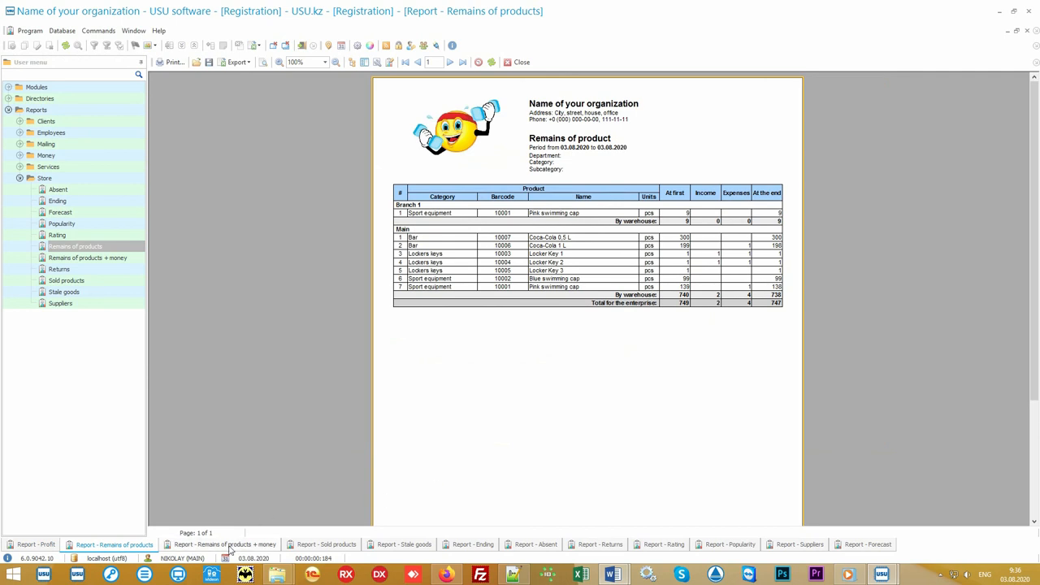
View the Remains of products + money, Sold products and Stale goods reports
left_click(224, 545)
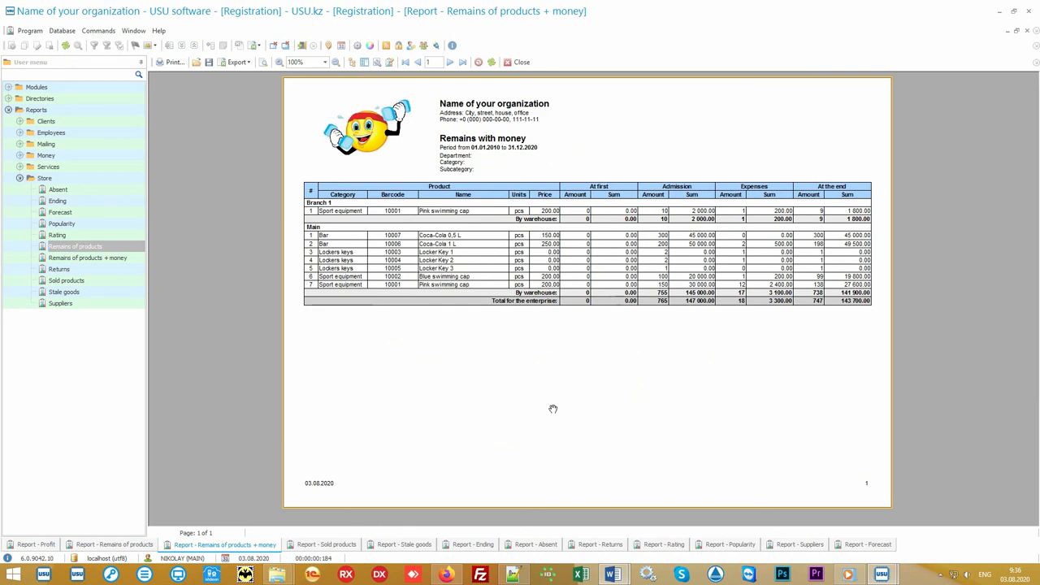
mouse_move(498, 428)
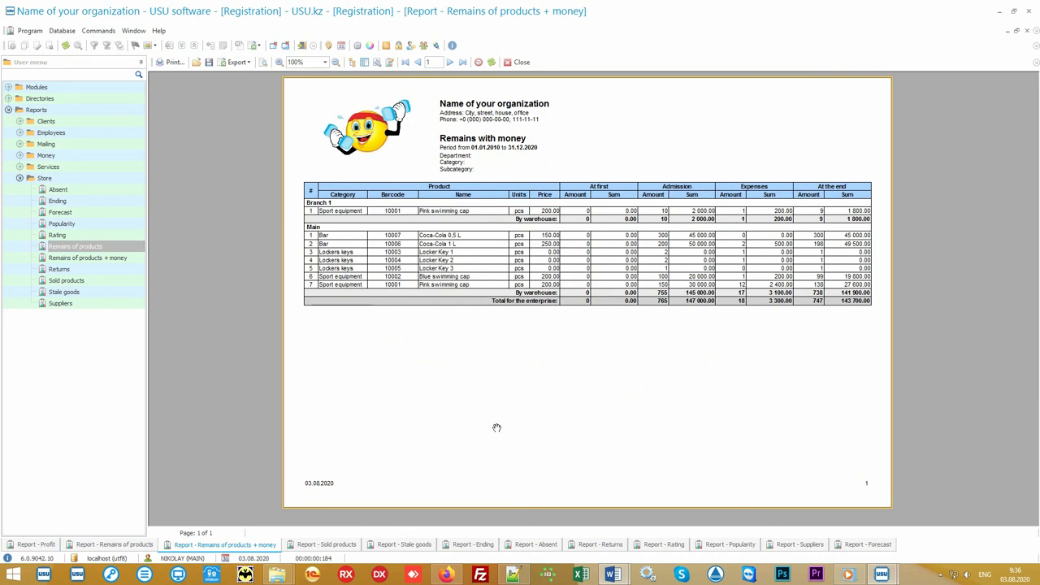
left_click(325, 544)
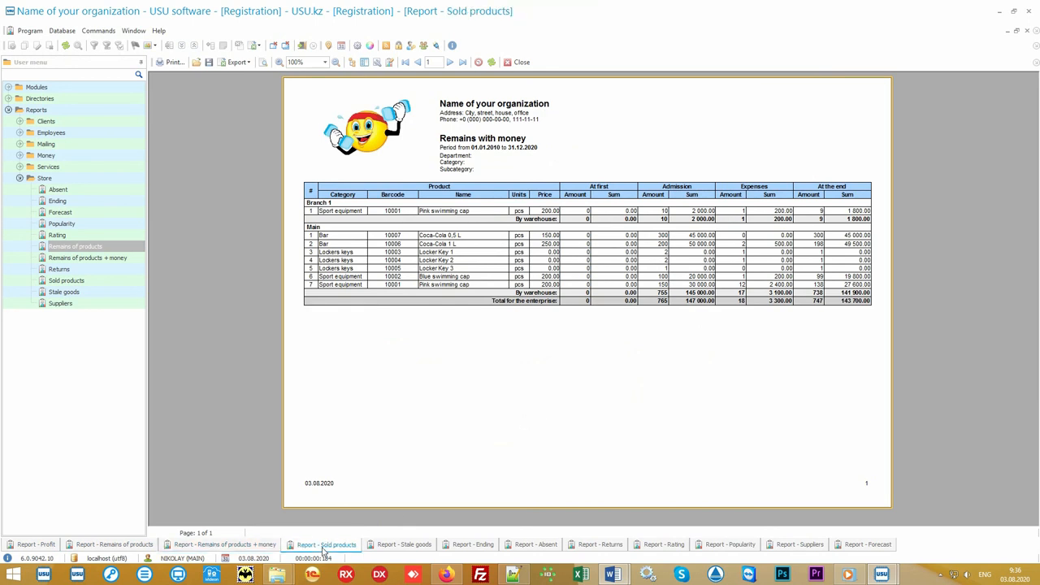
left_click(322, 545)
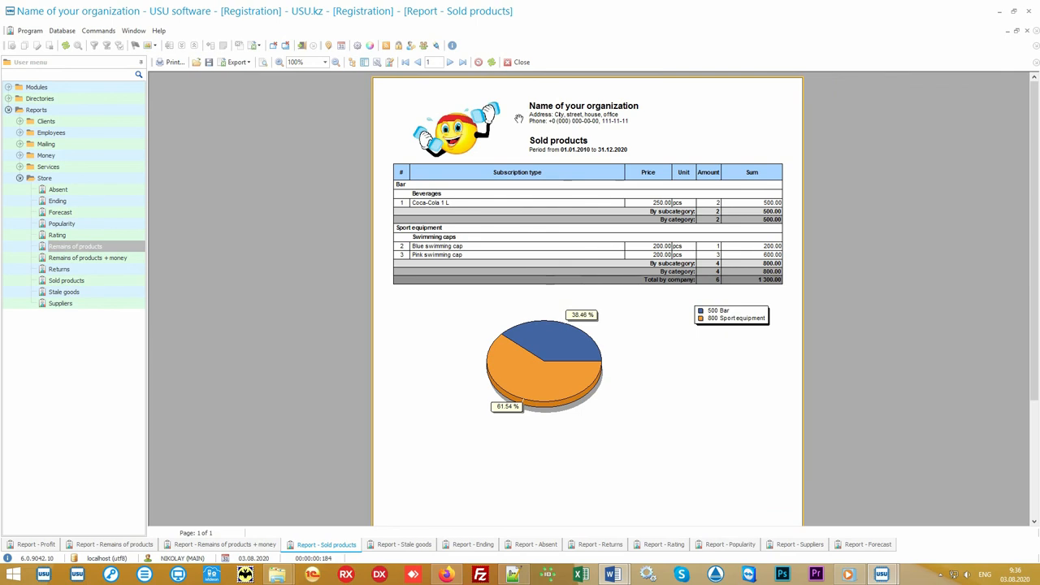
mouse_move(461, 273)
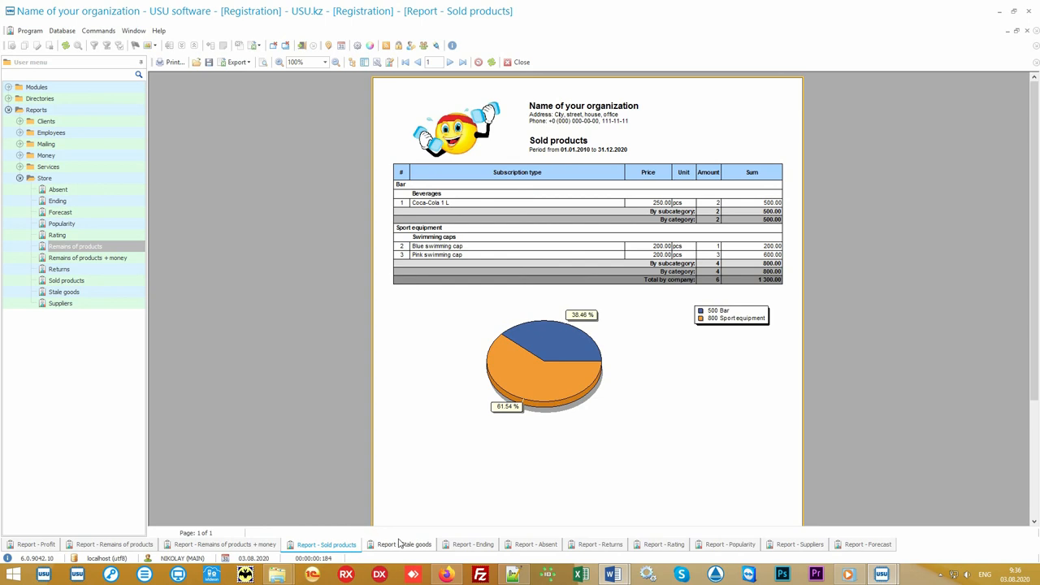
left_click(403, 544)
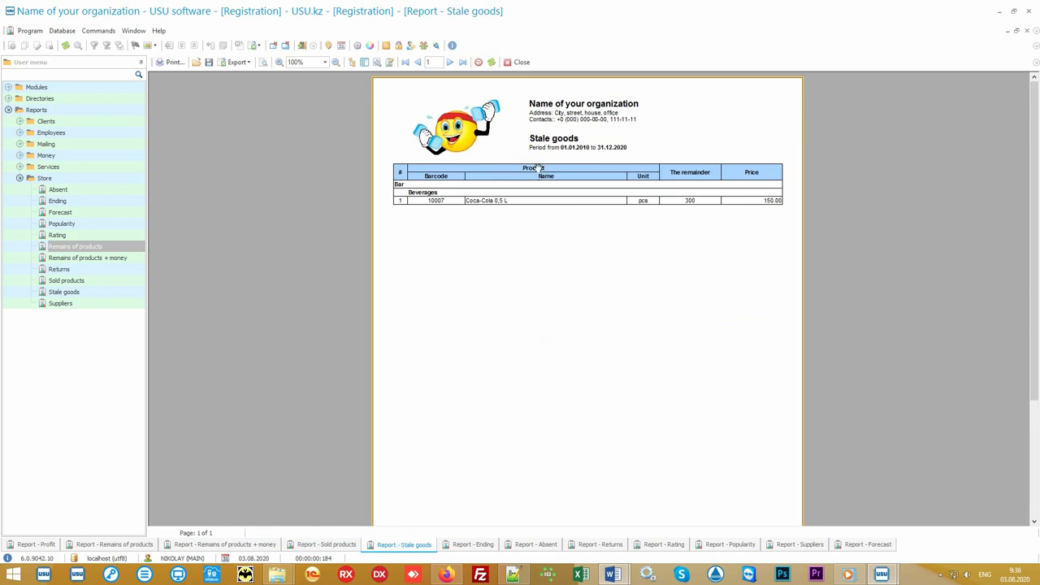
mouse_move(470, 396)
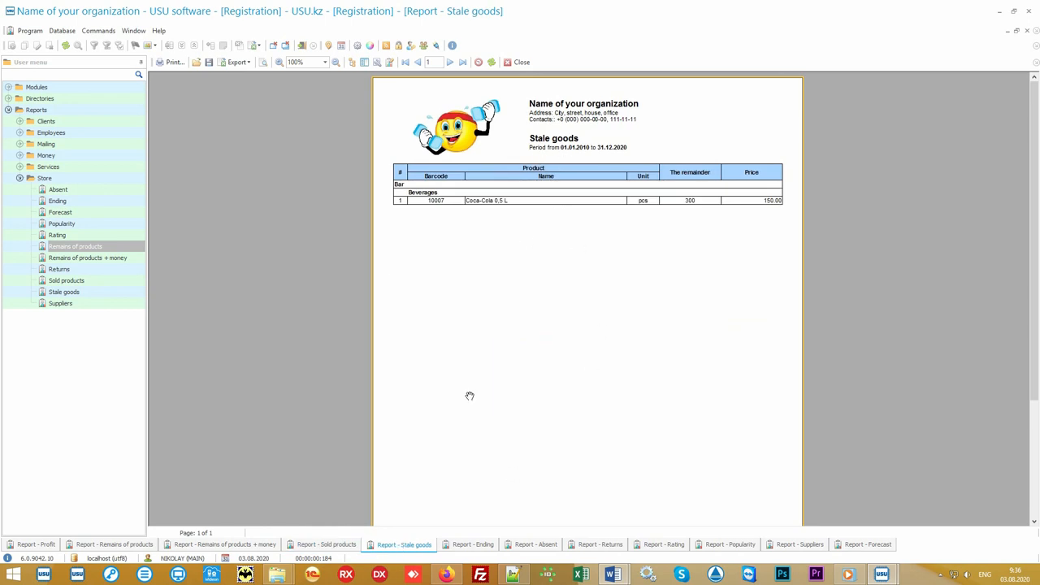
View the out-of-stock Ending report, then the Absent report with its pie chart
left_click(471, 543)
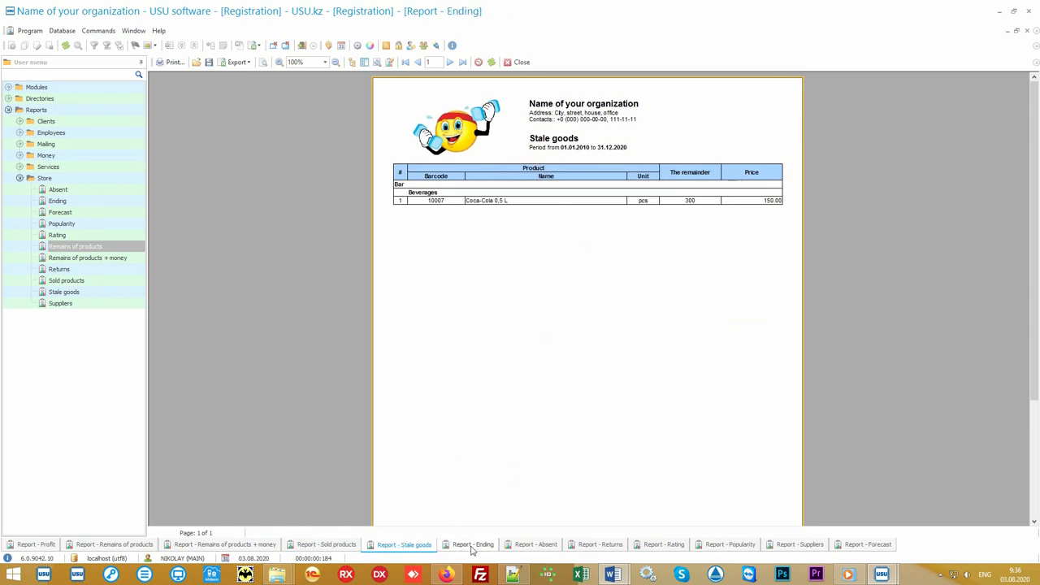
left_click(468, 544)
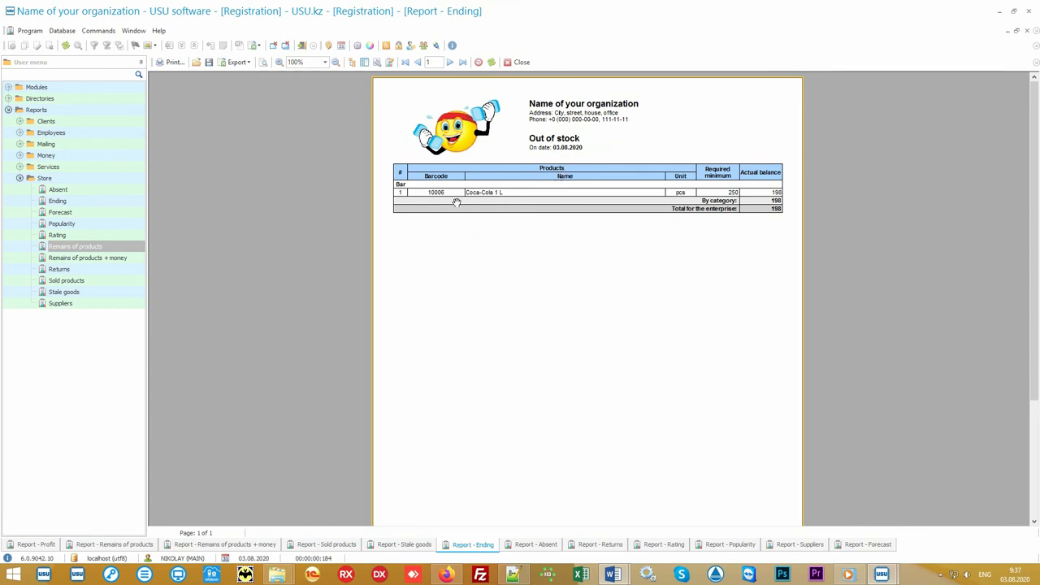
mouse_move(604, 367)
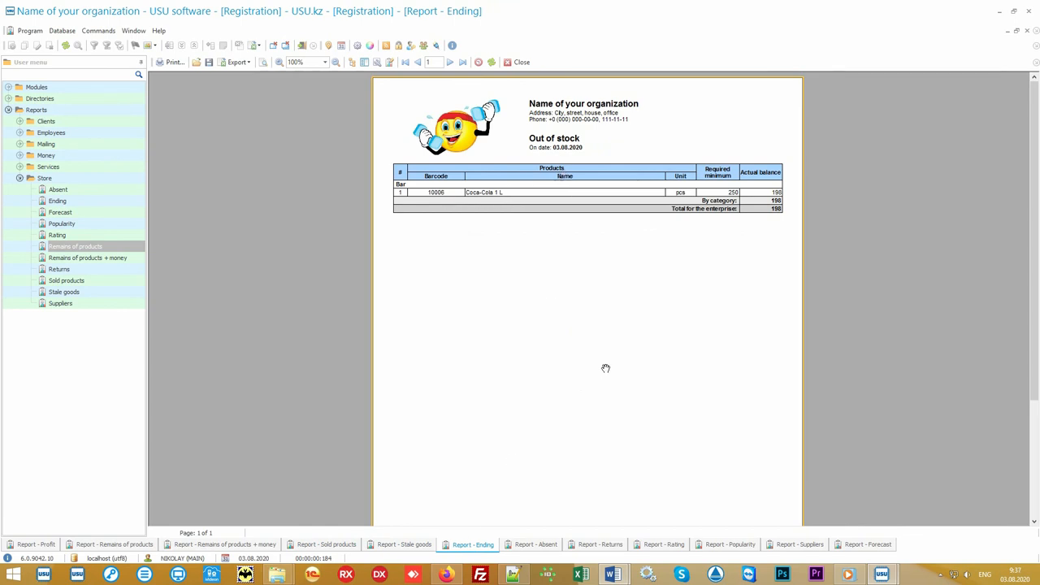
mouse_move(600, 372)
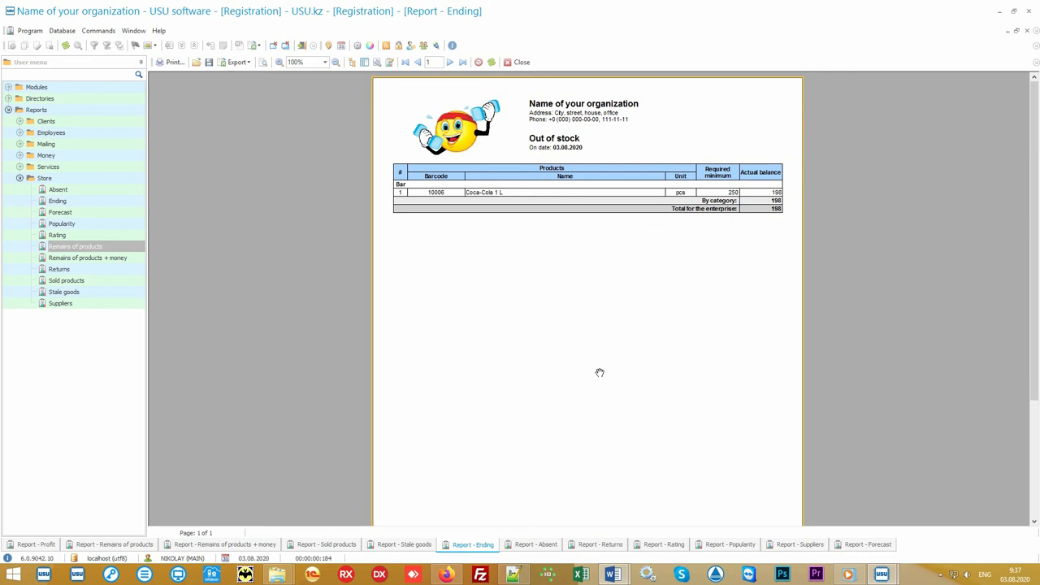
mouse_move(525, 547)
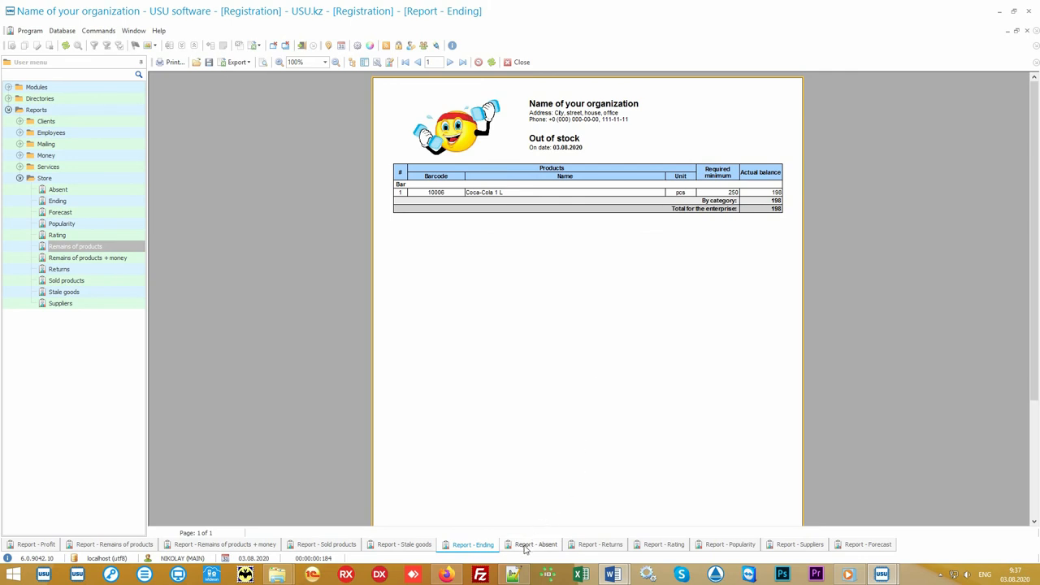
left_click(535, 545)
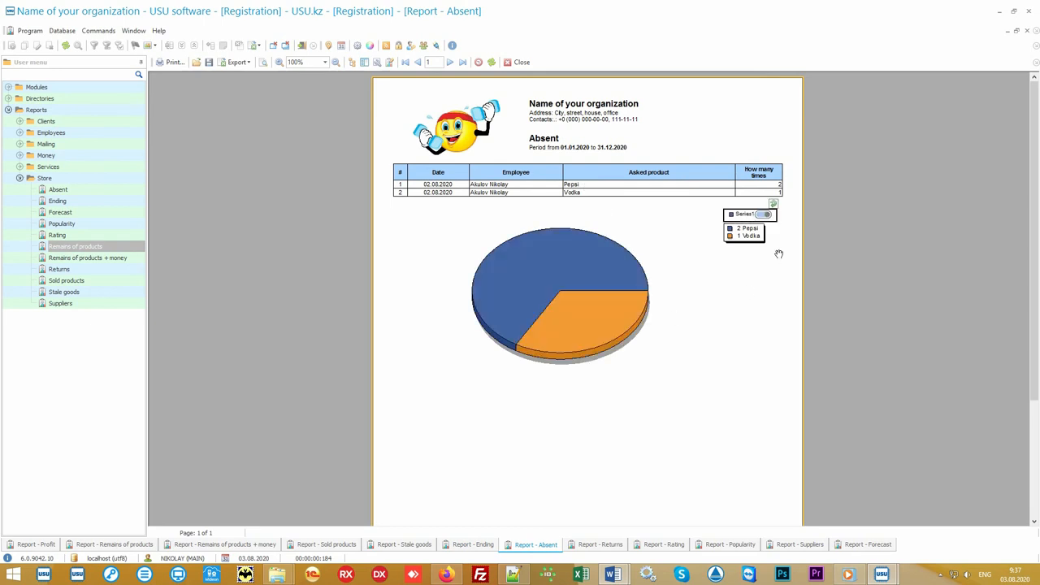
left_click(774, 203)
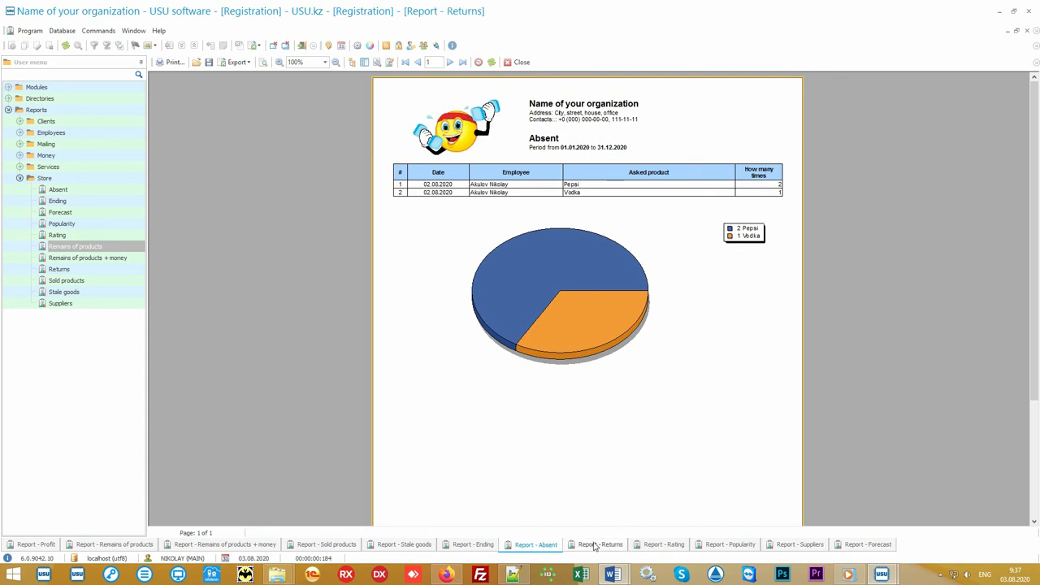
View the Returns and Rating reports, then the Popularity report with swimming caps and Coca-Cola 1 L
left_click(599, 545)
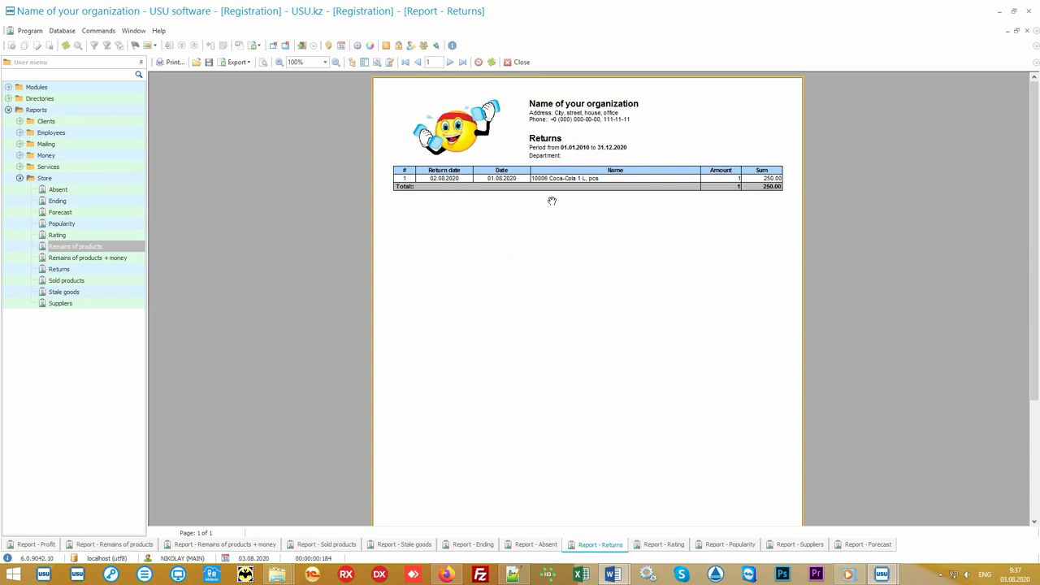
mouse_move(585, 201)
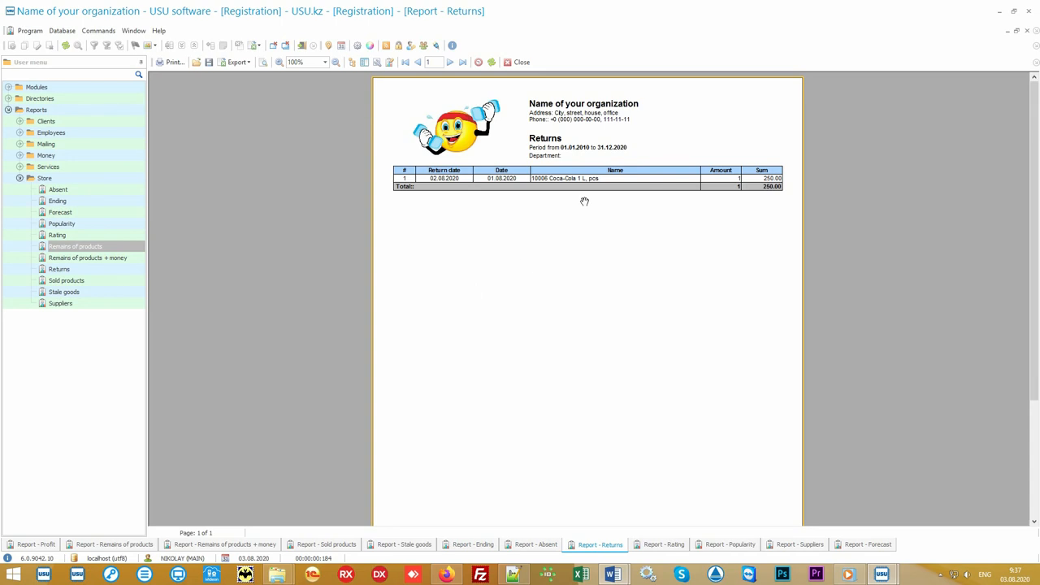
mouse_move(624, 429)
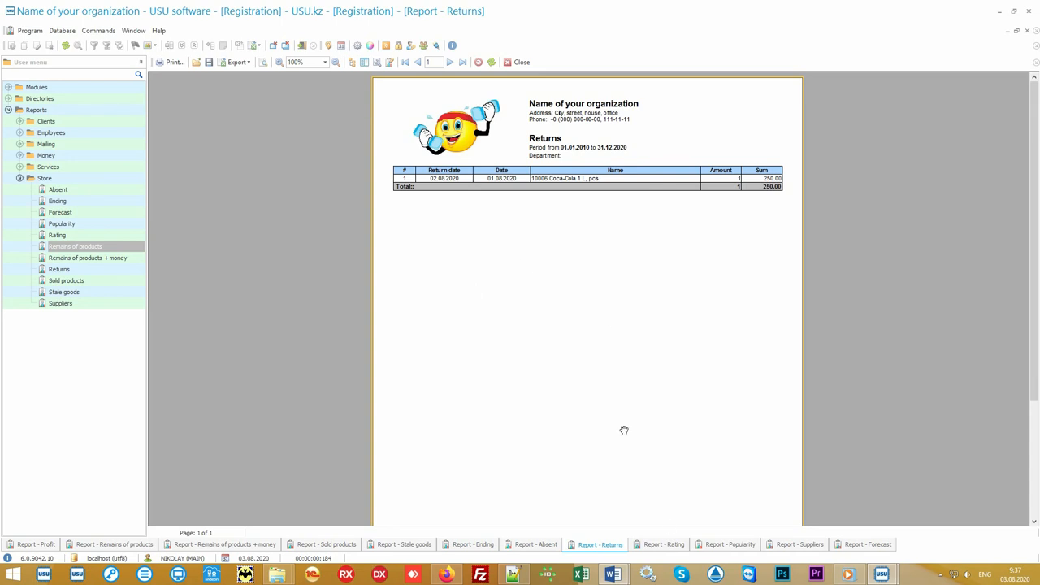
left_click(664, 544)
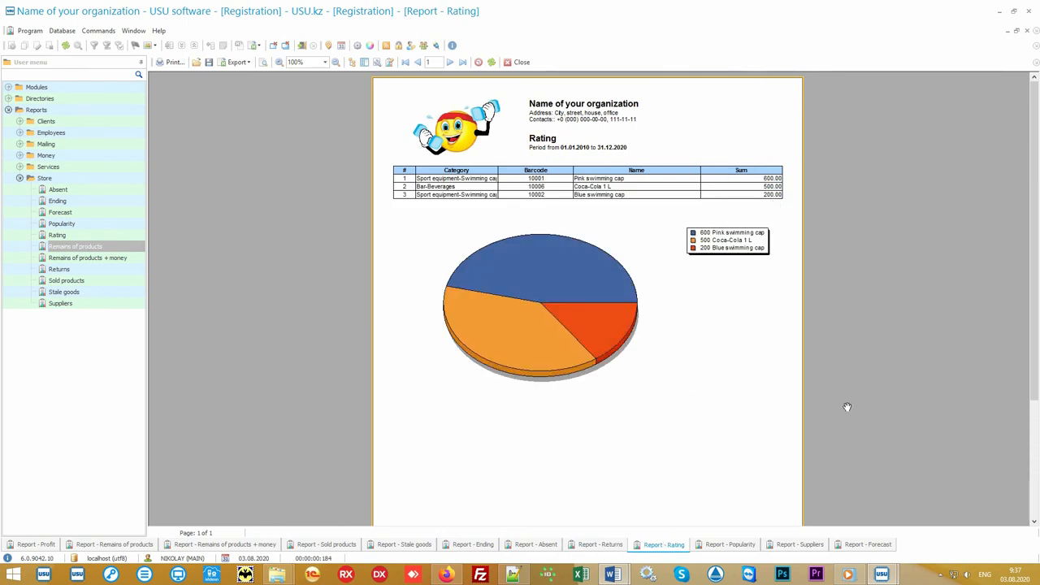
left_click(725, 545)
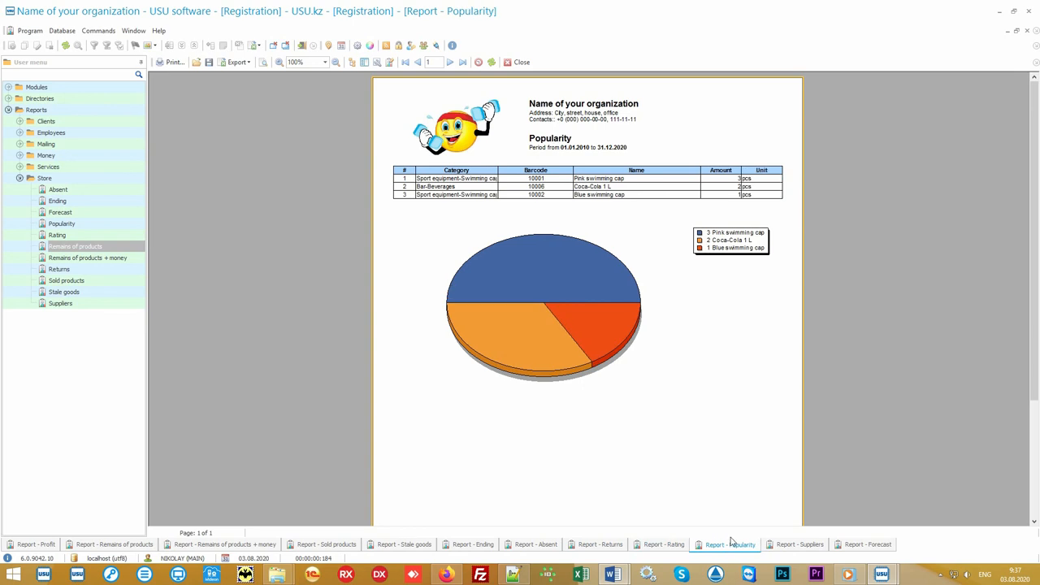
mouse_move(810, 215)
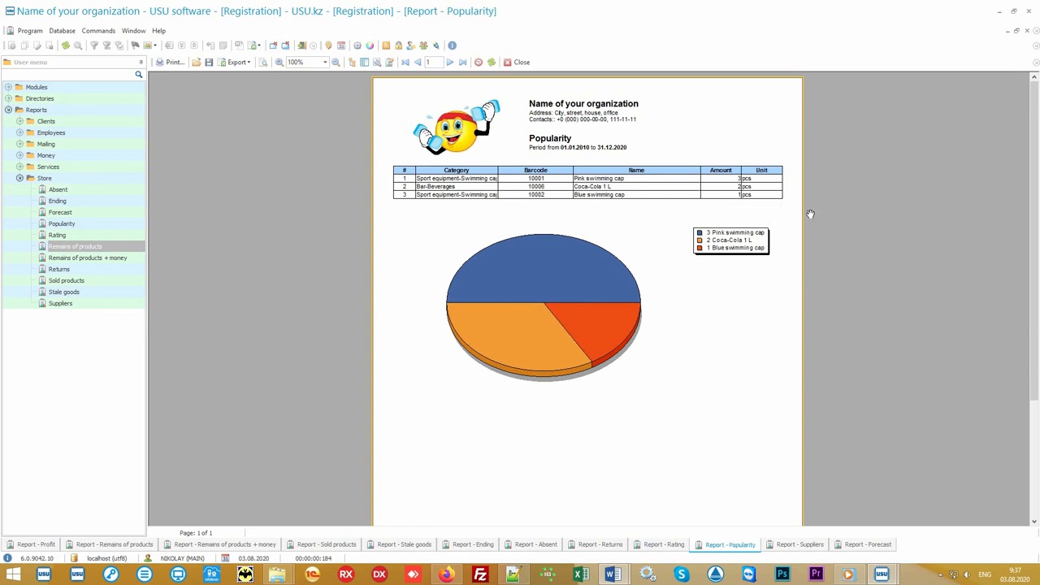
mouse_move(832, 208)
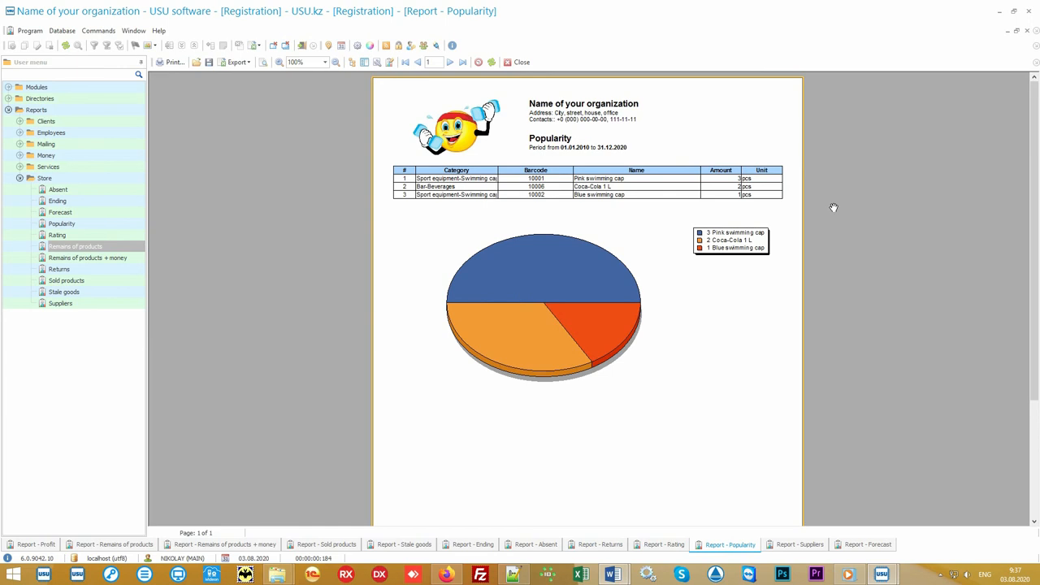
left_click(663, 544)
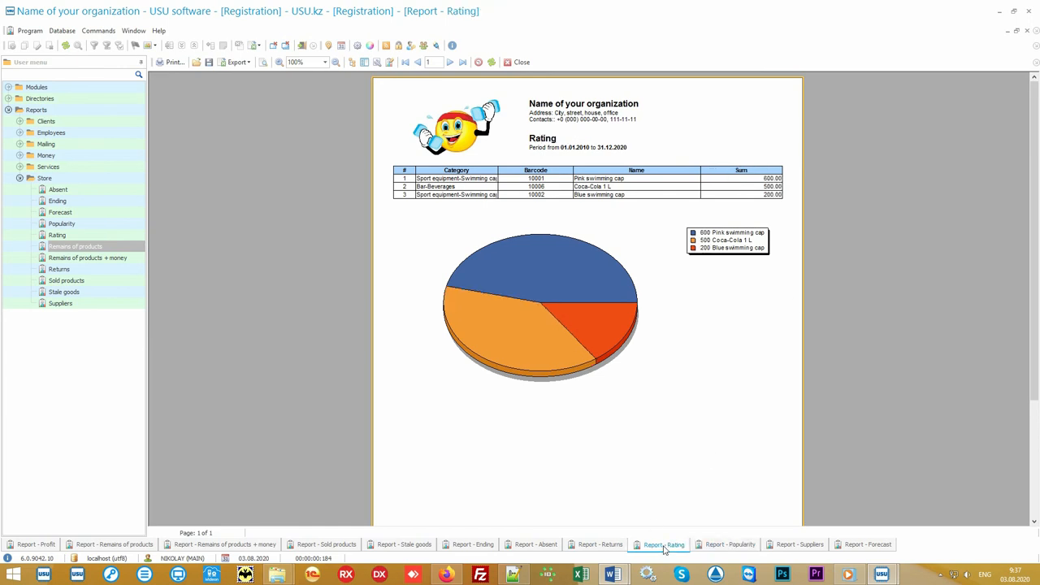
mouse_move(713, 548)
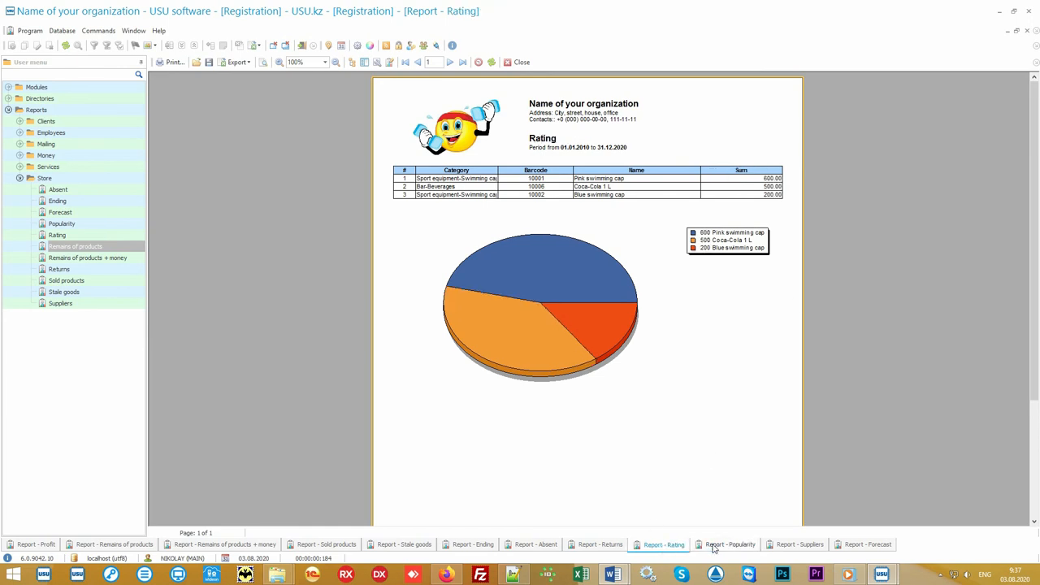
left_click(725, 545)
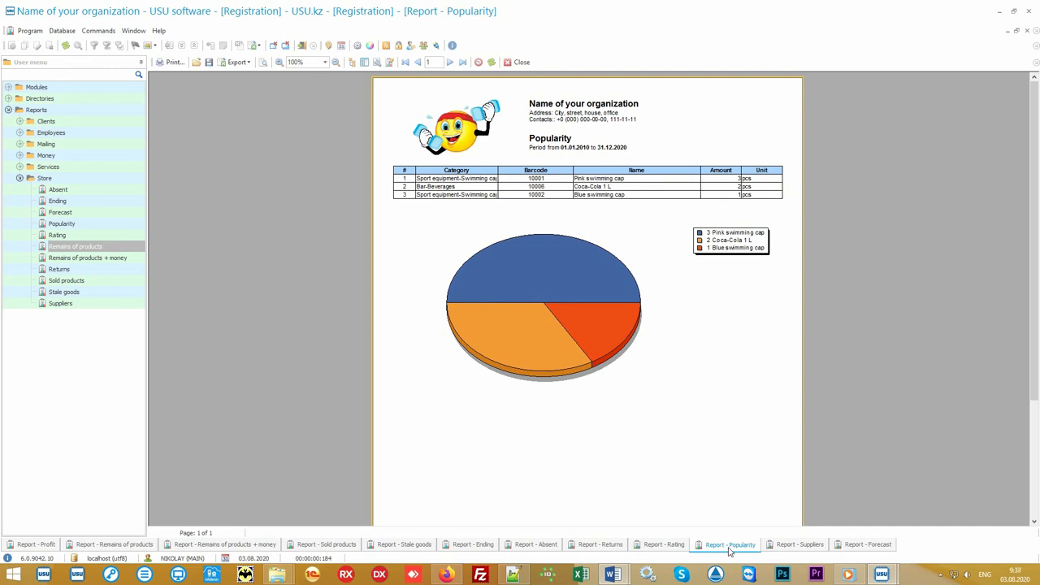
mouse_move(797, 551)
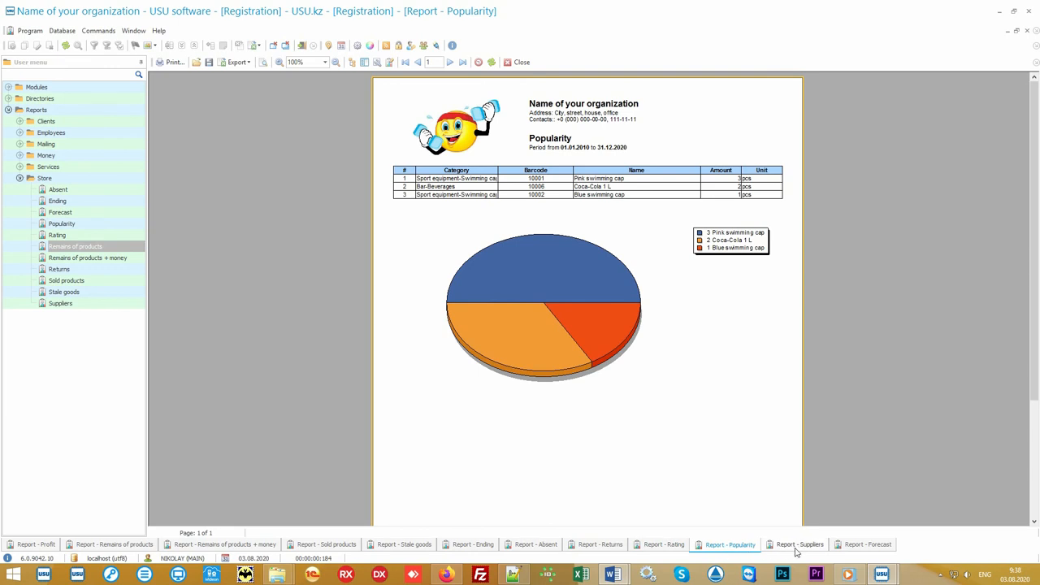
View the Suppliers report, then the Forecast report with sales per day, remainder and days of stock
left_click(798, 544)
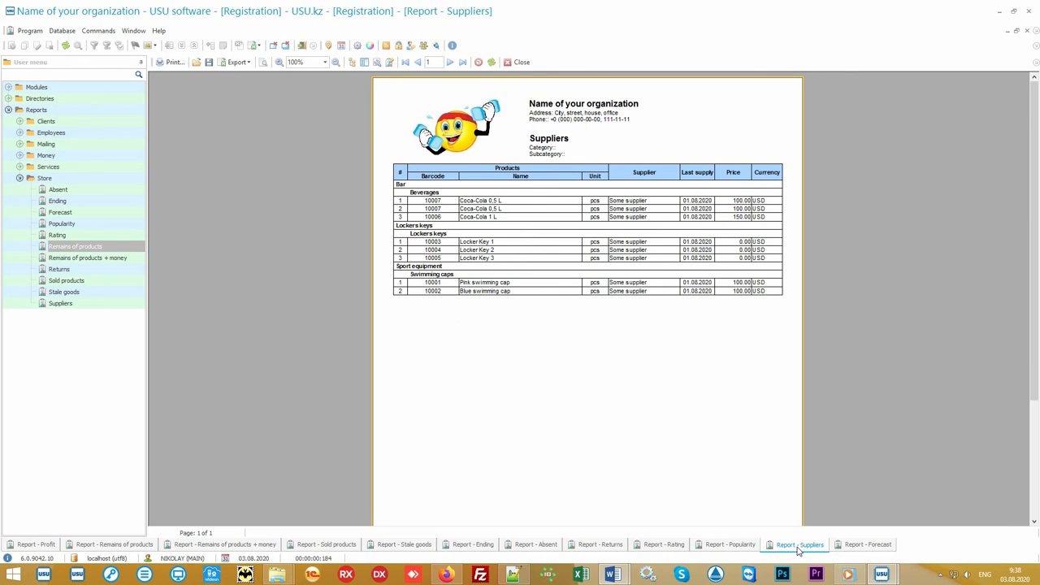
left_click(863, 545)
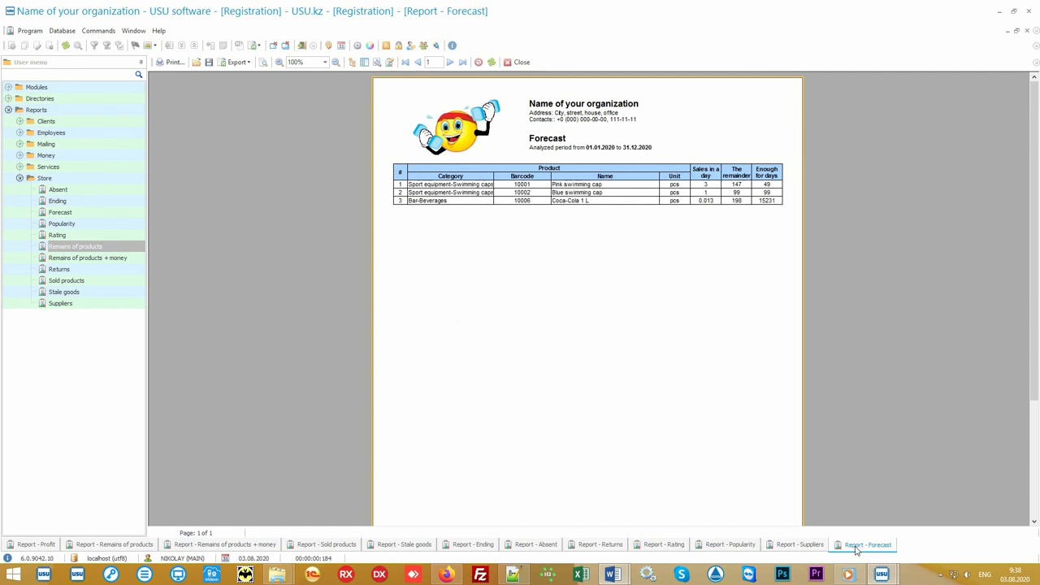
mouse_move(592, 127)
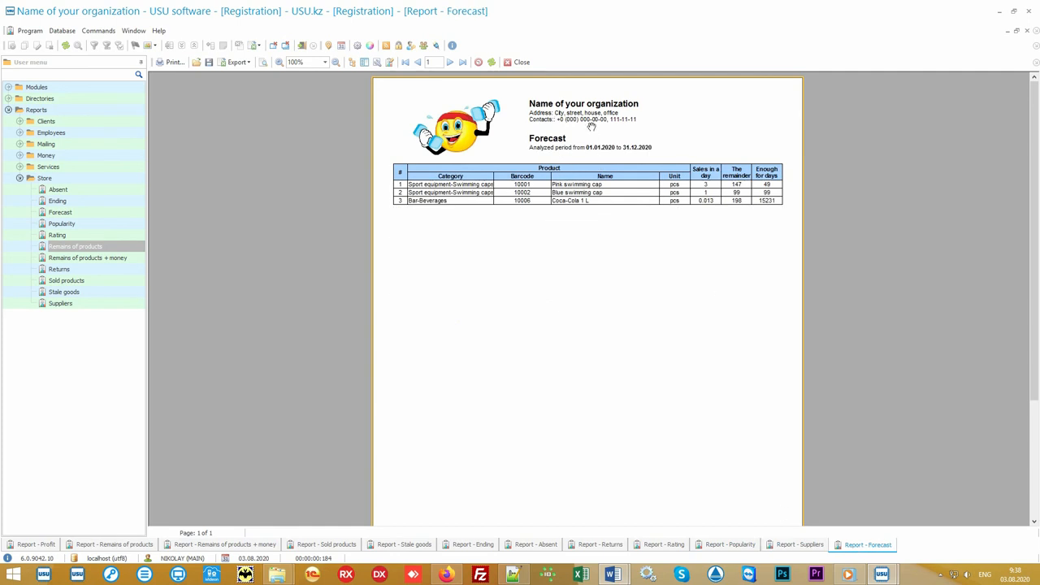
mouse_move(606, 247)
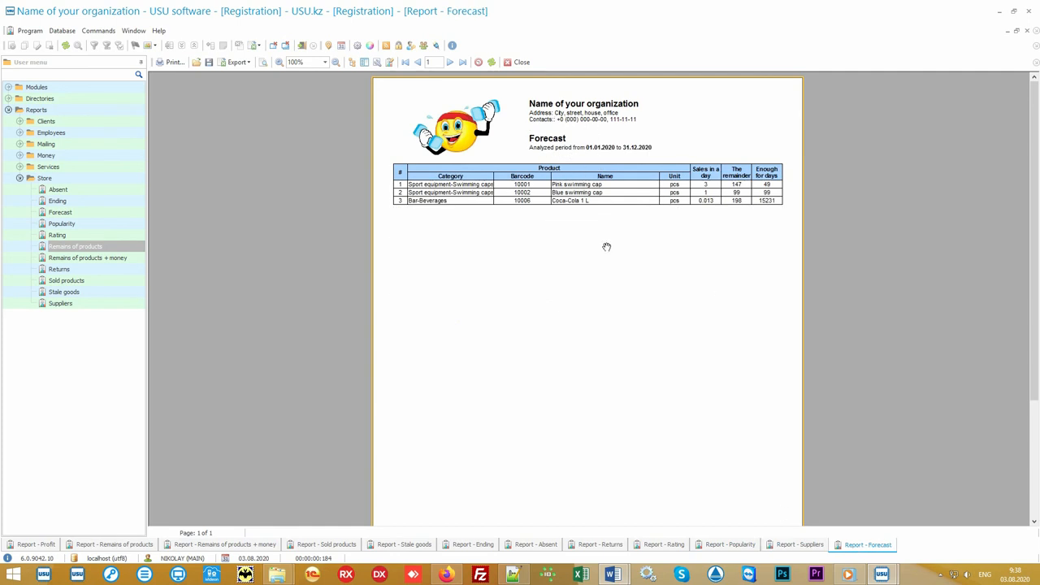
mouse_move(619, 215)
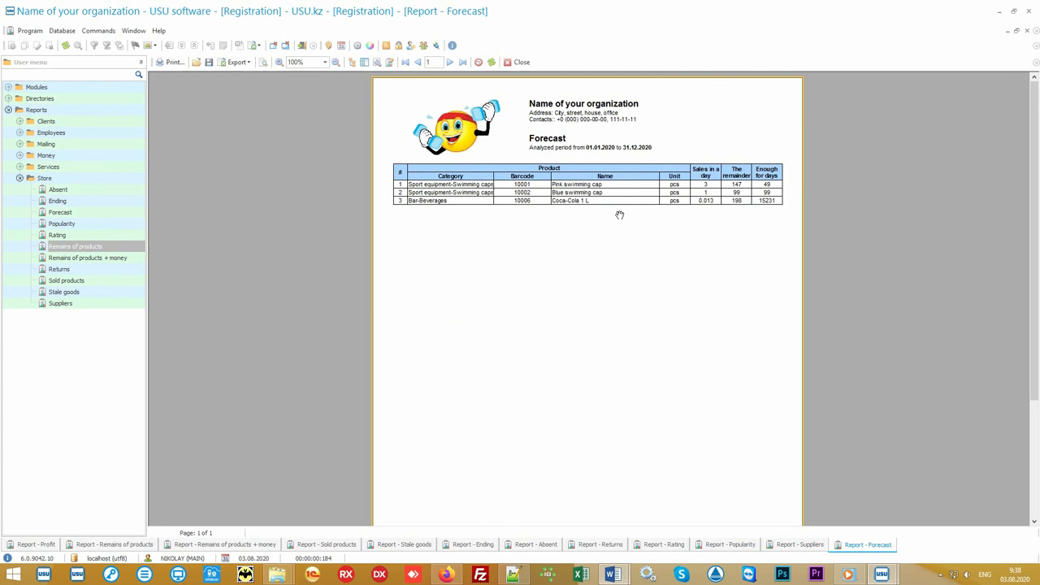
mouse_move(699, 215)
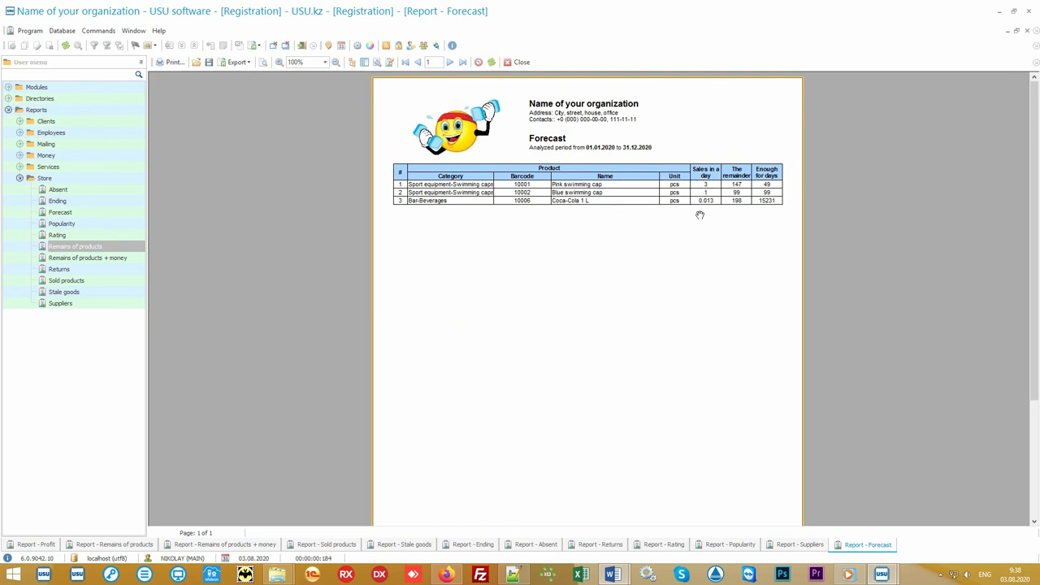
mouse_move(738, 187)
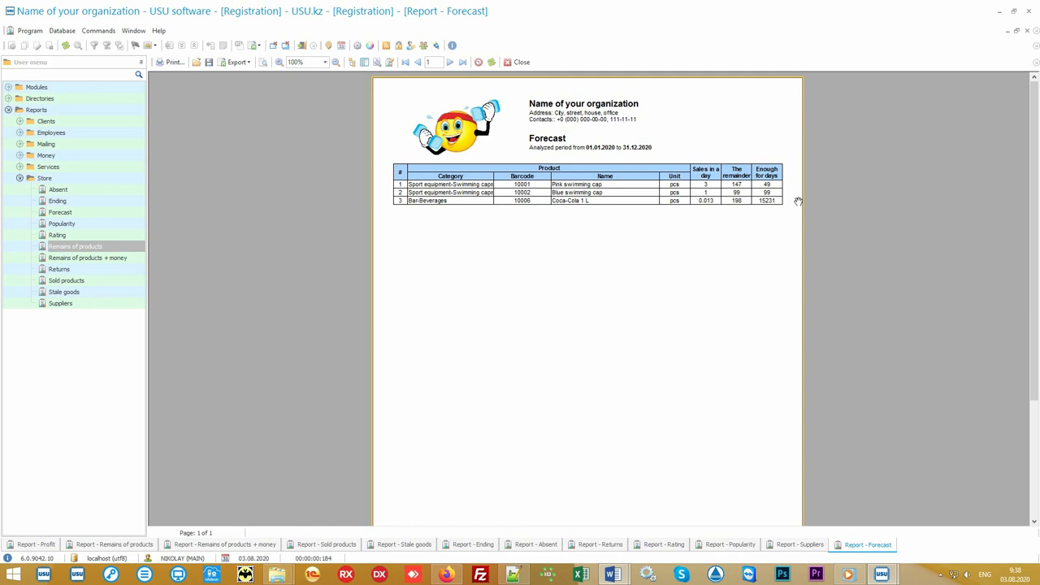
mouse_move(767, 226)
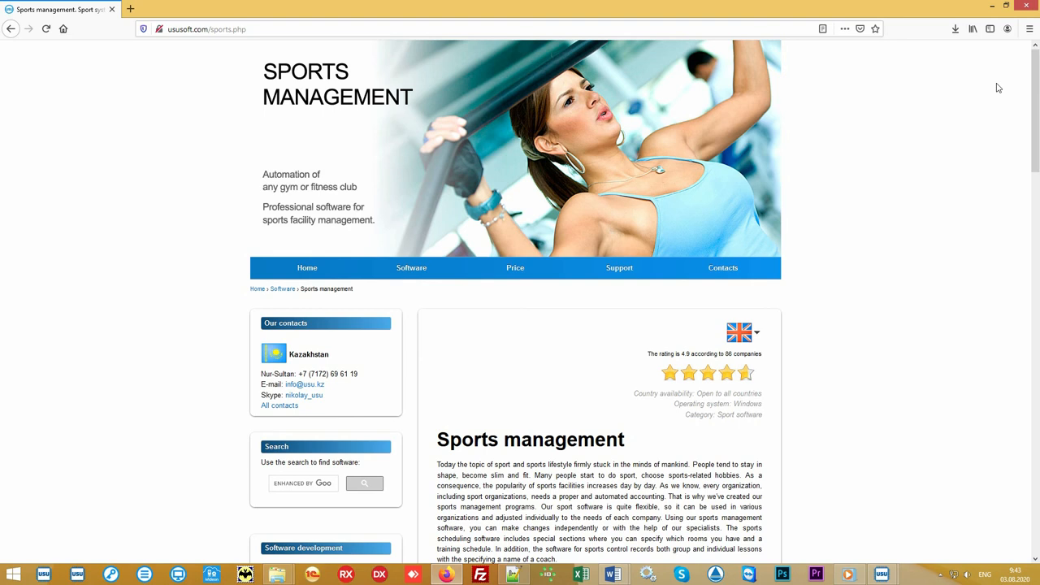
mouse_move(992, 89)
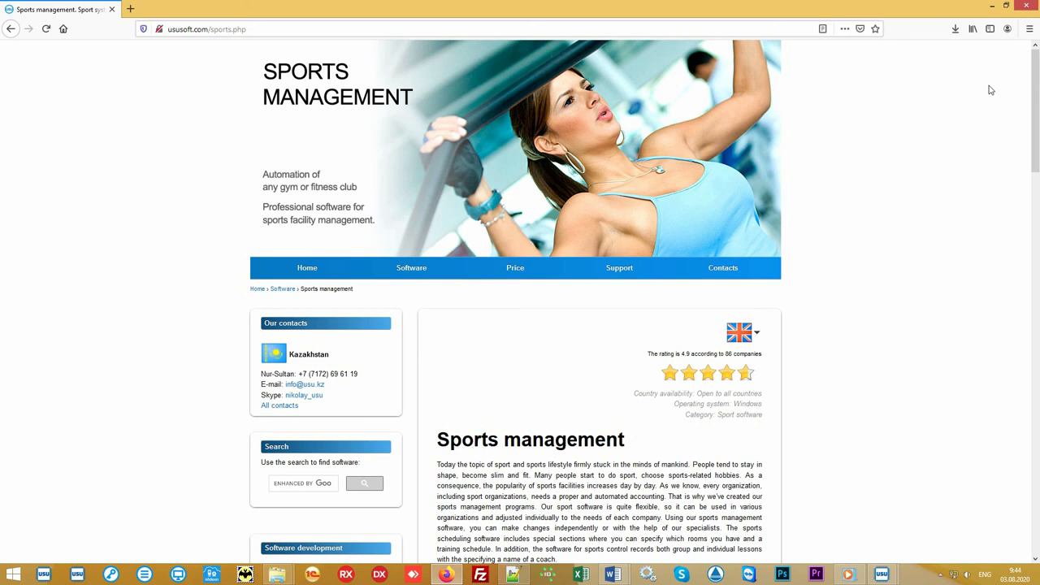
Show the Software price page in US dollar - USD and check the final total of 60
left_click(515, 266)
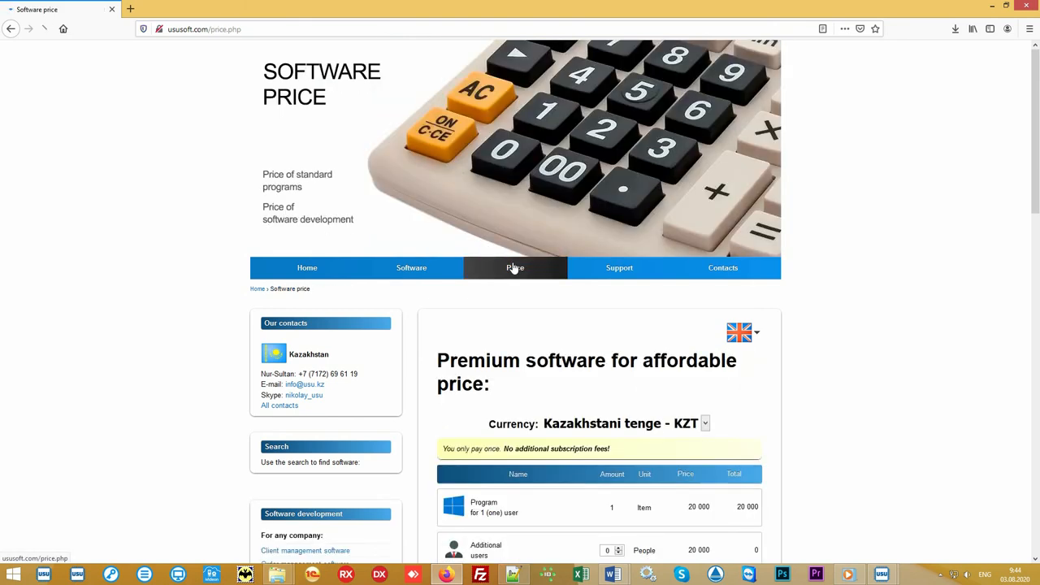
left_click(705, 423)
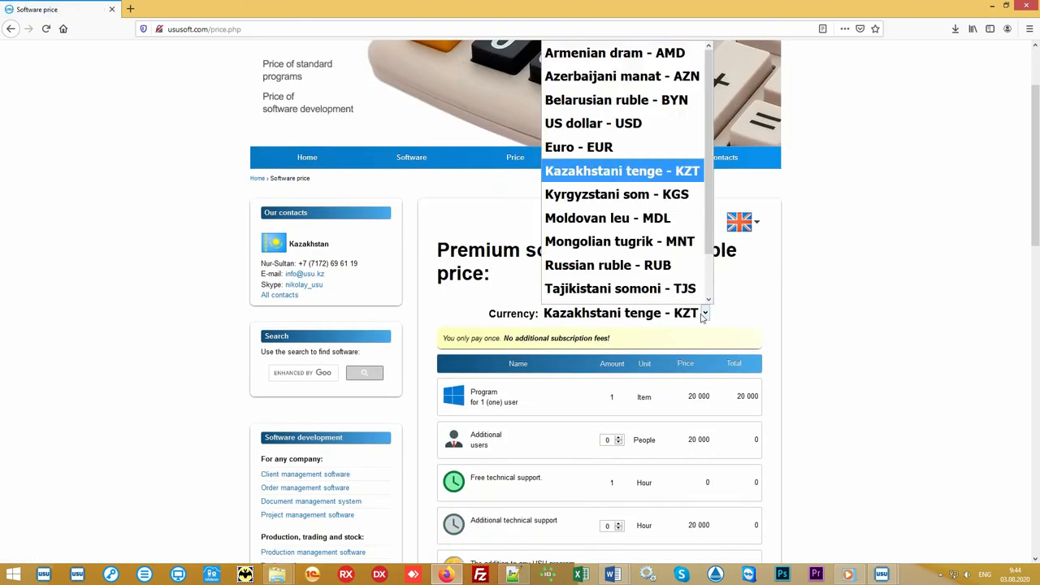
left_click(593, 123)
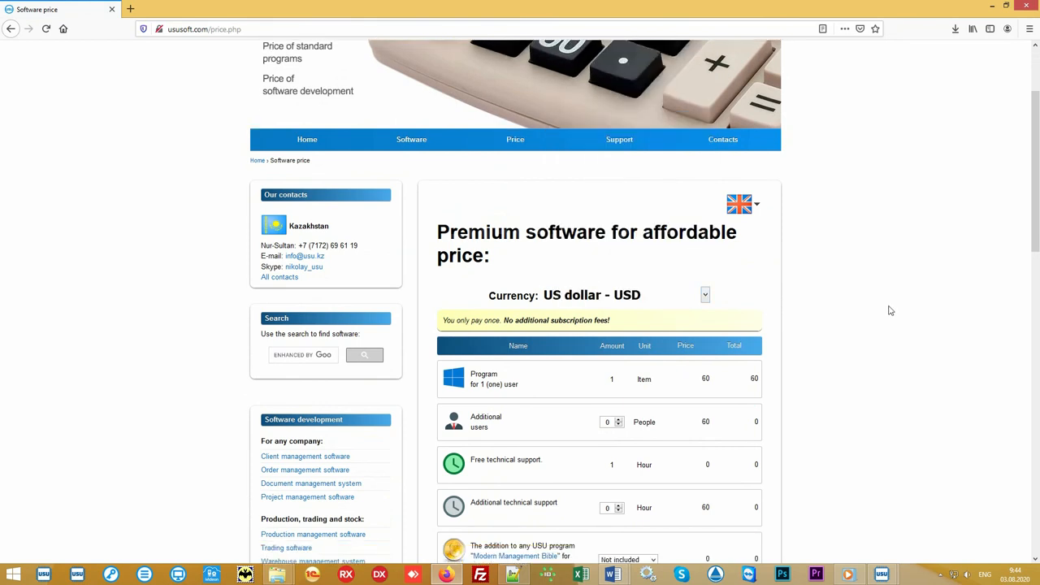
scroll("down", 3)
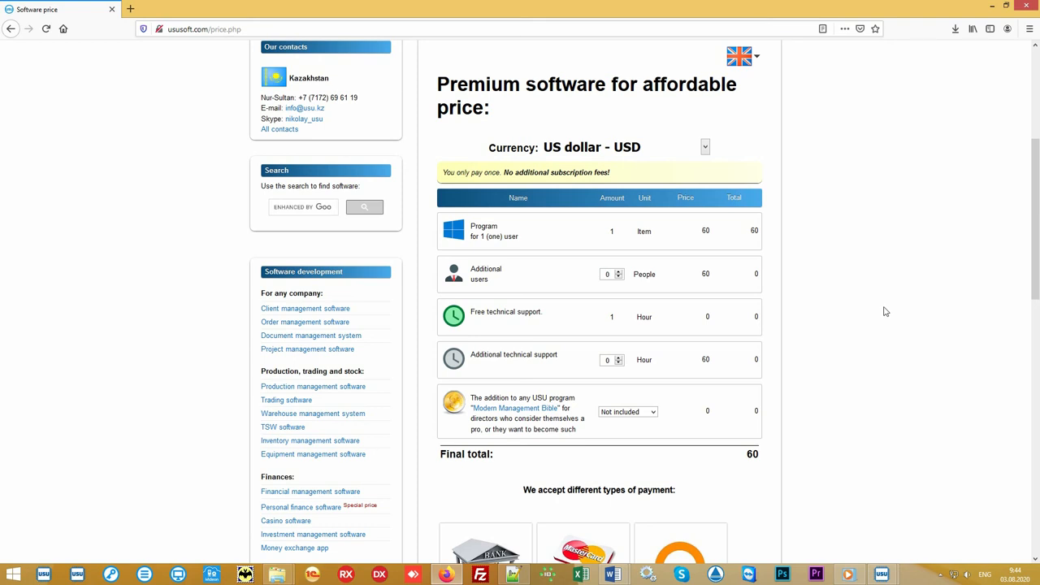
scroll("up", 3)
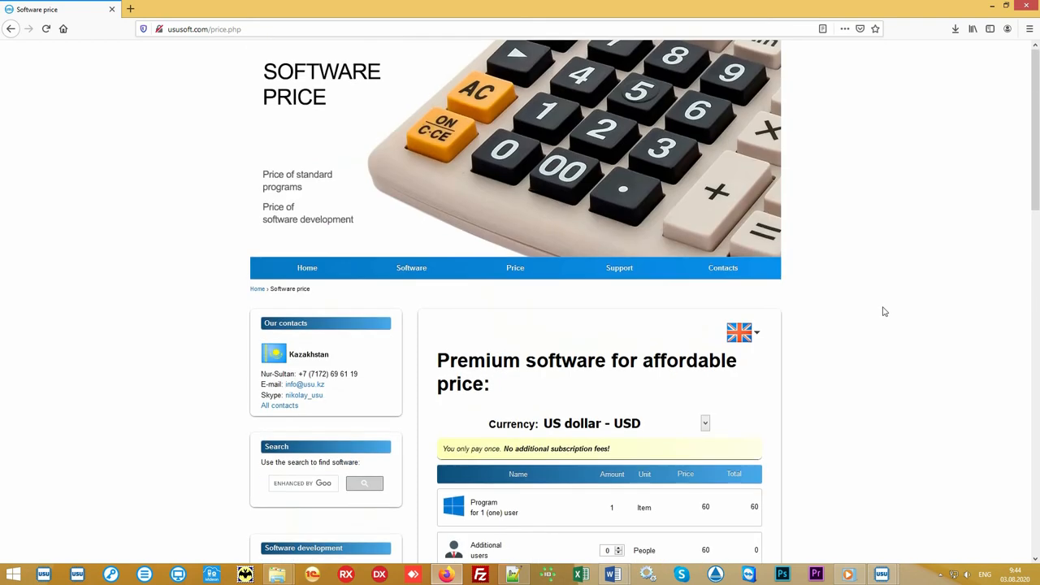
Browse the Contact details page's e-mail, messenger and per-country phone contacts, ending back at the top
left_click(721, 267)
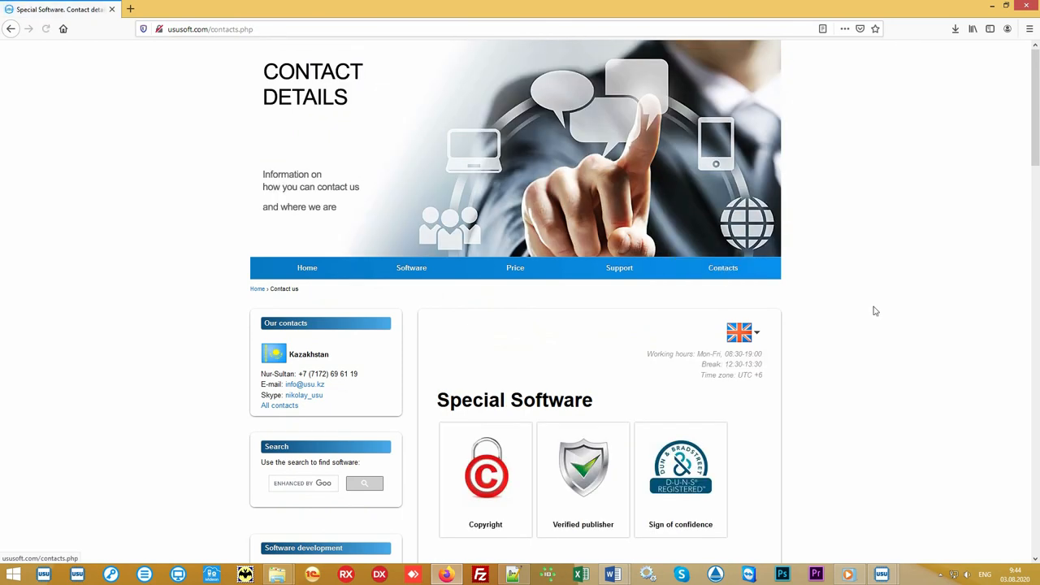
scroll("down", 3)
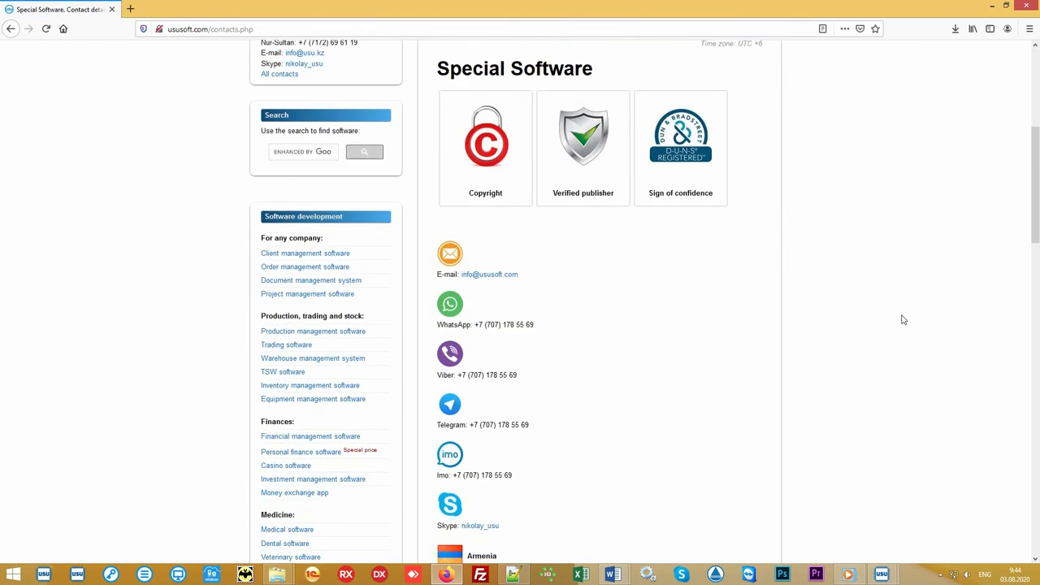
scroll("down", 3)
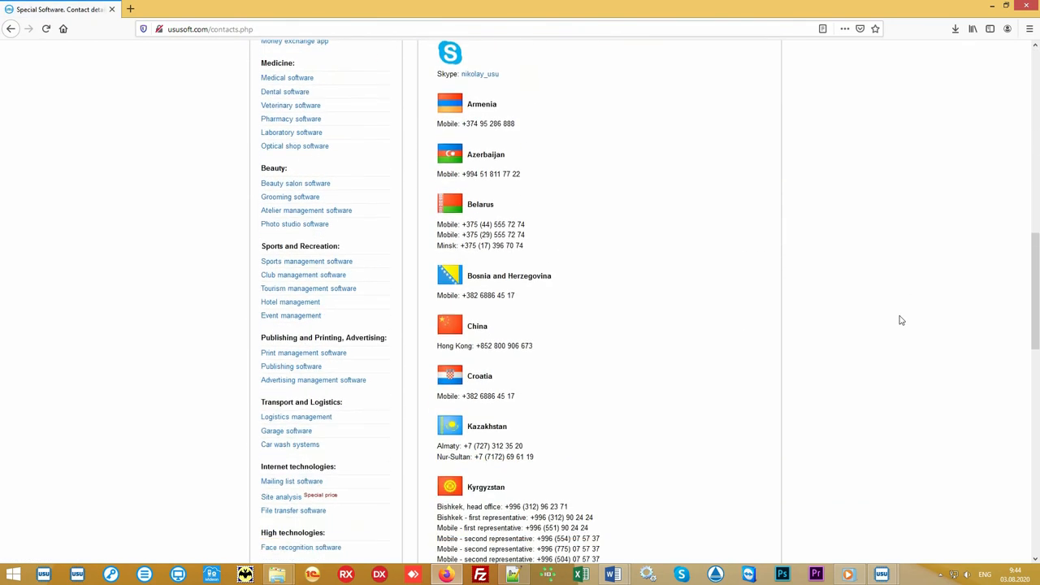
scroll("down", 3)
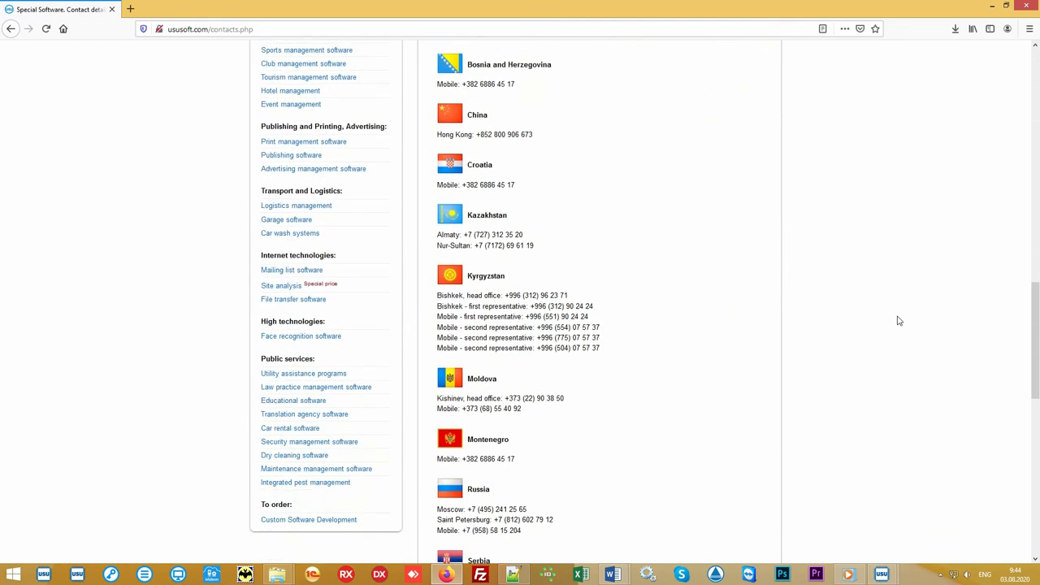
scroll("down", 3)
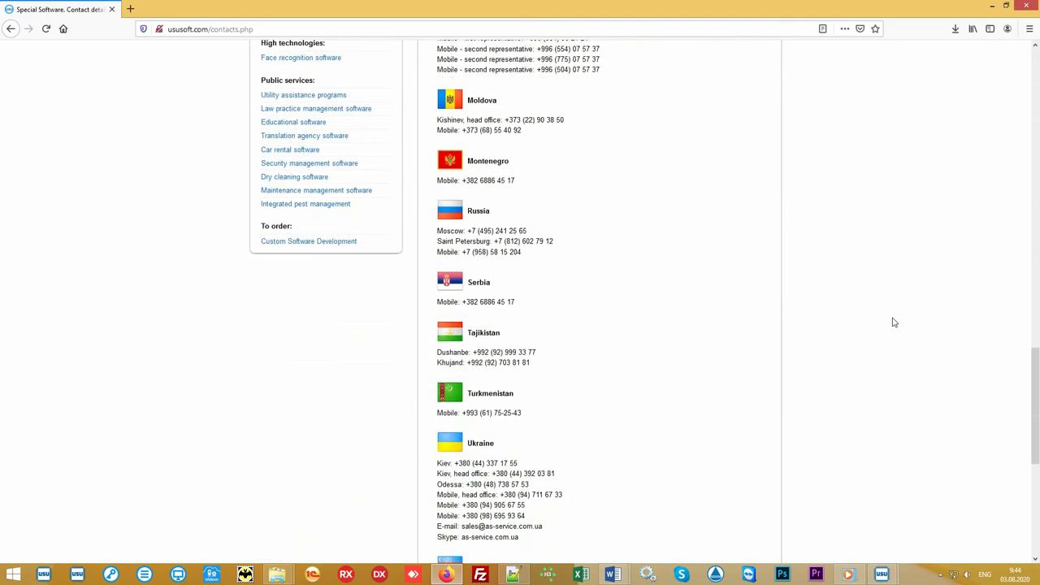
scroll("down", 3)
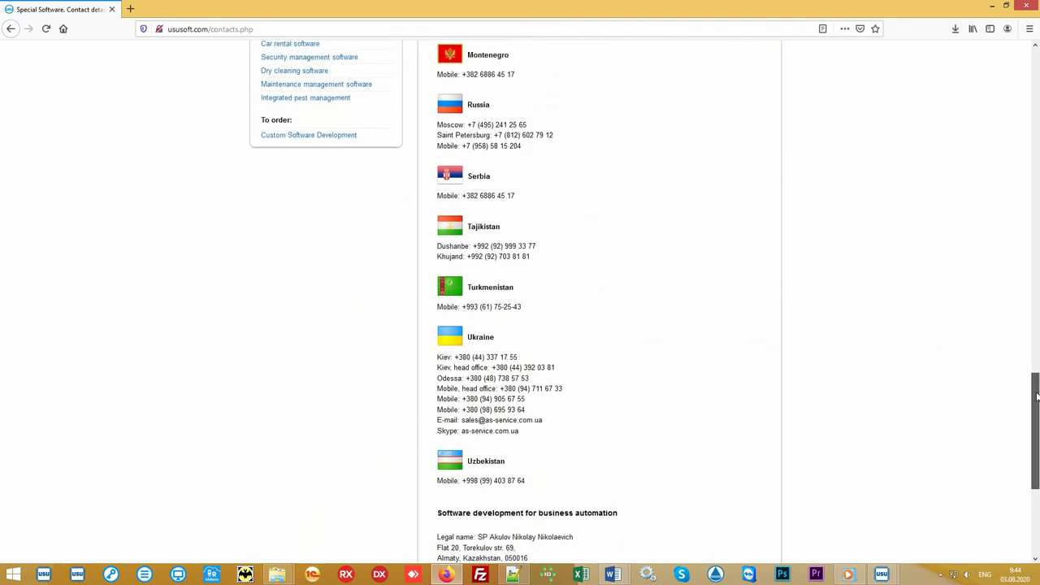
scroll("up", 3)
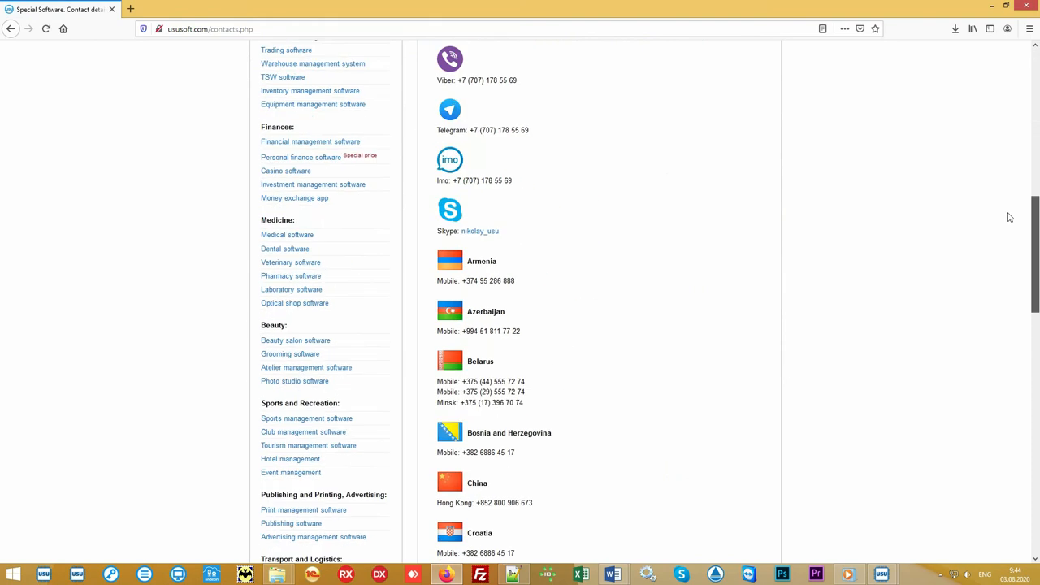
scroll("up", 3)
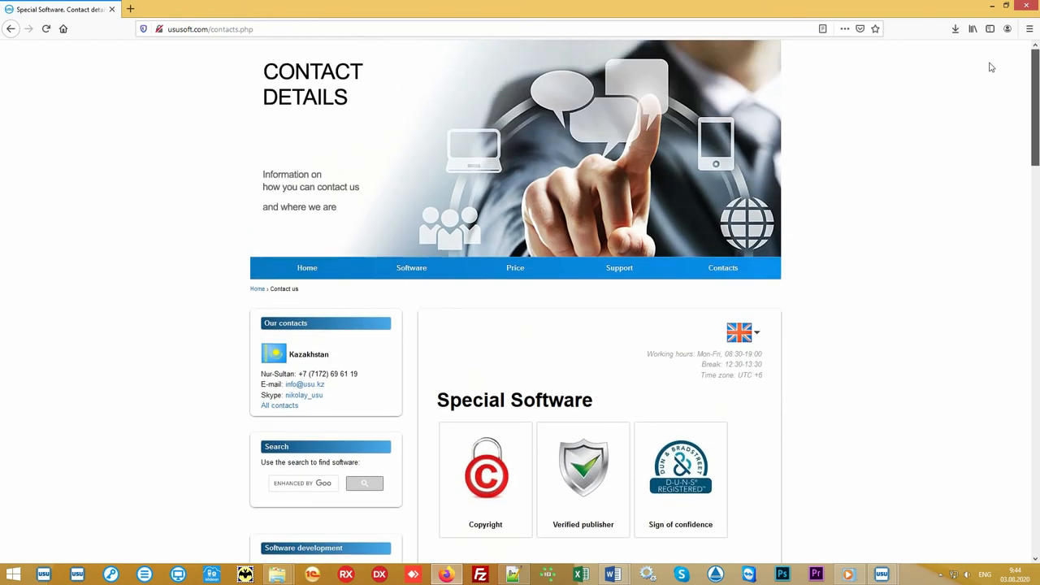